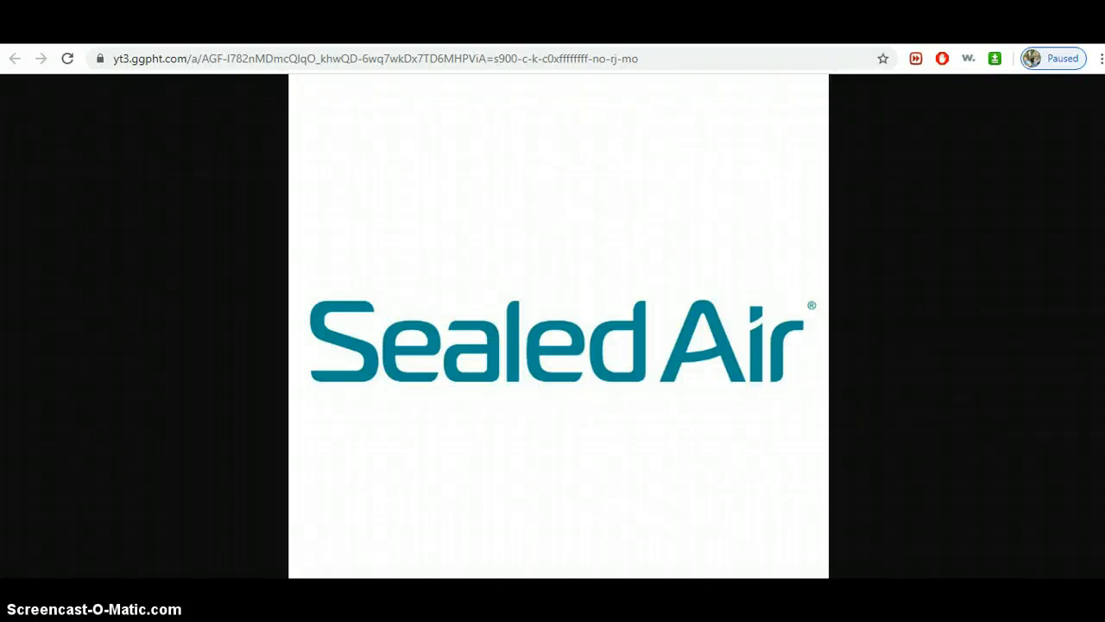
{"action": "mouse_move", "coordinate": [222, 314]}
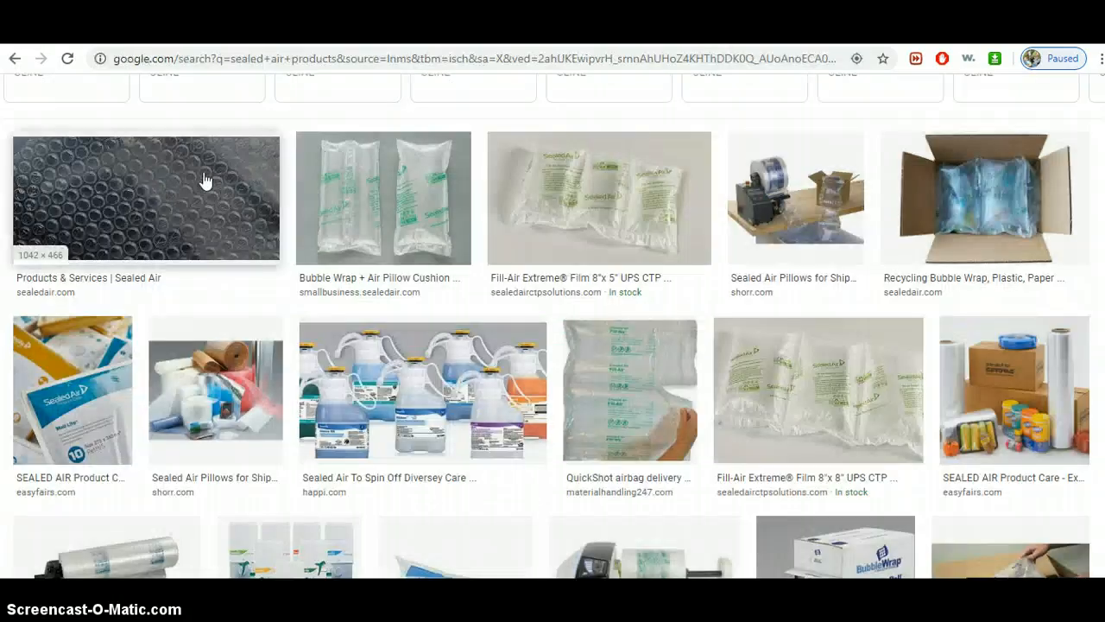
{"action": "mouse_move", "coordinate": [220, 206]}
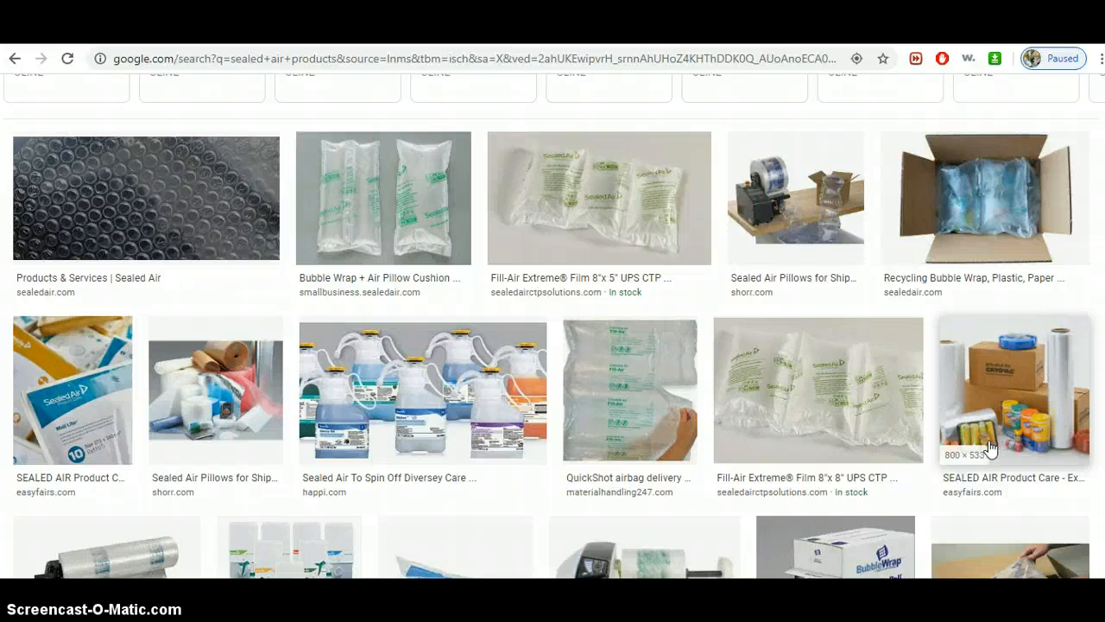
{"action": "mouse_move", "coordinate": [1002, 380]}
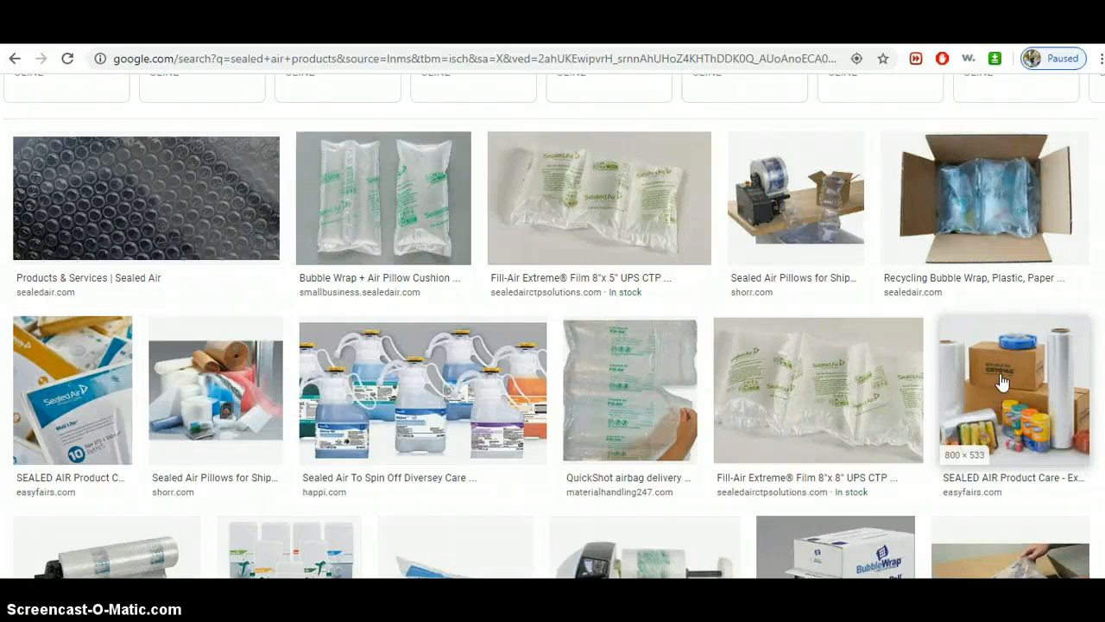
{"action": "mouse_move", "coordinate": [1027, 412]}
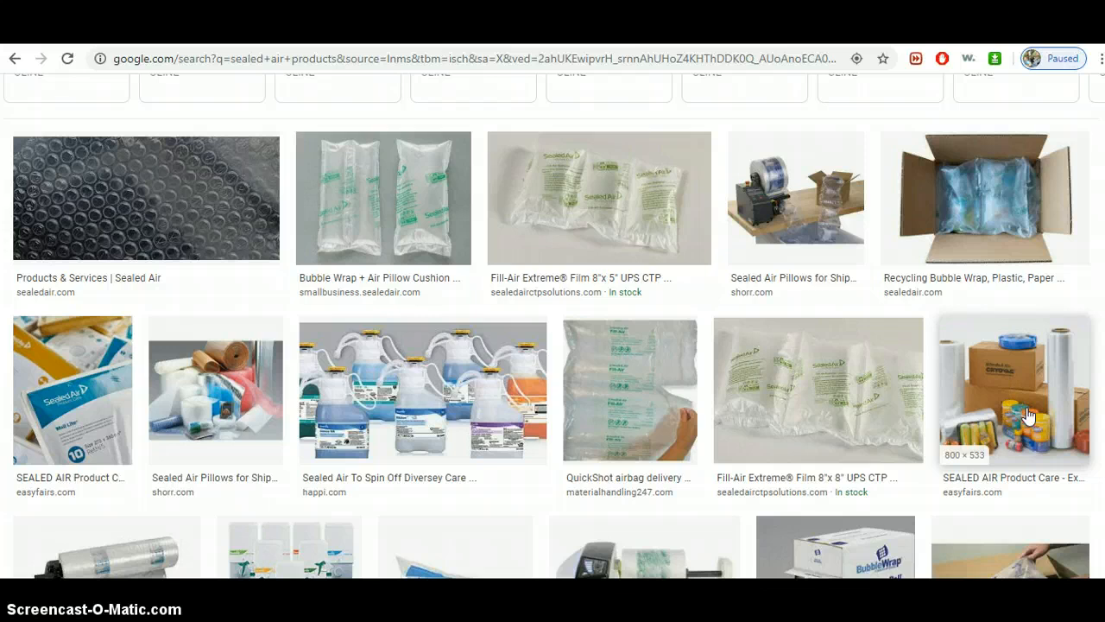
{"action": "mouse_move", "coordinate": [1054, 443]}
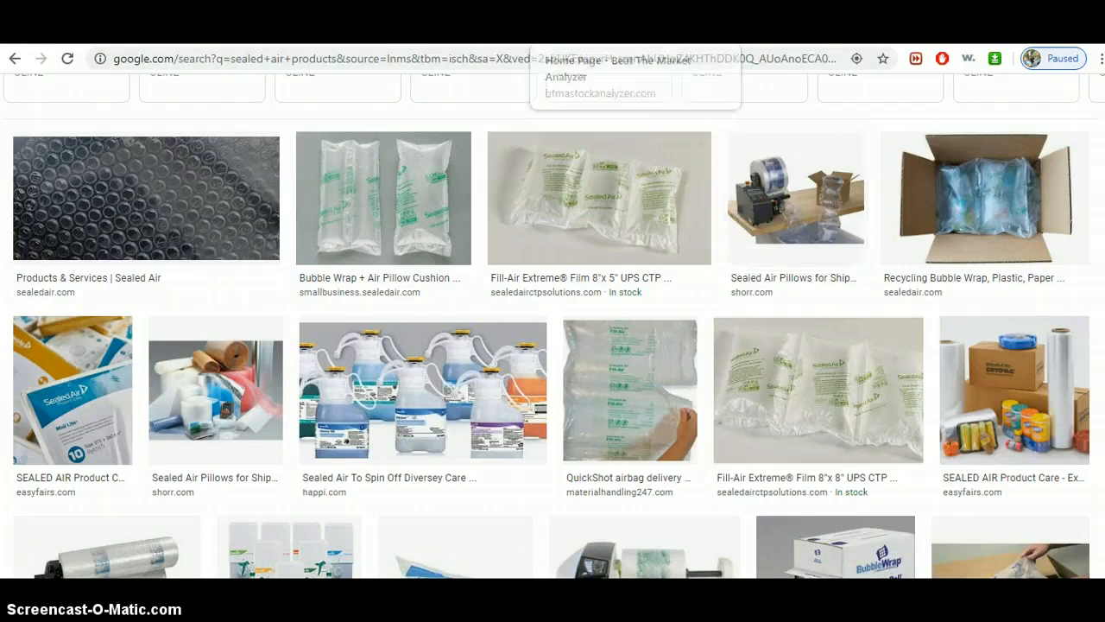
- Analyze the SEE symbol in Beat The Market Analyzer's Search Multiple Symbols
{"action": "left_click", "coordinate": [634, 78]}
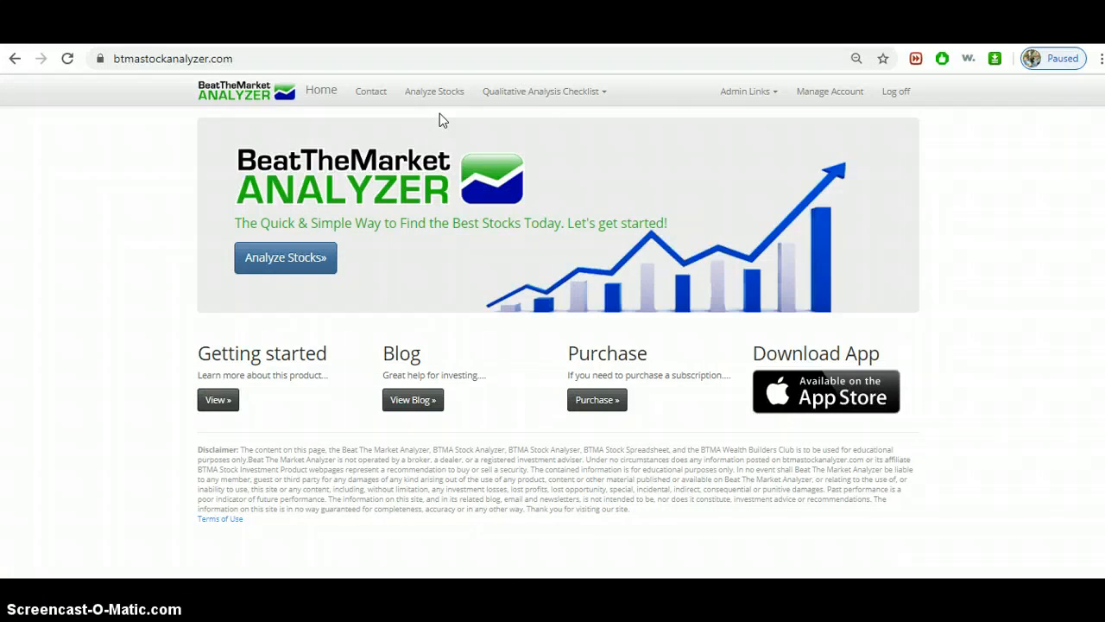
{"action": "mouse_move", "coordinate": [111, 65]}
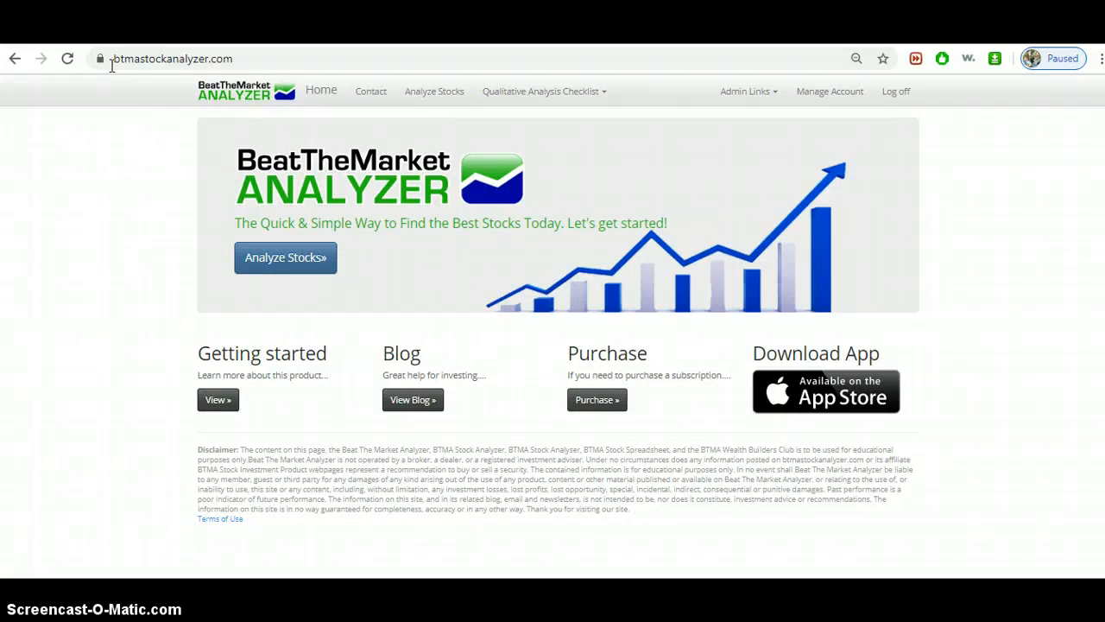
{"action": "mouse_move", "coordinate": [223, 76]}
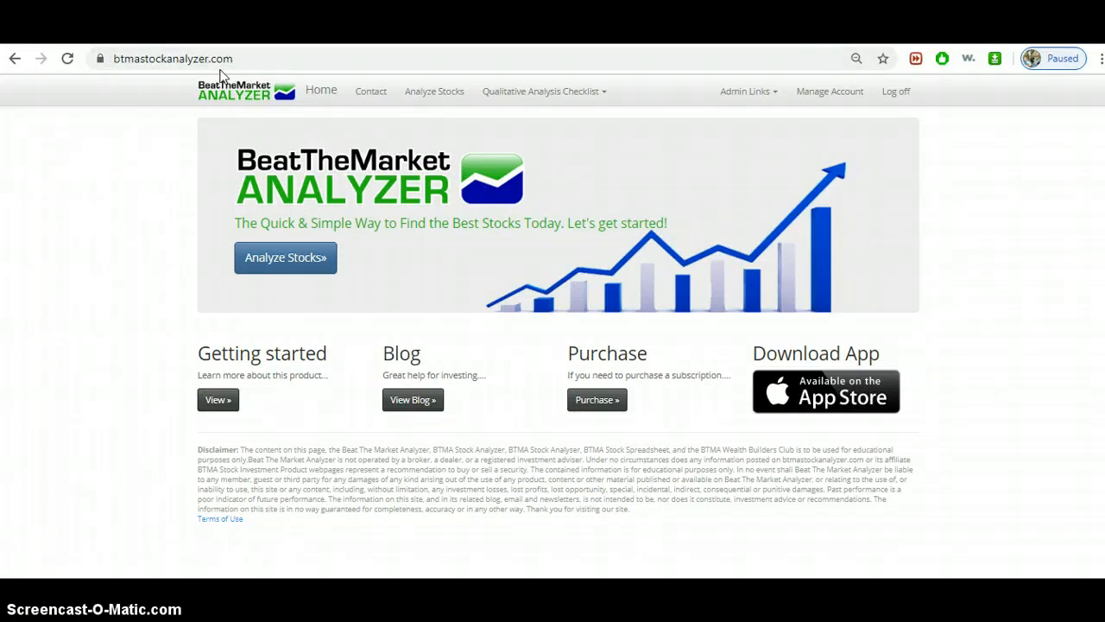
{"action": "mouse_move", "coordinate": [833, 374]}
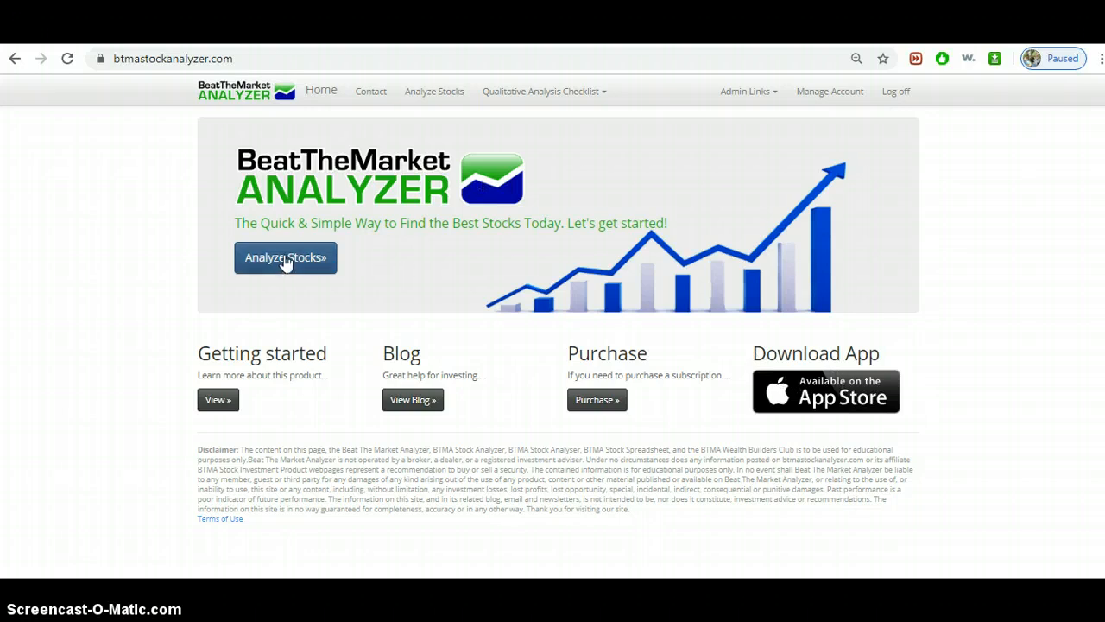
{"action": "left_click", "coordinate": [285, 257]}
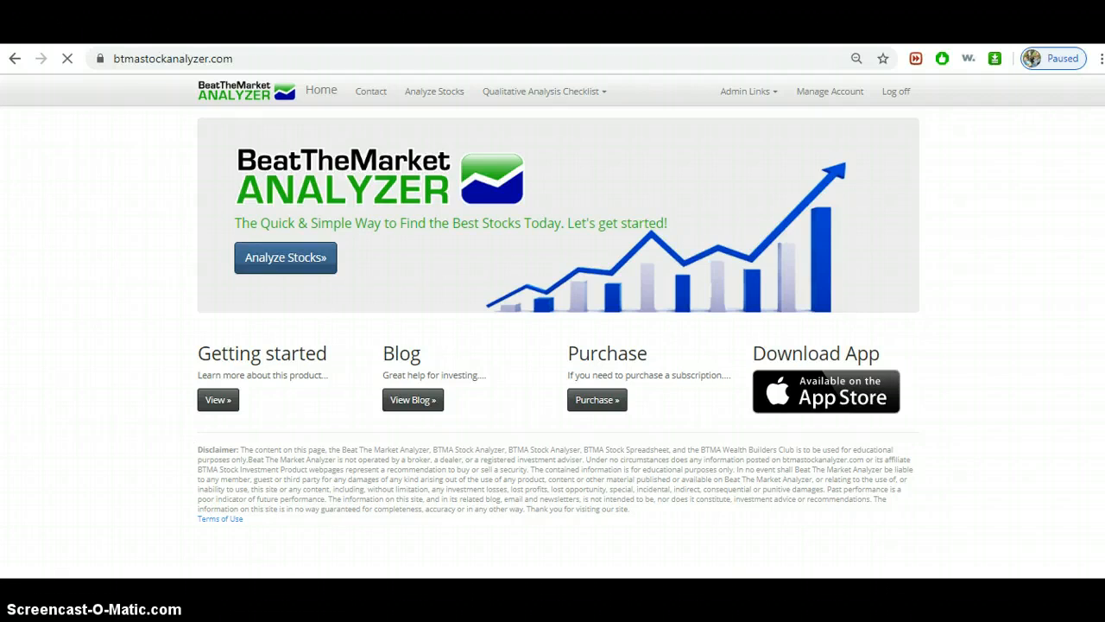
{"action": "left_click", "coordinate": [285, 257]}
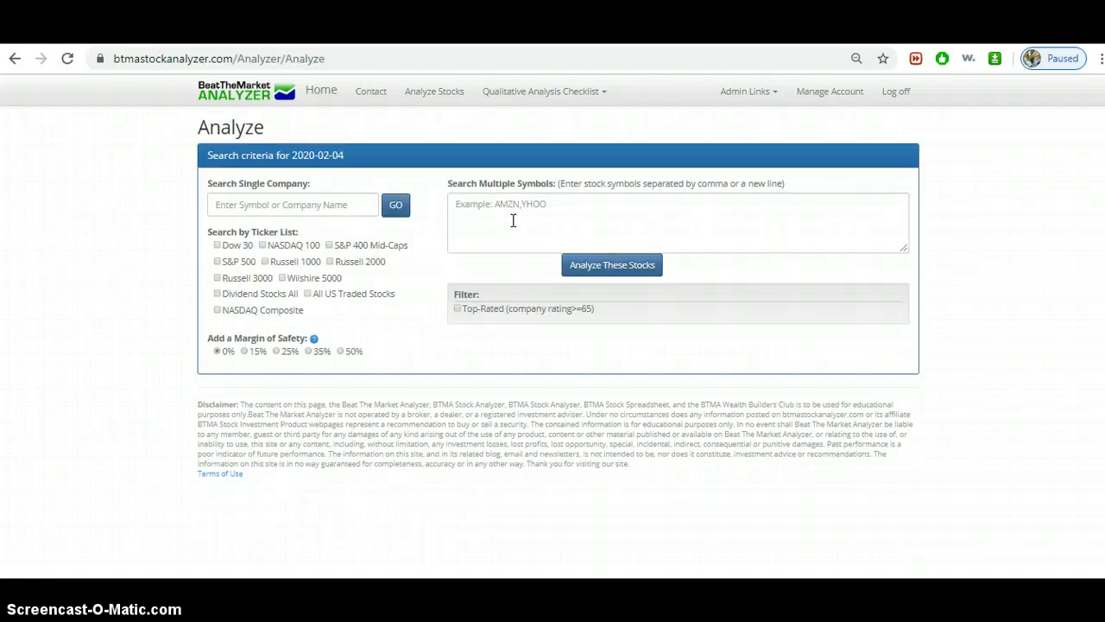
{"action": "type", "text": "see"}
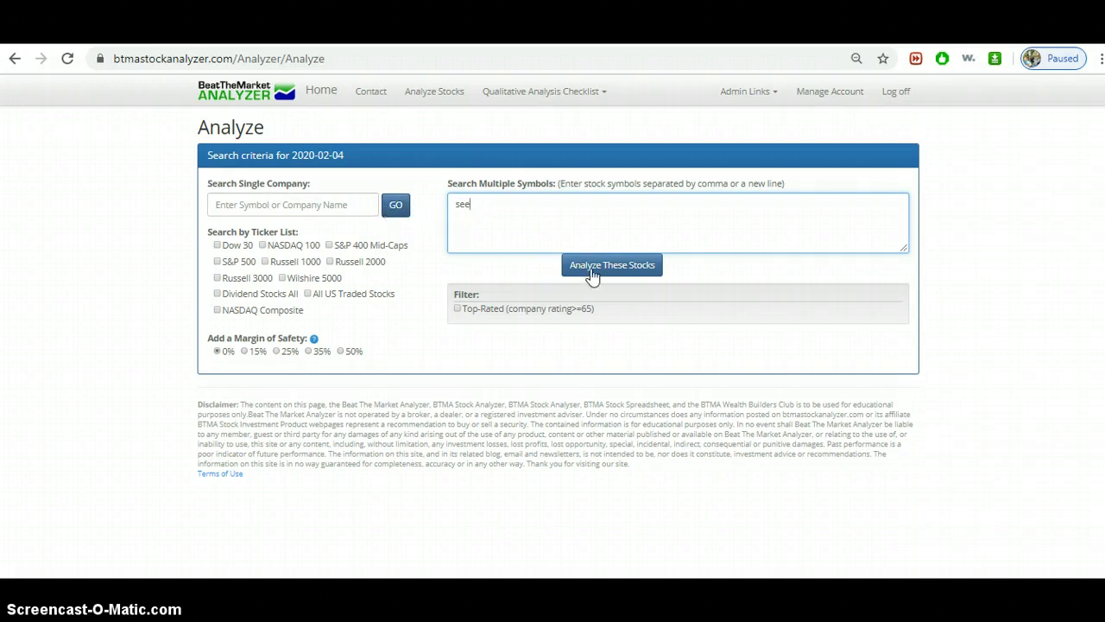
{"action": "left_click", "coordinate": [612, 264]}
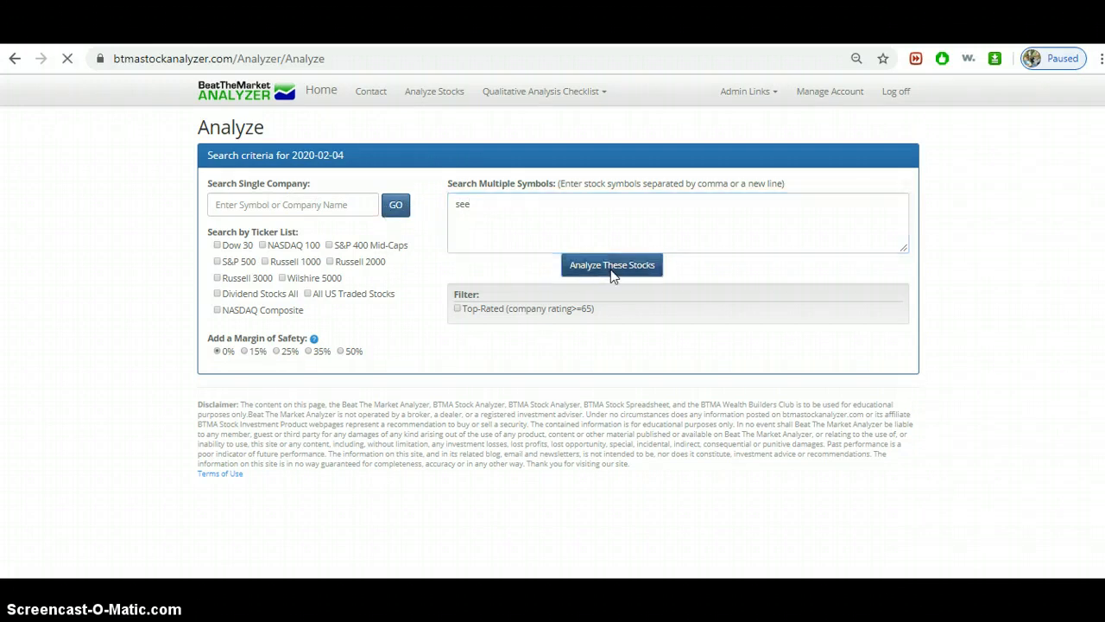
{"action": "left_click", "coordinate": [612, 265]}
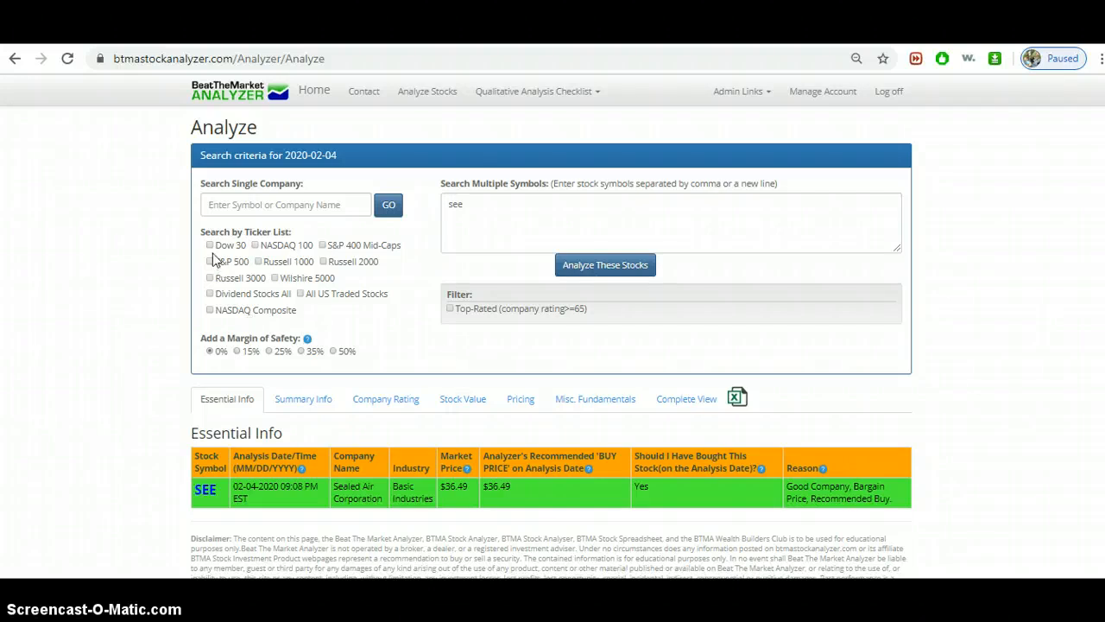
{"action": "mouse_move", "coordinate": [253, 265]}
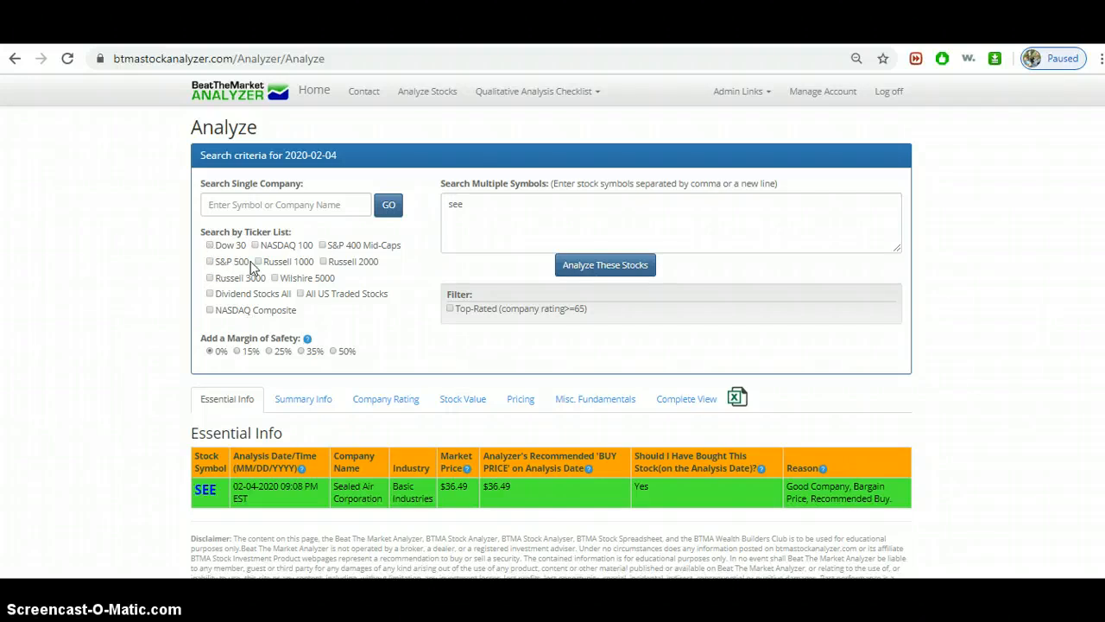
{"action": "mouse_move", "coordinate": [224, 228]}
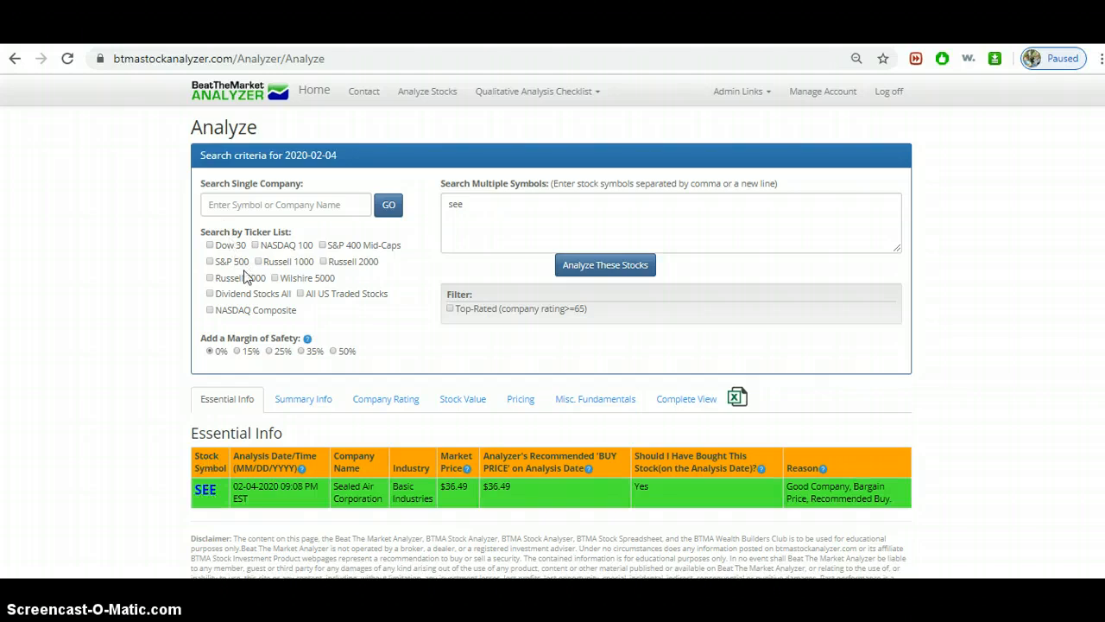
{"action": "mouse_move", "coordinate": [489, 447]}
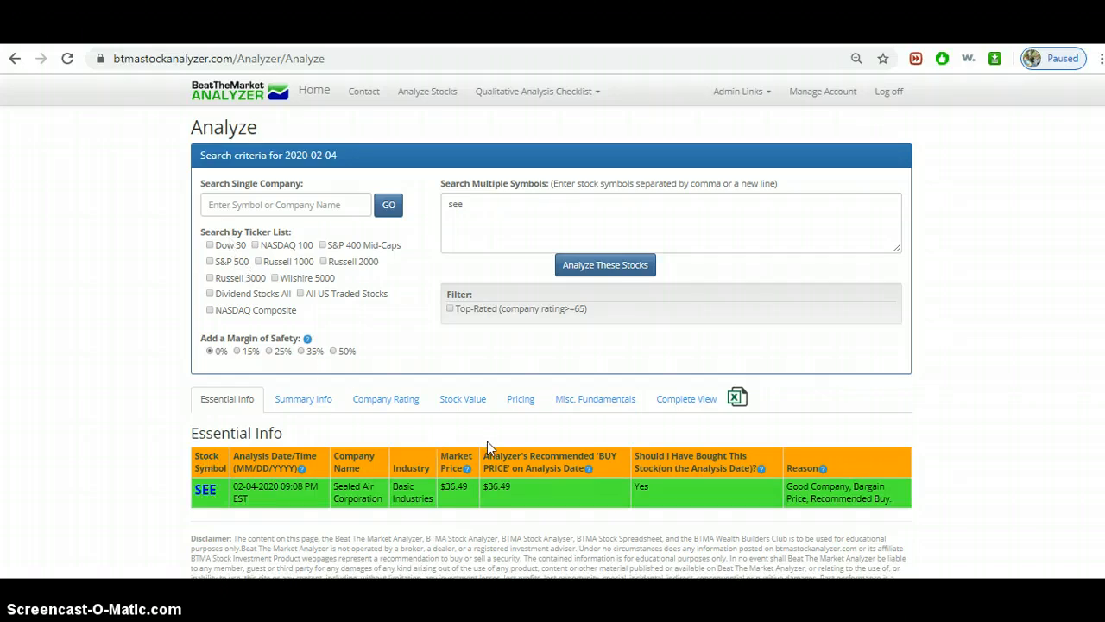
{"action": "mouse_move", "coordinate": [530, 529]}
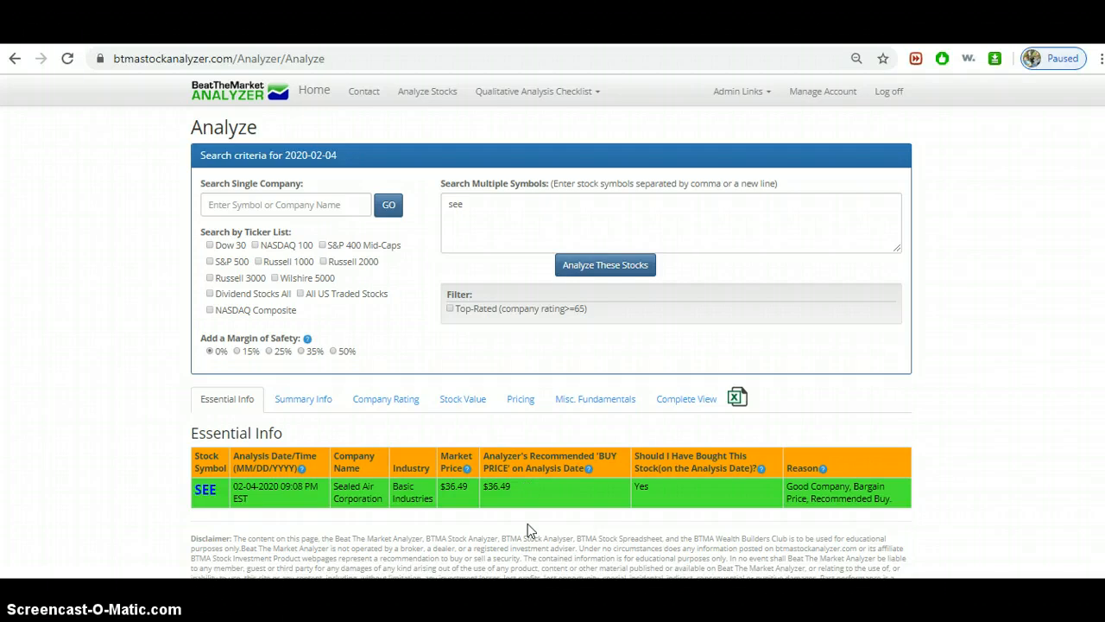
{"action": "mouse_move", "coordinate": [222, 265]}
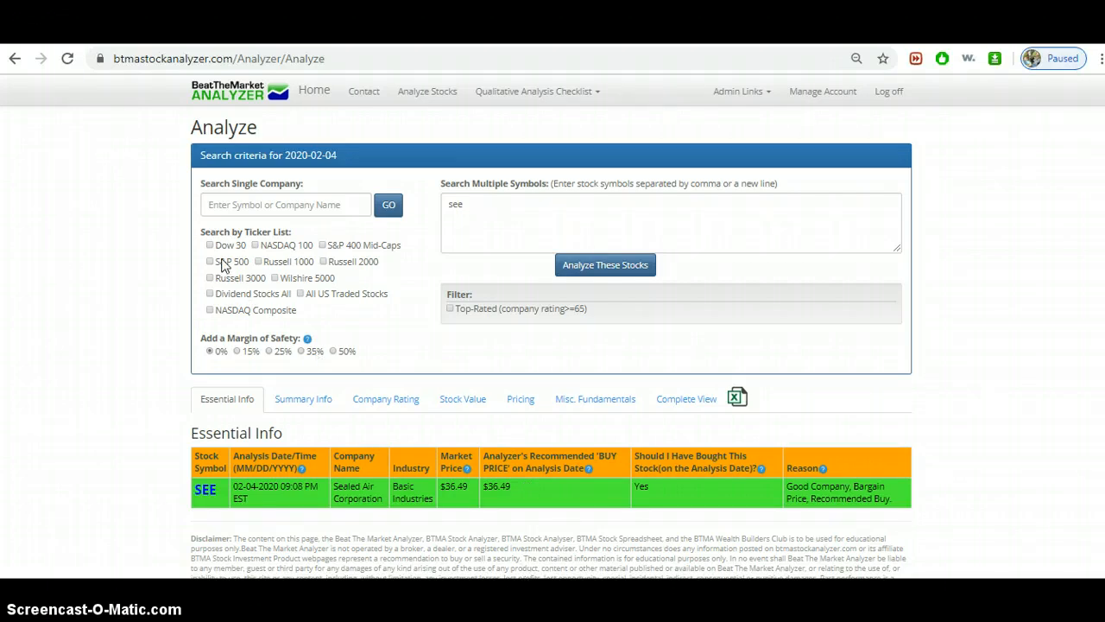
{"action": "left_click", "coordinate": [605, 264]}
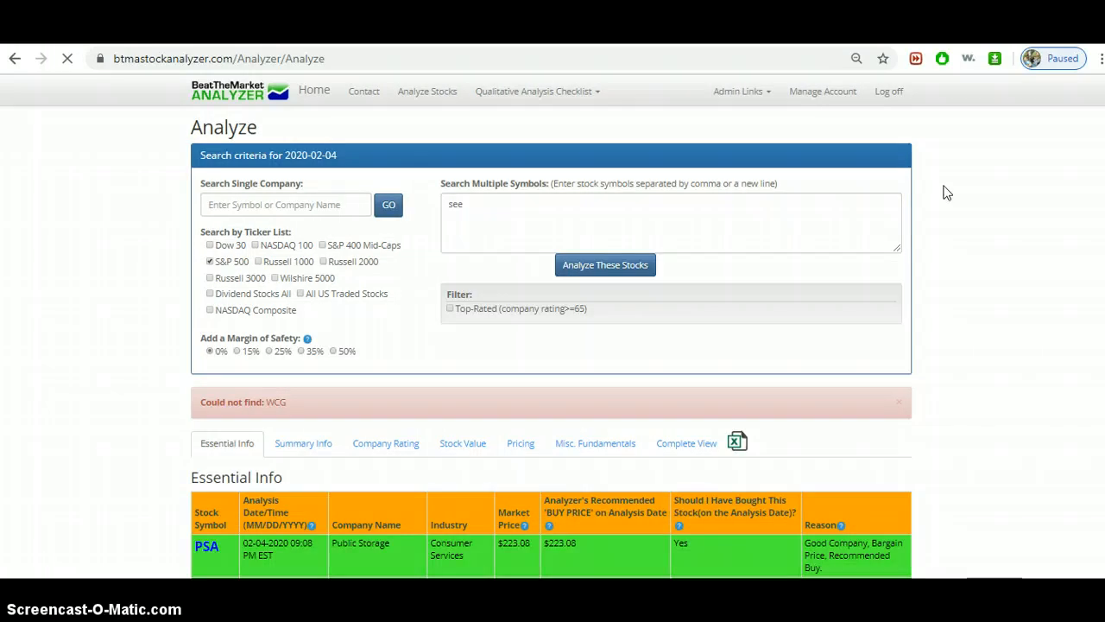
{"action": "scroll", "scroll_direction": "down", "scroll_amount": 3}
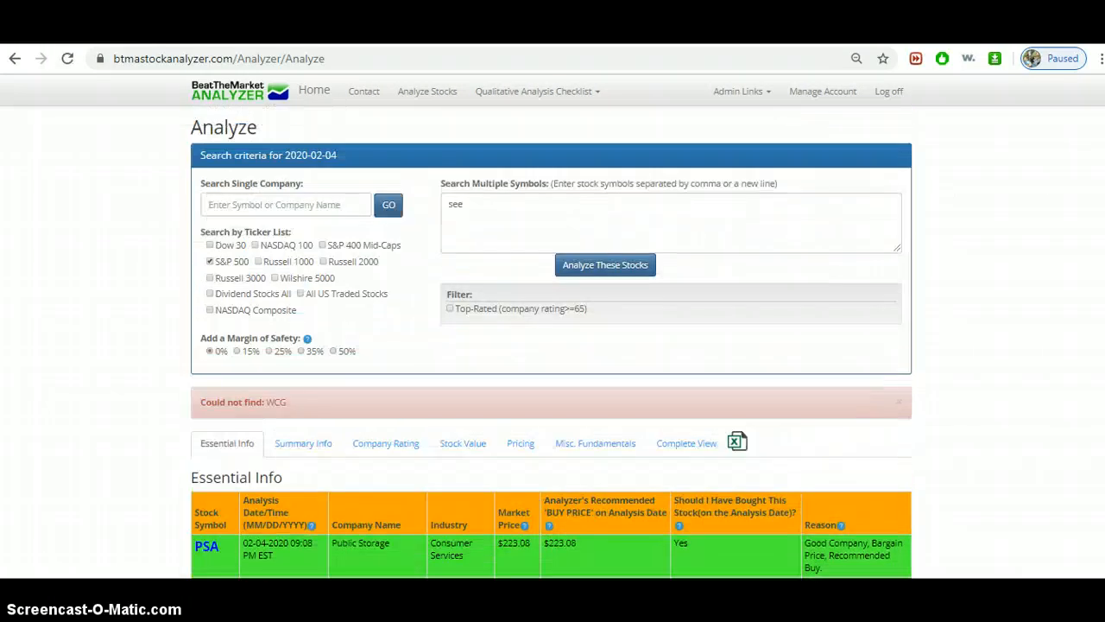
{"action": "left_click", "coordinate": [210, 261]}
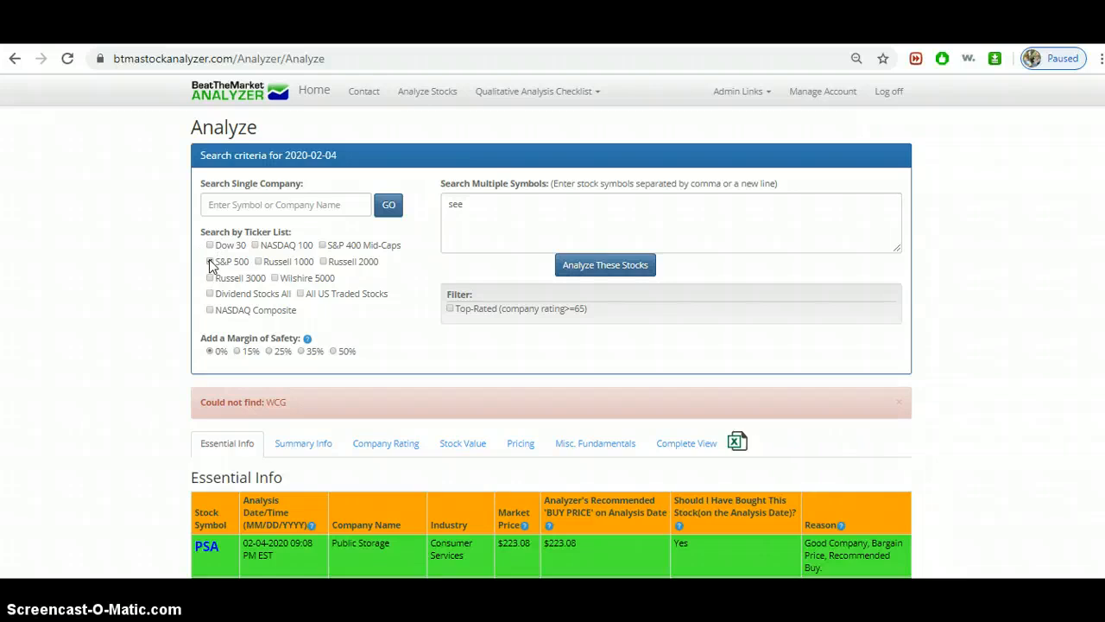
{"action": "left_click", "coordinate": [605, 264]}
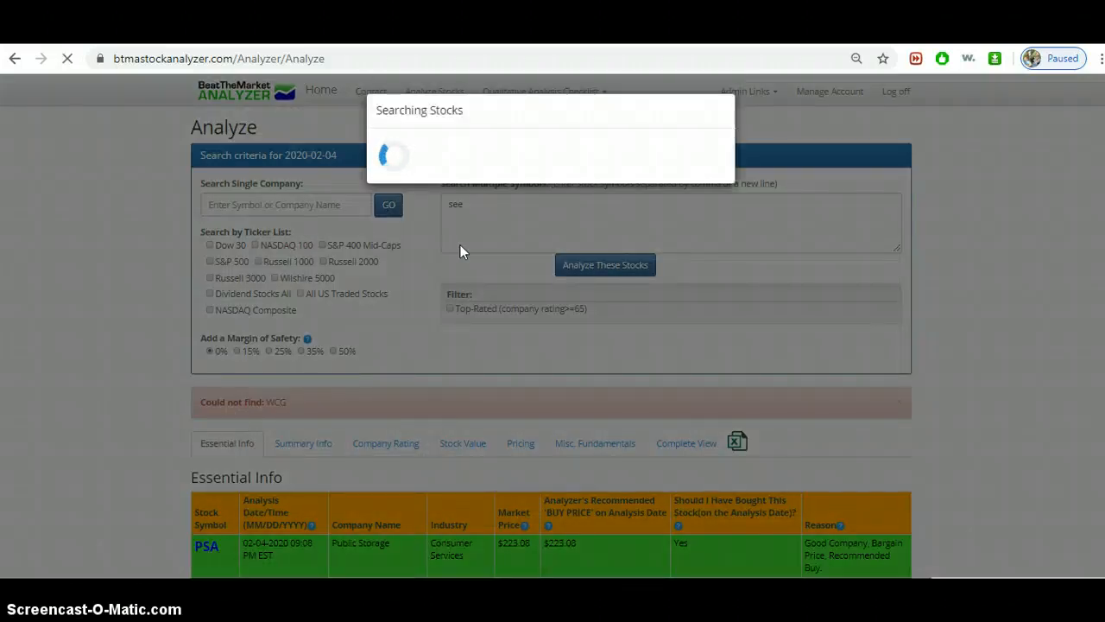
{"action": "mouse_move", "coordinate": [494, 241]}
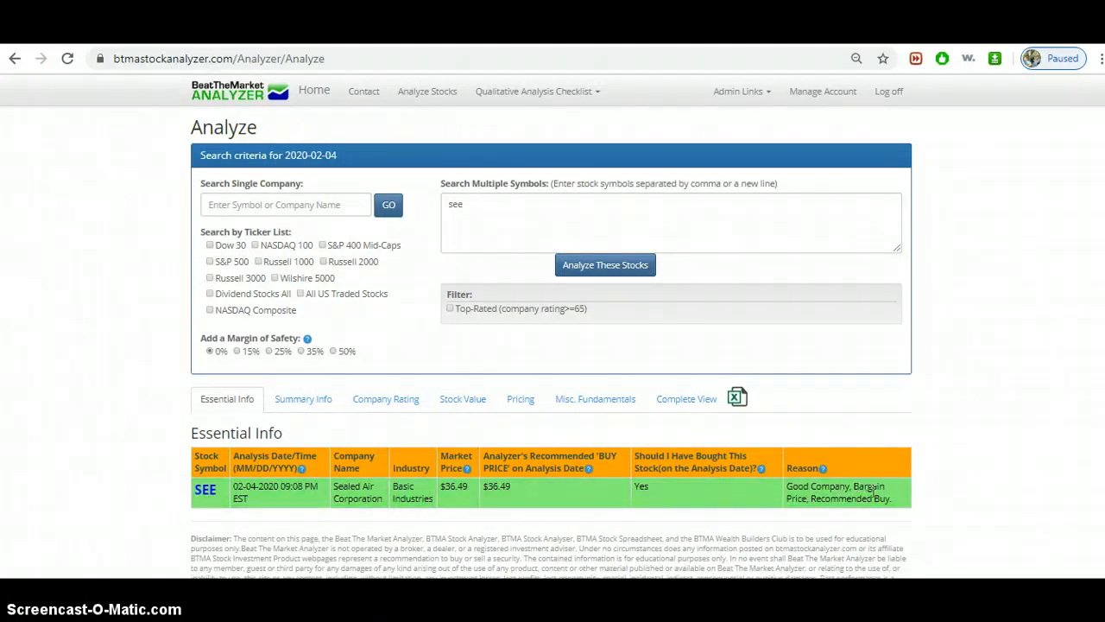
{"action": "mouse_move", "coordinate": [637, 521]}
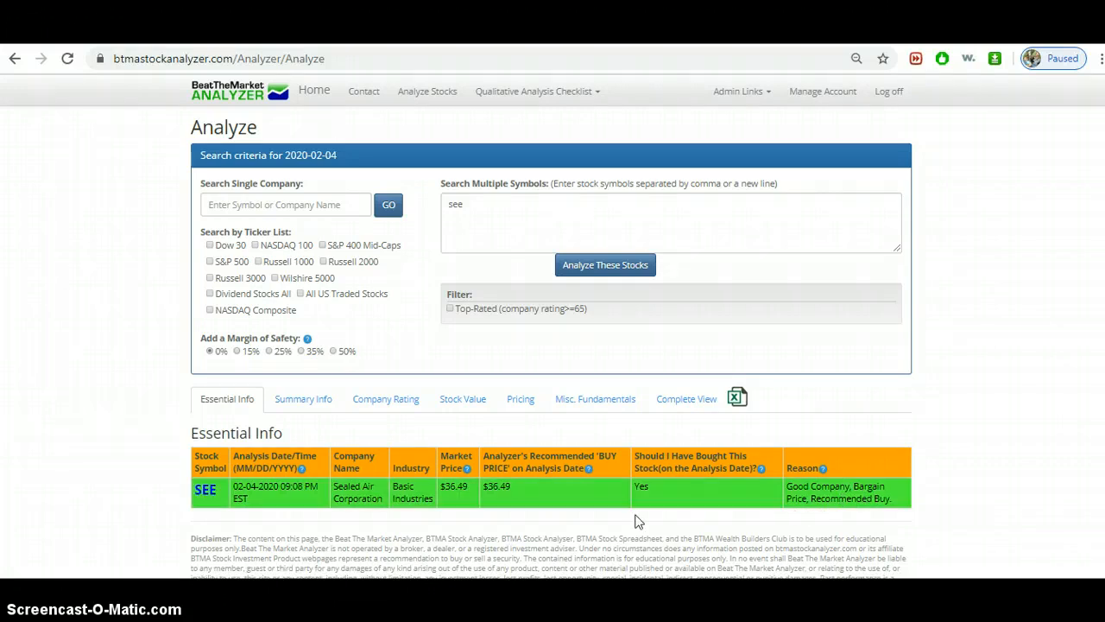
{"action": "mouse_move", "coordinate": [472, 499]}
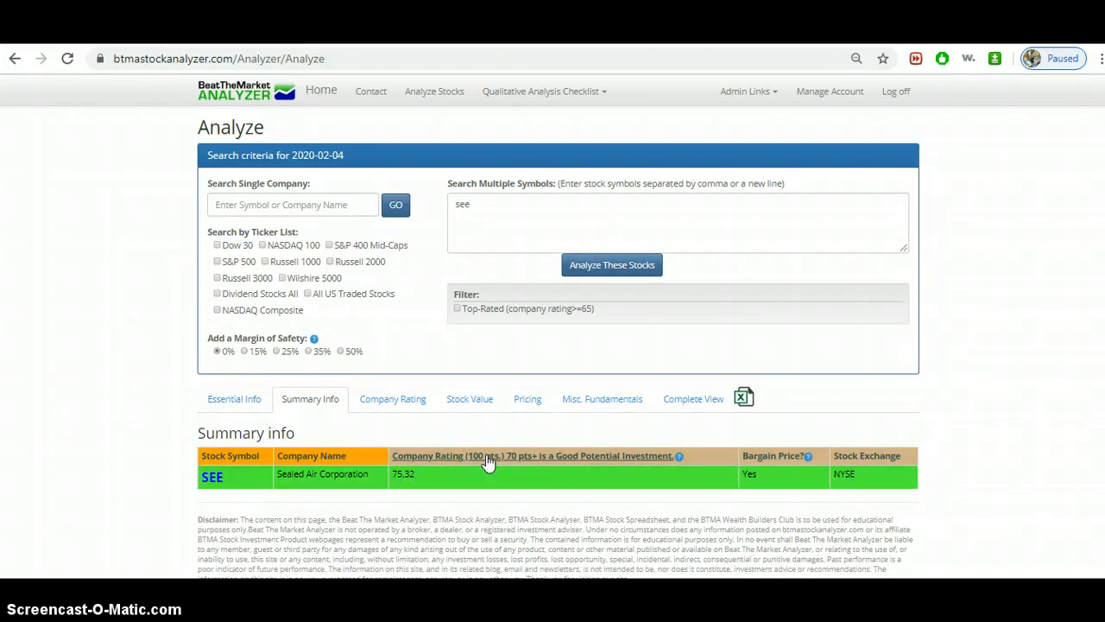
{"action": "mouse_move", "coordinate": [518, 467]}
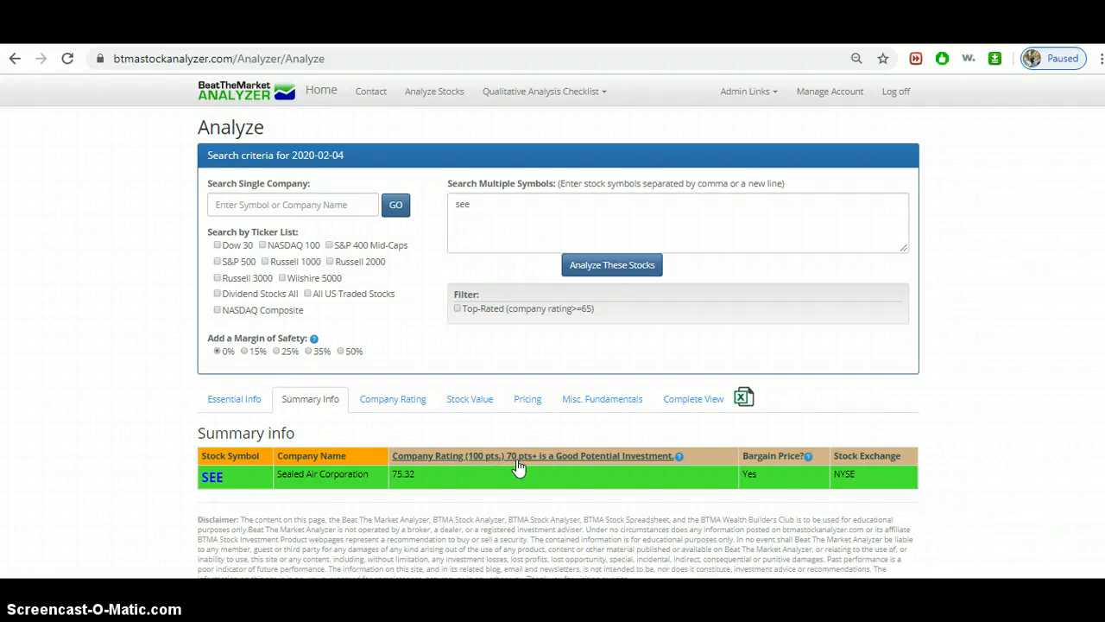
{"action": "mouse_move", "coordinate": [608, 465]}
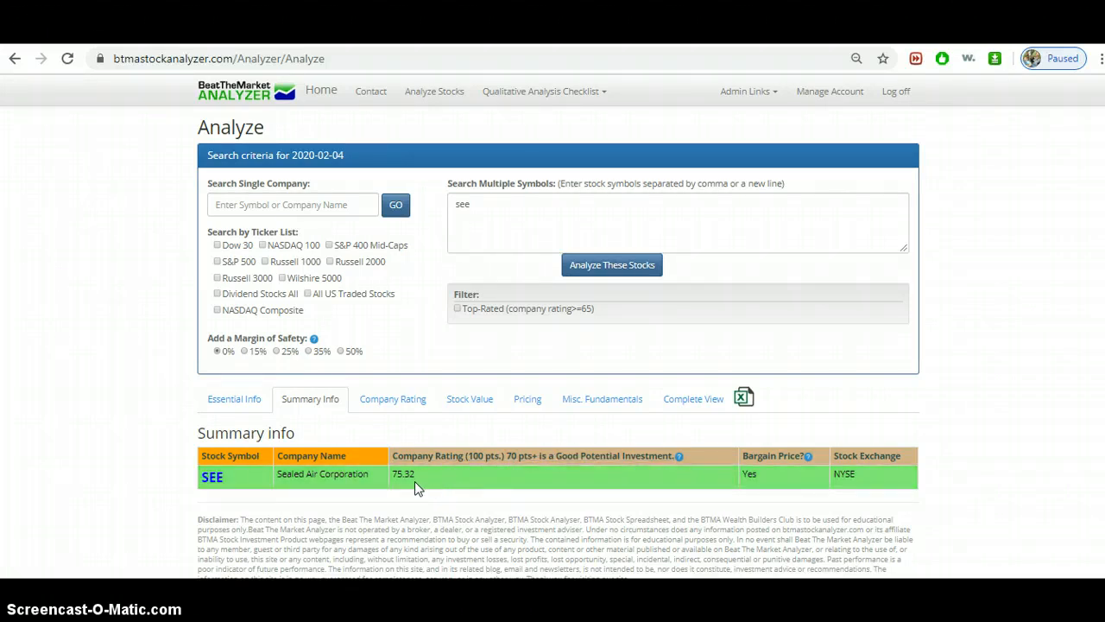
{"action": "mouse_move", "coordinate": [412, 488]}
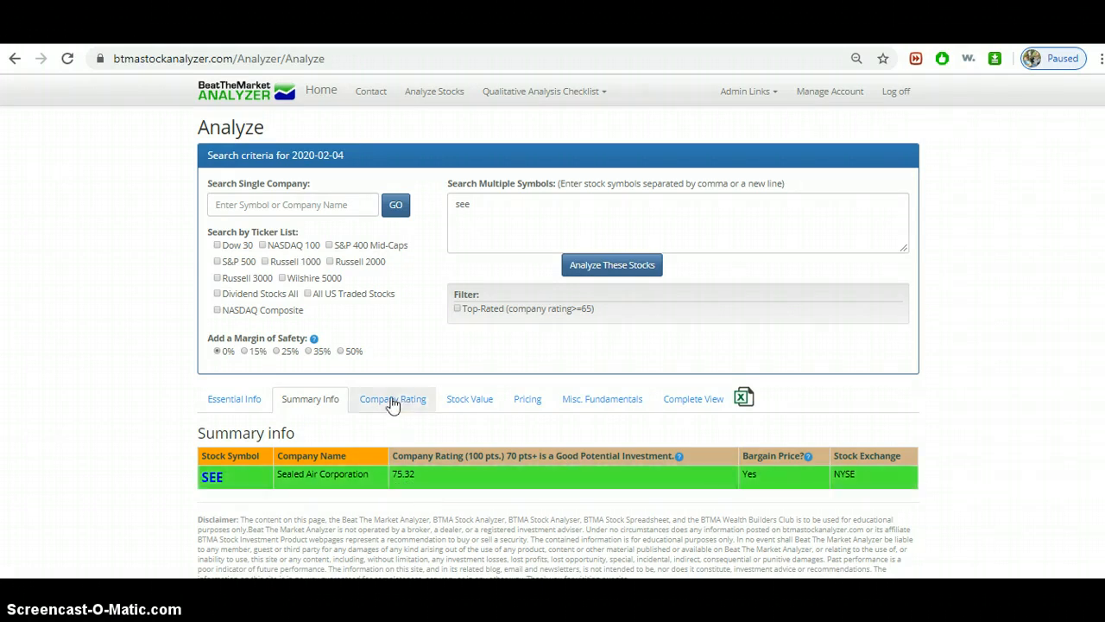
- Review SEE's Company Rating scores, then select the 10 yr Upward Price Per Share header
{"action": "left_click", "coordinate": [392, 399]}
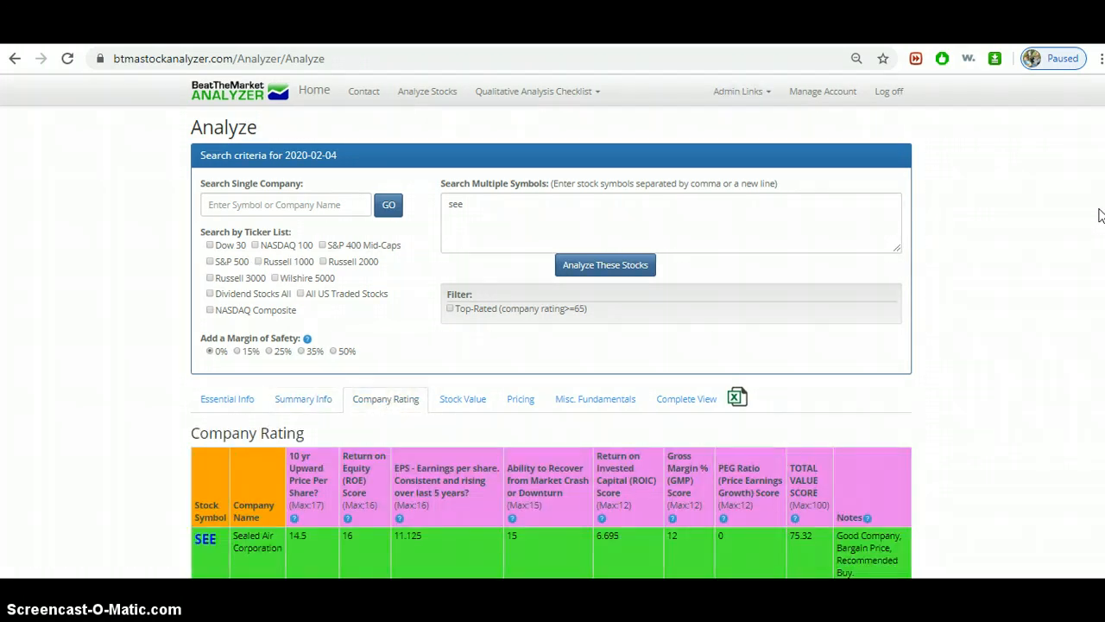
{"action": "scroll", "scroll_direction": "down", "scroll_amount": 3}
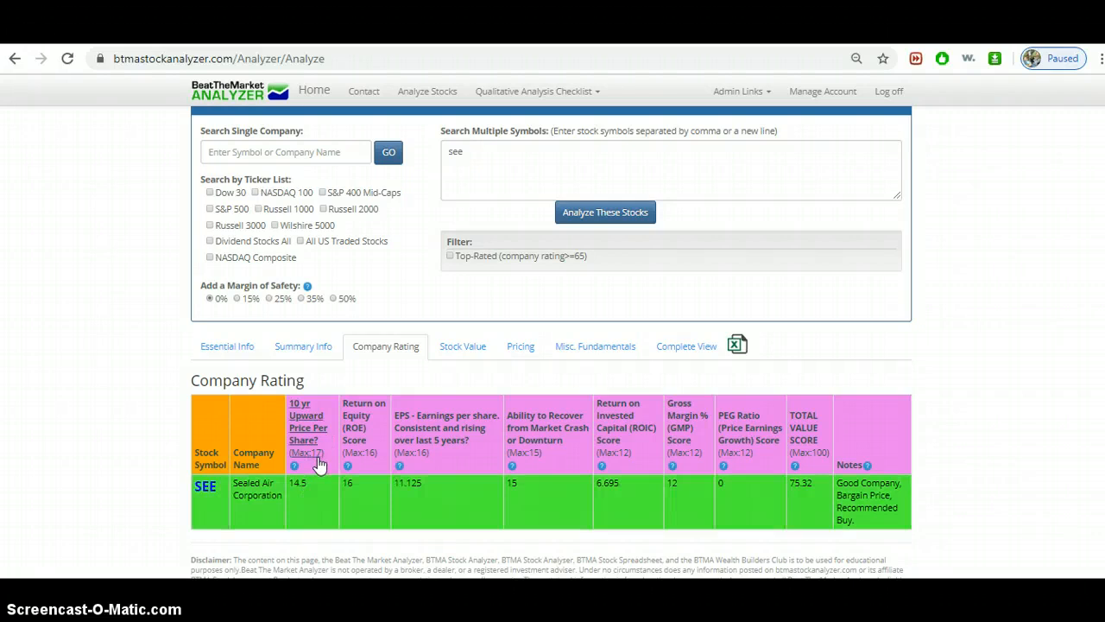
{"action": "mouse_move", "coordinate": [376, 449]}
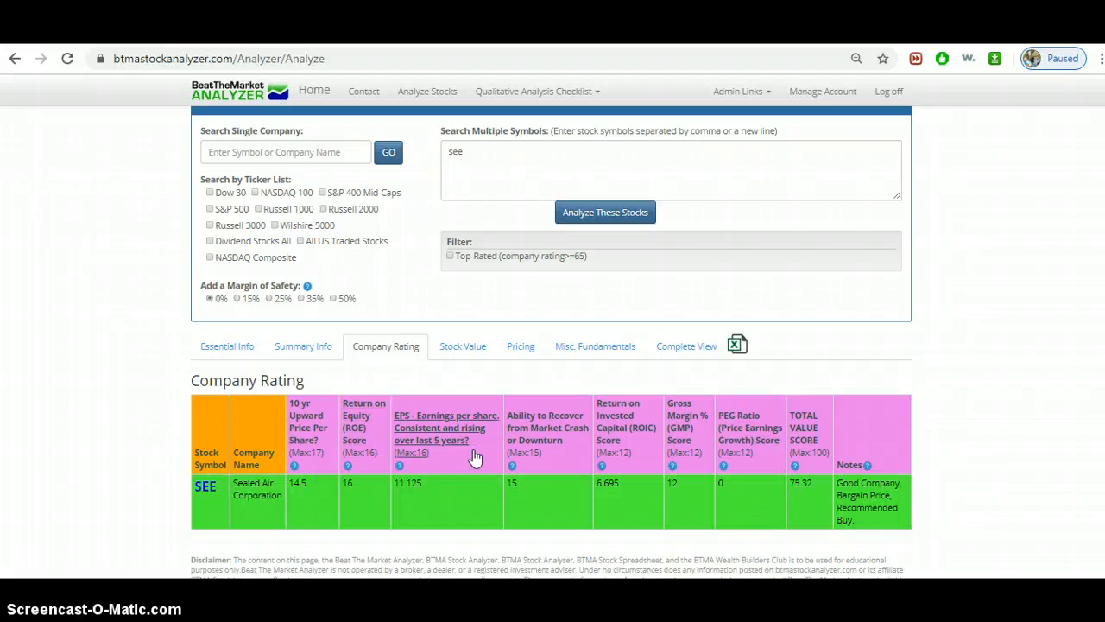
{"action": "mouse_move", "coordinate": [470, 446]}
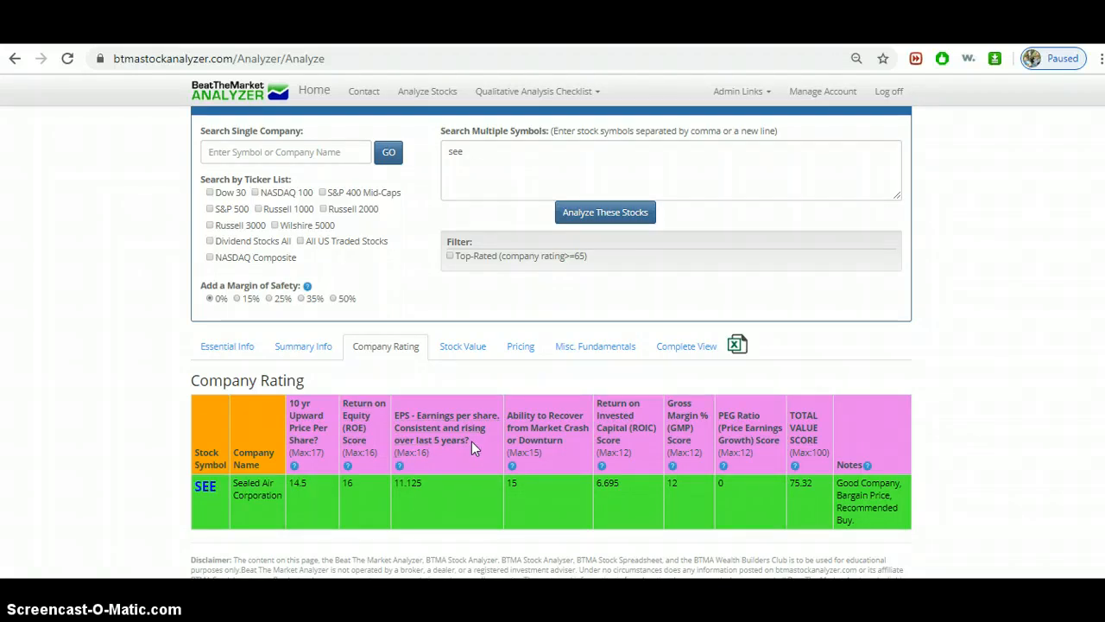
{"action": "mouse_move", "coordinate": [444, 477]}
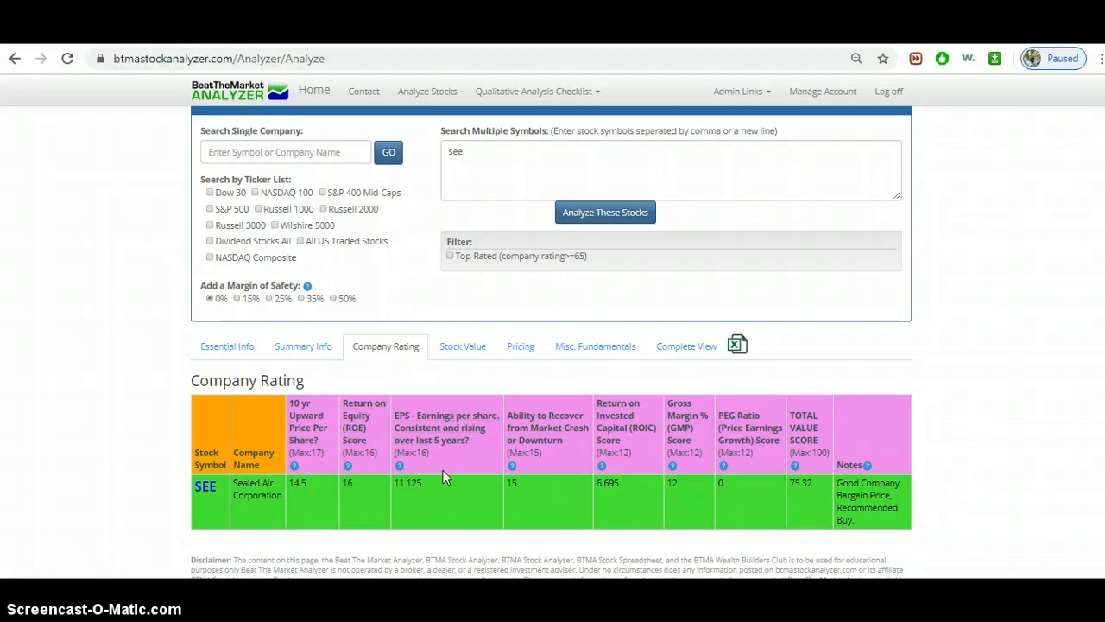
{"action": "mouse_move", "coordinate": [423, 493]}
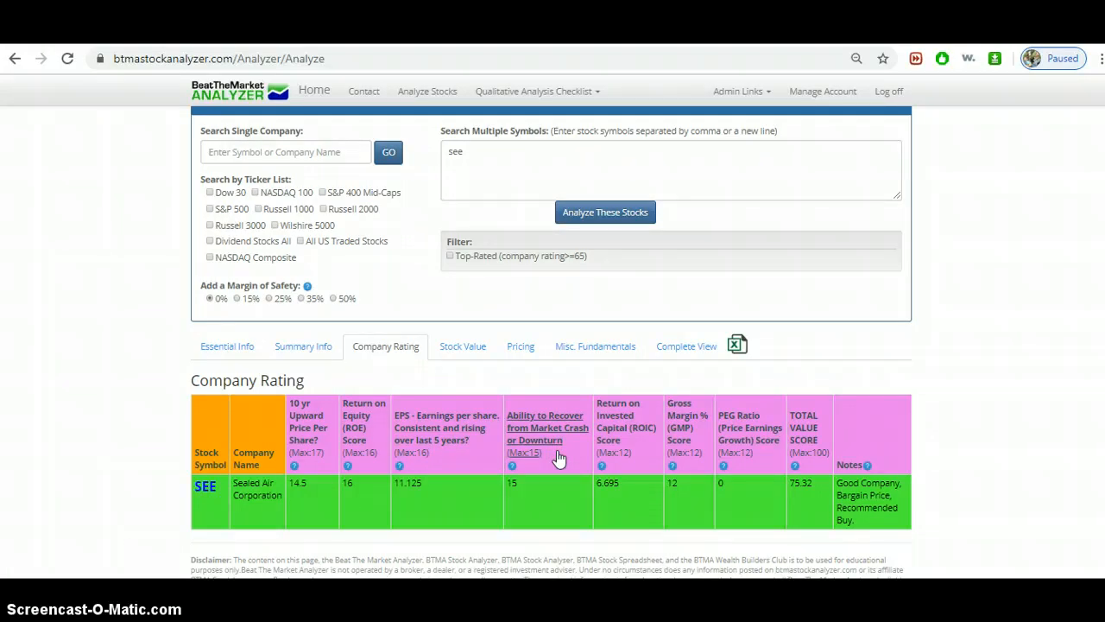
{"action": "mouse_move", "coordinate": [626, 428]}
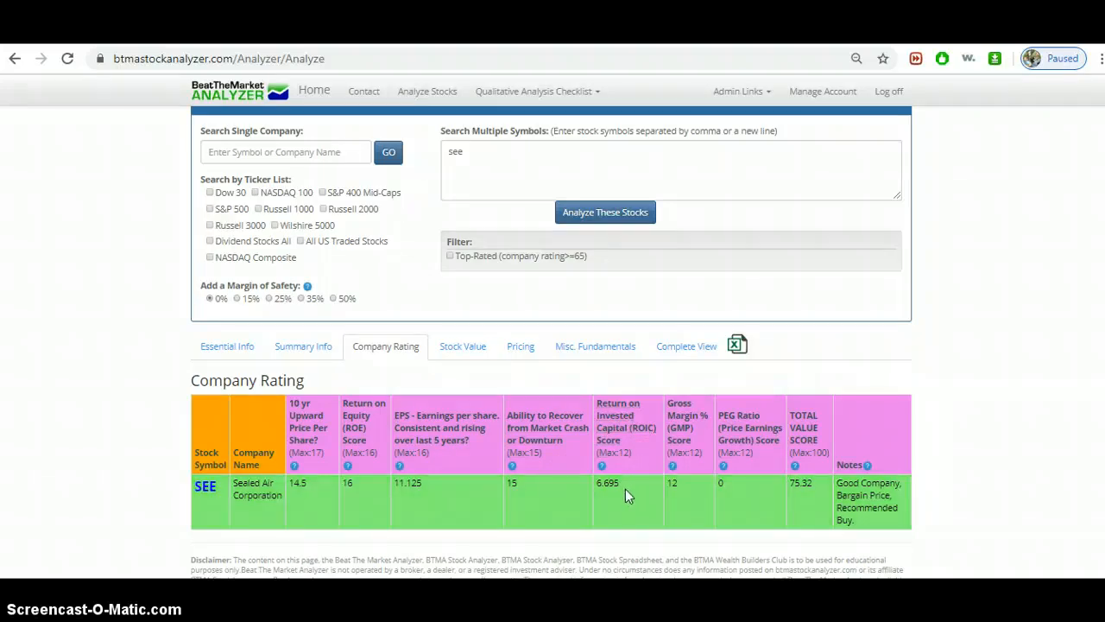
{"action": "mouse_move", "coordinate": [605, 498]}
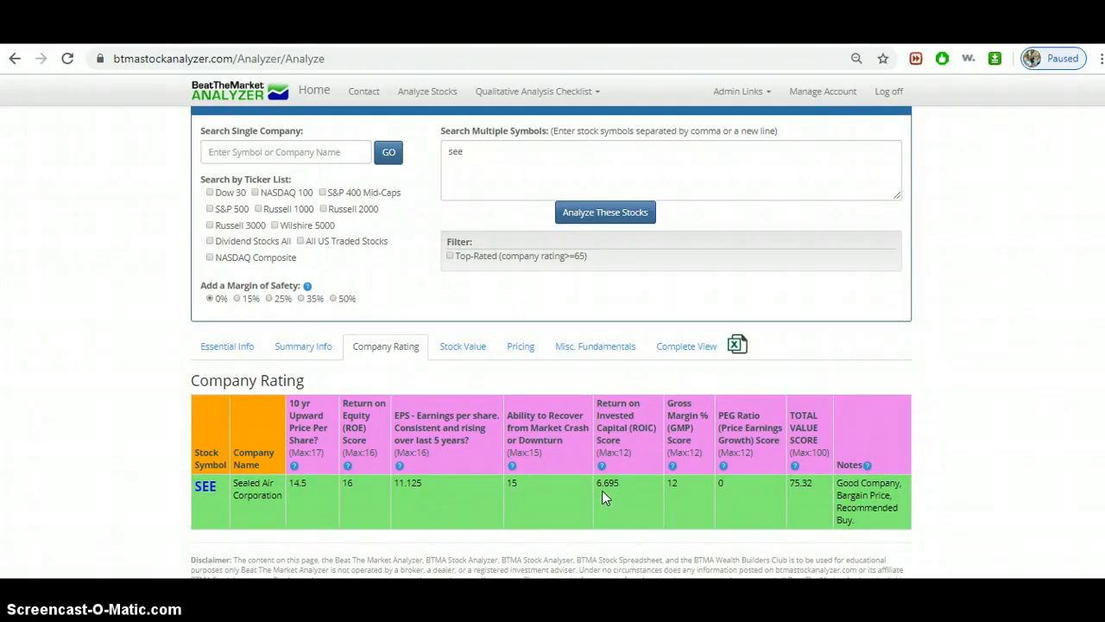
{"action": "mouse_move", "coordinate": [626, 428]}
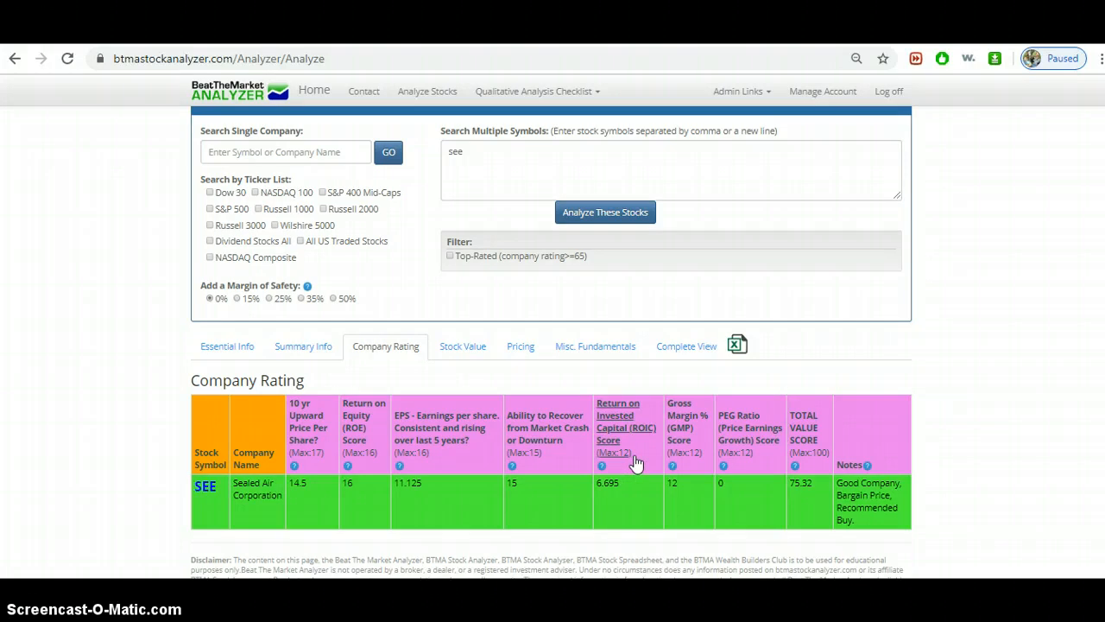
{"action": "mouse_move", "coordinate": [641, 437]}
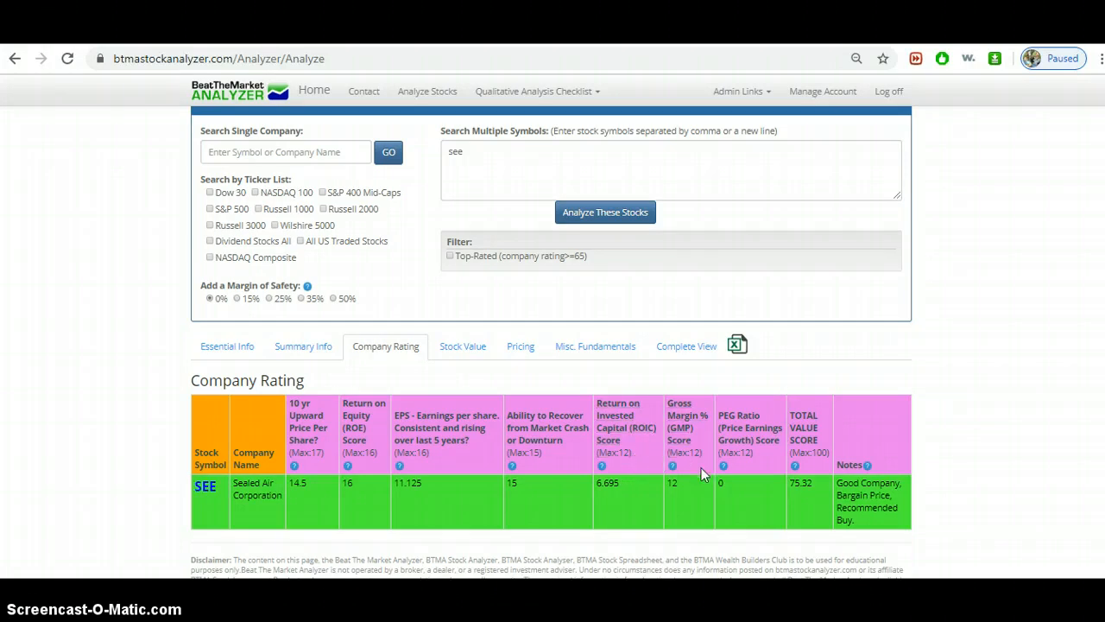
{"action": "mouse_move", "coordinate": [689, 492]}
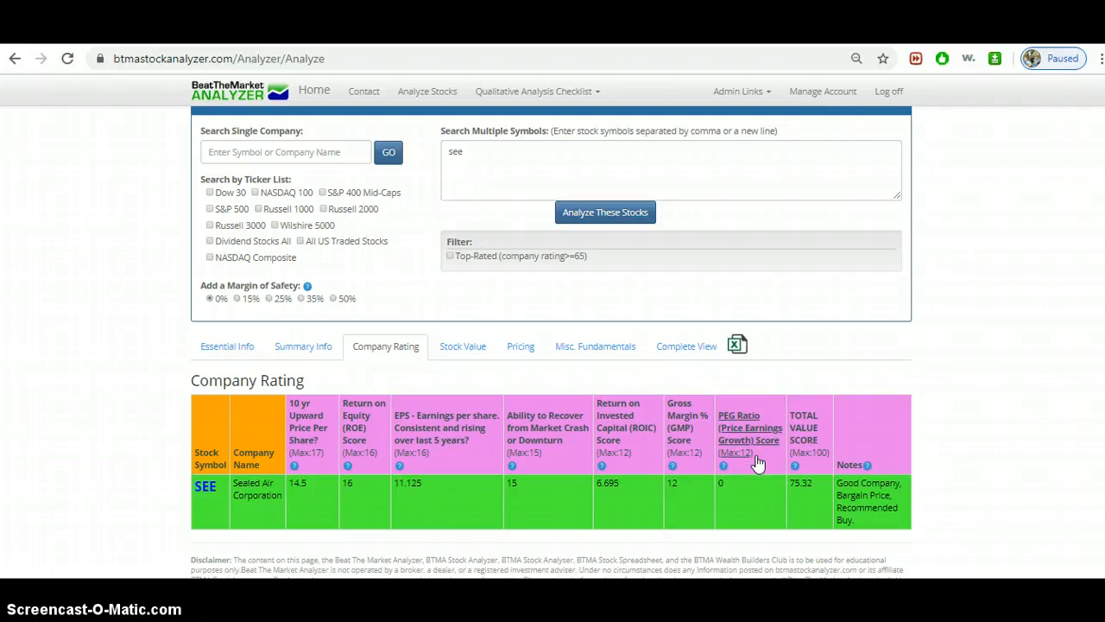
{"action": "mouse_move", "coordinate": [744, 487]}
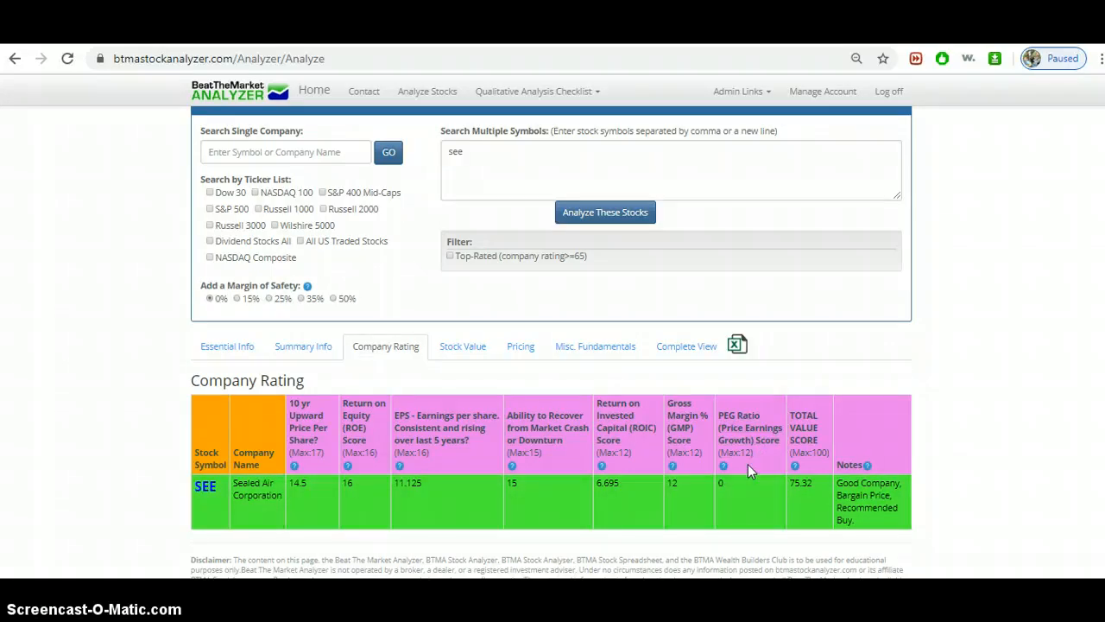
{"action": "mouse_move", "coordinate": [776, 465]}
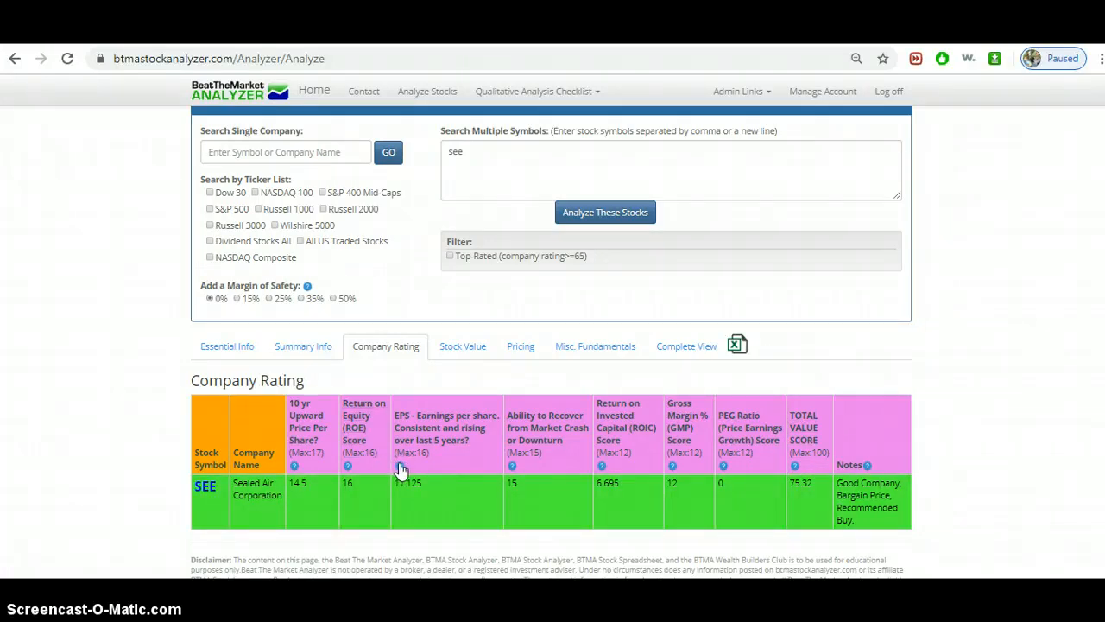
{"action": "mouse_move", "coordinate": [401, 471]}
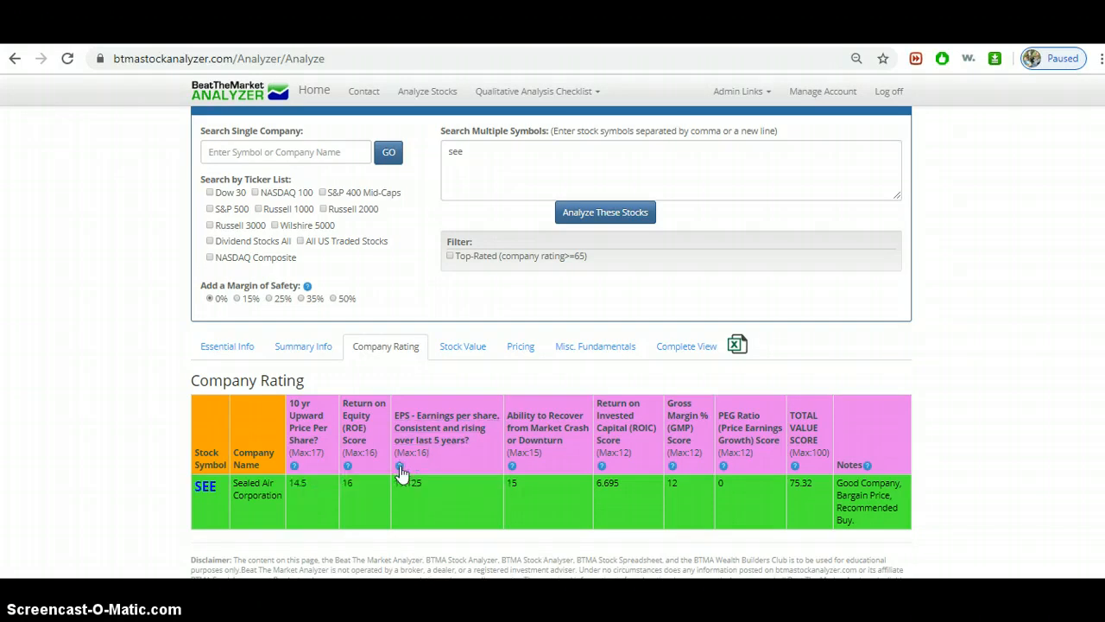
{"action": "left_click", "coordinate": [206, 486]}
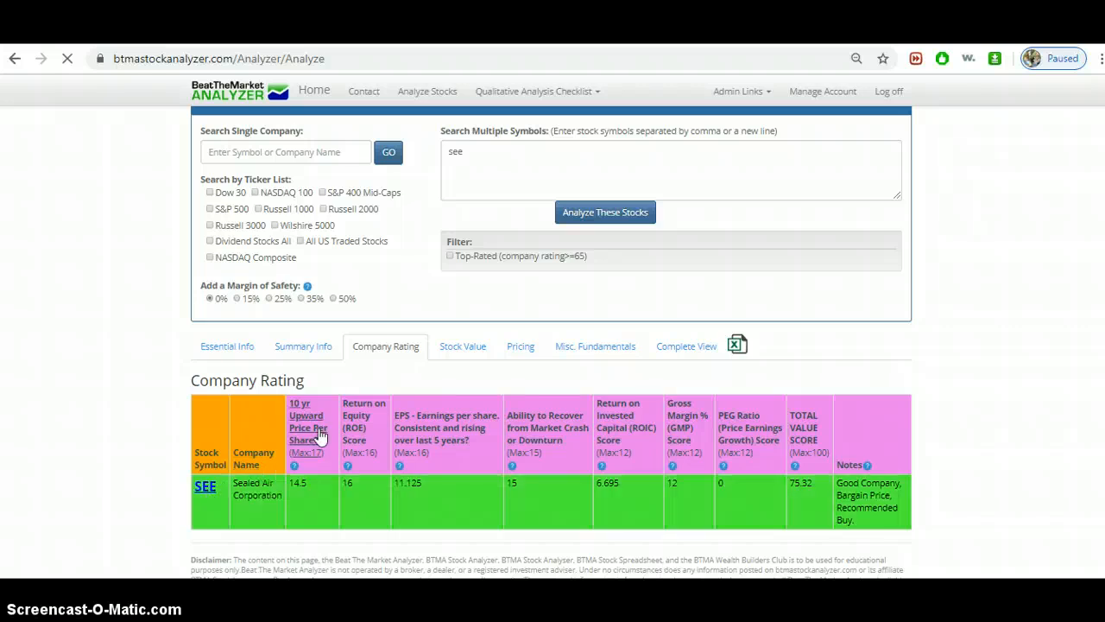
- Open Sealed Air's detail page showing the 2011–2020 price upward trend
{"action": "left_click", "coordinate": [204, 486]}
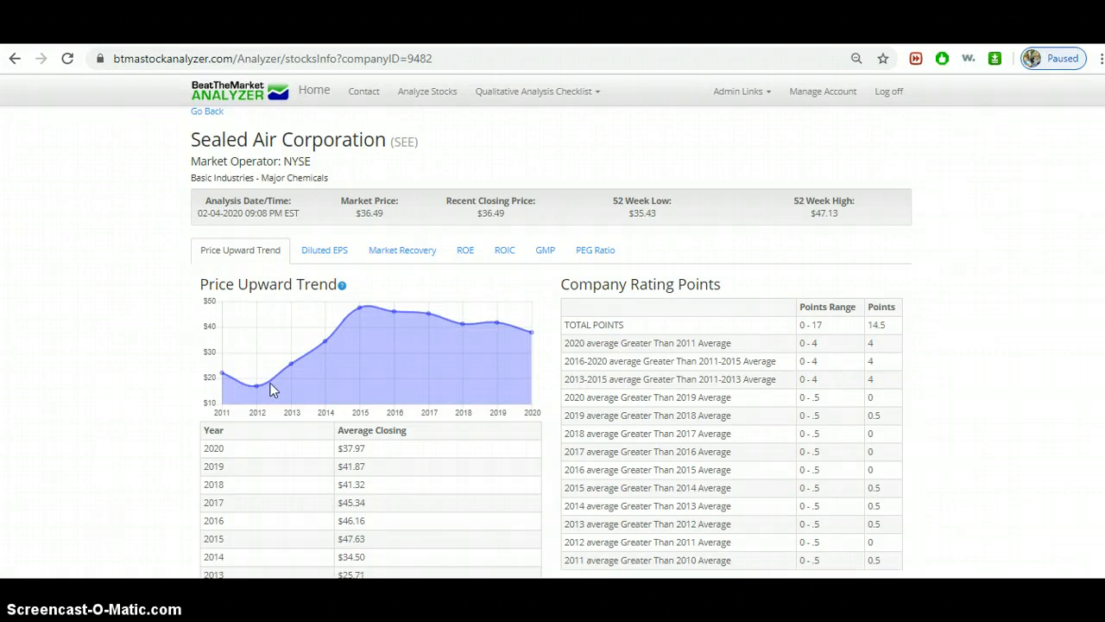
{"action": "mouse_move", "coordinate": [359, 309]}
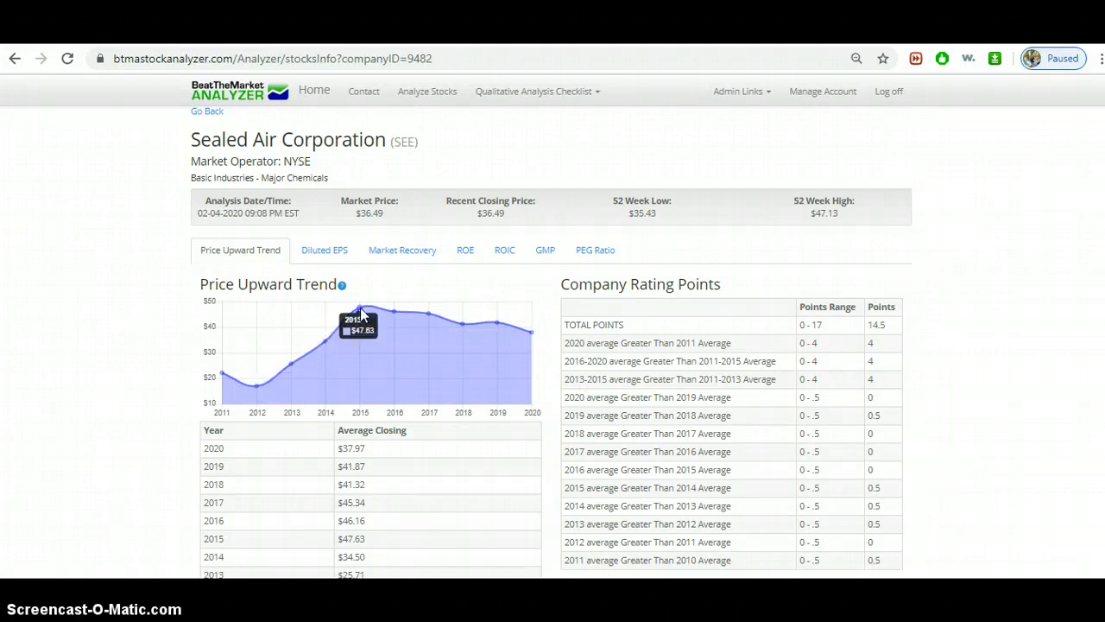
{"action": "mouse_move", "coordinate": [298, 360]}
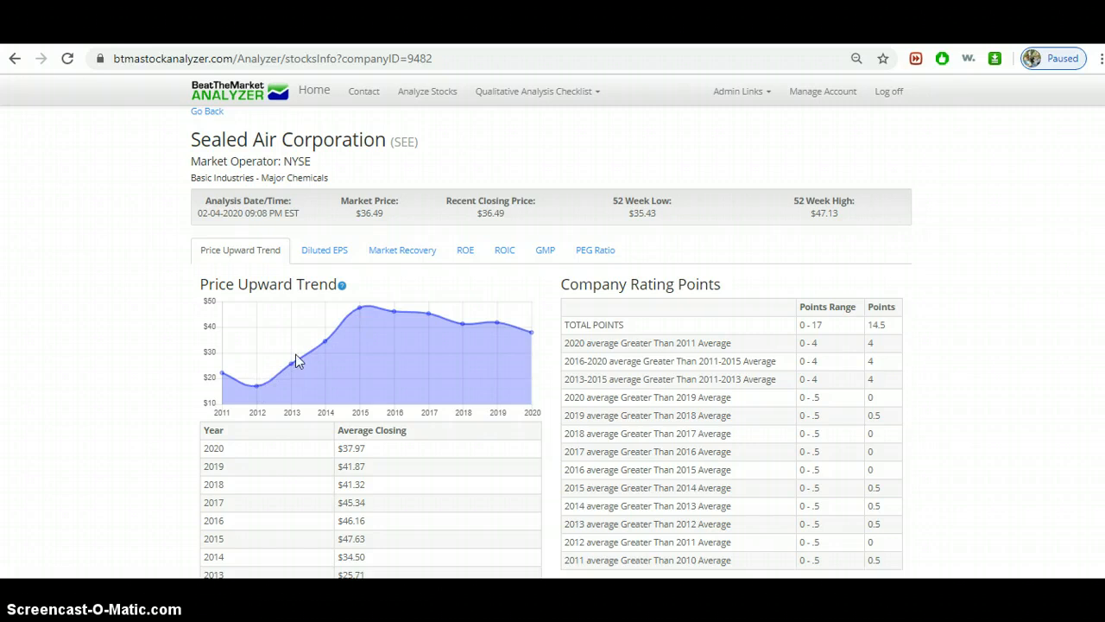
{"action": "mouse_move", "coordinate": [364, 314]}
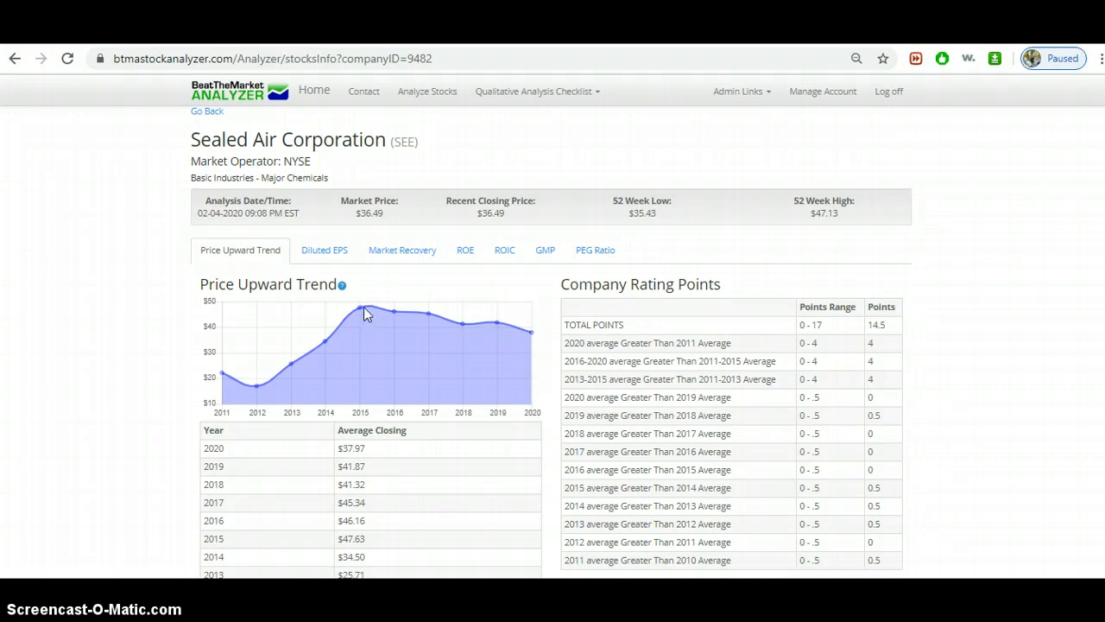
{"action": "mouse_move", "coordinate": [390, 314]}
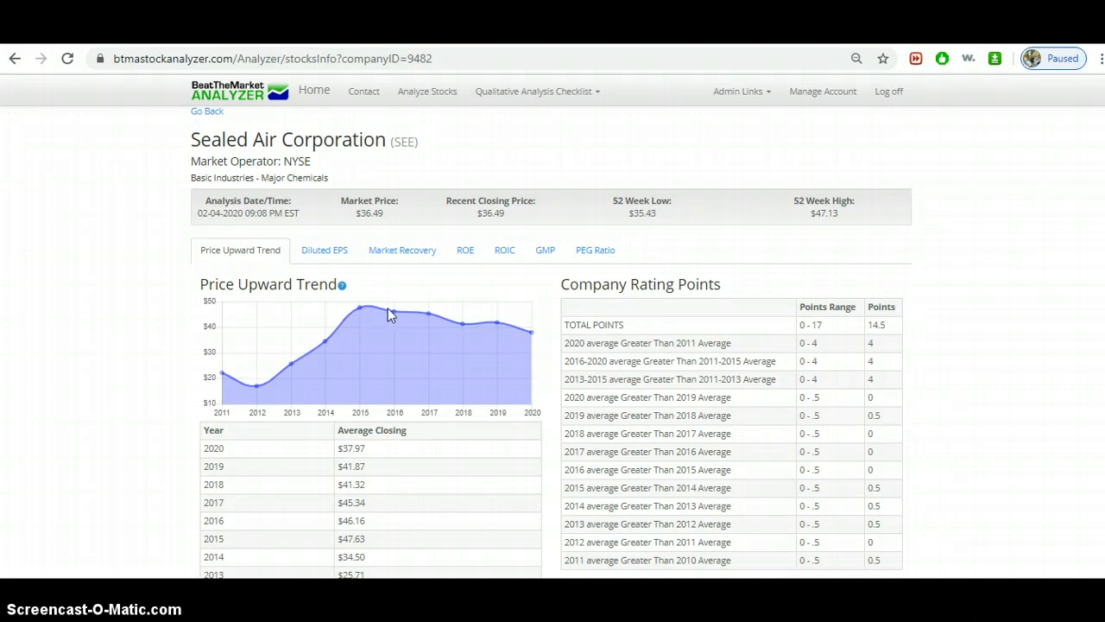
{"action": "mouse_move", "coordinate": [523, 331]}
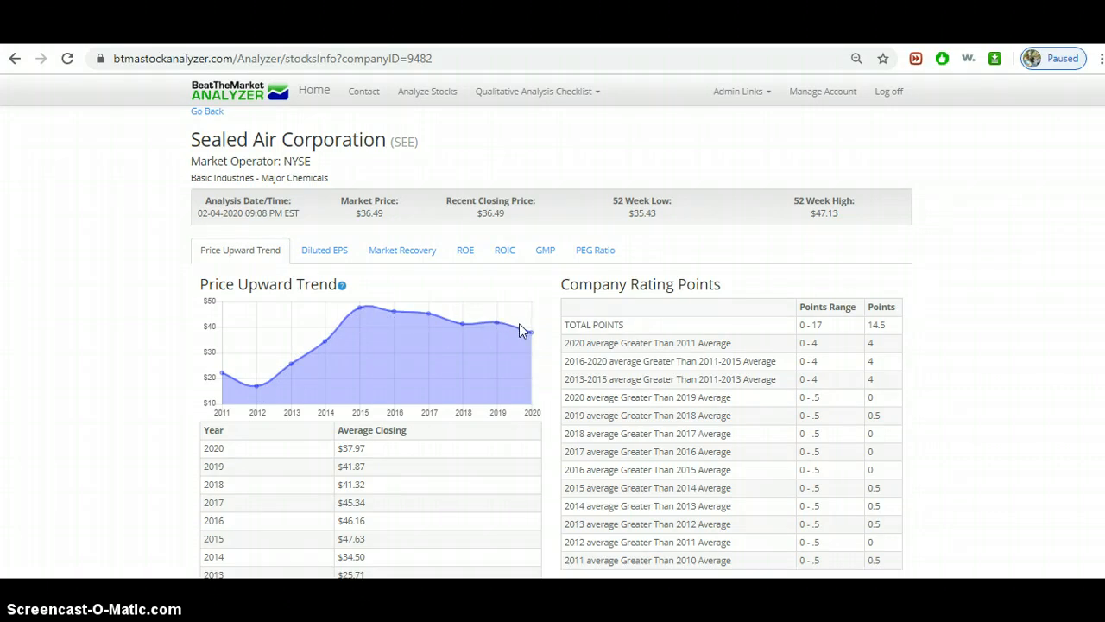
{"action": "mouse_move", "coordinate": [465, 326]}
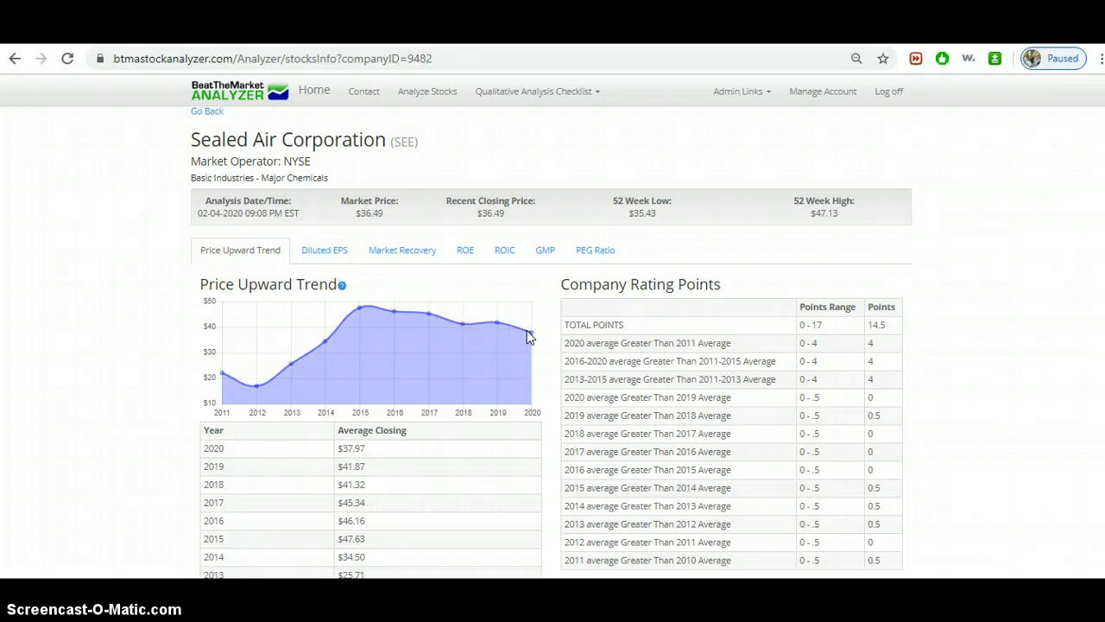
{"action": "mouse_move", "coordinate": [541, 312]}
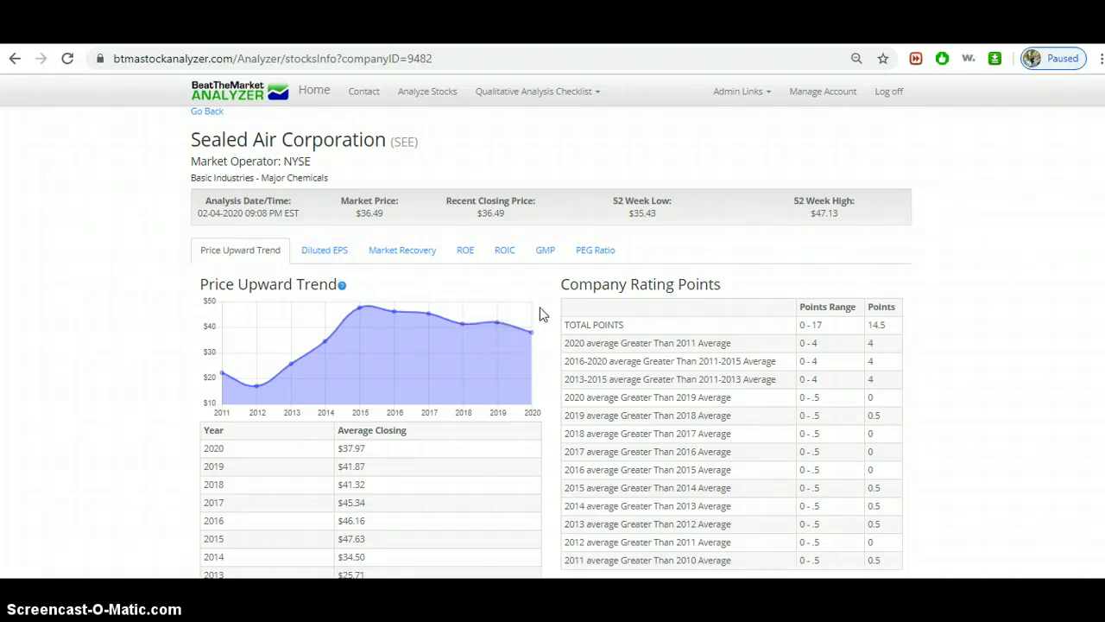
{"action": "mouse_move", "coordinate": [539, 311]}
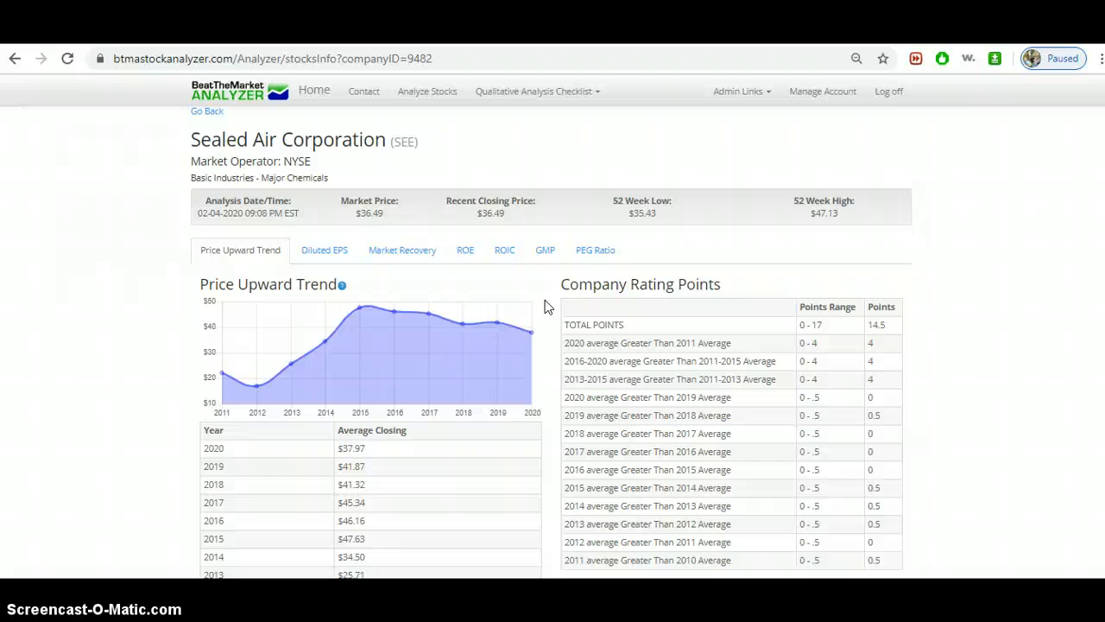
{"action": "mouse_move", "coordinate": [323, 249]}
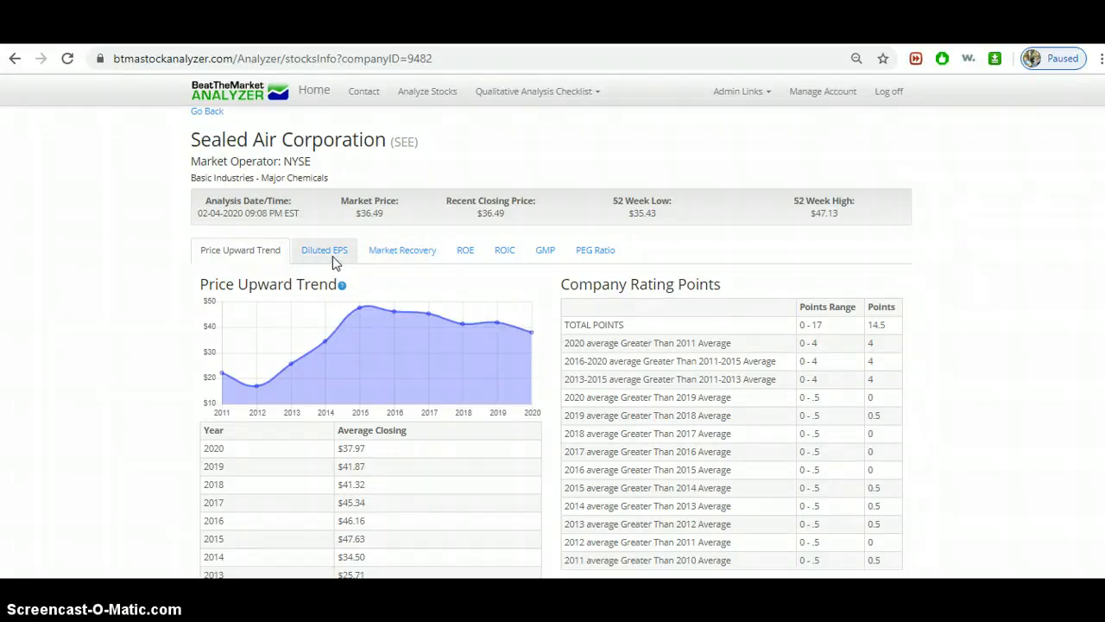
{"action": "left_click", "coordinate": [324, 249]}
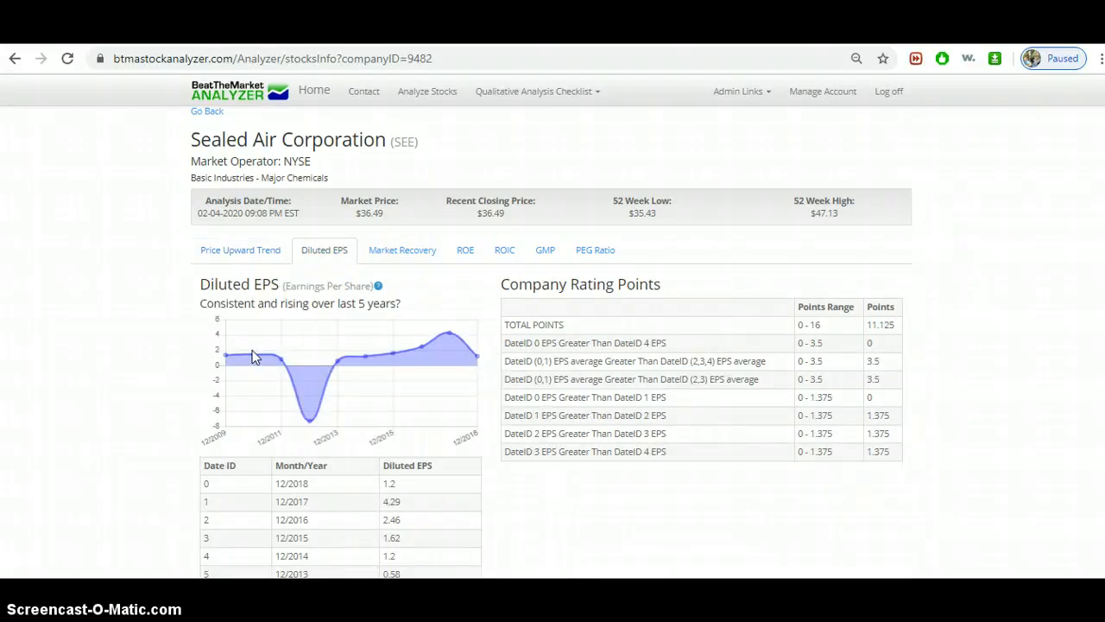
{"action": "mouse_move", "coordinate": [313, 423]}
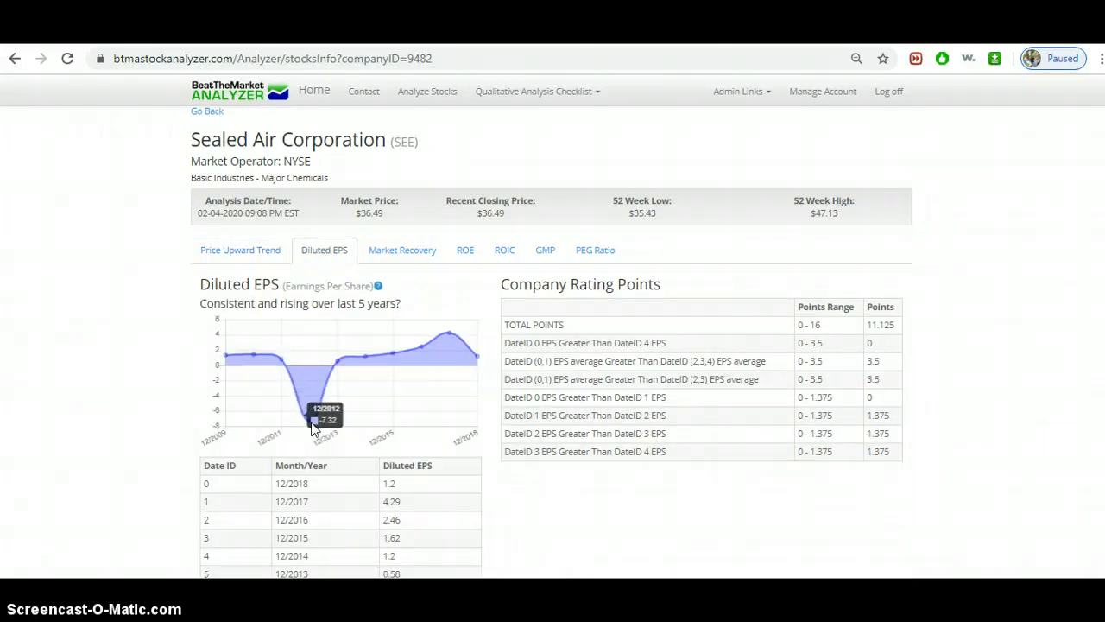
{"action": "mouse_move", "coordinate": [223, 361]}
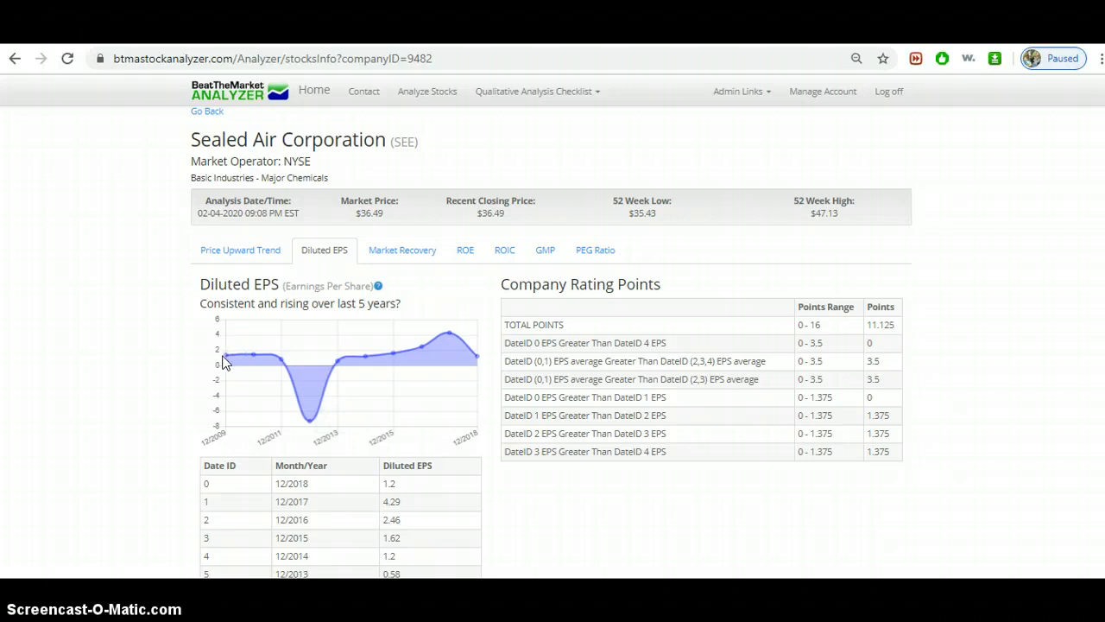
{"action": "mouse_move", "coordinate": [302, 352]}
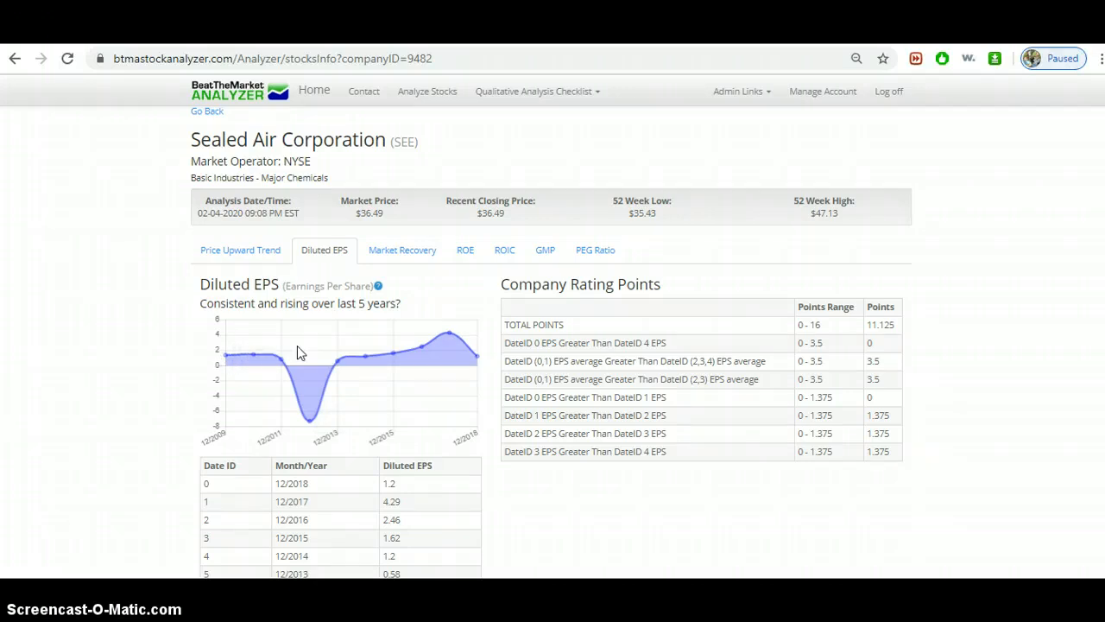
{"action": "mouse_move", "coordinate": [216, 365]}
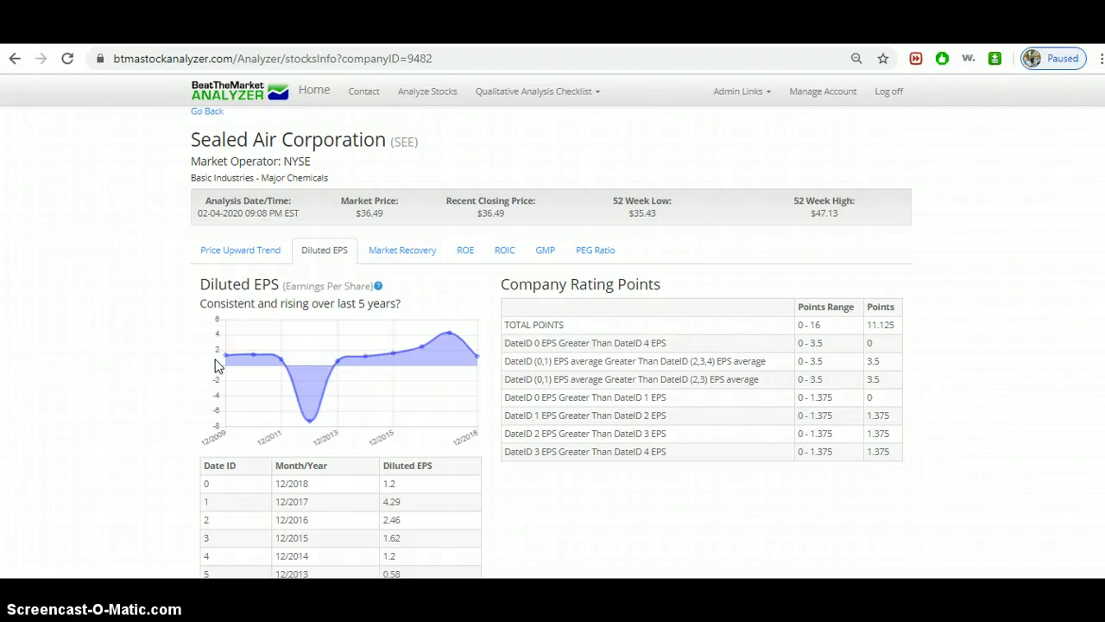
{"action": "mouse_move", "coordinate": [475, 285]}
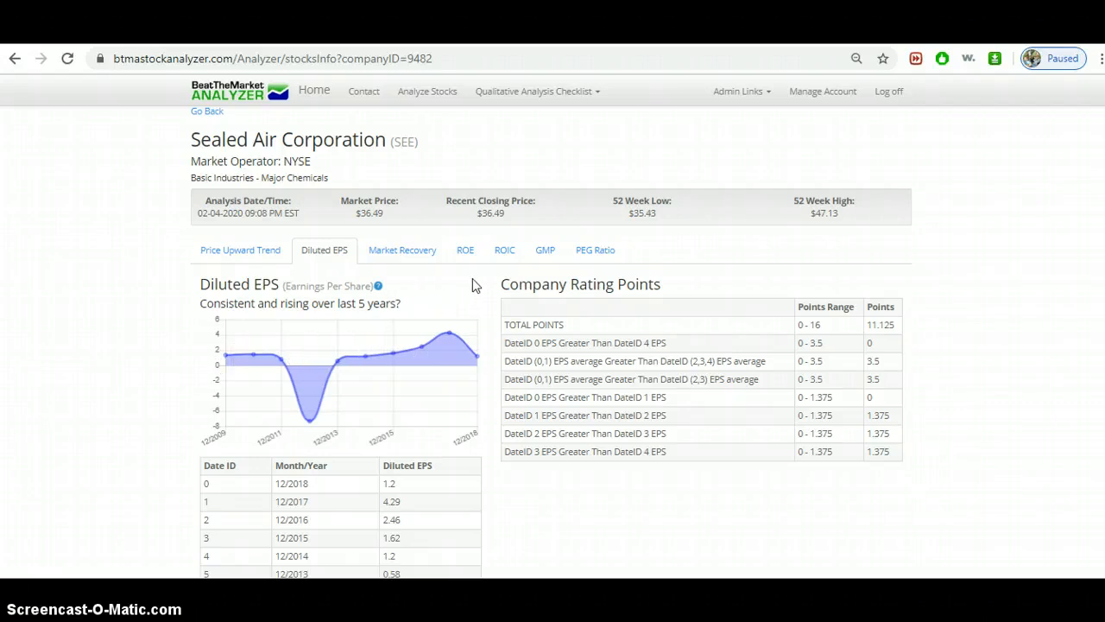
{"action": "mouse_move", "coordinate": [214, 373]}
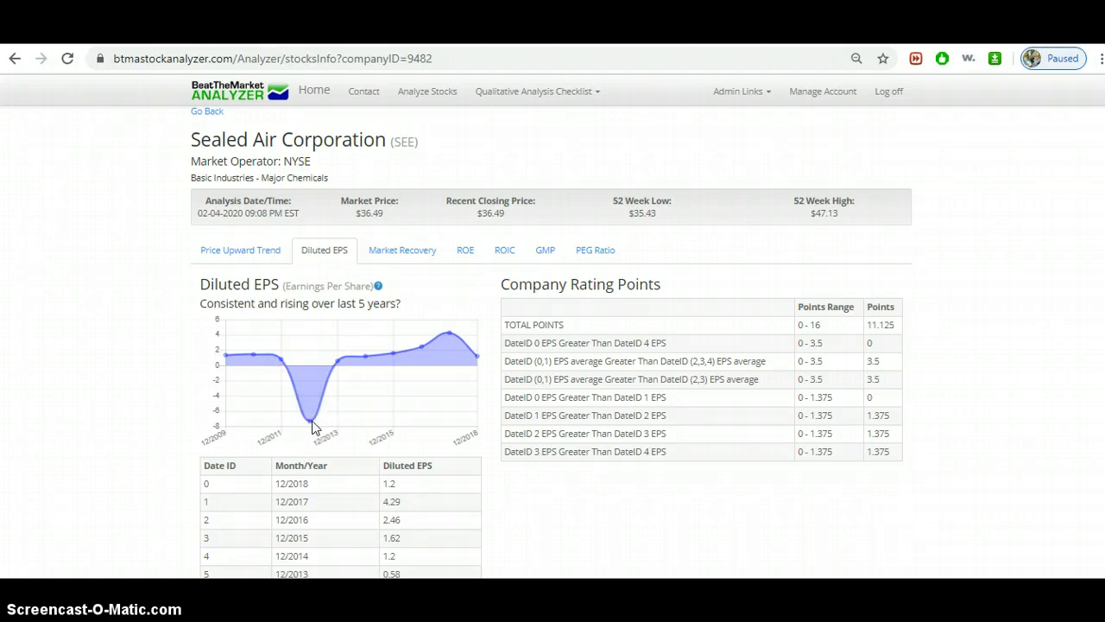
{"action": "mouse_move", "coordinate": [312, 429]}
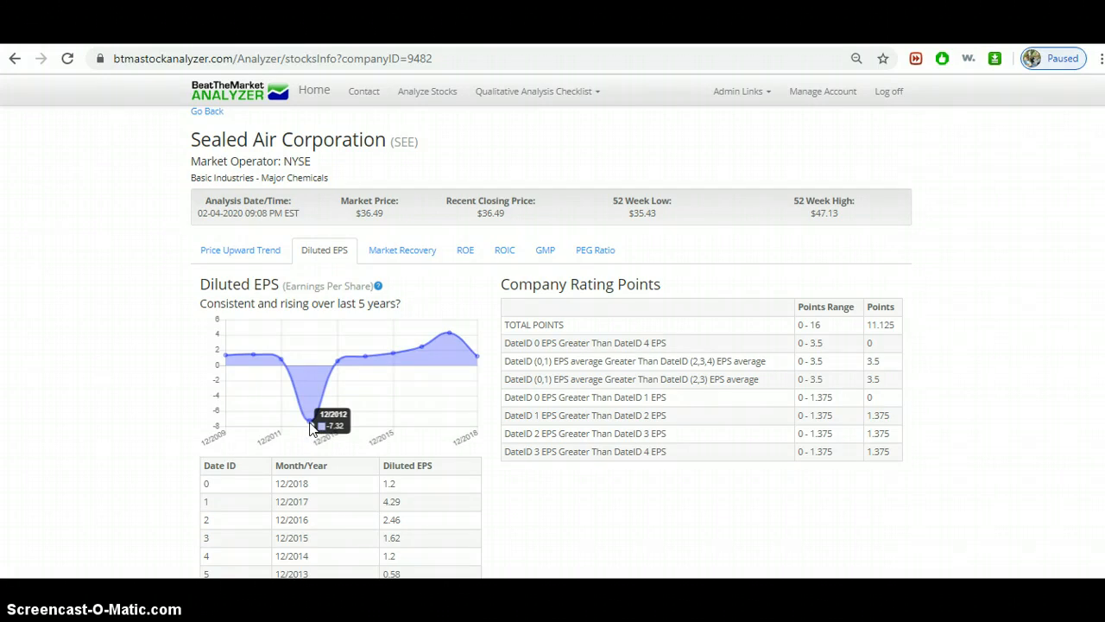
{"action": "mouse_move", "coordinate": [395, 364]}
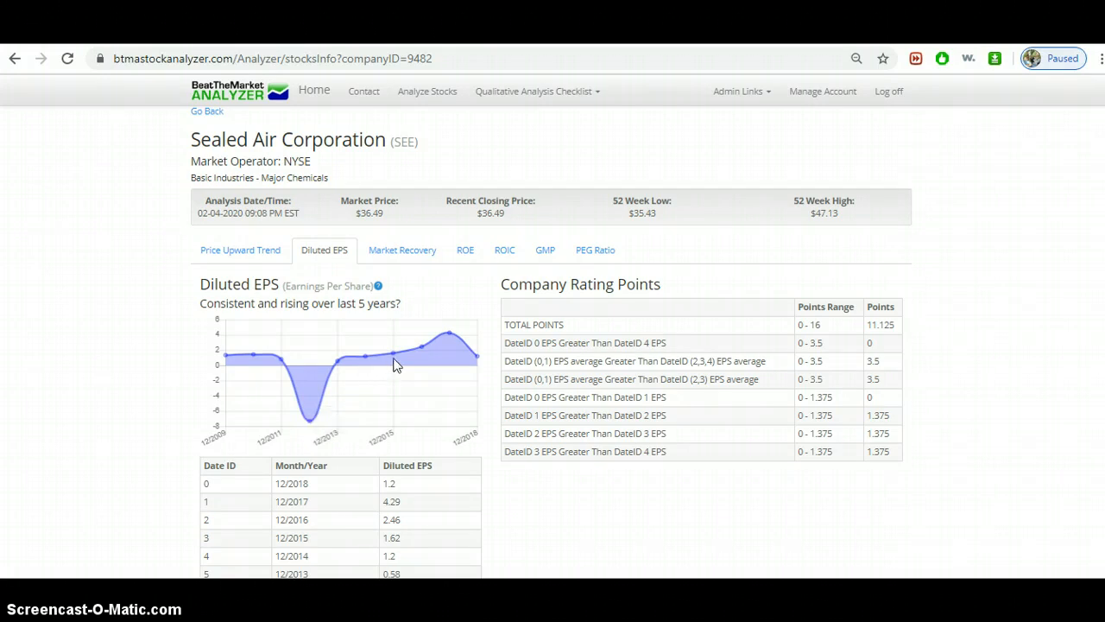
{"action": "mouse_move", "coordinate": [434, 348]}
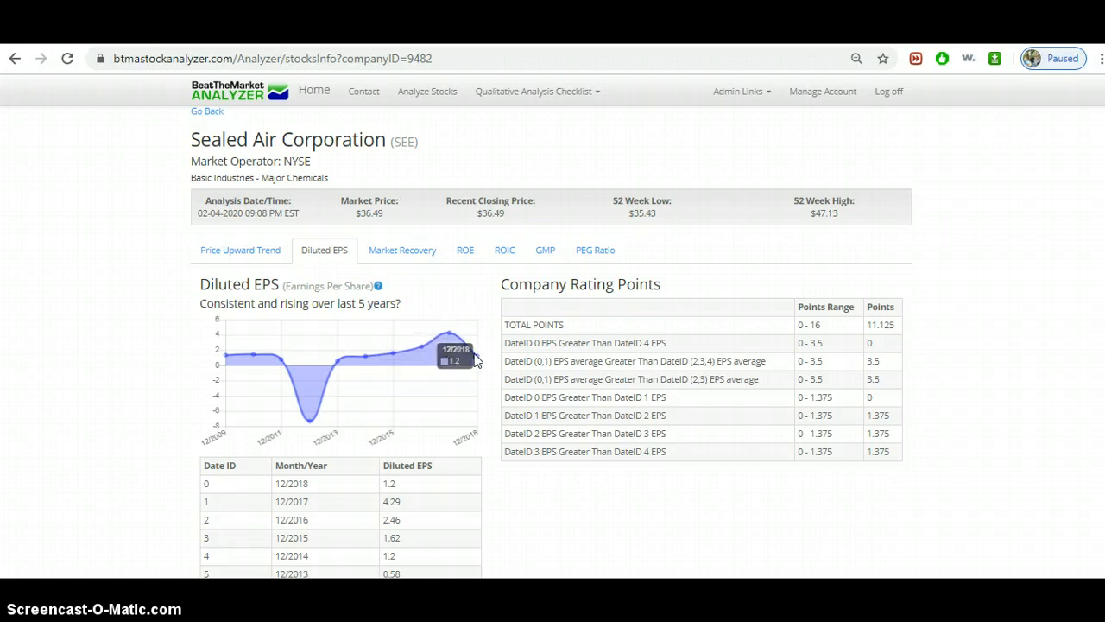
{"action": "mouse_move", "coordinate": [449, 337]}
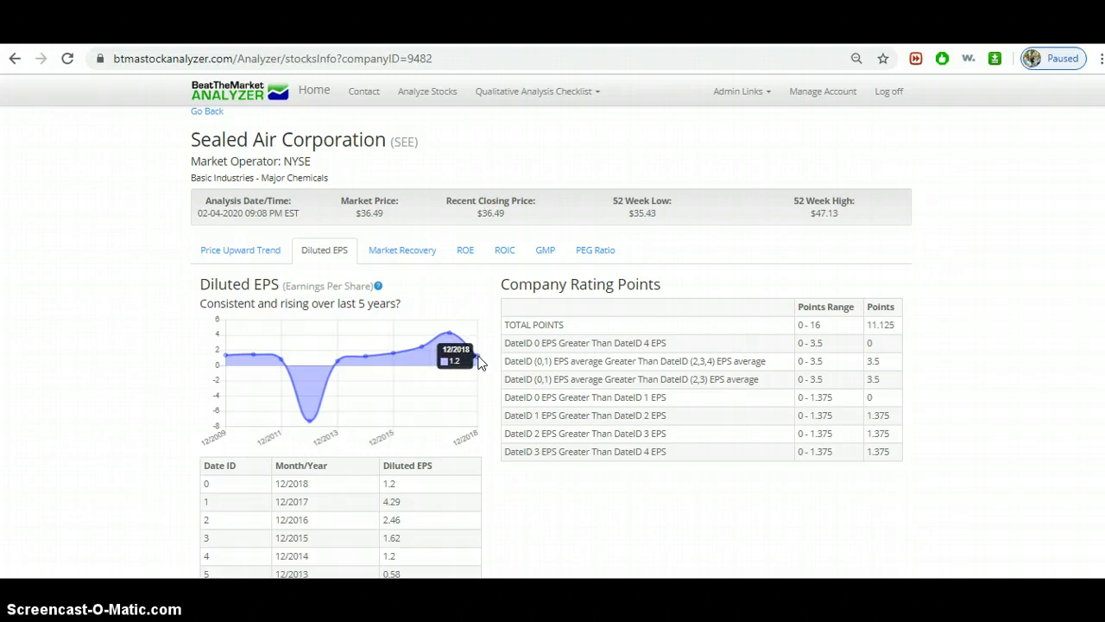
{"action": "mouse_move", "coordinate": [423, 312]}
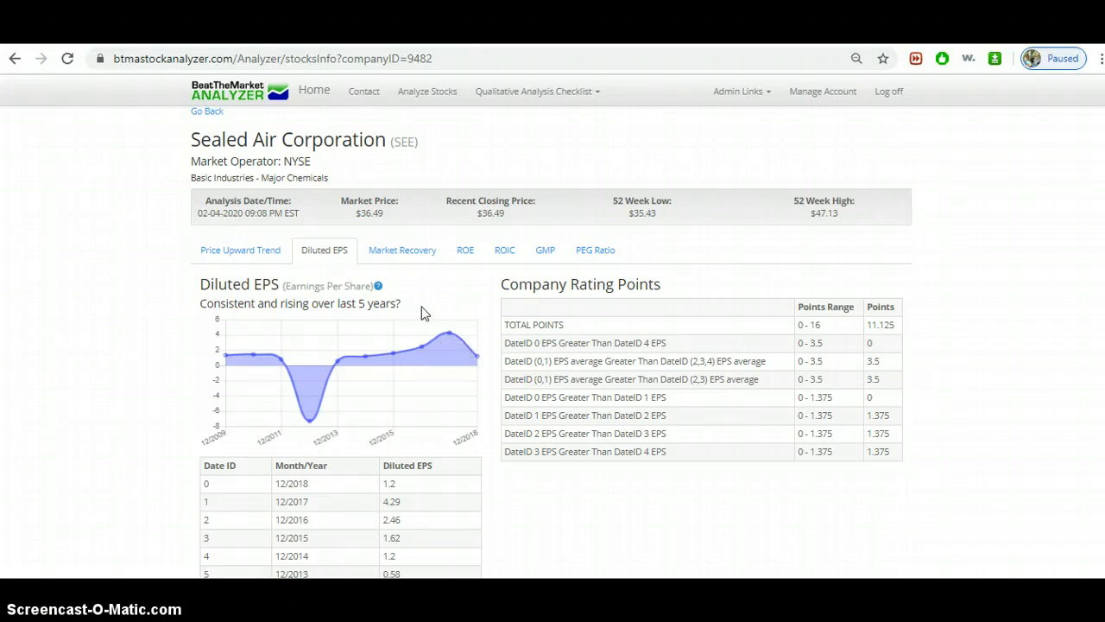
- Show Sealed Air's Market Recovery breakdown with 2008 and 2011 average closings
{"action": "left_click", "coordinate": [408, 251]}
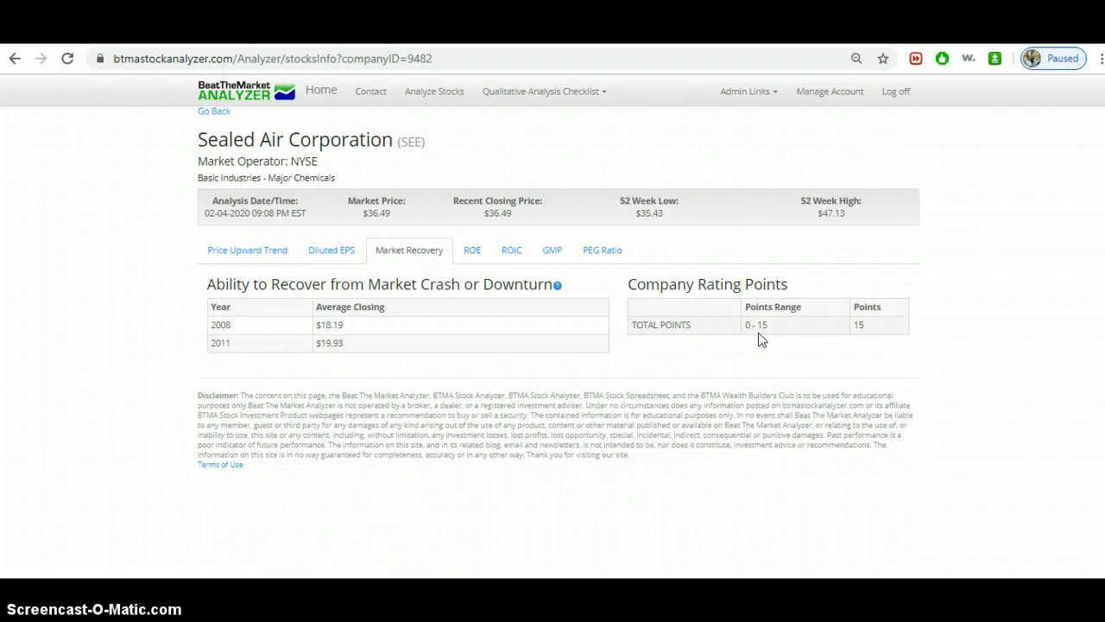
{"action": "mouse_move", "coordinate": [669, 335]}
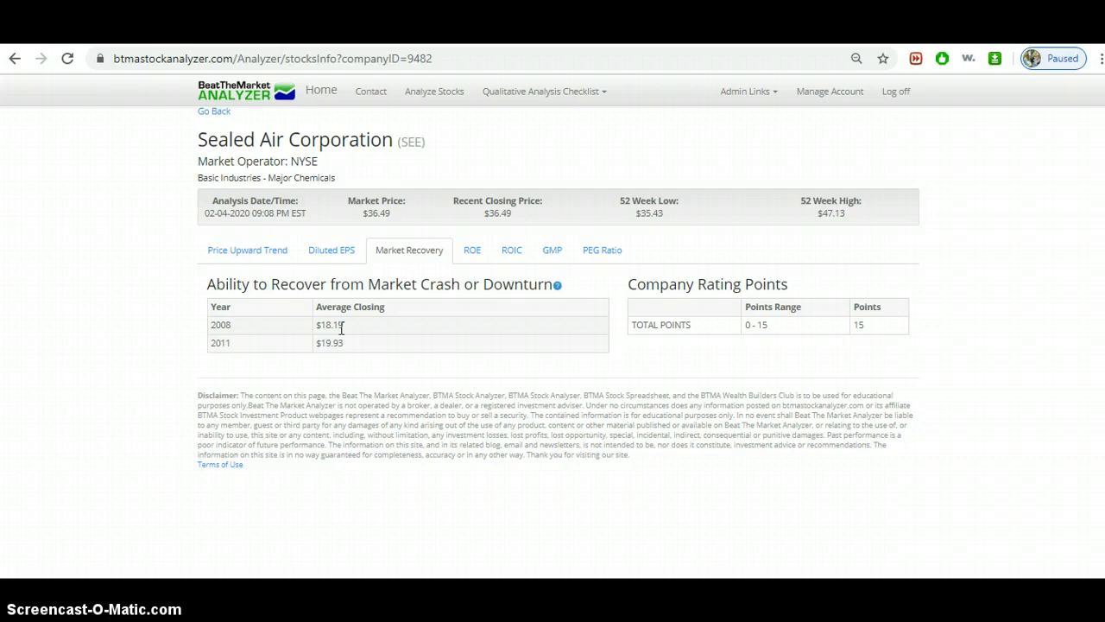
{"action": "mouse_move", "coordinate": [345, 352]}
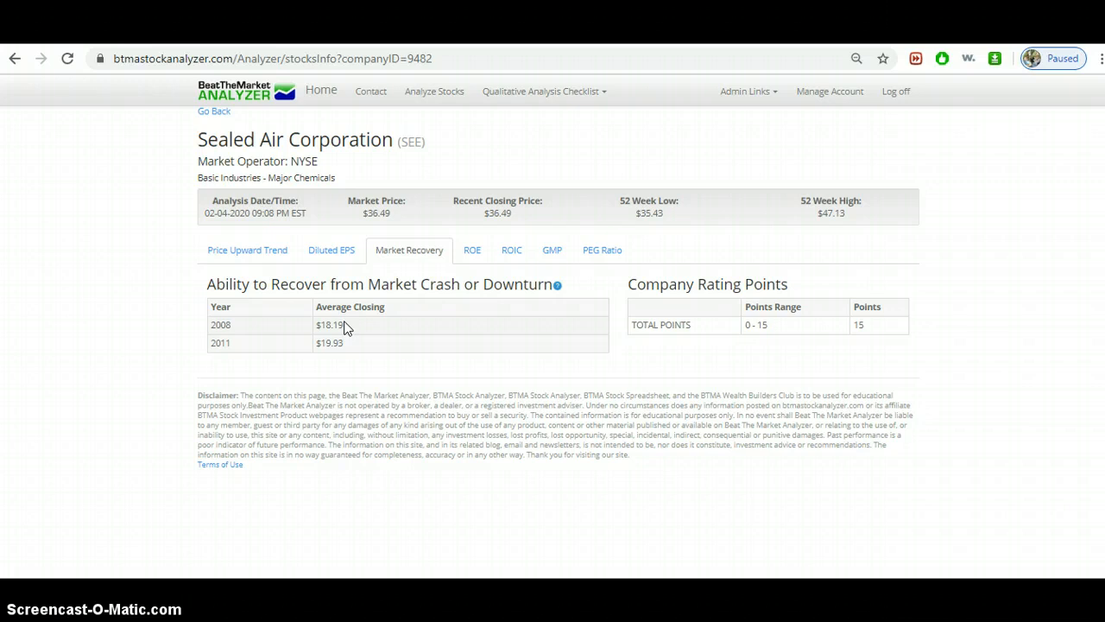
- Review Sealed Air's ROE results, then view ROIC averaging 13.39
{"action": "left_click", "coordinate": [465, 250]}
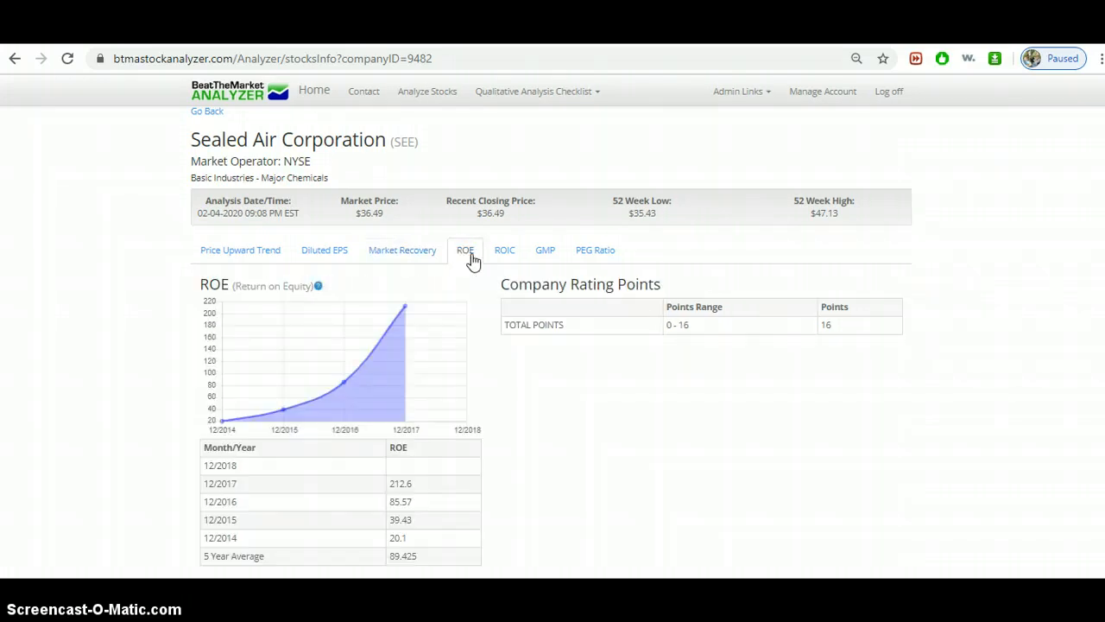
{"action": "mouse_move", "coordinate": [246, 432]}
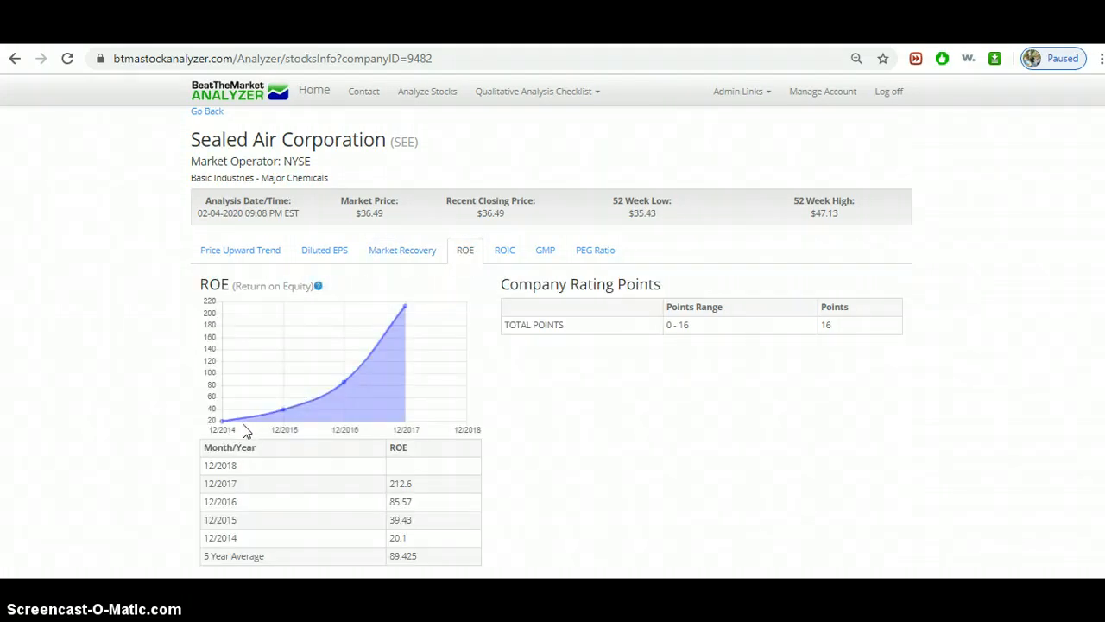
{"action": "mouse_move", "coordinate": [240, 425]}
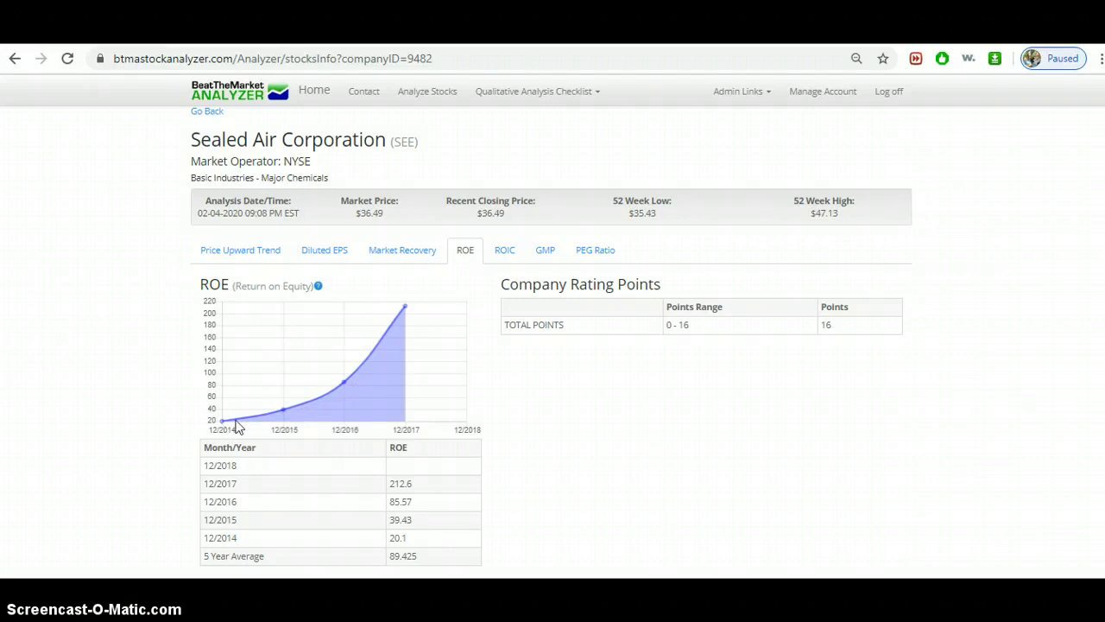
{"action": "mouse_move", "coordinate": [367, 355]}
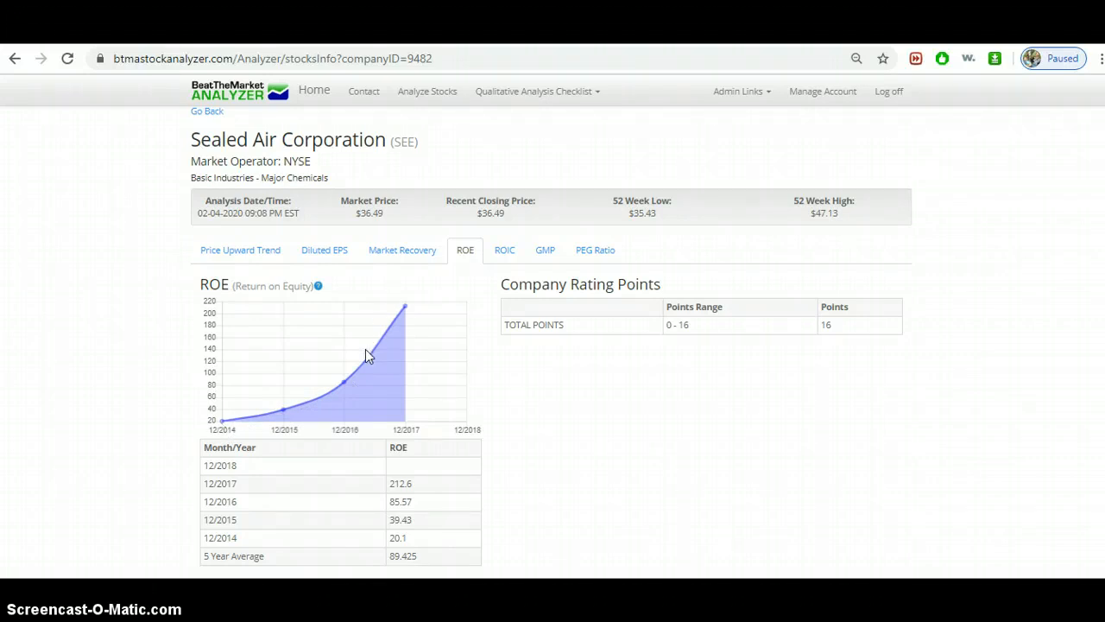
{"action": "mouse_move", "coordinate": [472, 332]}
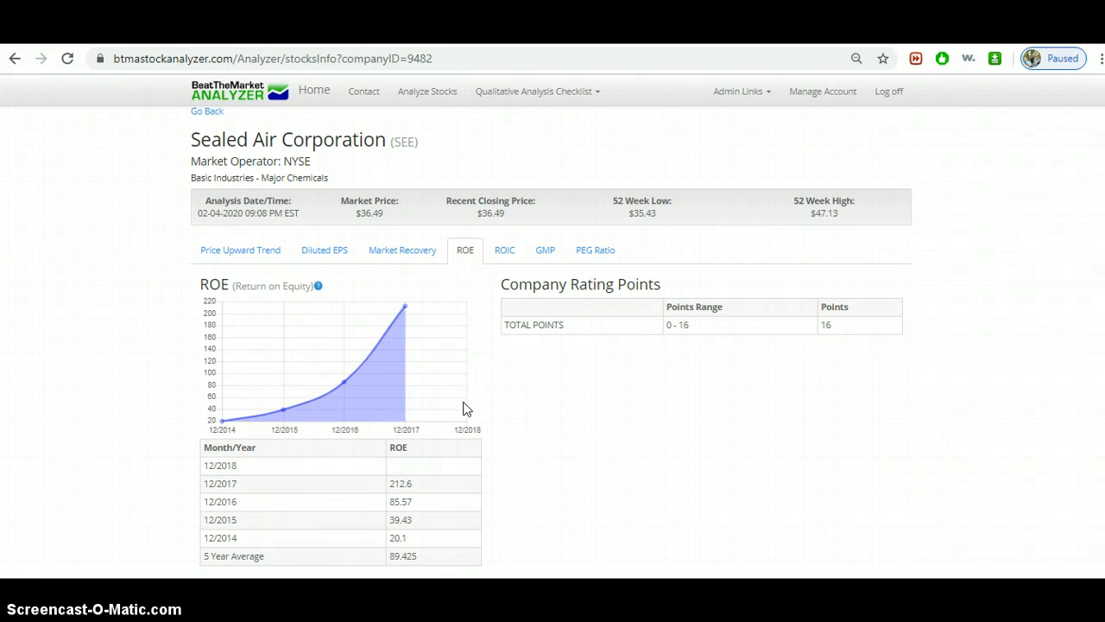
{"action": "mouse_move", "coordinate": [473, 315]}
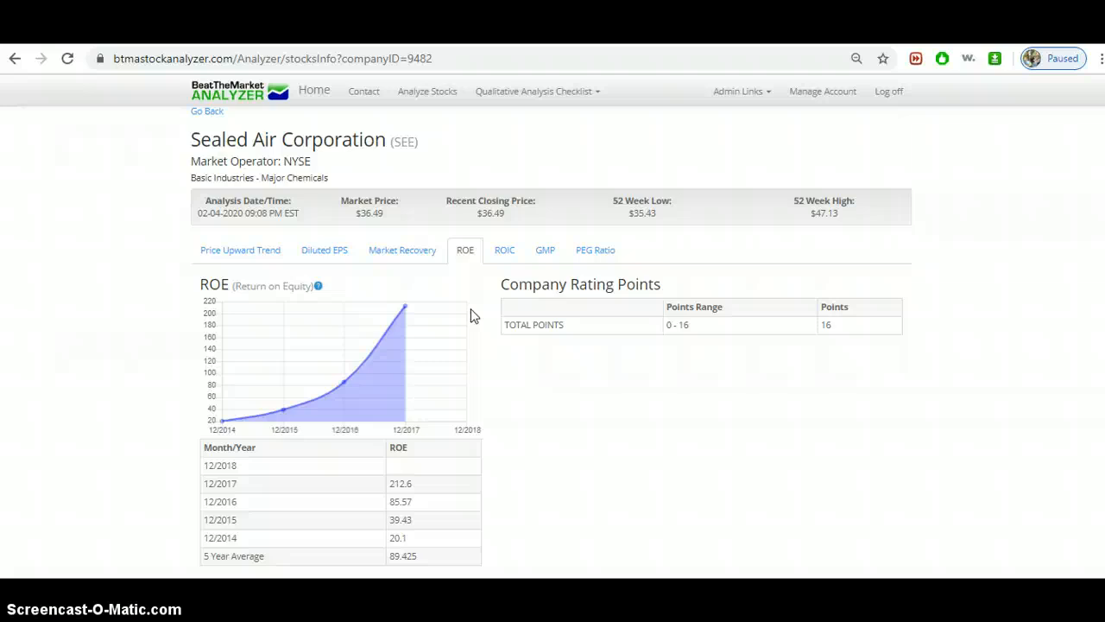
{"action": "mouse_move", "coordinate": [386, 381]}
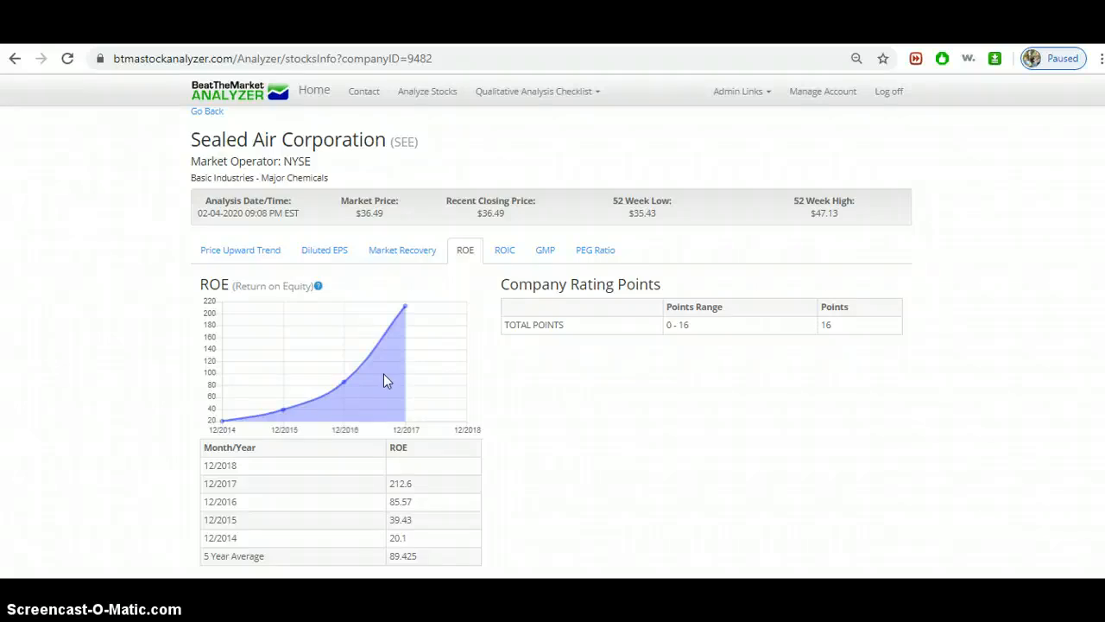
{"action": "mouse_move", "coordinate": [272, 420]}
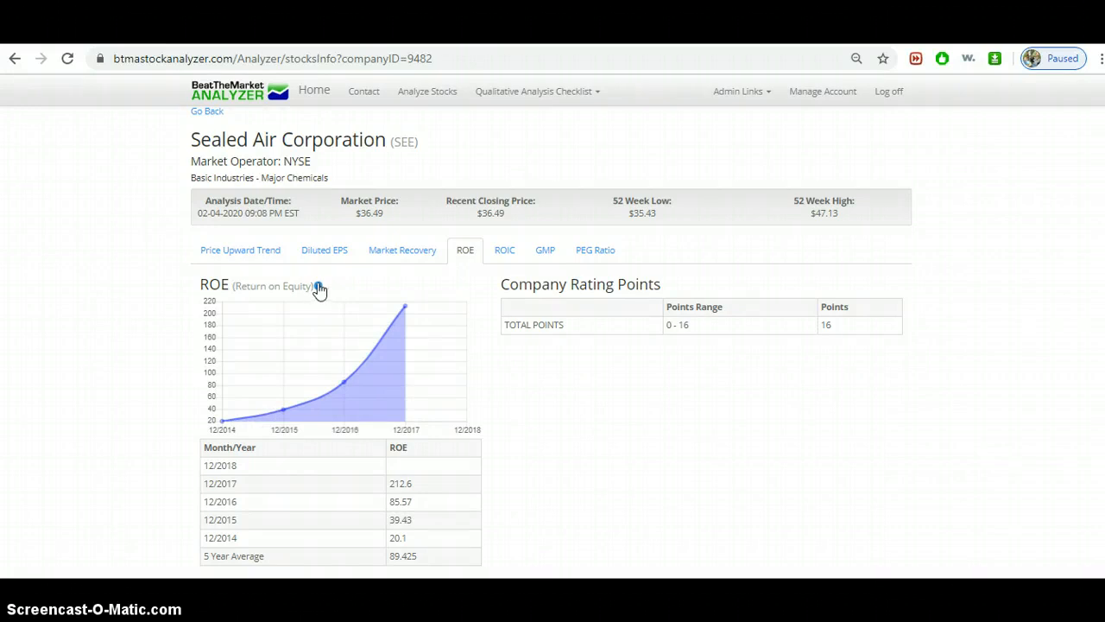
{"action": "mouse_move", "coordinate": [319, 286]}
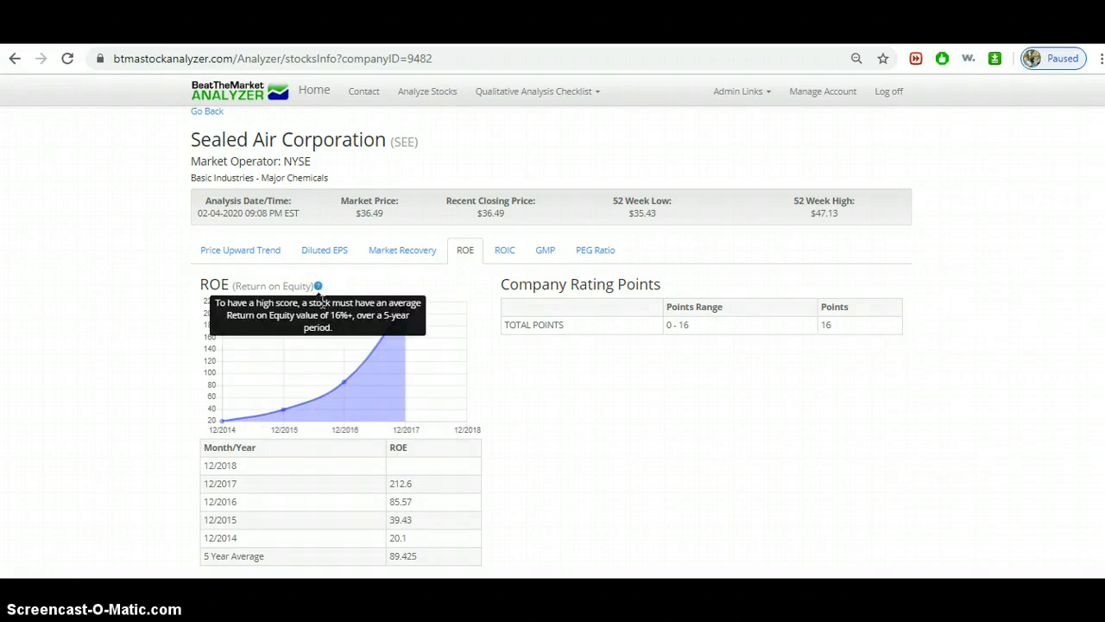
{"action": "mouse_move", "coordinate": [320, 287]}
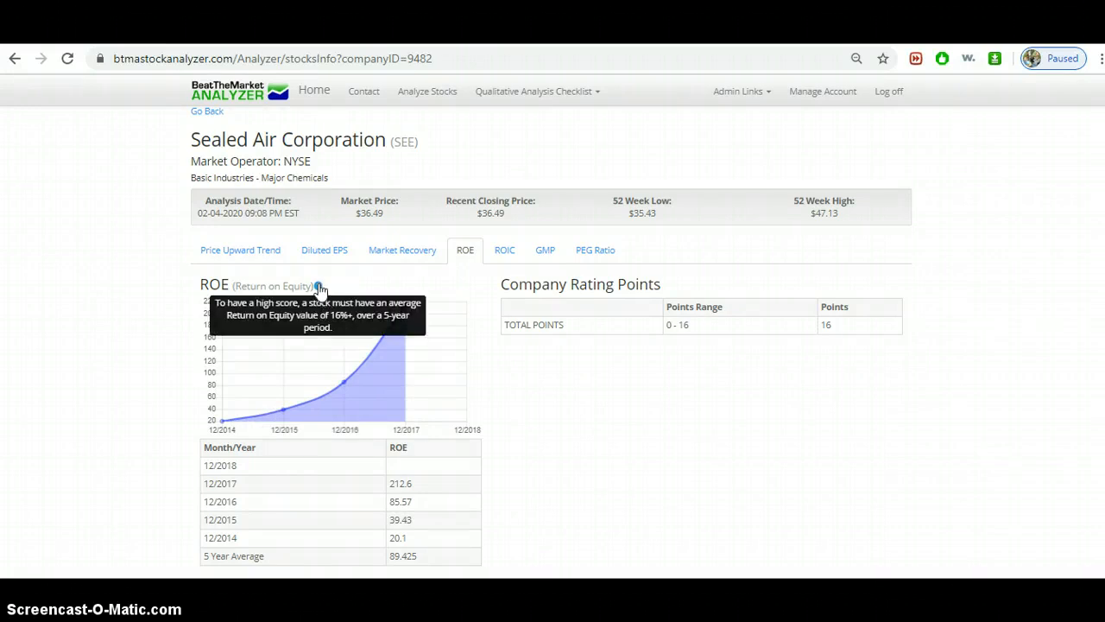
{"action": "mouse_move", "coordinate": [272, 454]}
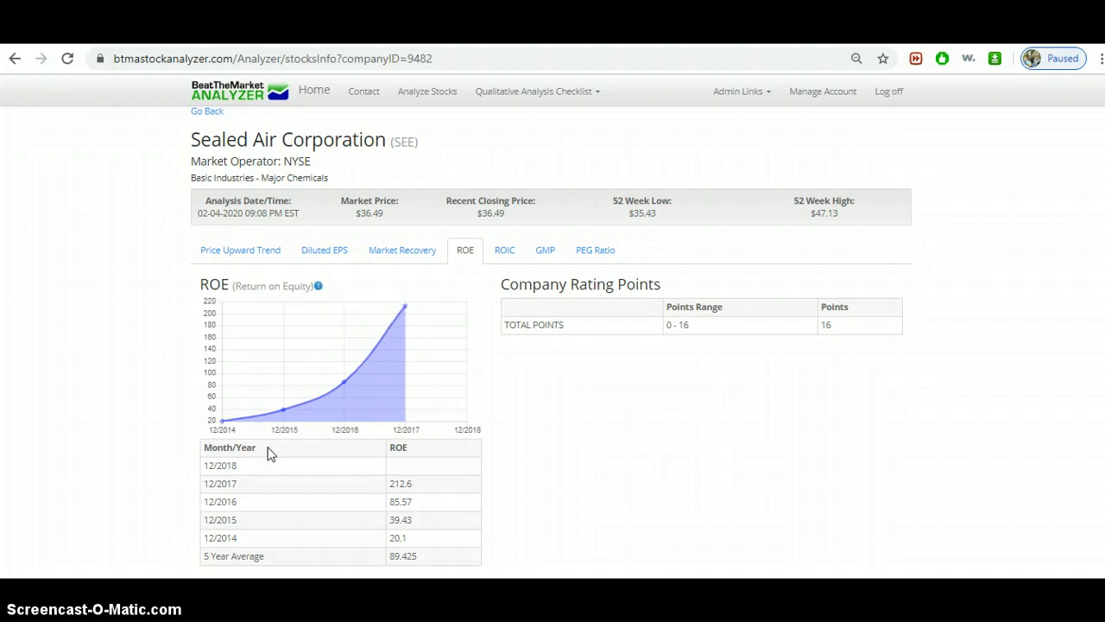
{"action": "mouse_move", "coordinate": [408, 557]}
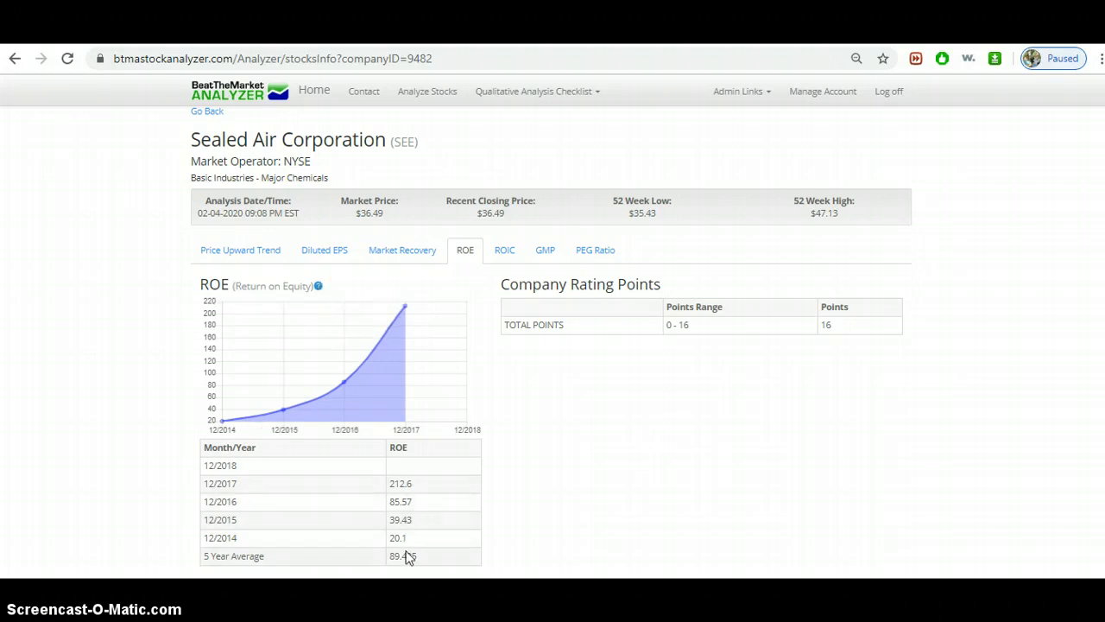
{"action": "mouse_move", "coordinate": [411, 491]}
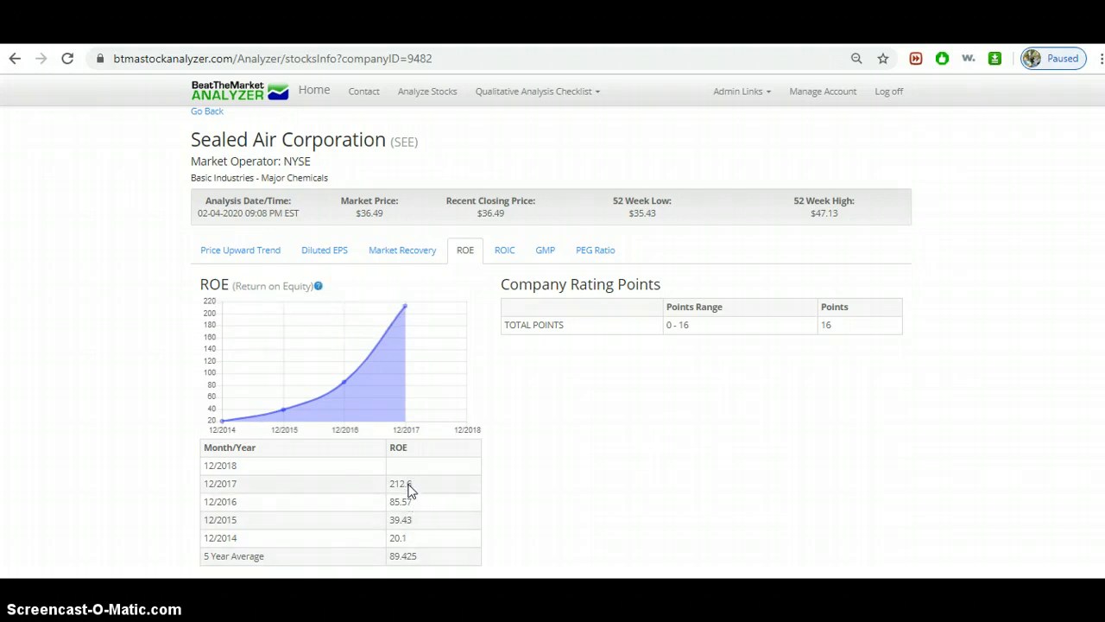
{"action": "mouse_move", "coordinate": [244, 495]}
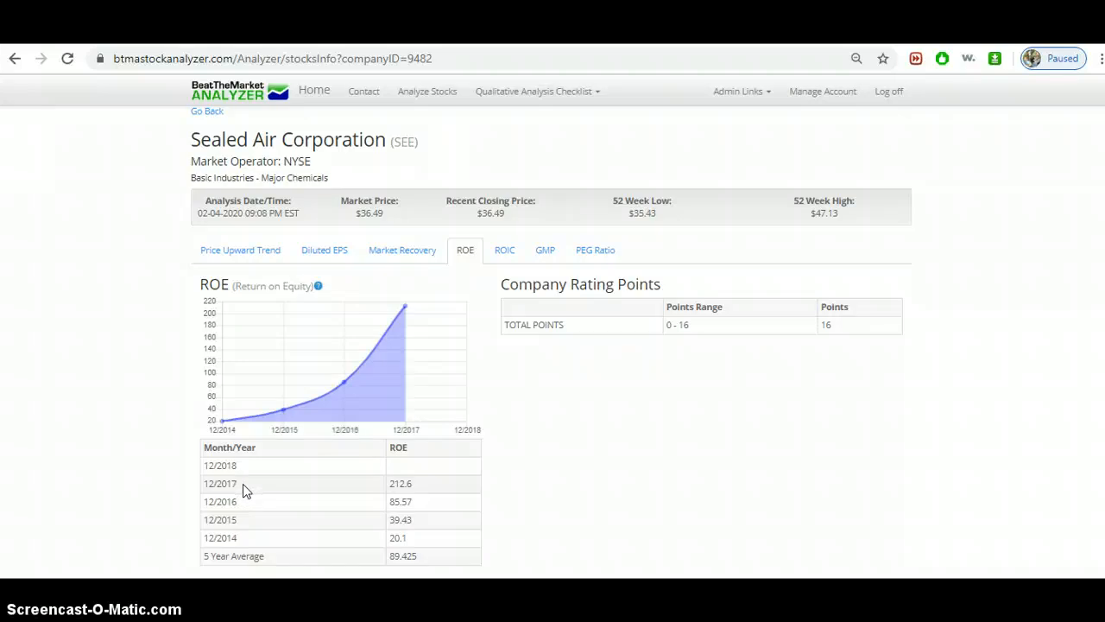
{"action": "mouse_move", "coordinate": [280, 488]}
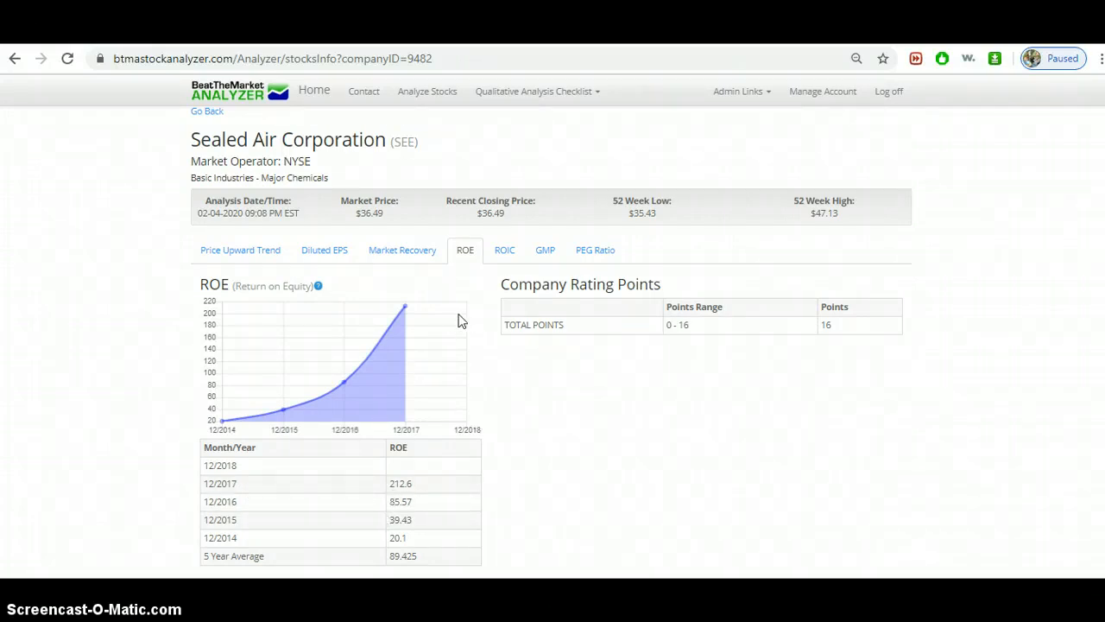
{"action": "mouse_move", "coordinate": [399, 359]}
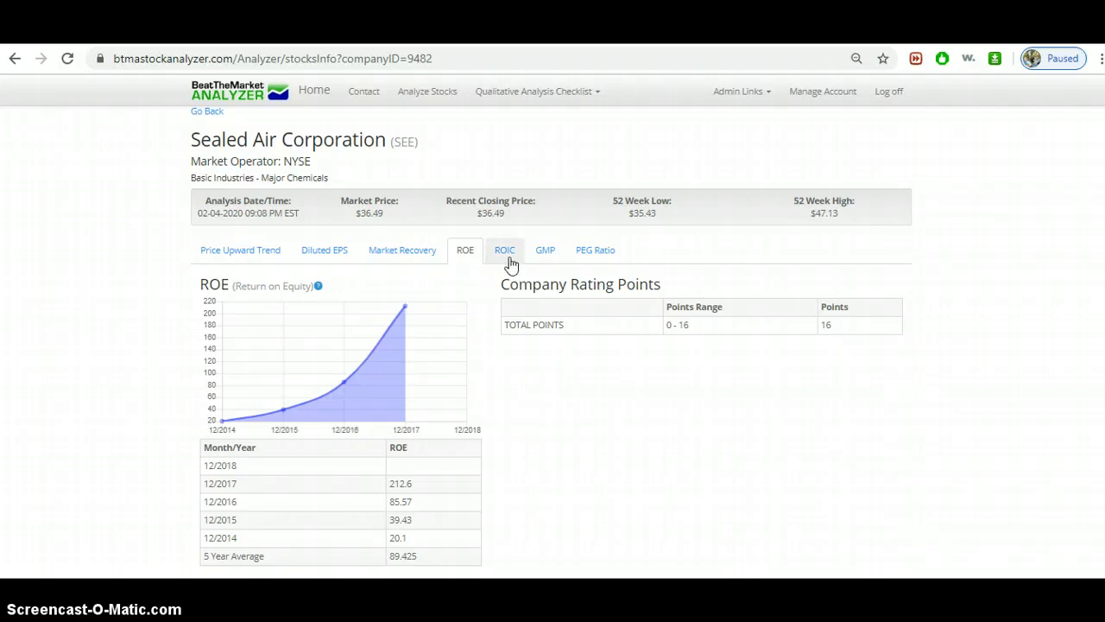
{"action": "left_click", "coordinate": [505, 249]}
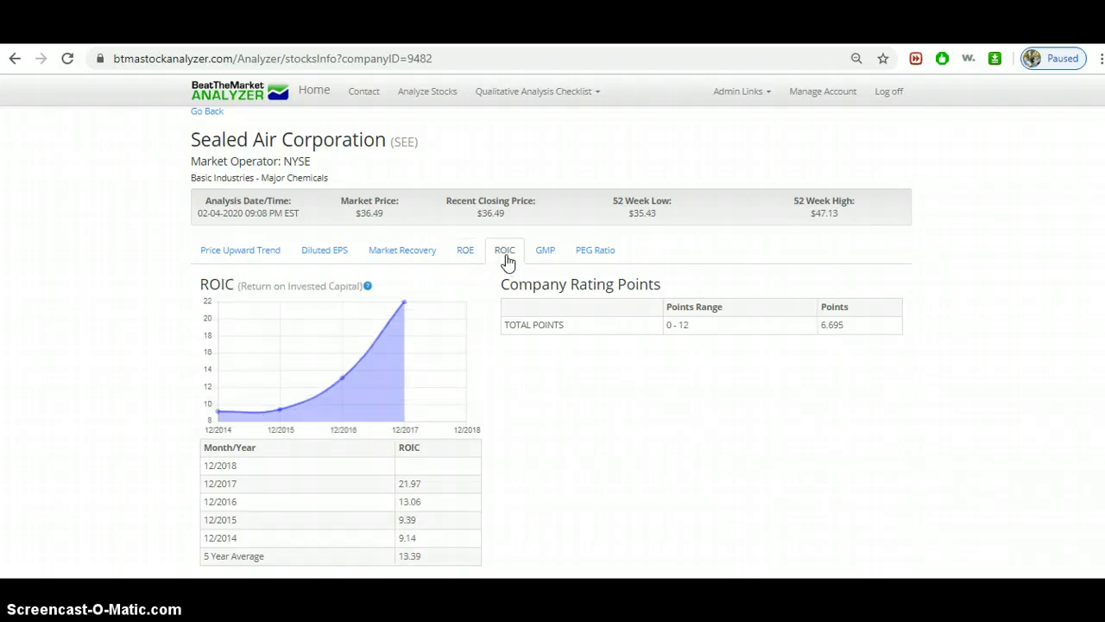
{"action": "mouse_move", "coordinate": [272, 344]}
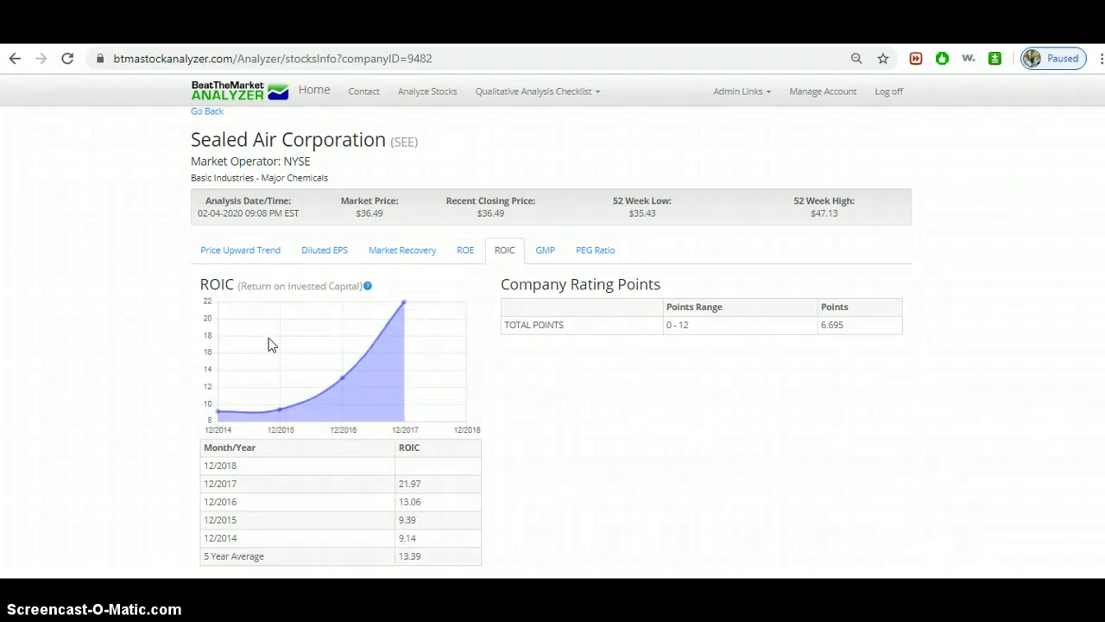
{"action": "mouse_move", "coordinate": [291, 451]}
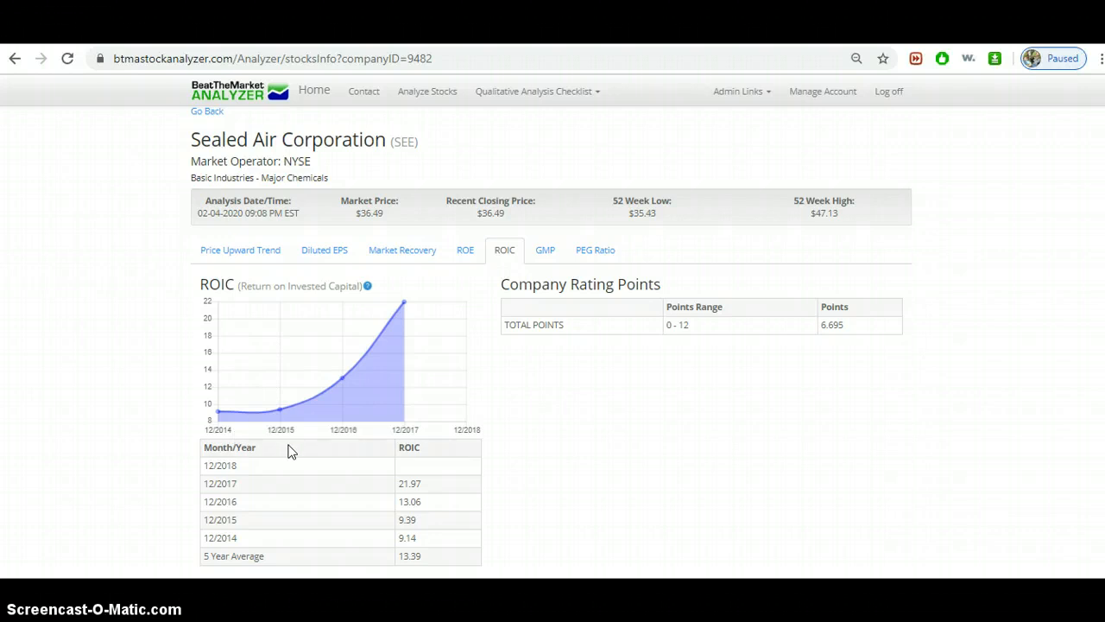
{"action": "mouse_move", "coordinate": [402, 254]}
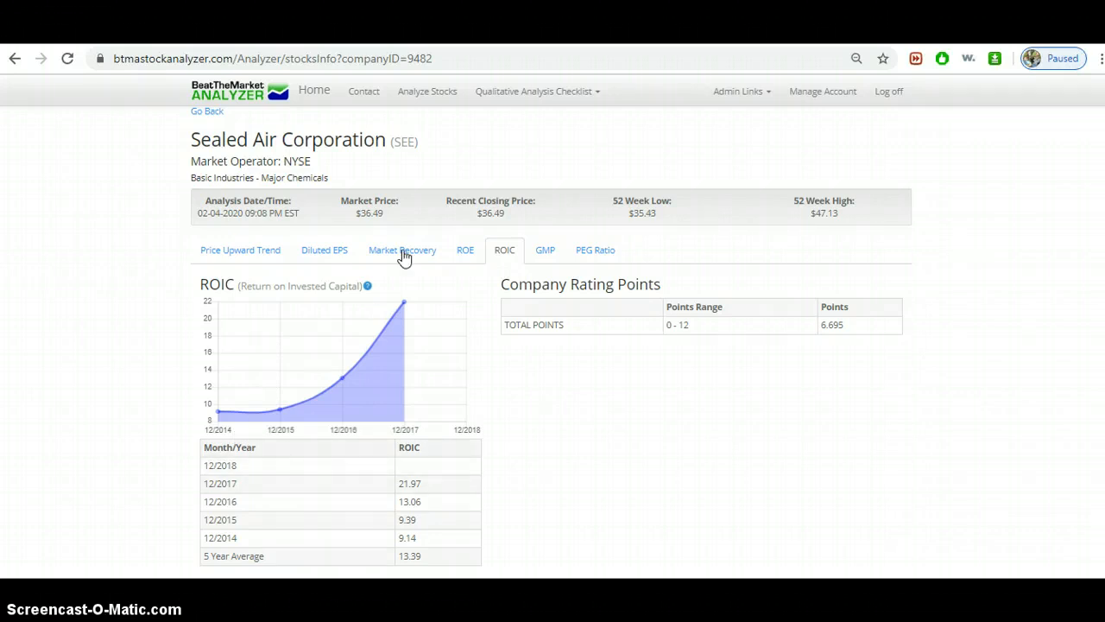
{"action": "mouse_move", "coordinate": [367, 286]}
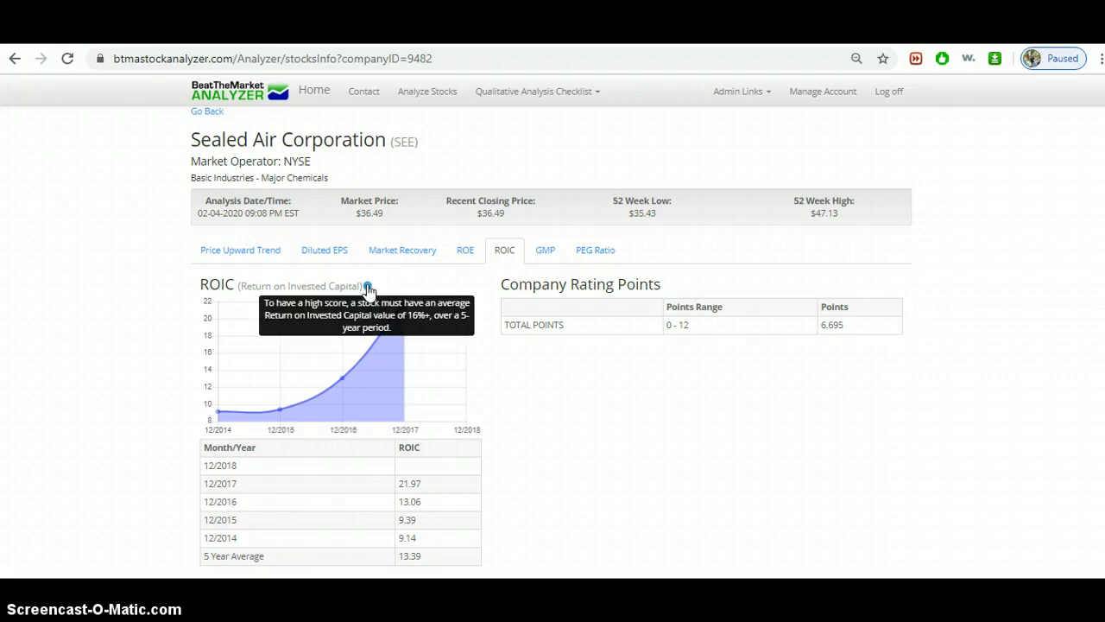
{"action": "mouse_move", "coordinate": [221, 419]}
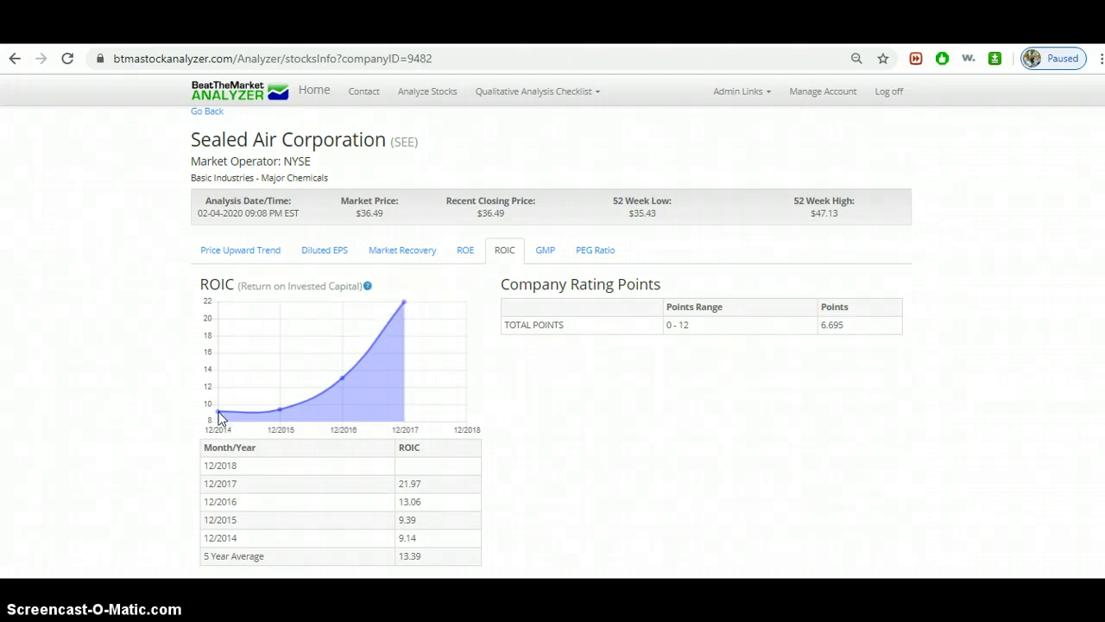
{"action": "mouse_move", "coordinate": [328, 393]}
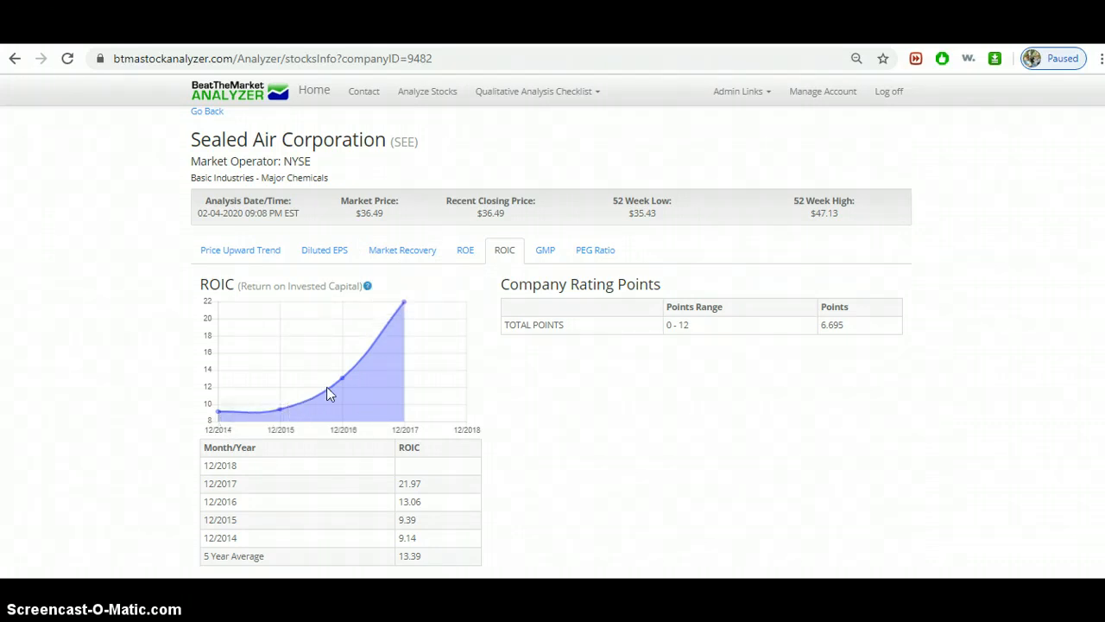
{"action": "mouse_move", "coordinate": [222, 415]}
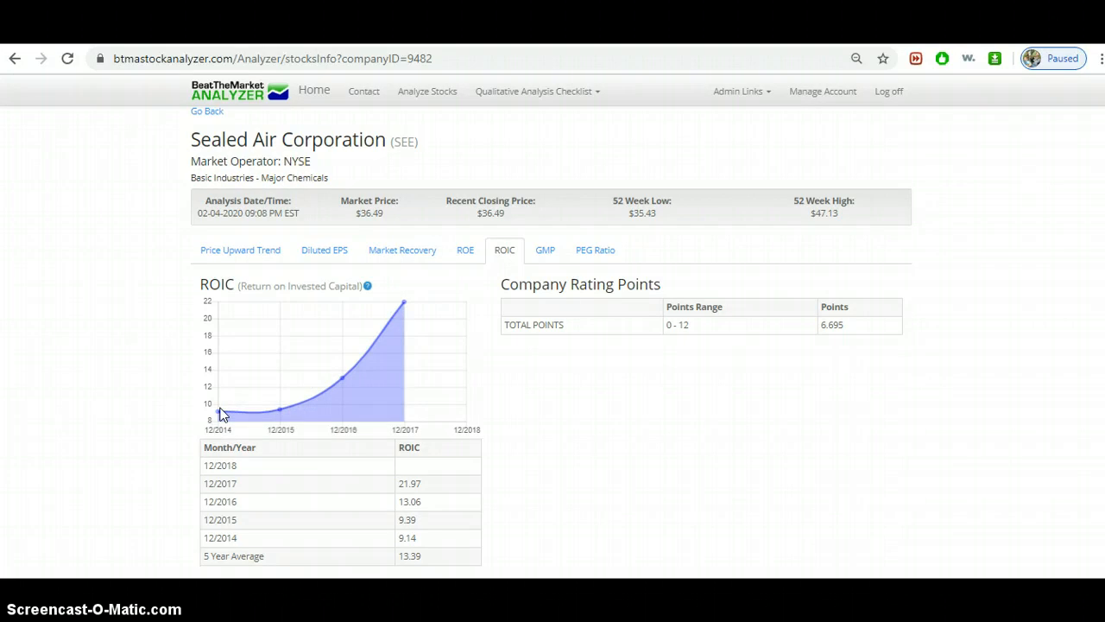
{"action": "mouse_move", "coordinate": [344, 383]}
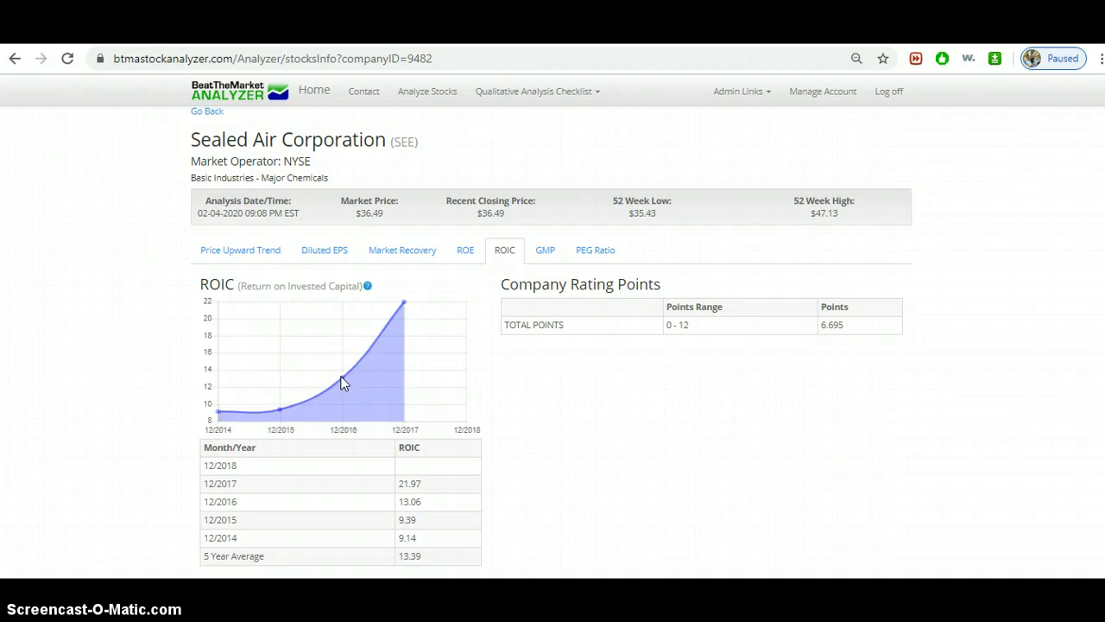
{"action": "mouse_move", "coordinate": [360, 372]}
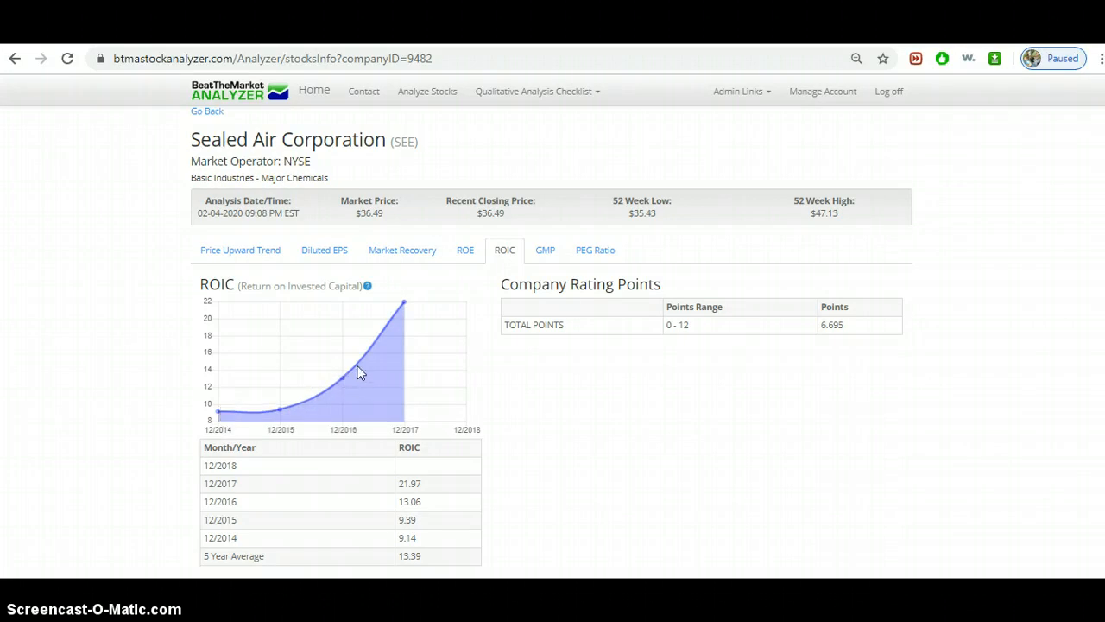
{"action": "mouse_move", "coordinate": [405, 306]}
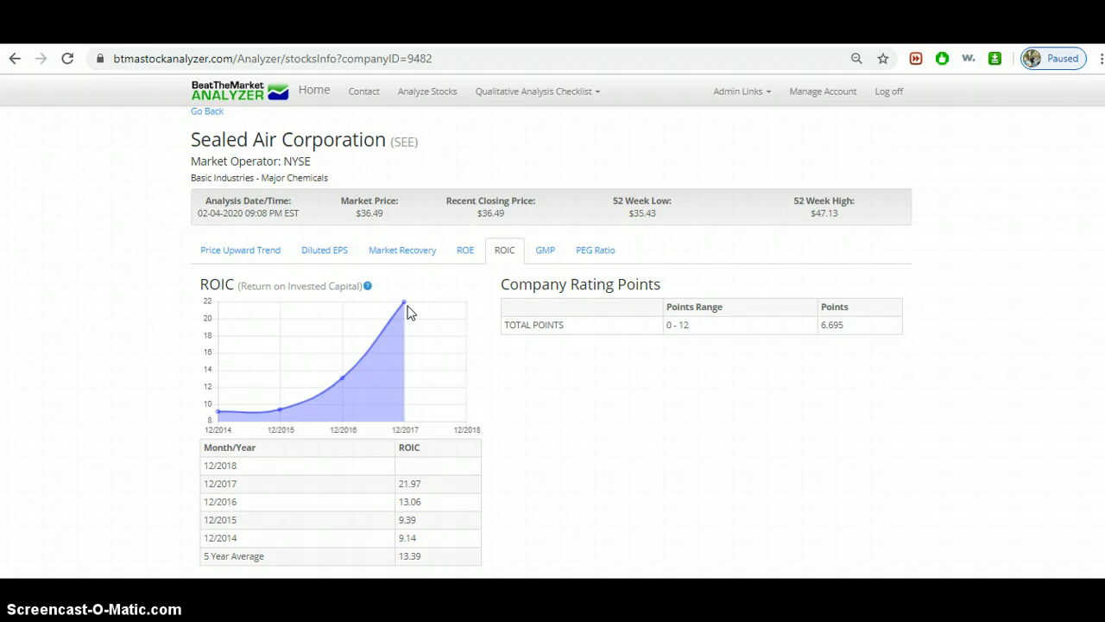
{"action": "mouse_move", "coordinate": [465, 374]}
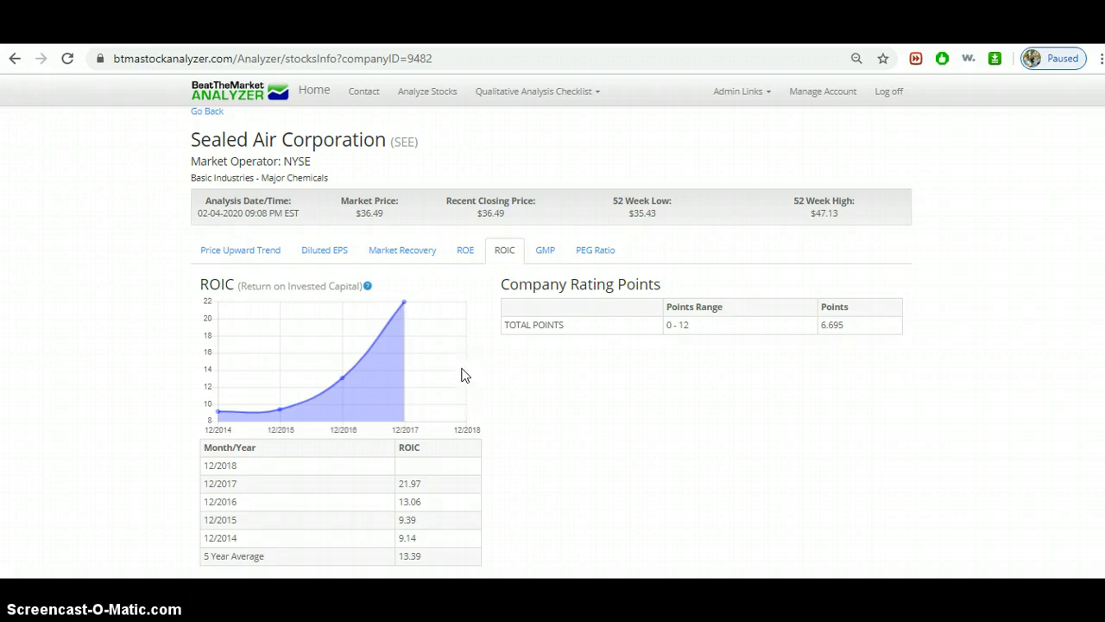
{"action": "mouse_move", "coordinate": [544, 249]}
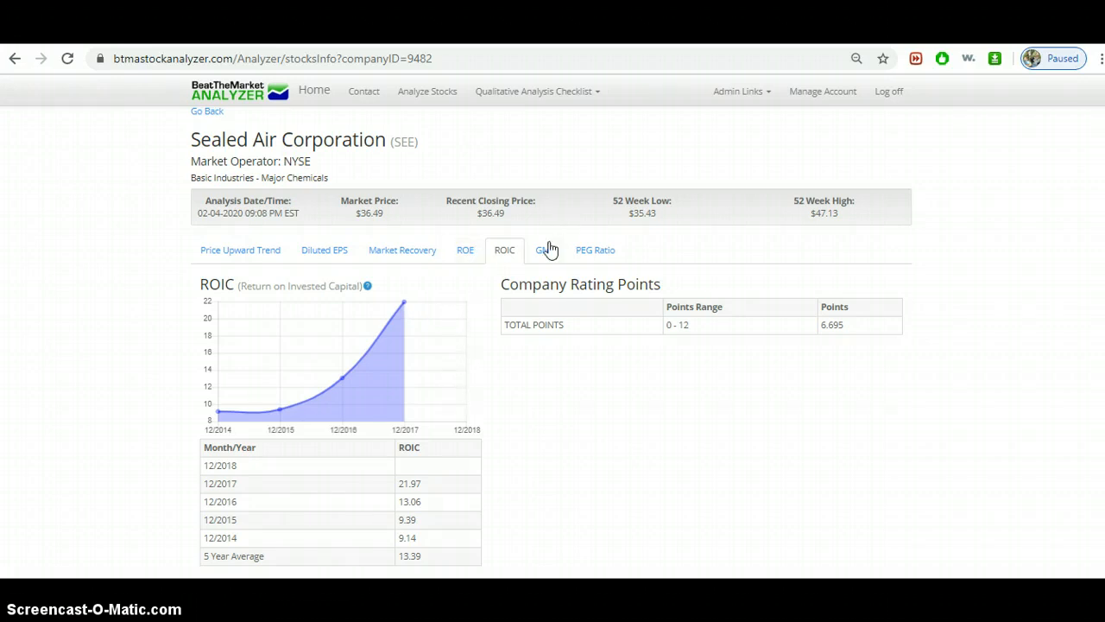
{"action": "mouse_move", "coordinate": [545, 249]}
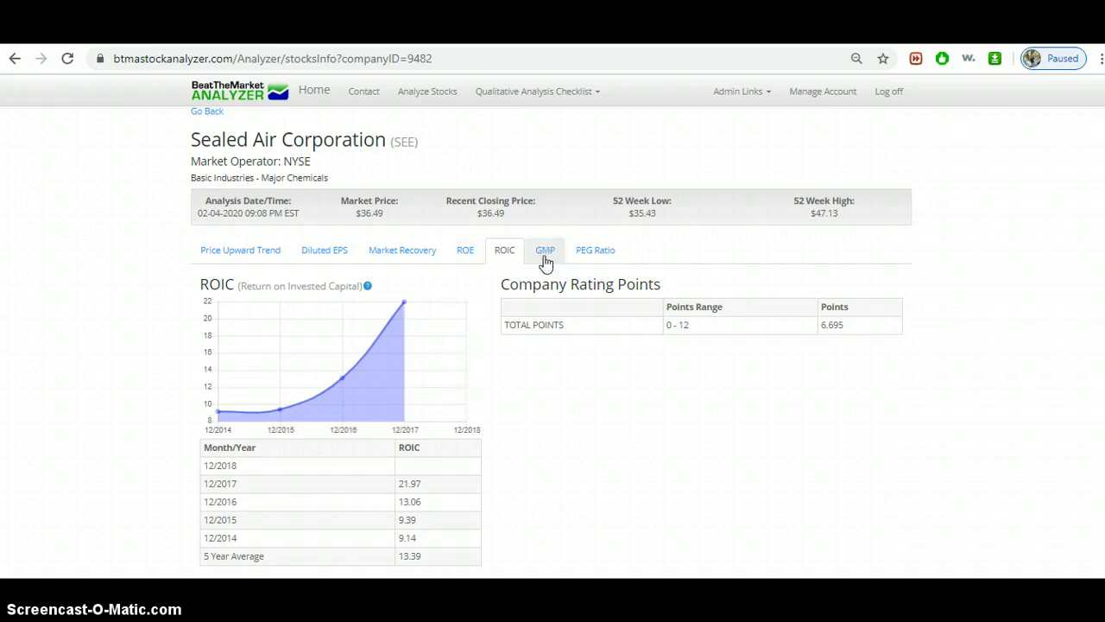
- Show Sealed Air's Gross Margin Percent chart and yearly table
{"action": "left_click", "coordinate": [545, 249]}
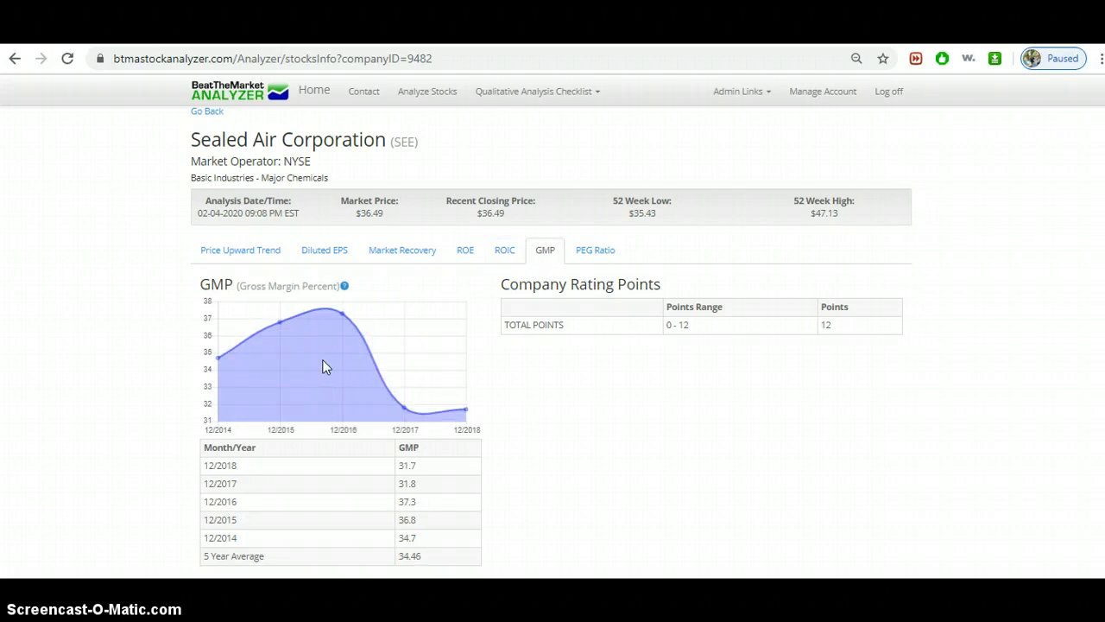
{"action": "mouse_move", "coordinate": [235, 360]}
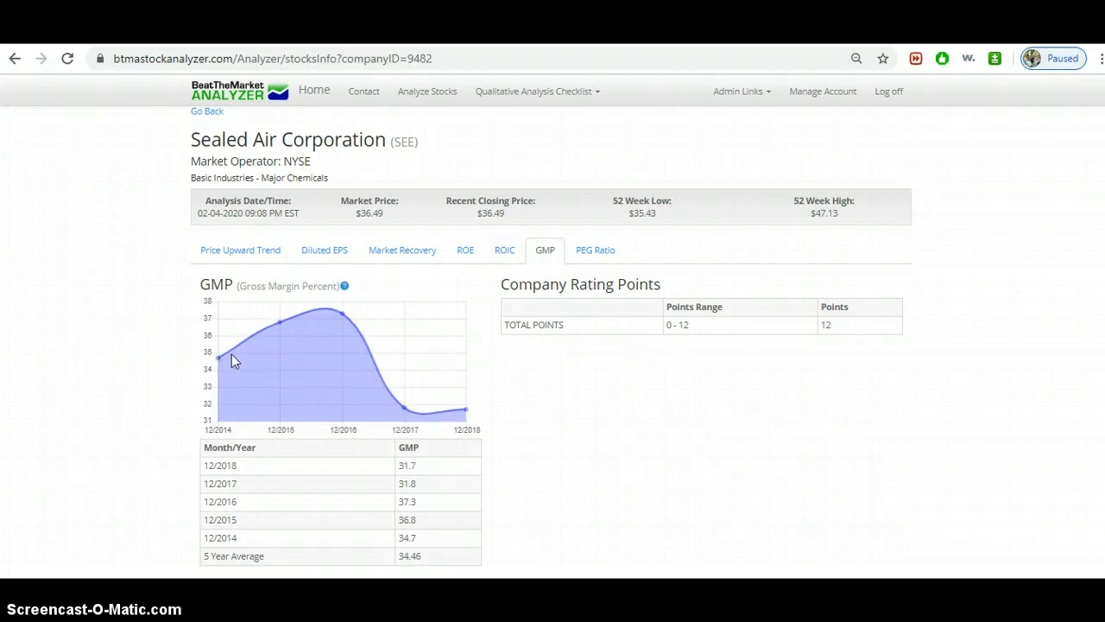
{"action": "mouse_move", "coordinate": [228, 364]}
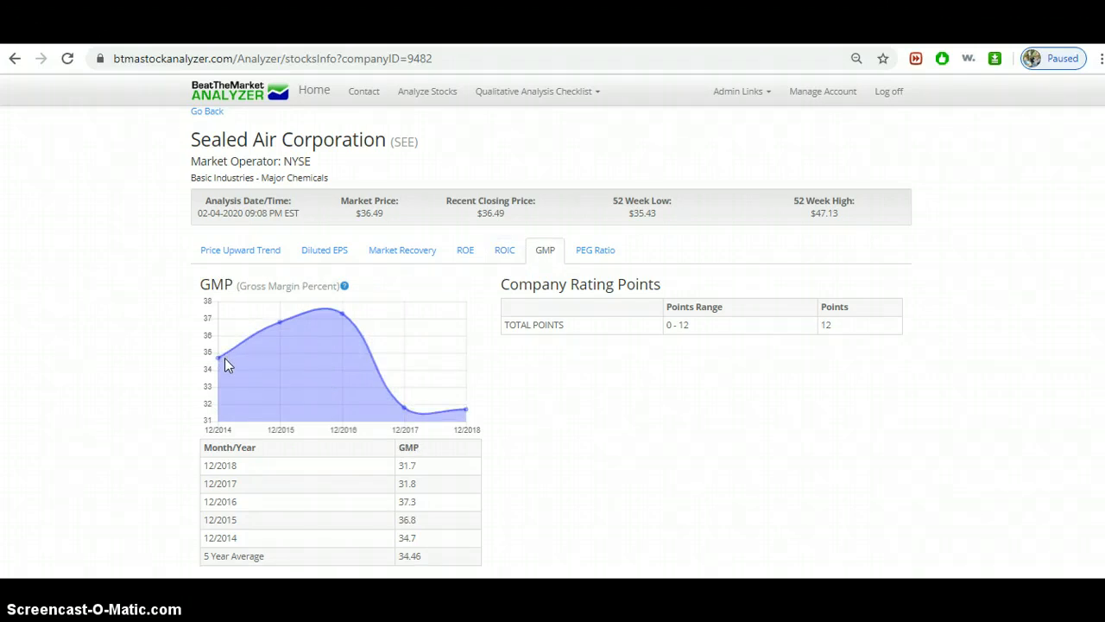
{"action": "mouse_move", "coordinate": [326, 327]}
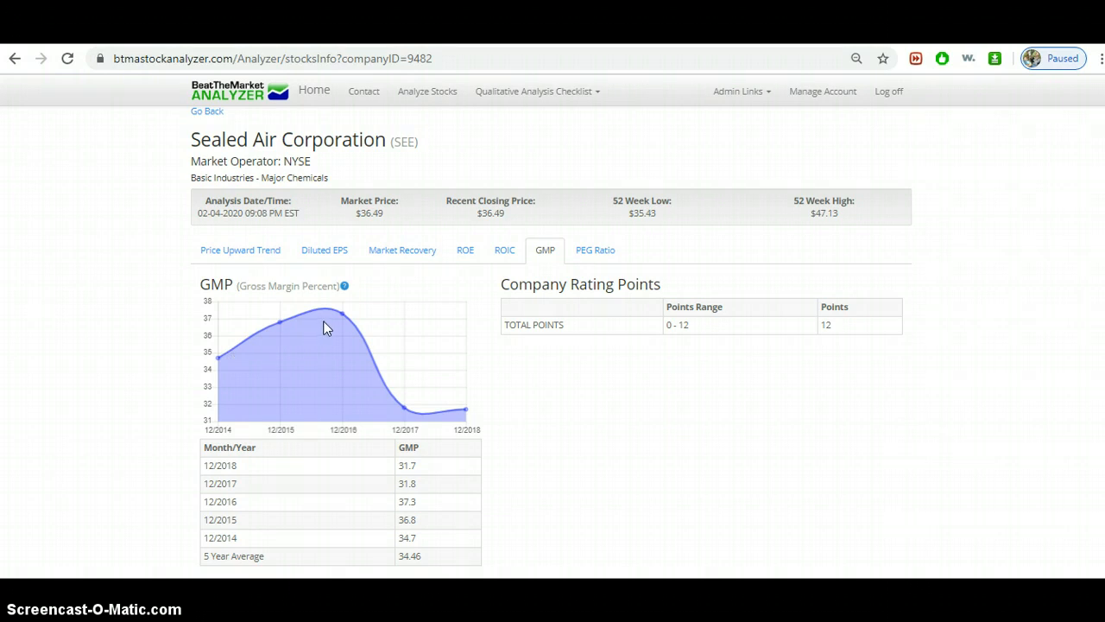
{"action": "mouse_move", "coordinate": [355, 360]}
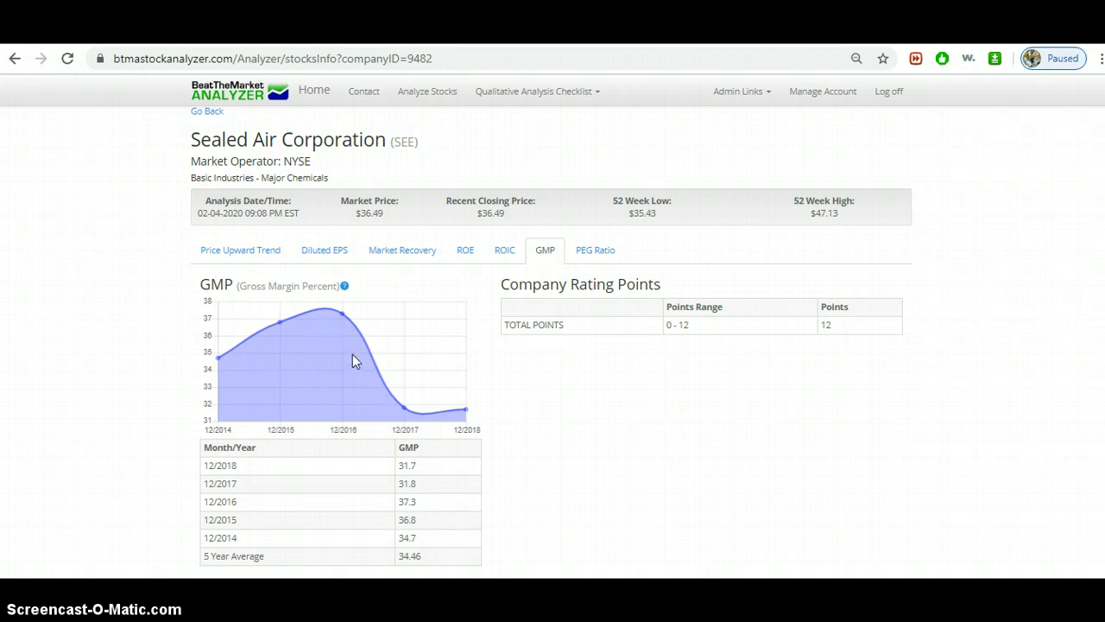
{"action": "mouse_move", "coordinate": [323, 332]}
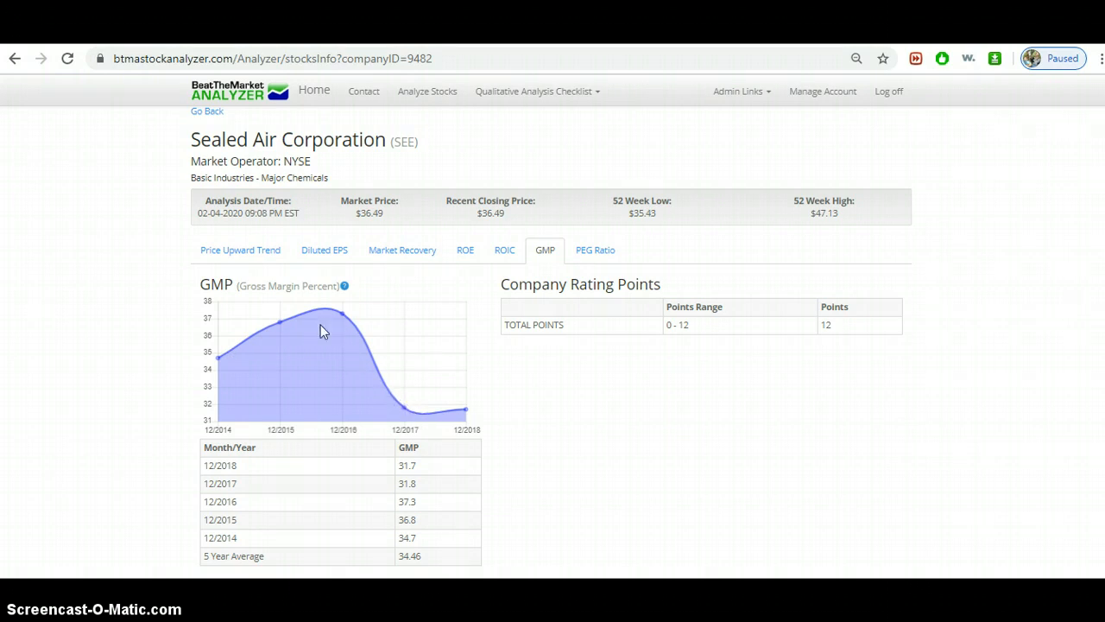
{"action": "mouse_move", "coordinate": [345, 322]}
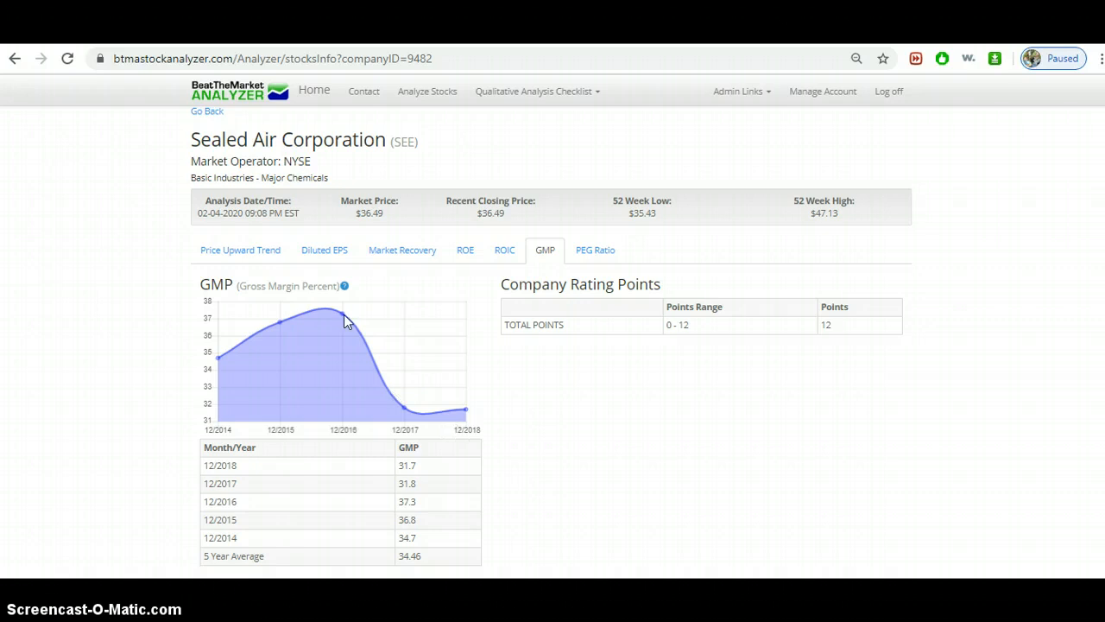
{"action": "mouse_move", "coordinate": [341, 321]}
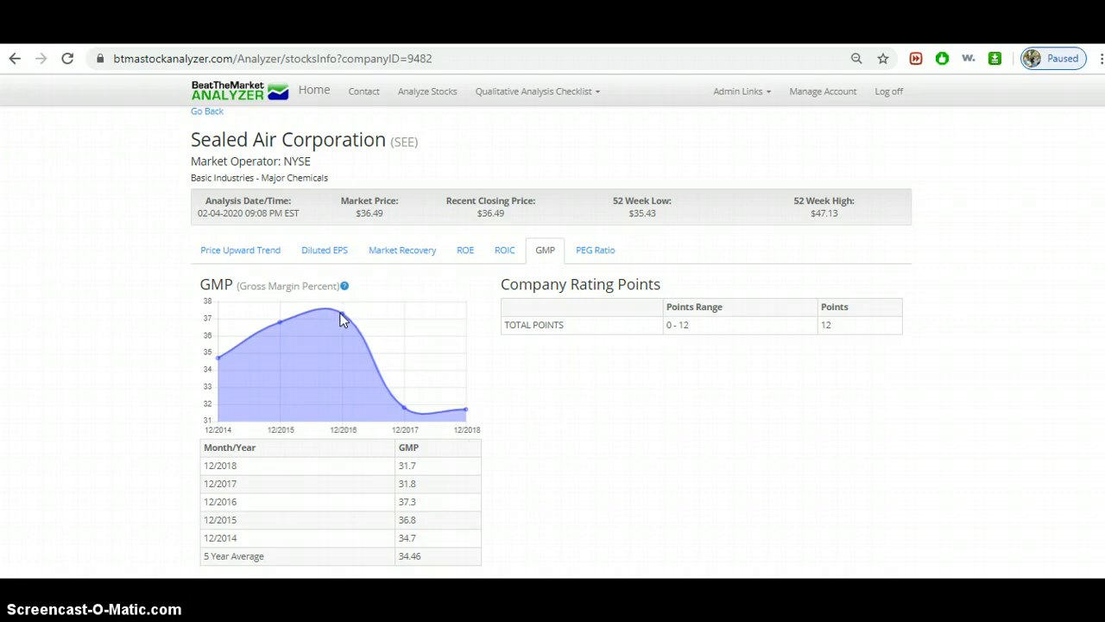
{"action": "mouse_move", "coordinate": [467, 423]}
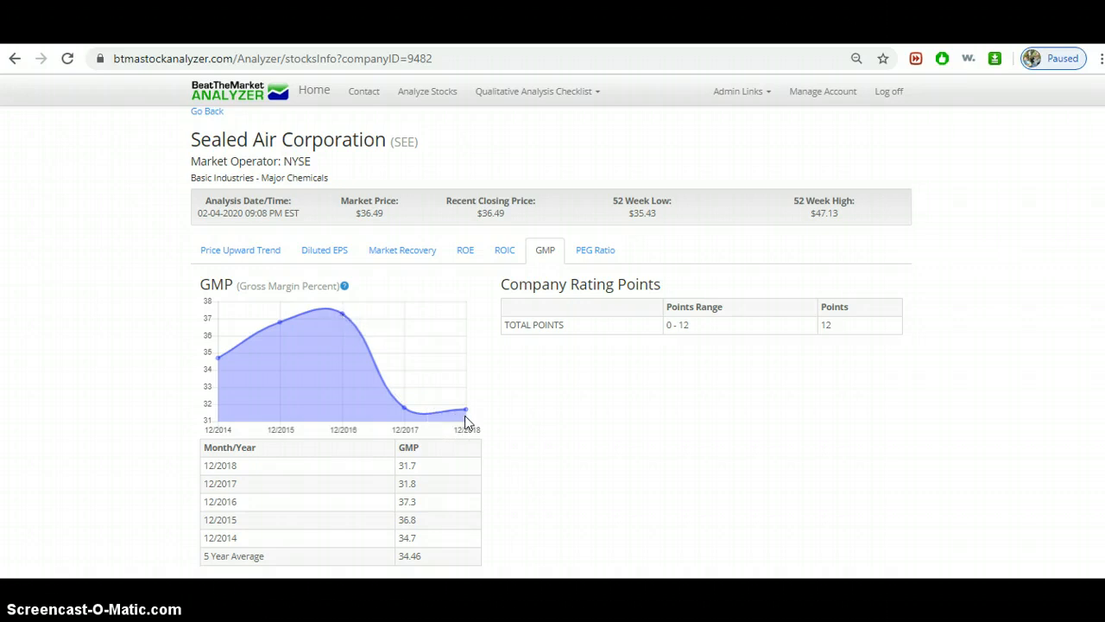
{"action": "mouse_move", "coordinate": [494, 448]}
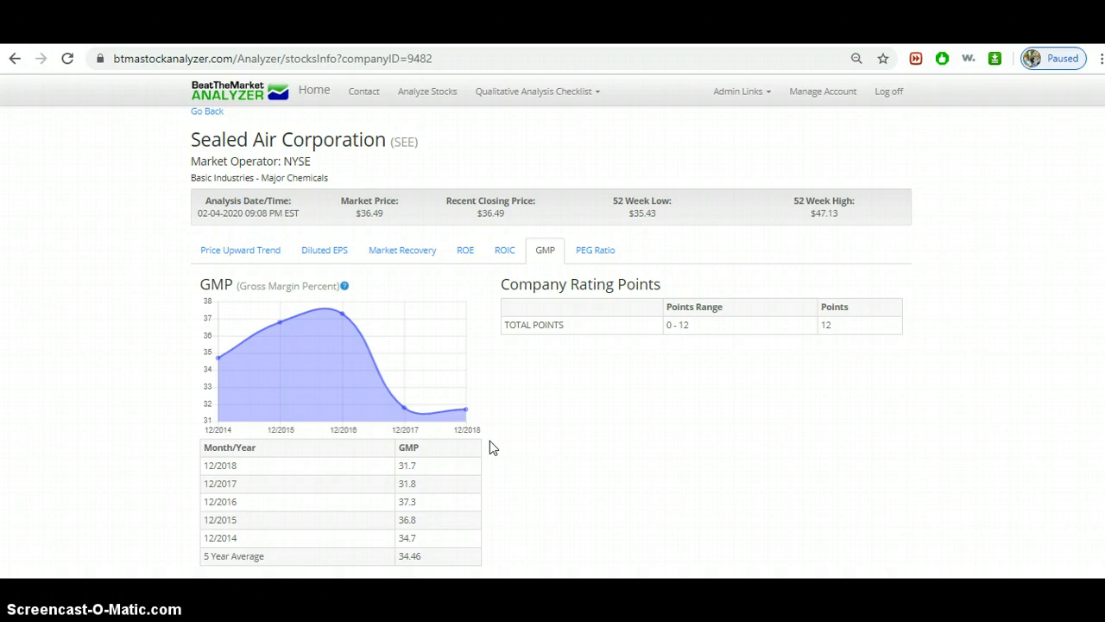
{"action": "mouse_move", "coordinate": [472, 347]}
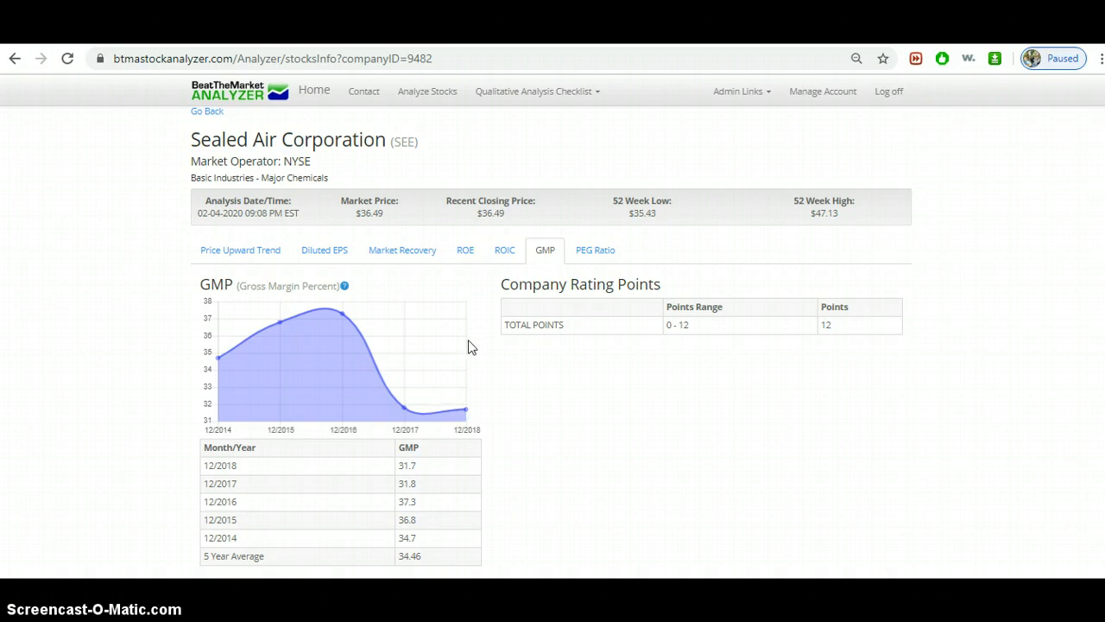
{"action": "mouse_move", "coordinate": [473, 268]}
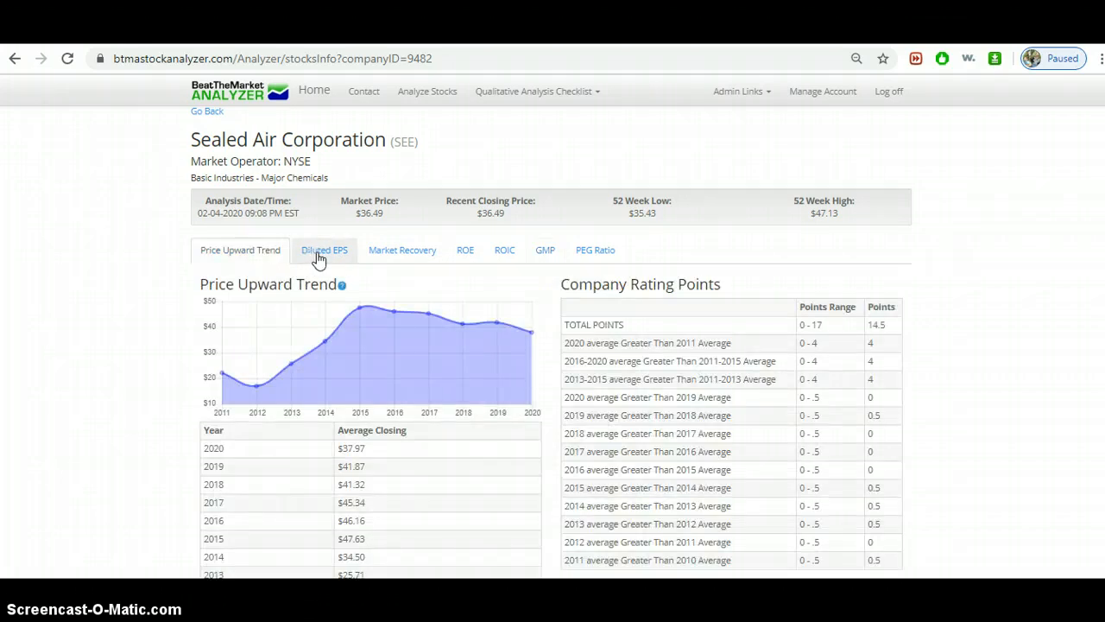
- Page through Sealed Air's Diluted EPS, ROE, ROIC and GMP tabs
{"action": "left_click", "coordinate": [324, 250]}
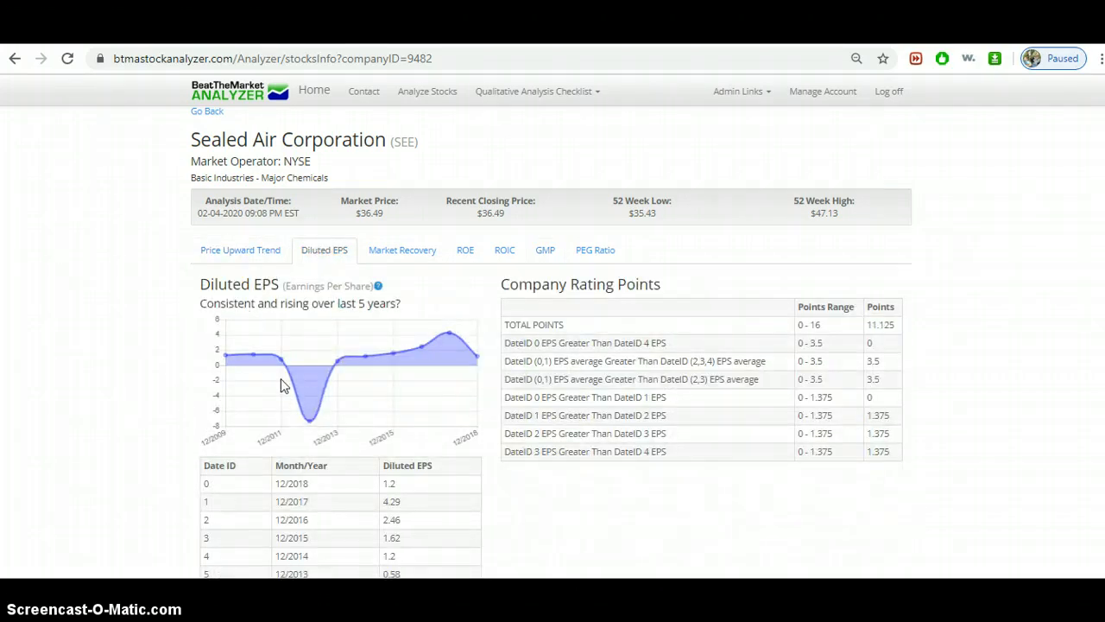
{"action": "mouse_move", "coordinate": [472, 347]}
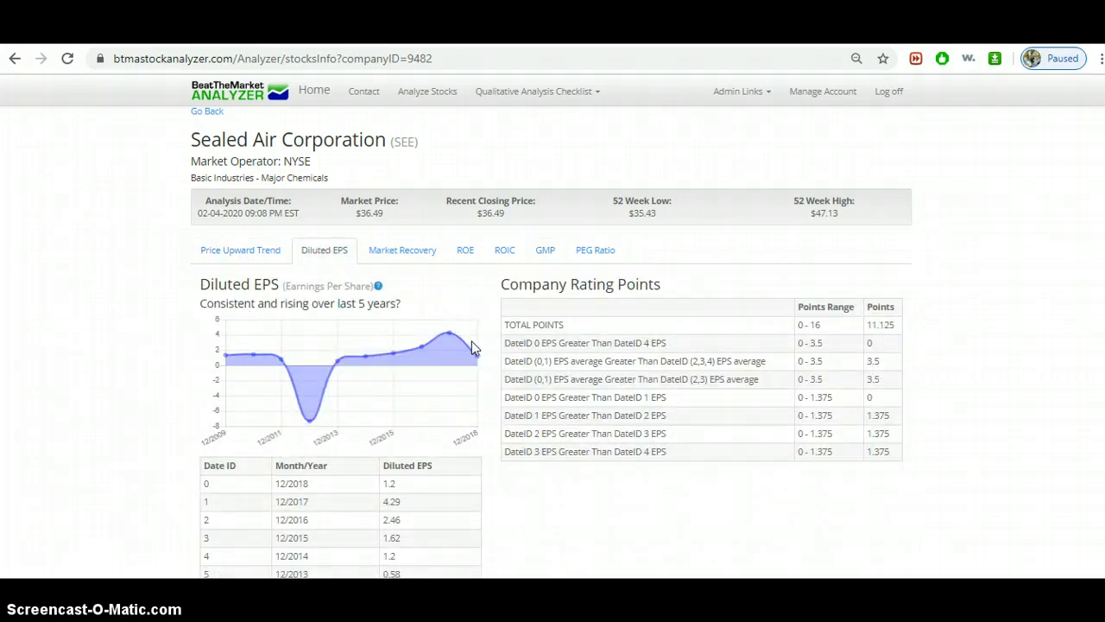
{"action": "mouse_move", "coordinate": [336, 381]}
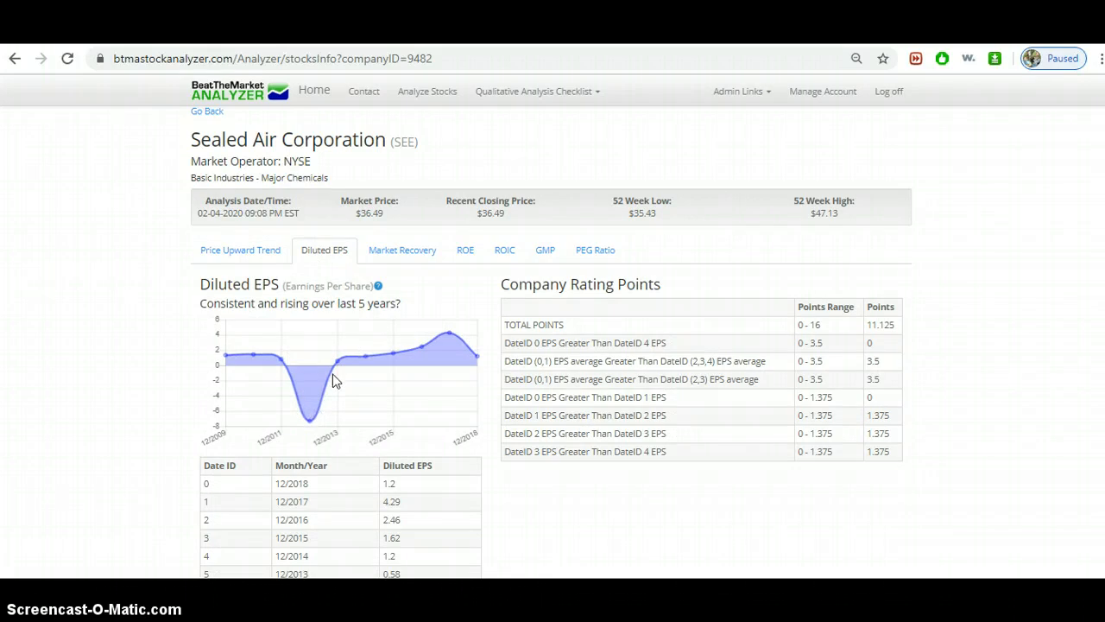
{"action": "mouse_move", "coordinate": [473, 354]}
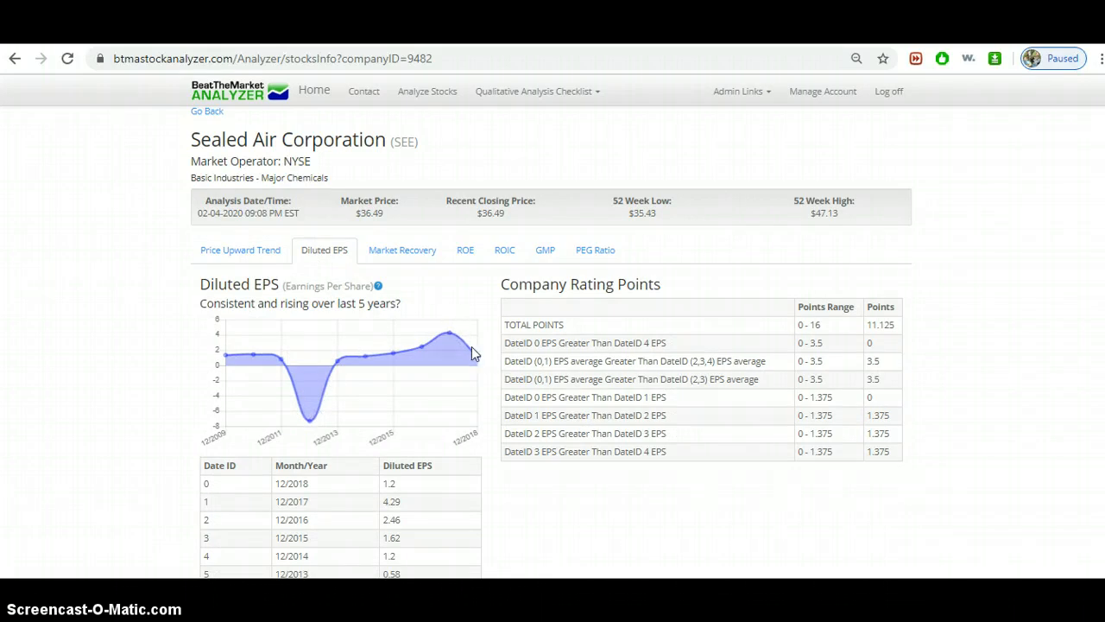
{"action": "mouse_move", "coordinate": [449, 268]}
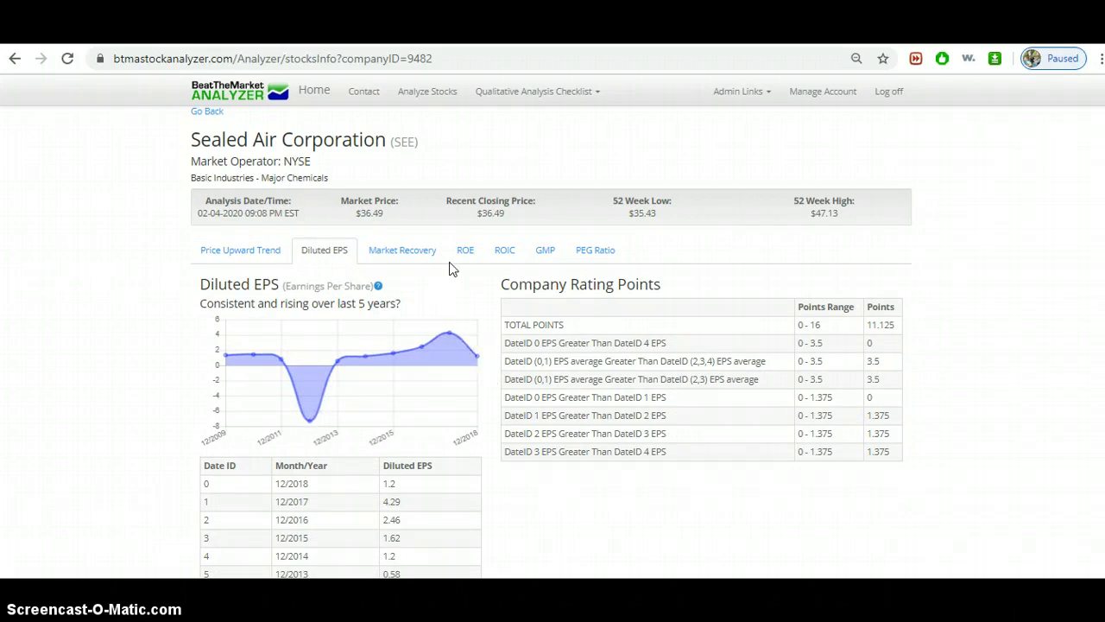
{"action": "mouse_move", "coordinate": [438, 294]}
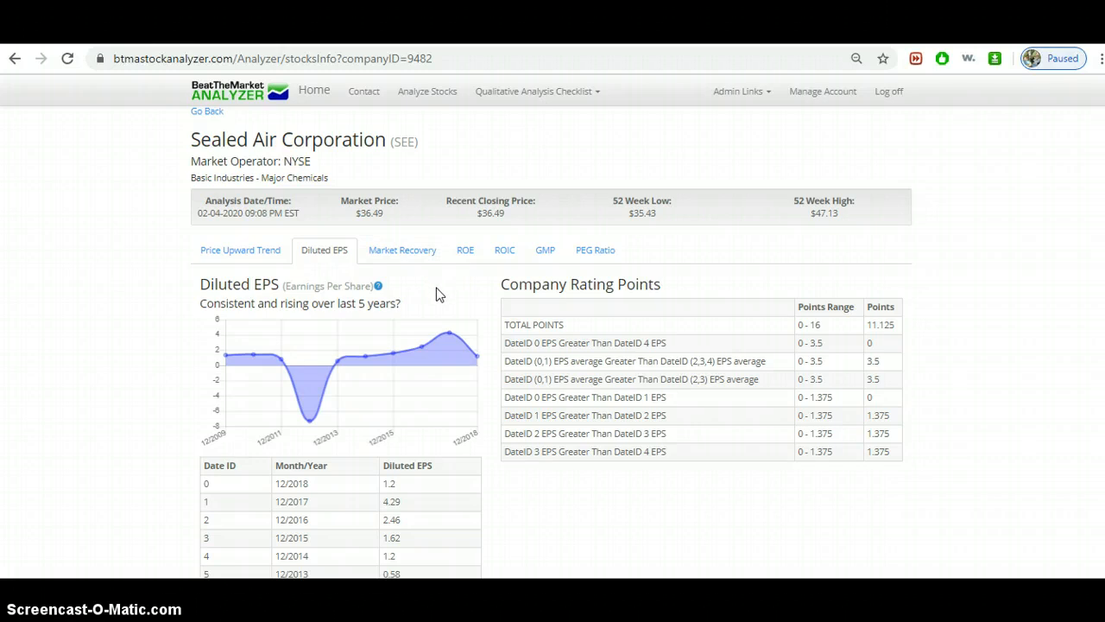
{"action": "mouse_move", "coordinate": [466, 259]}
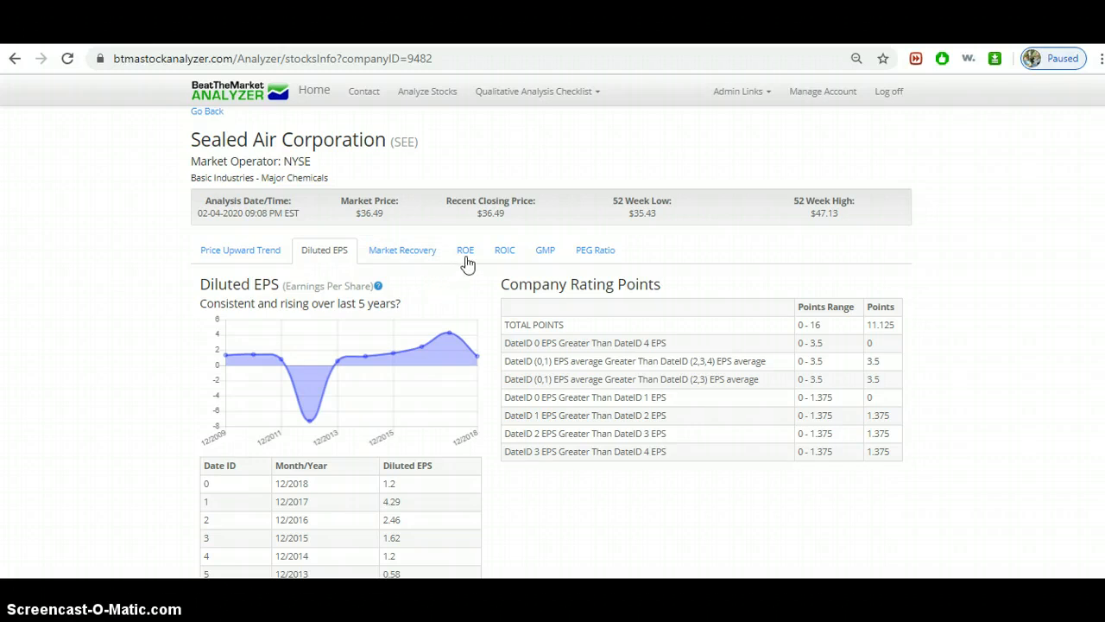
{"action": "left_click", "coordinate": [464, 249]}
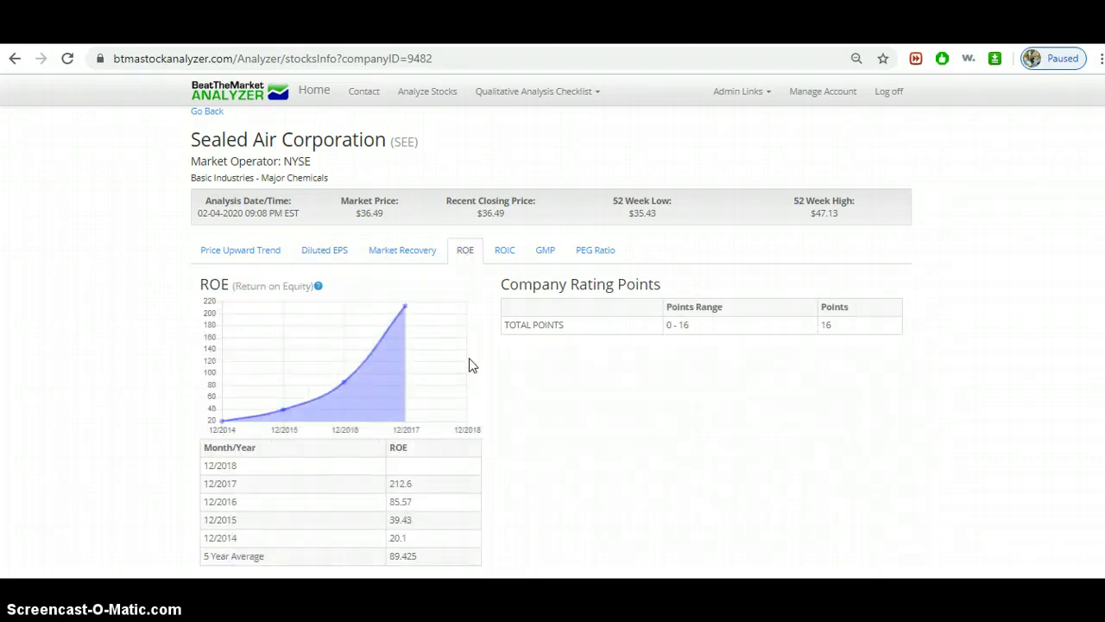
{"action": "mouse_move", "coordinate": [474, 345]}
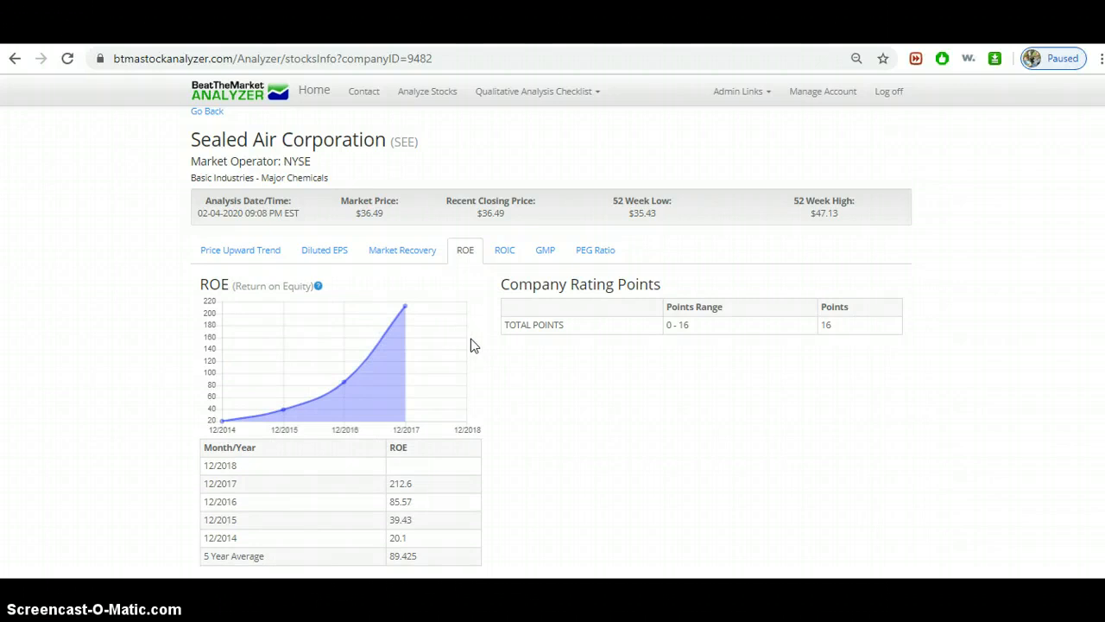
{"action": "mouse_move", "coordinate": [472, 315]}
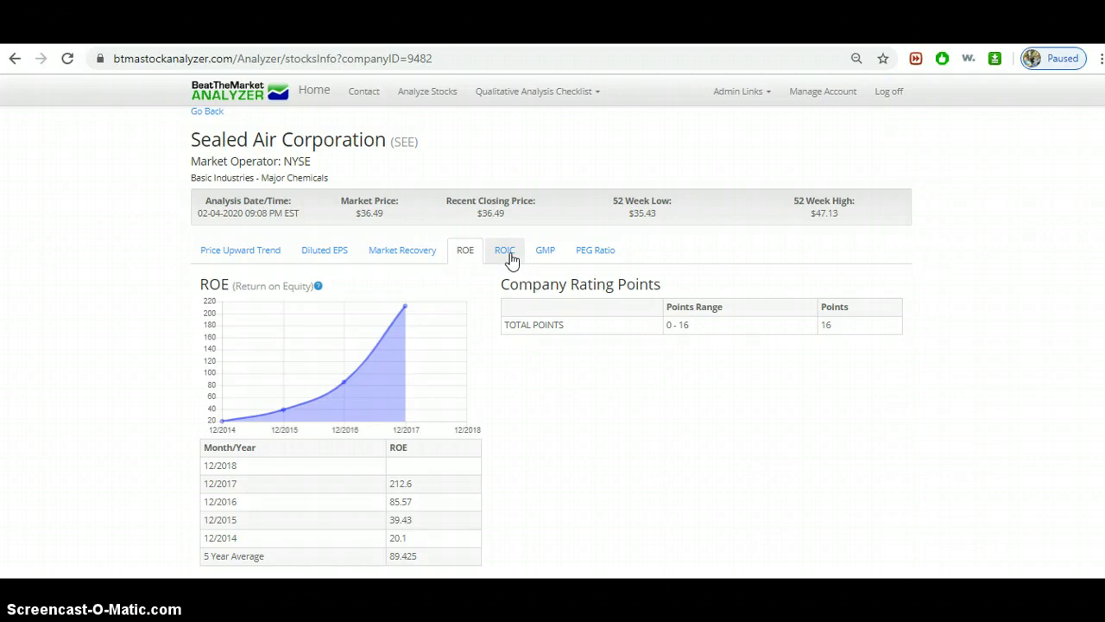
{"action": "left_click", "coordinate": [504, 250]}
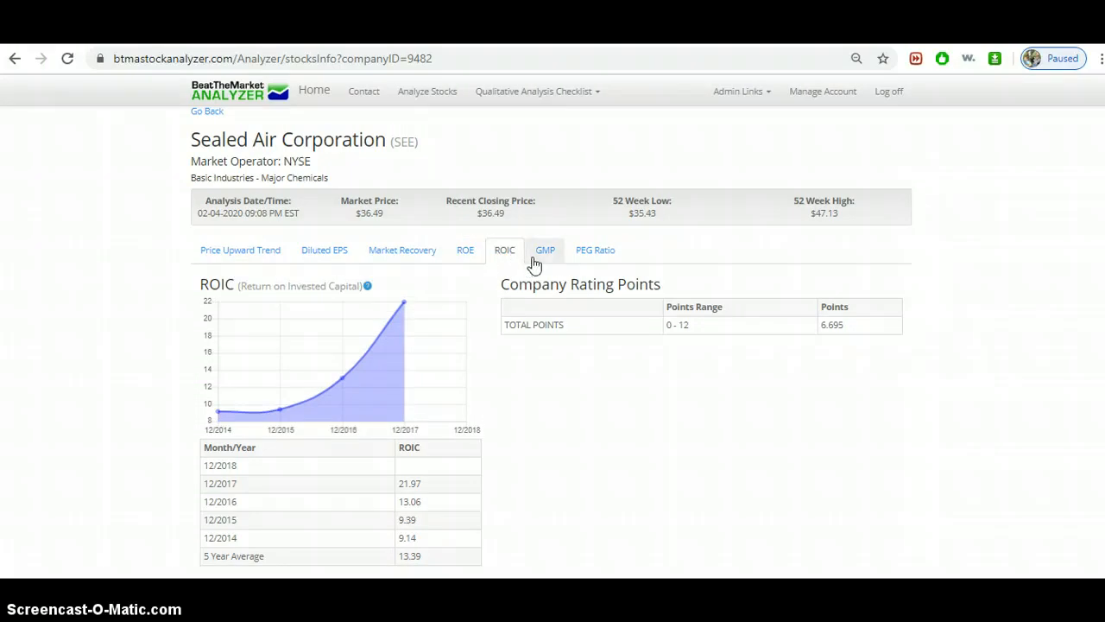
{"action": "left_click", "coordinate": [544, 249]}
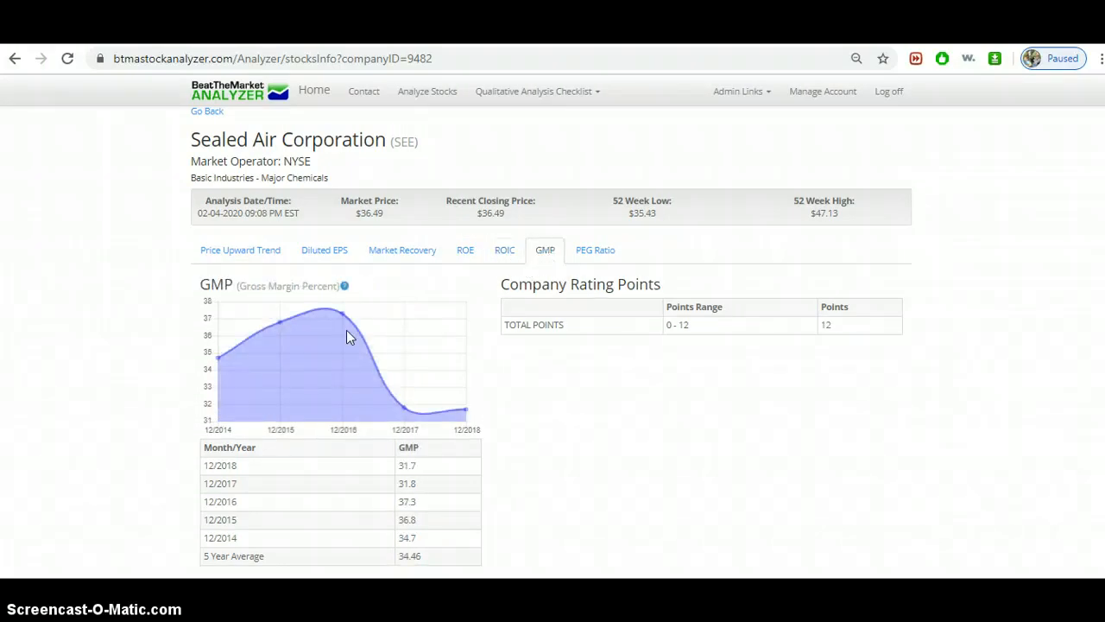
{"action": "mouse_move", "coordinate": [553, 264]}
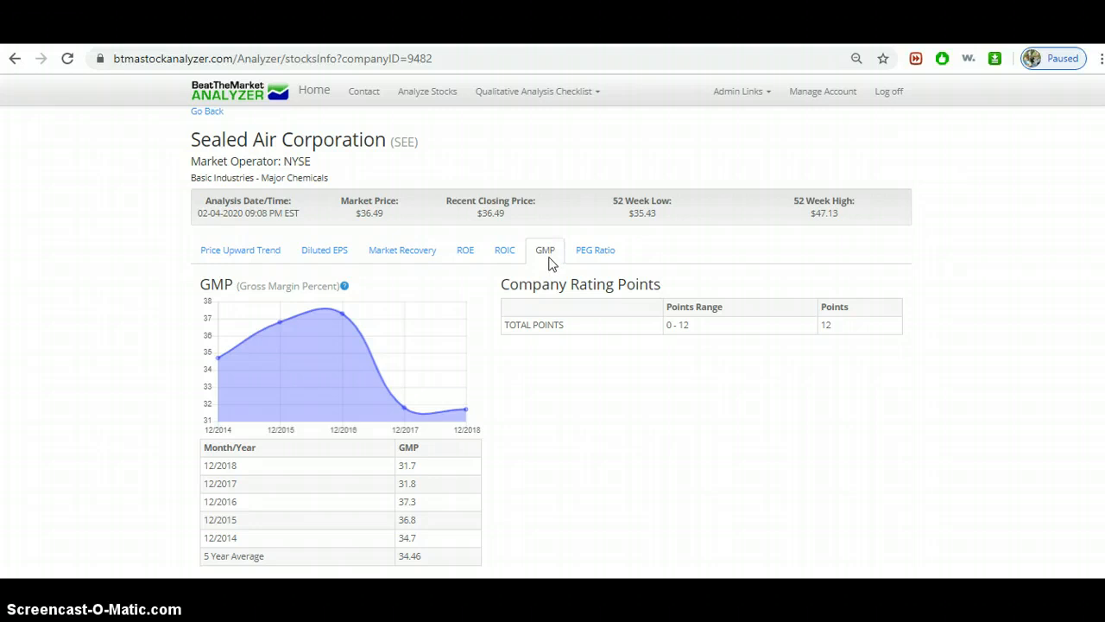
- Show Sealed Air's PEG Ratio chart and points
{"action": "left_click", "coordinate": [594, 249]}
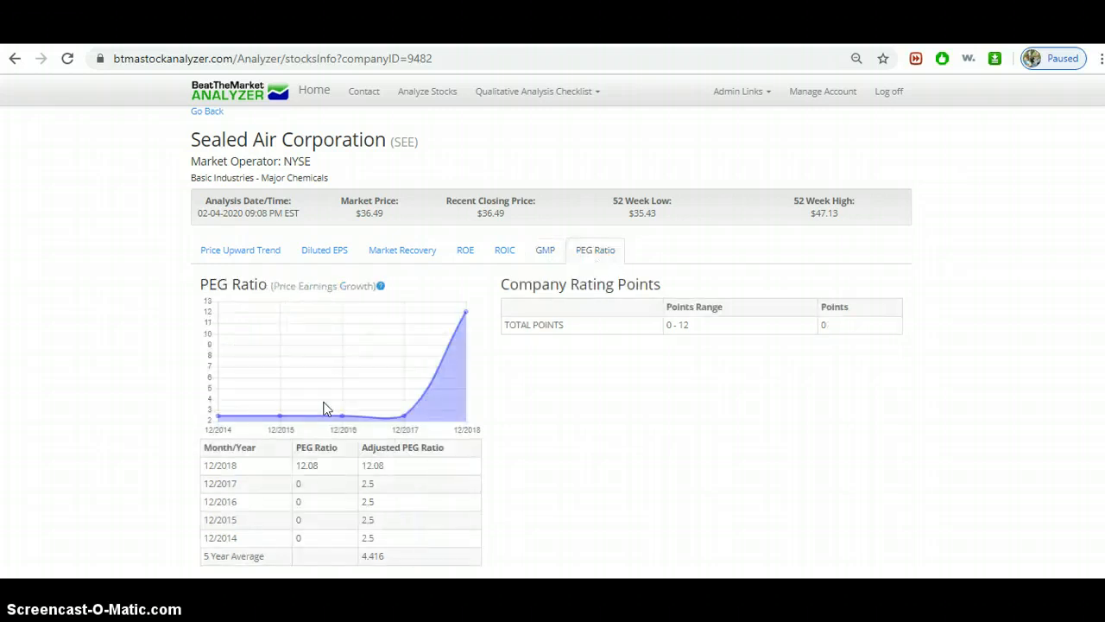
{"action": "mouse_move", "coordinate": [227, 299]}
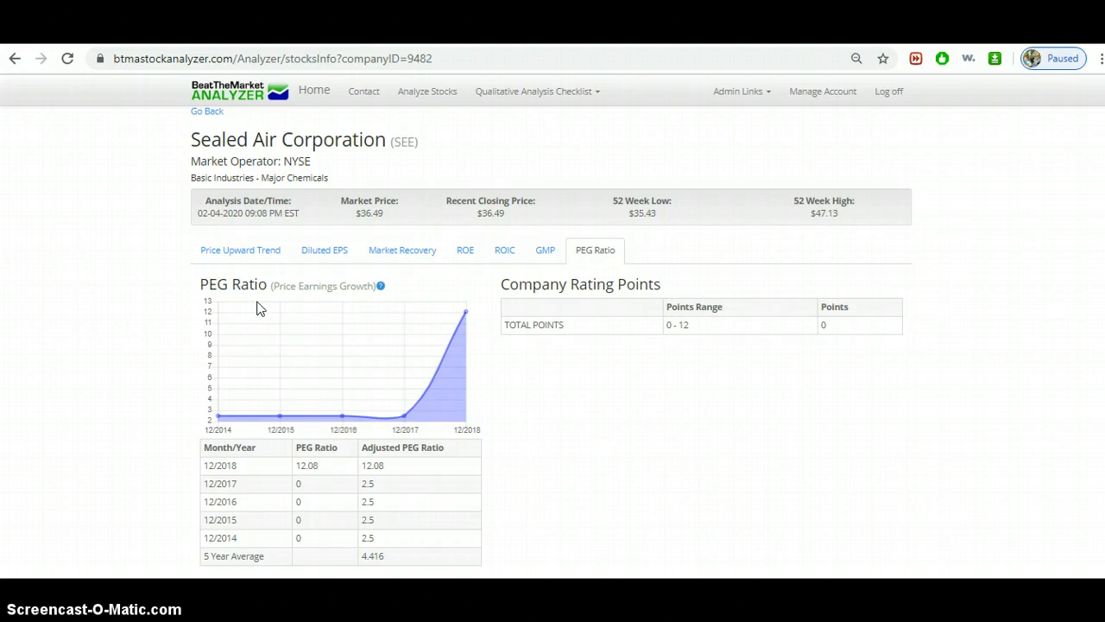
{"action": "mouse_move", "coordinate": [352, 396]}
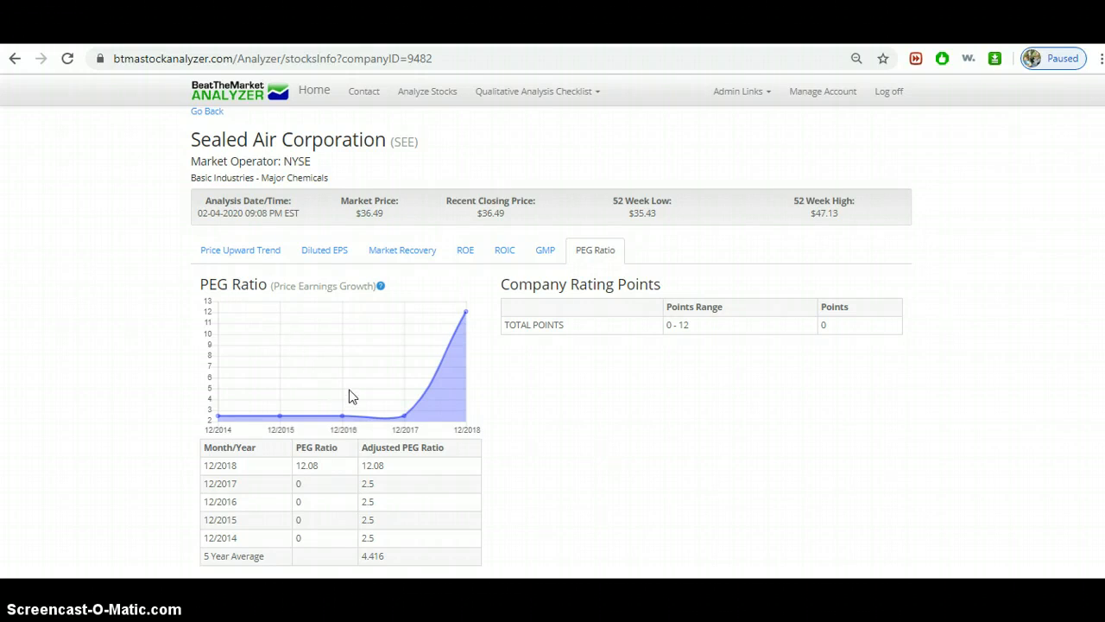
{"action": "mouse_move", "coordinate": [320, 411]}
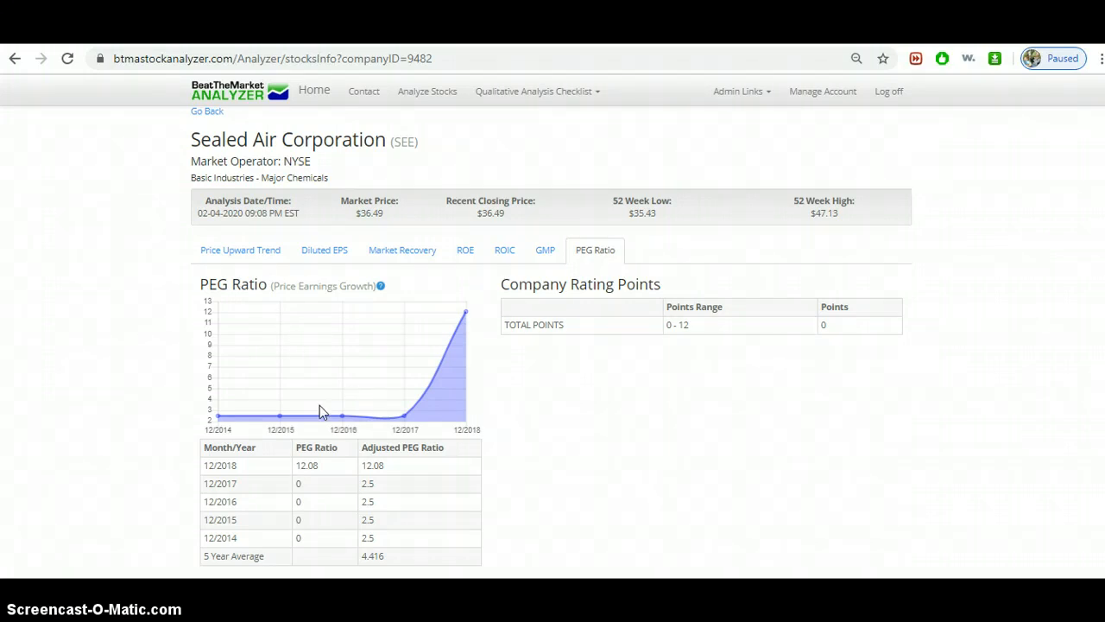
{"action": "mouse_move", "coordinate": [482, 429]}
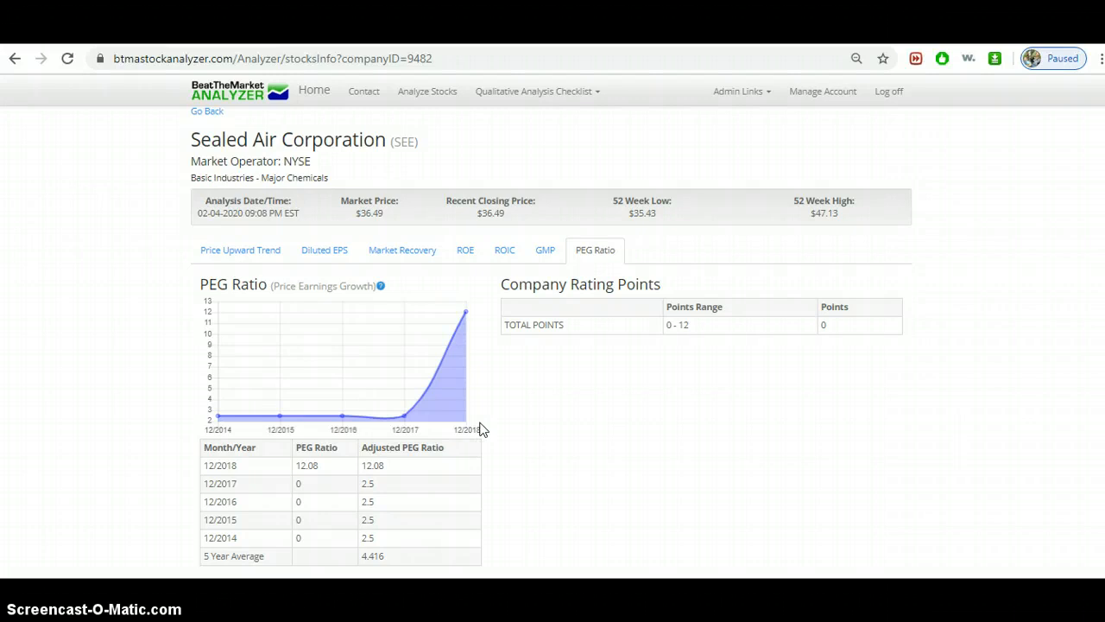
{"action": "mouse_move", "coordinate": [485, 426]}
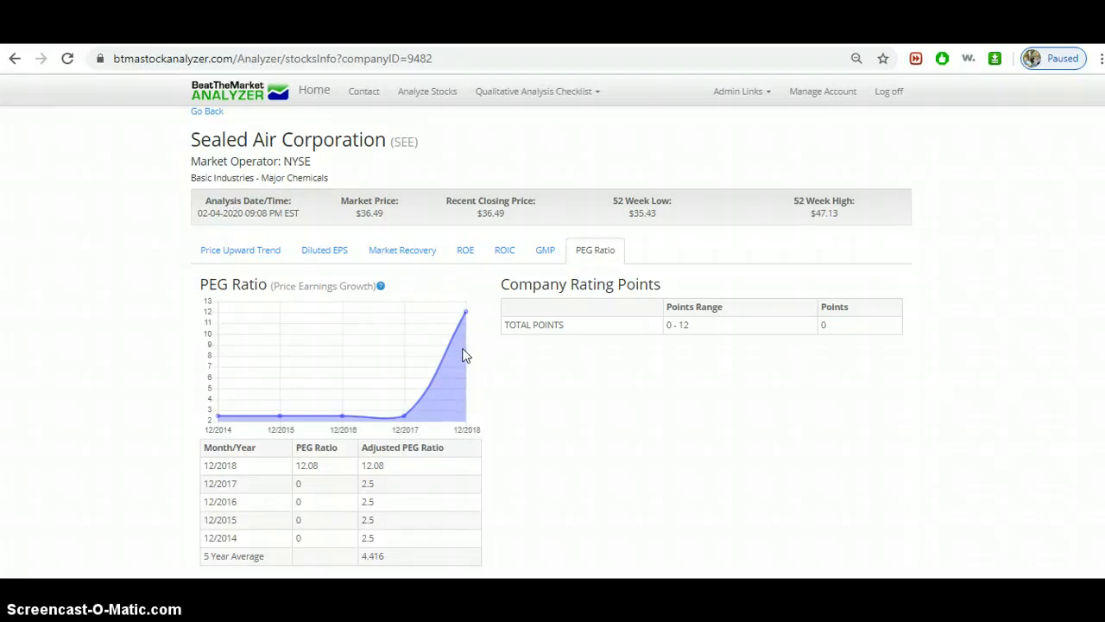
{"action": "mouse_move", "coordinate": [380, 285]}
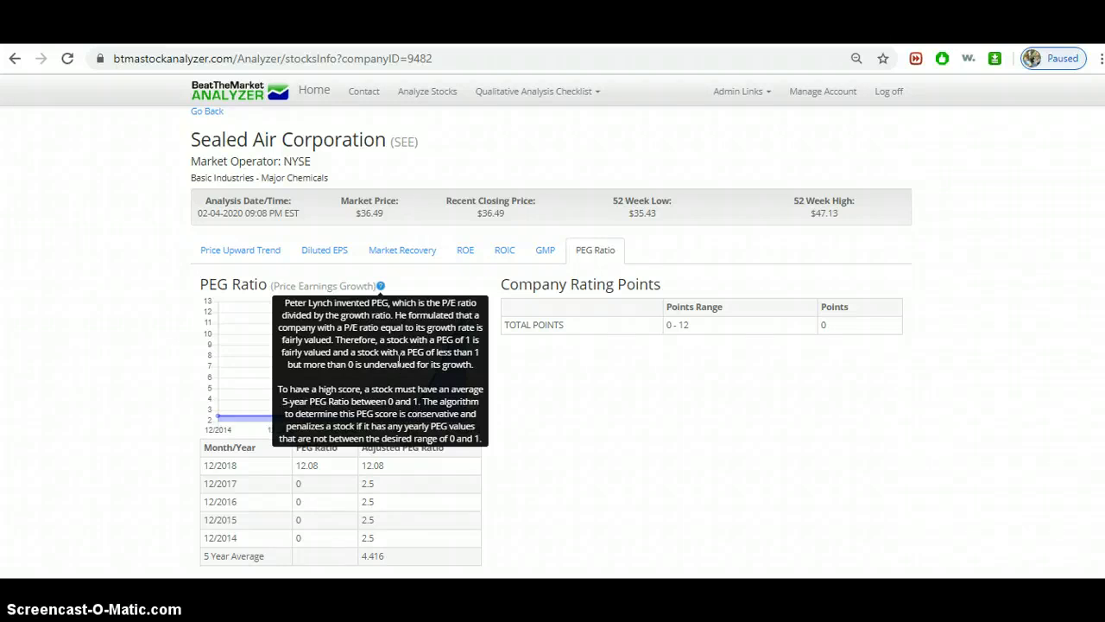
{"action": "mouse_move", "coordinate": [221, 399]}
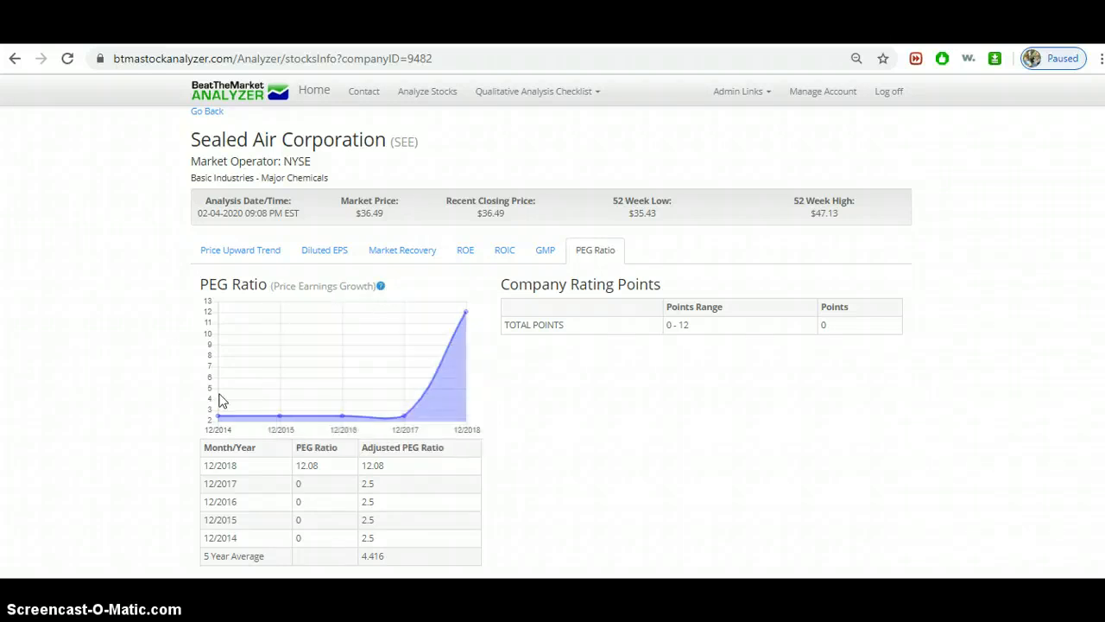
{"action": "mouse_move", "coordinate": [219, 420]}
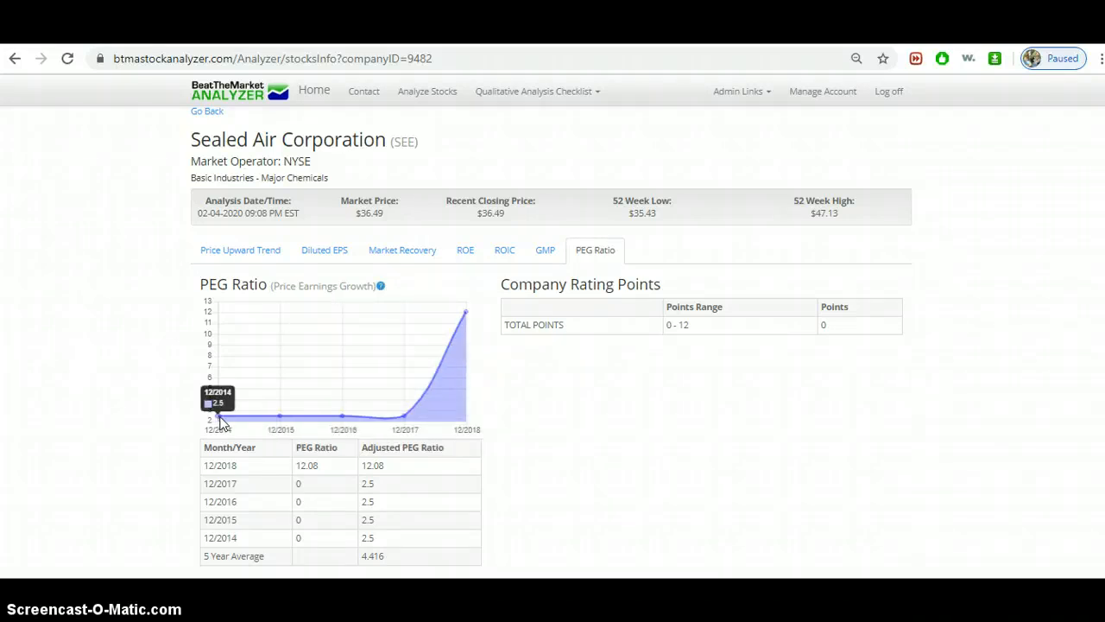
{"action": "mouse_move", "coordinate": [466, 312]}
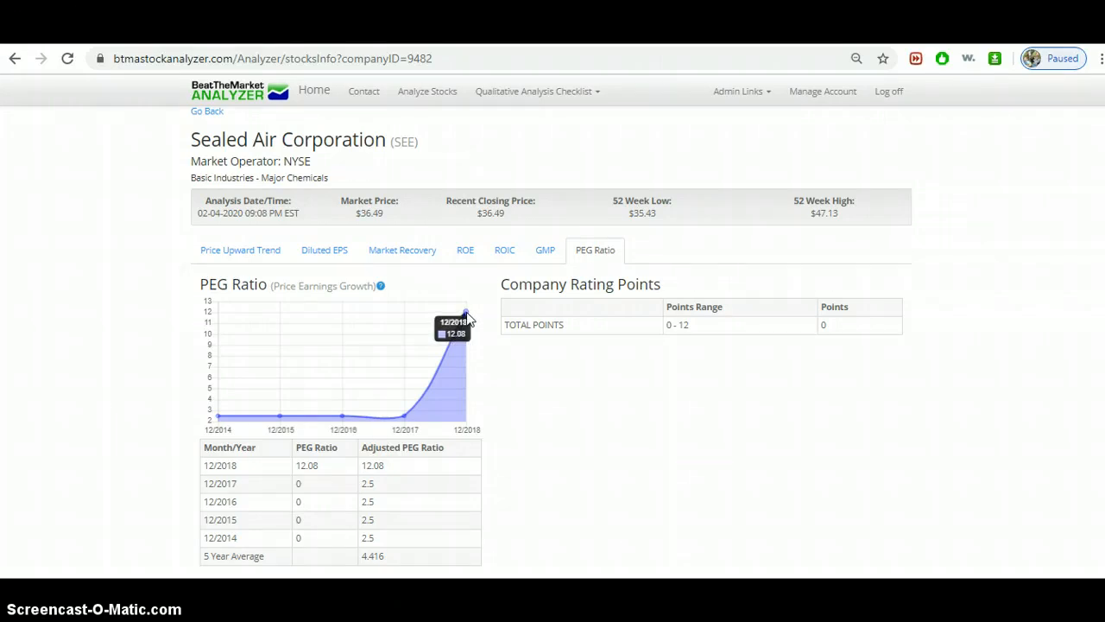
{"action": "mouse_move", "coordinate": [579, 364]}
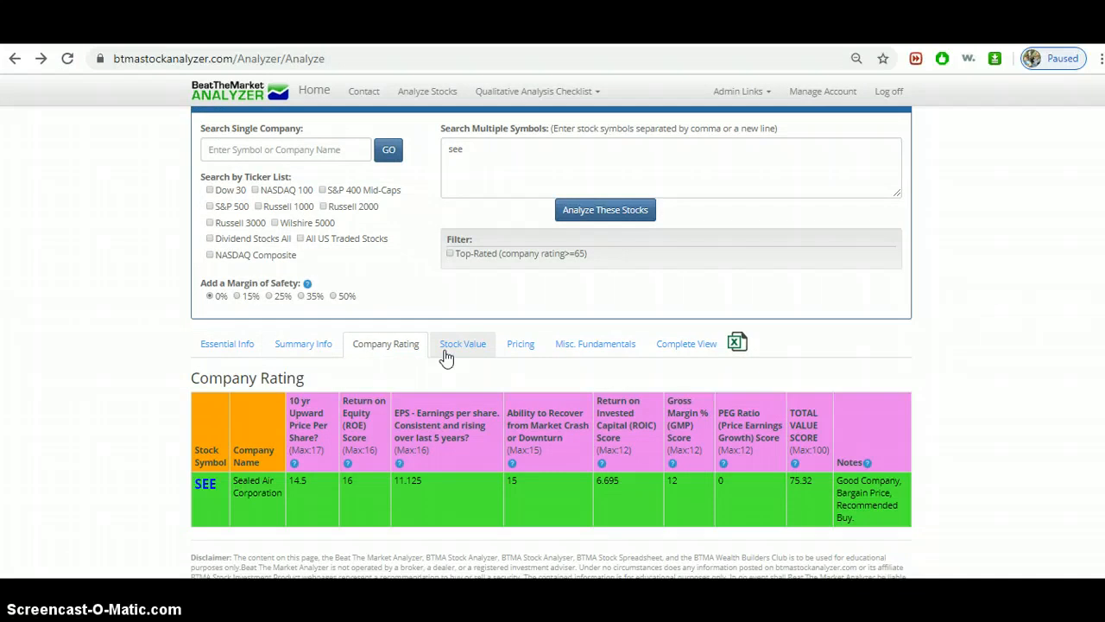
{"action": "mouse_move", "coordinate": [463, 361]}
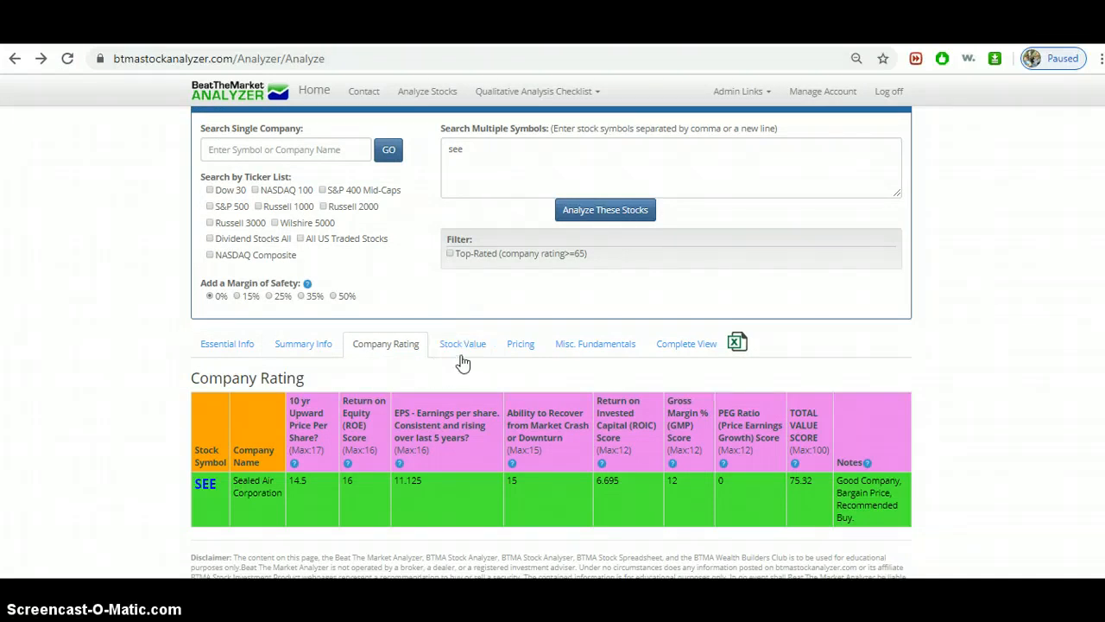
- Show Sealed Air's Stock Value: $42.92 intrinsic, $38.43 estimated, 10.77% expected return
{"action": "left_click", "coordinate": [463, 344]}
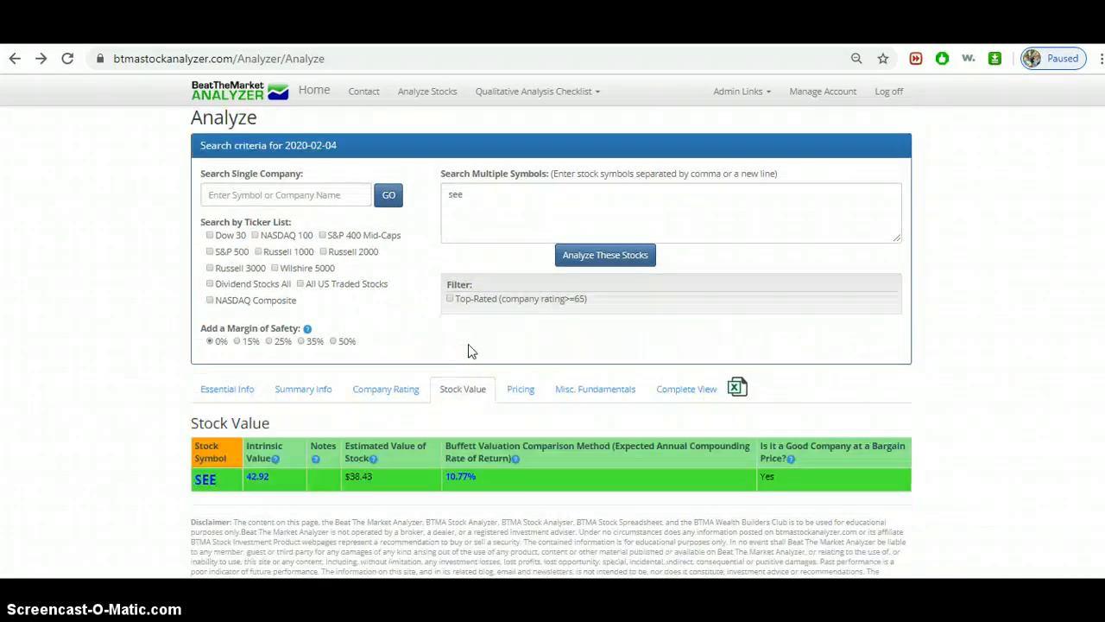
{"action": "mouse_move", "coordinate": [389, 473]}
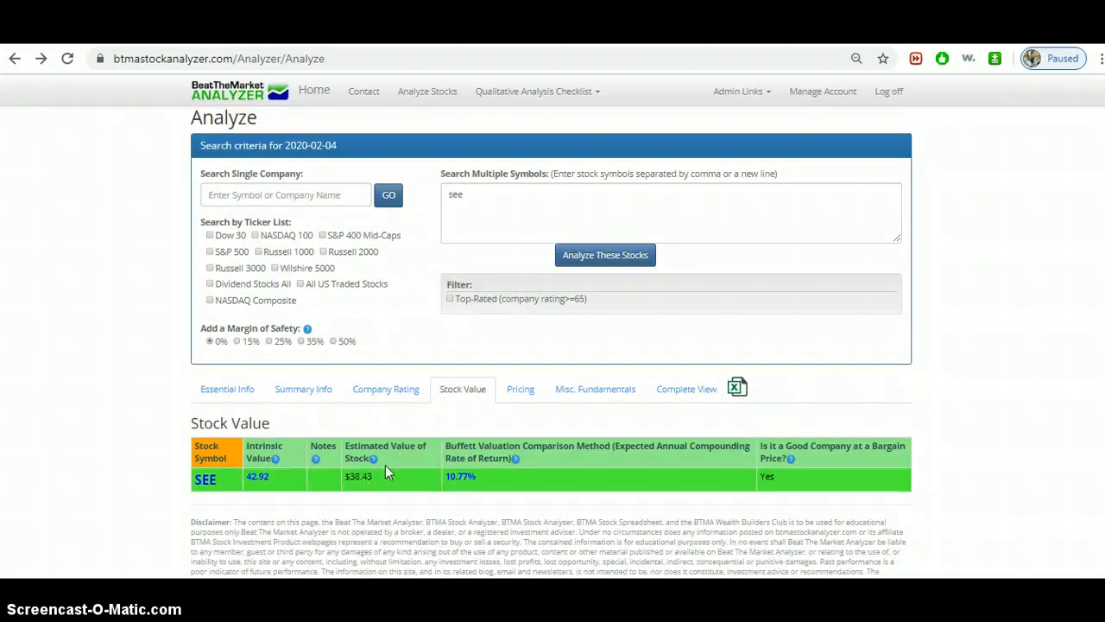
{"action": "mouse_move", "coordinate": [373, 488]}
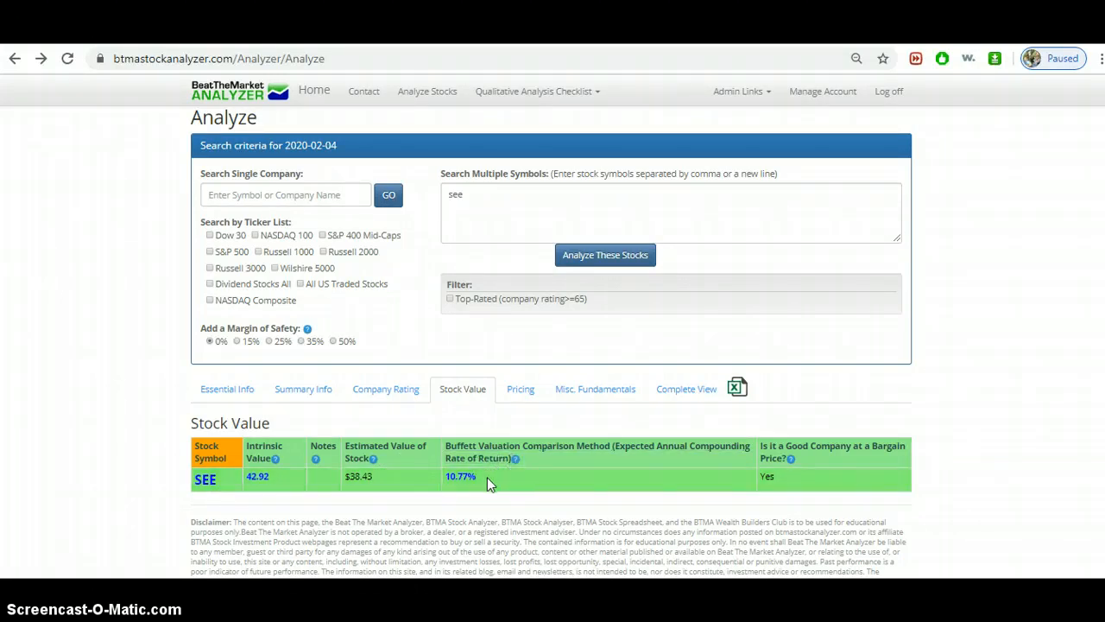
{"action": "mouse_move", "coordinate": [484, 483]}
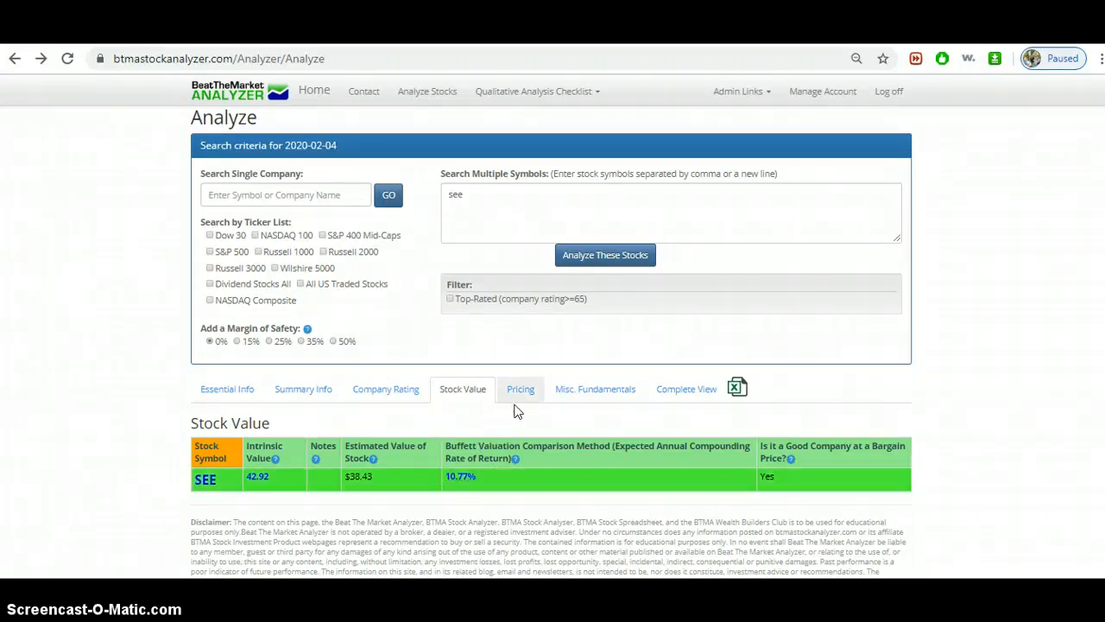
- Show SEE's pricing: $35.43 52-week low, 5.04% discount, bargain buy
{"action": "left_click", "coordinate": [520, 388]}
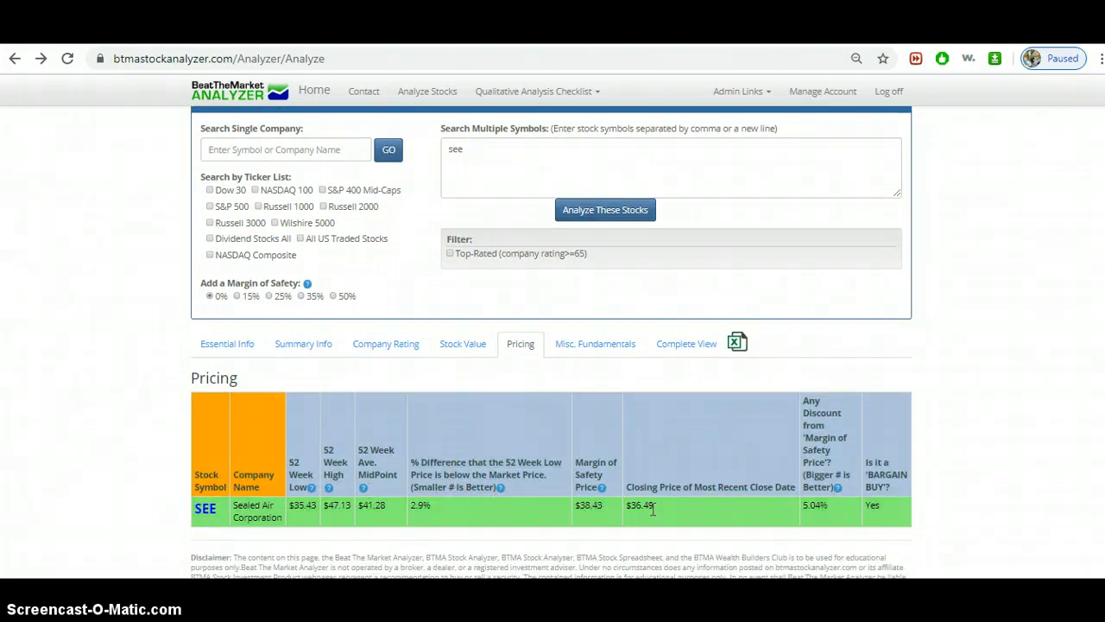
{"action": "mouse_move", "coordinate": [647, 518]}
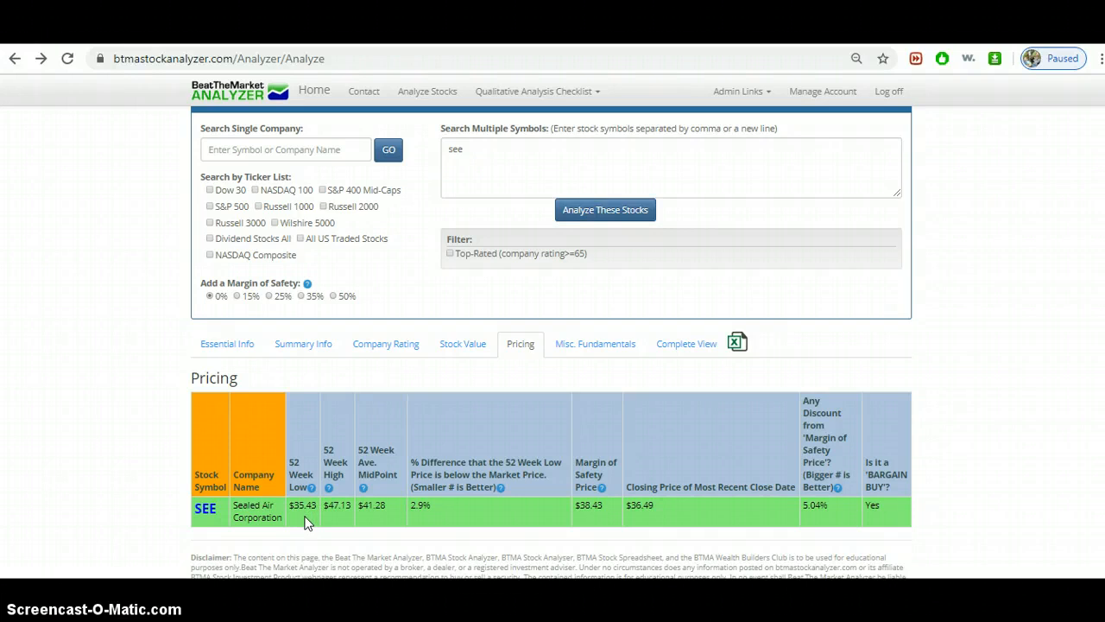
{"action": "mouse_move", "coordinate": [626, 542]}
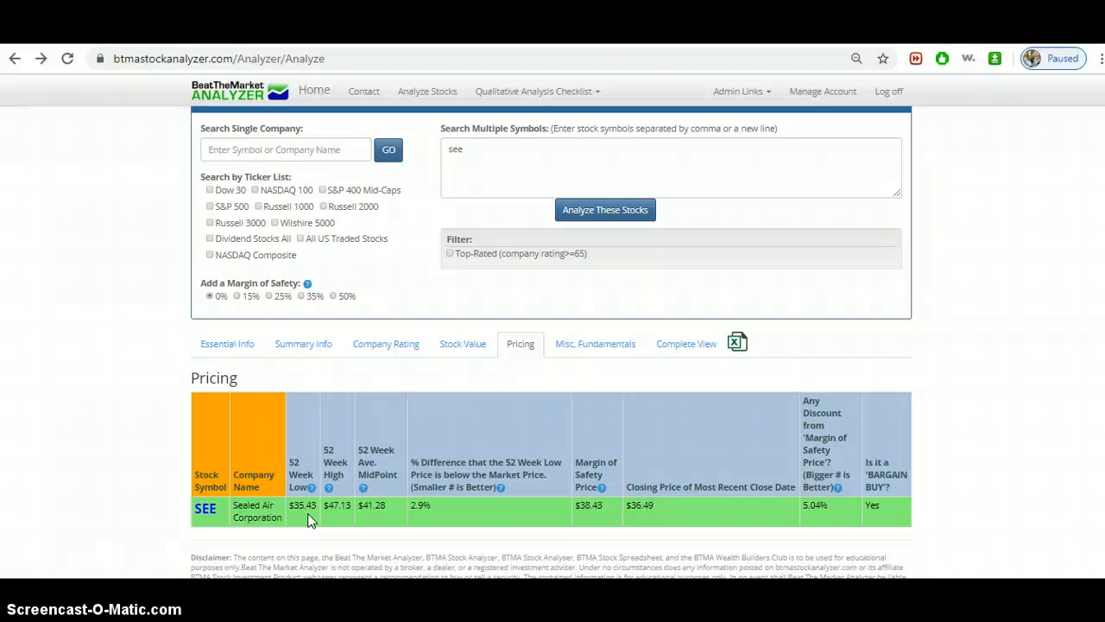
{"action": "mouse_move", "coordinate": [387, 469]}
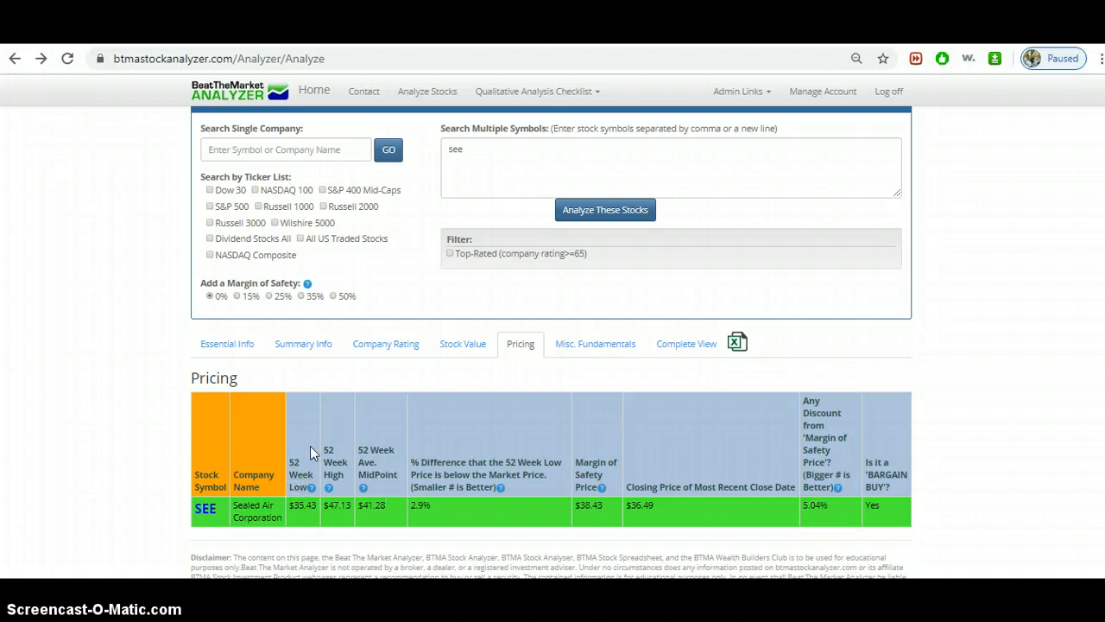
{"action": "mouse_move", "coordinate": [347, 439]}
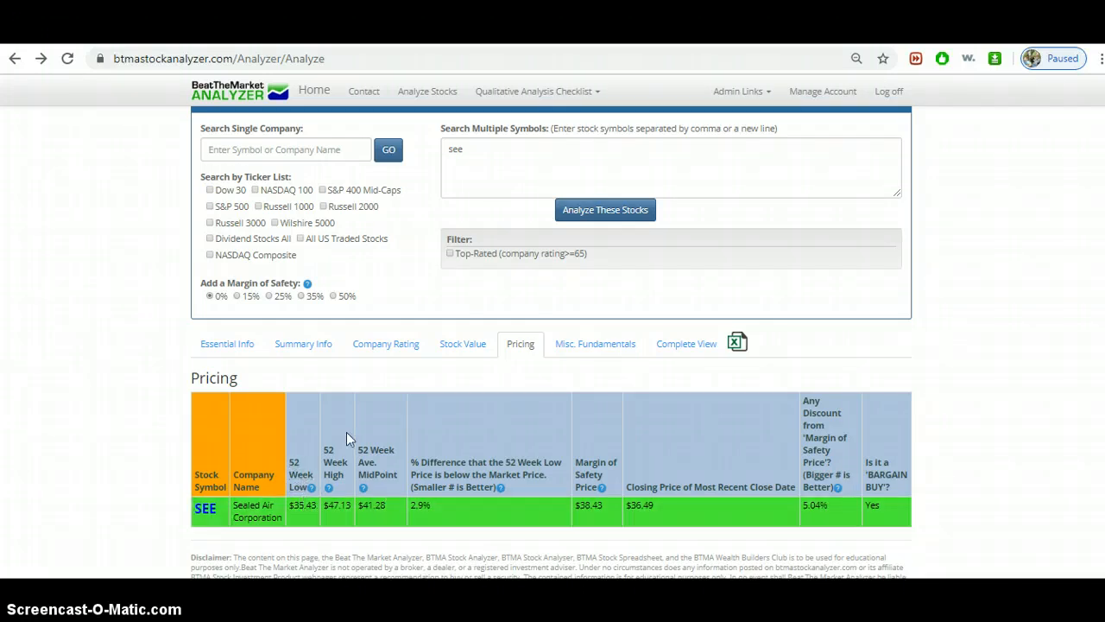
{"action": "mouse_move", "coordinate": [553, 430]}
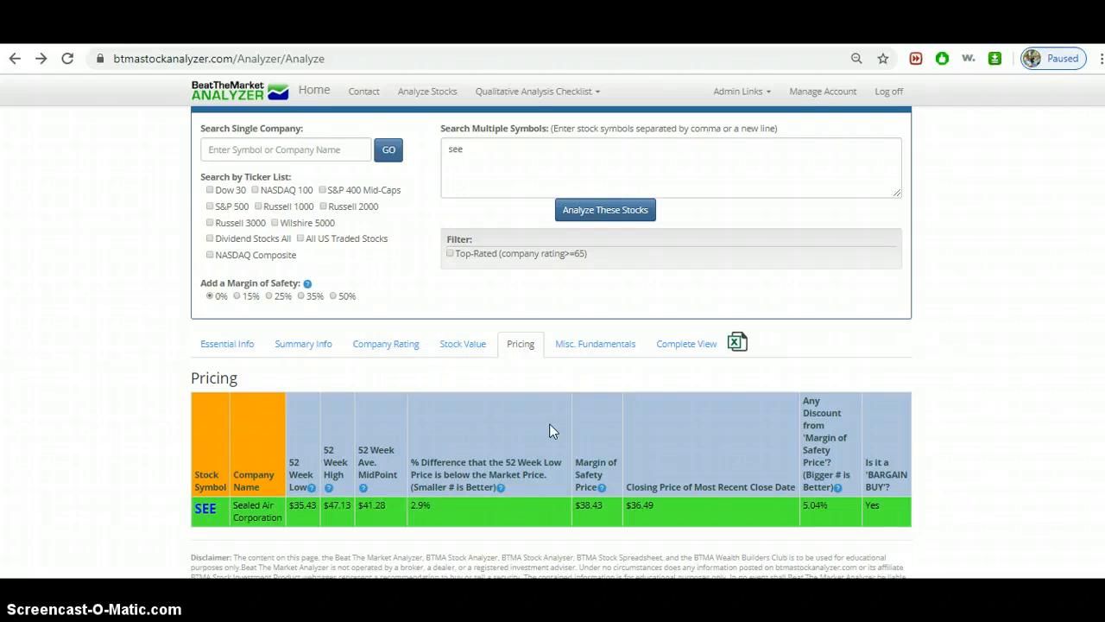
{"action": "mouse_move", "coordinate": [462, 349]}
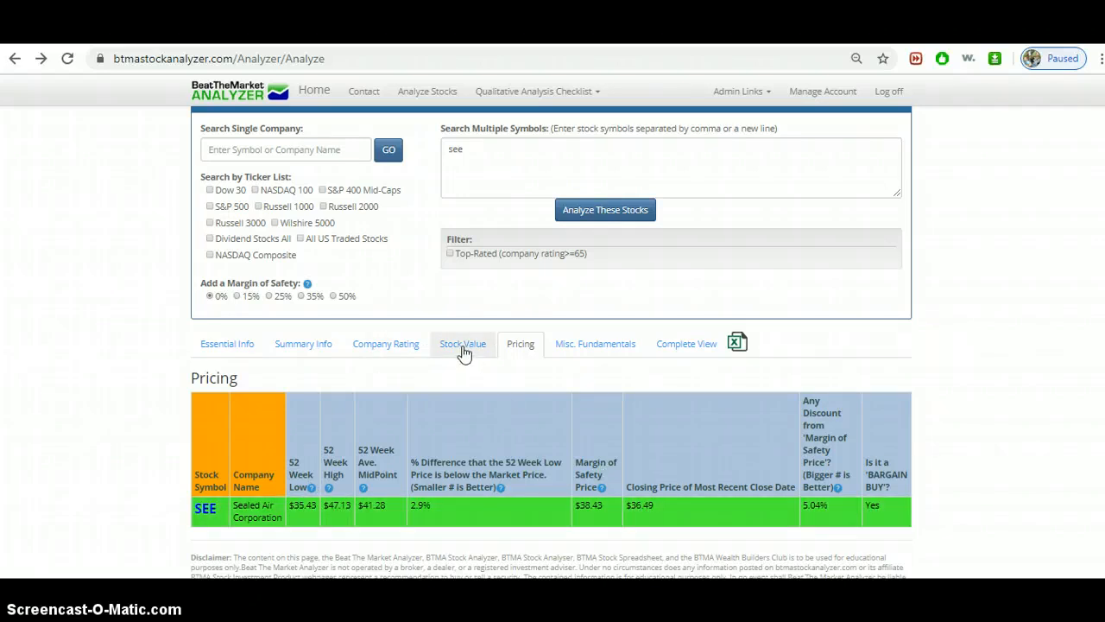
- Show SEE's Stock Value results and open the 42.92 intrinsic value breakdown
{"action": "left_click", "coordinate": [463, 344]}
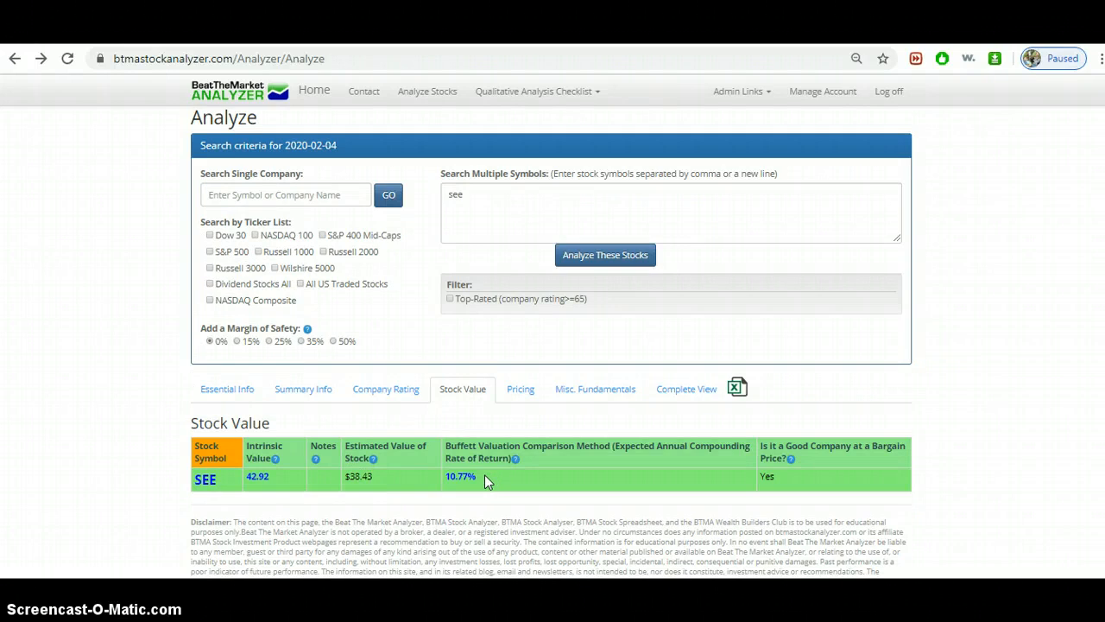
{"action": "mouse_move", "coordinate": [470, 482]}
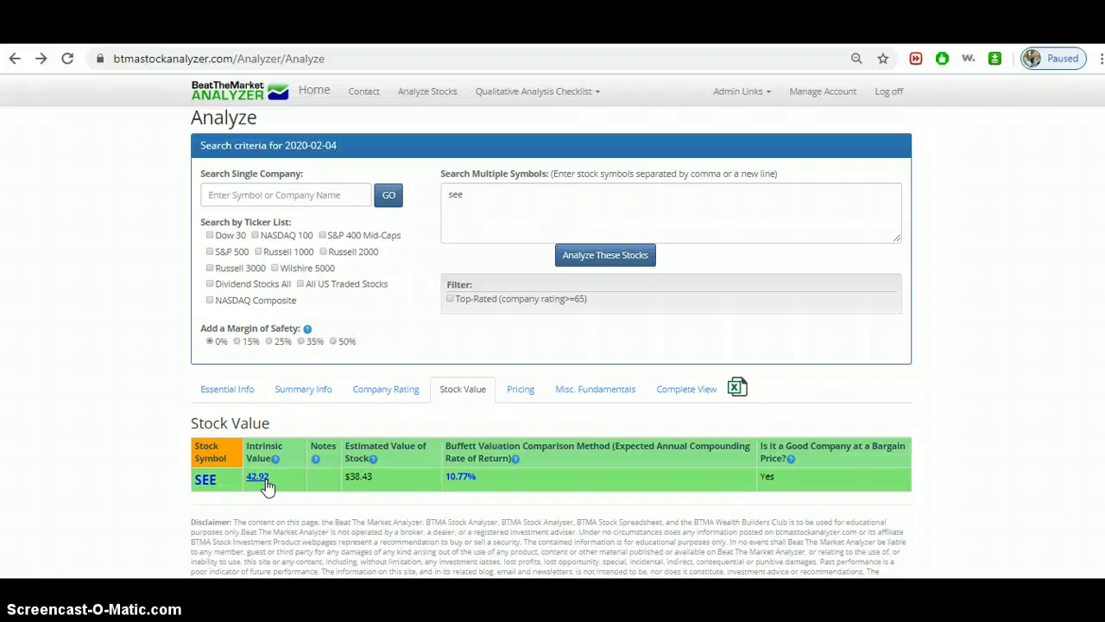
{"action": "left_click", "coordinate": [257, 477]}
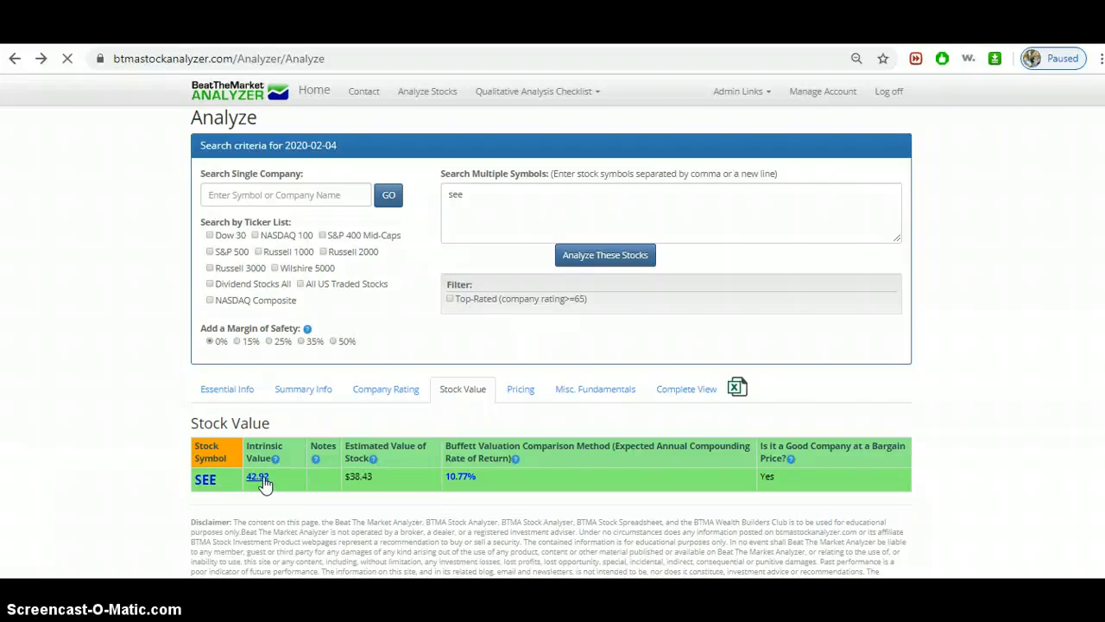
- Review Sealed Air's Price Earnings Model valuation, averaging $69.93, toward a $42.92 intrinsic value
{"action": "left_click", "coordinate": [256, 479]}
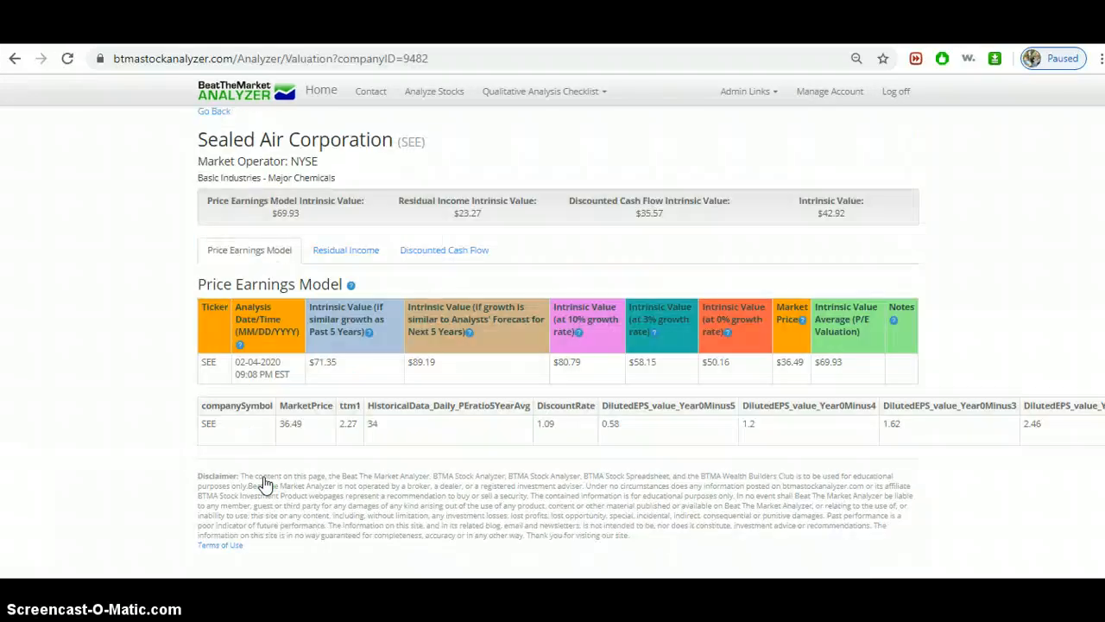
{"action": "mouse_move", "coordinate": [314, 239]}
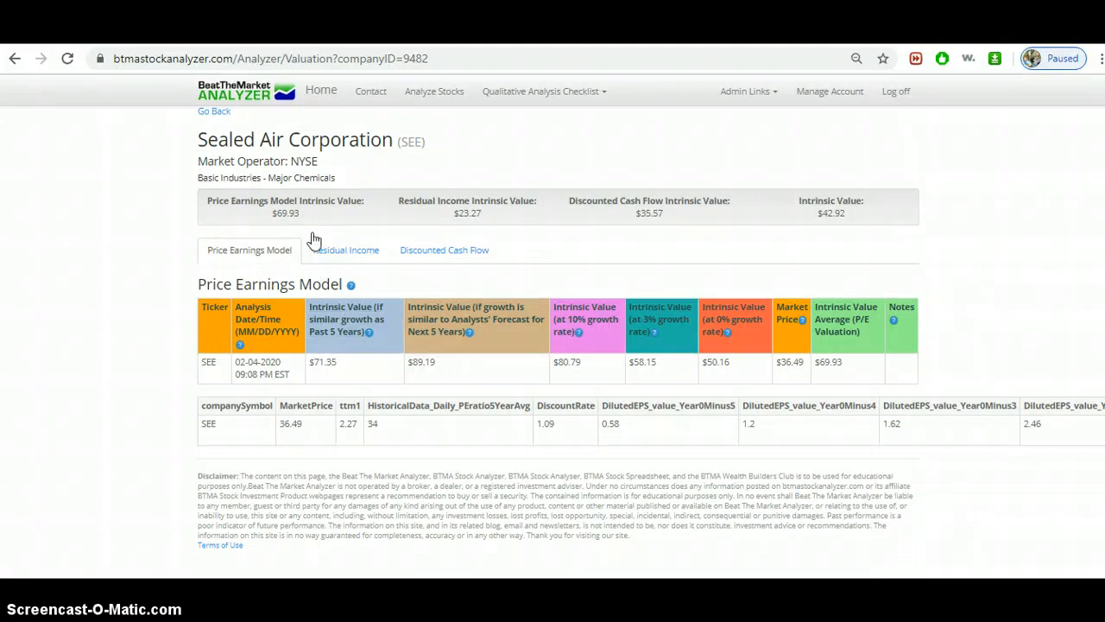
{"action": "mouse_move", "coordinate": [311, 223]}
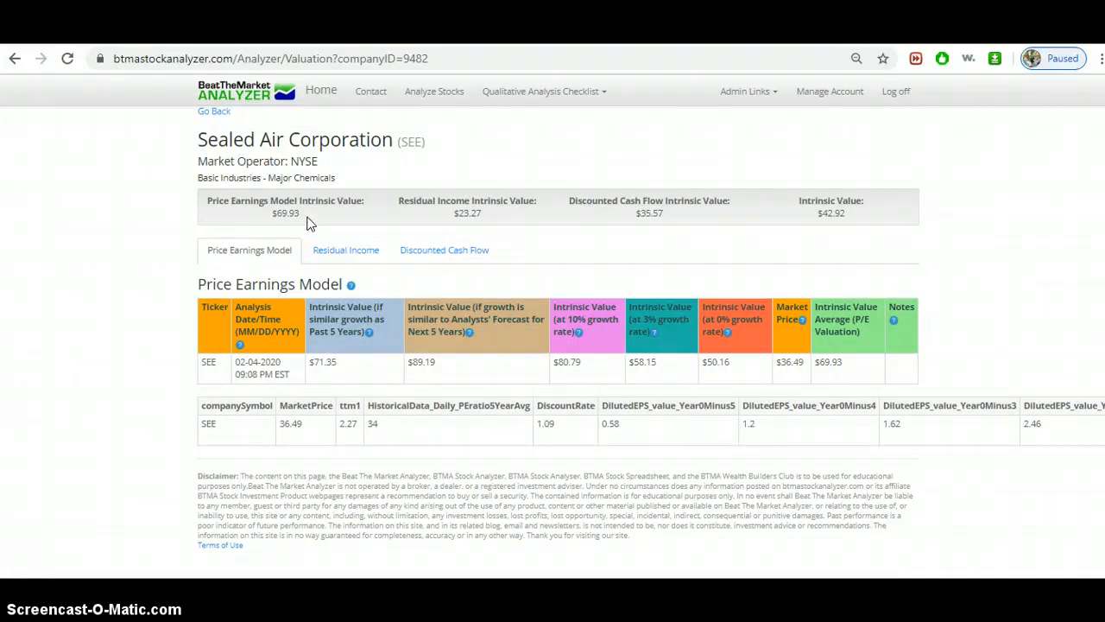
{"action": "mouse_move", "coordinate": [441, 230]}
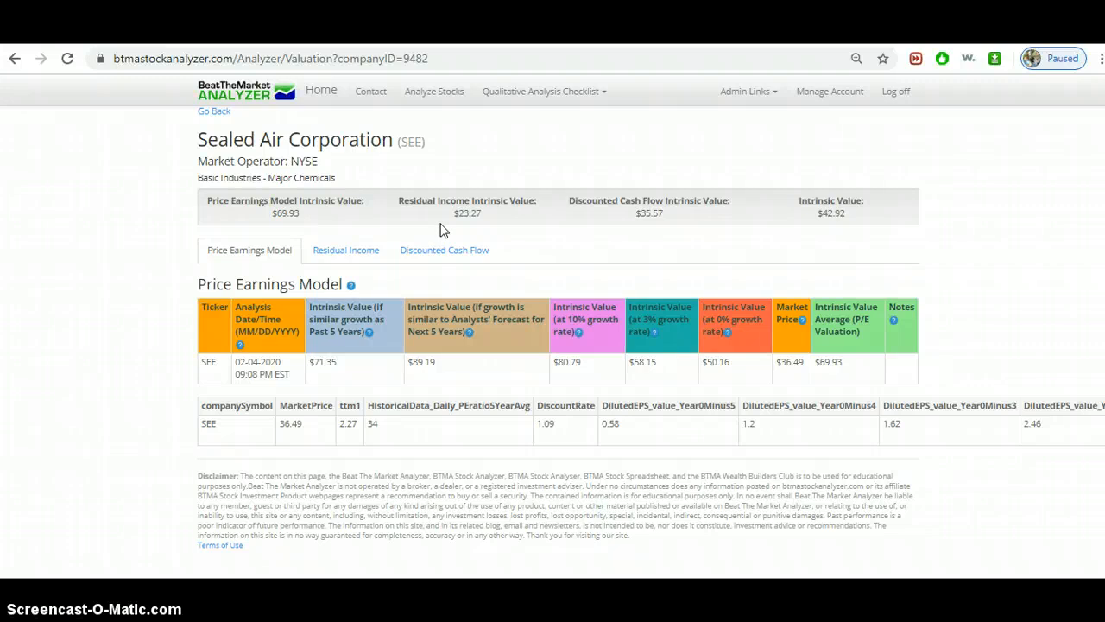
{"action": "mouse_move", "coordinate": [717, 216]}
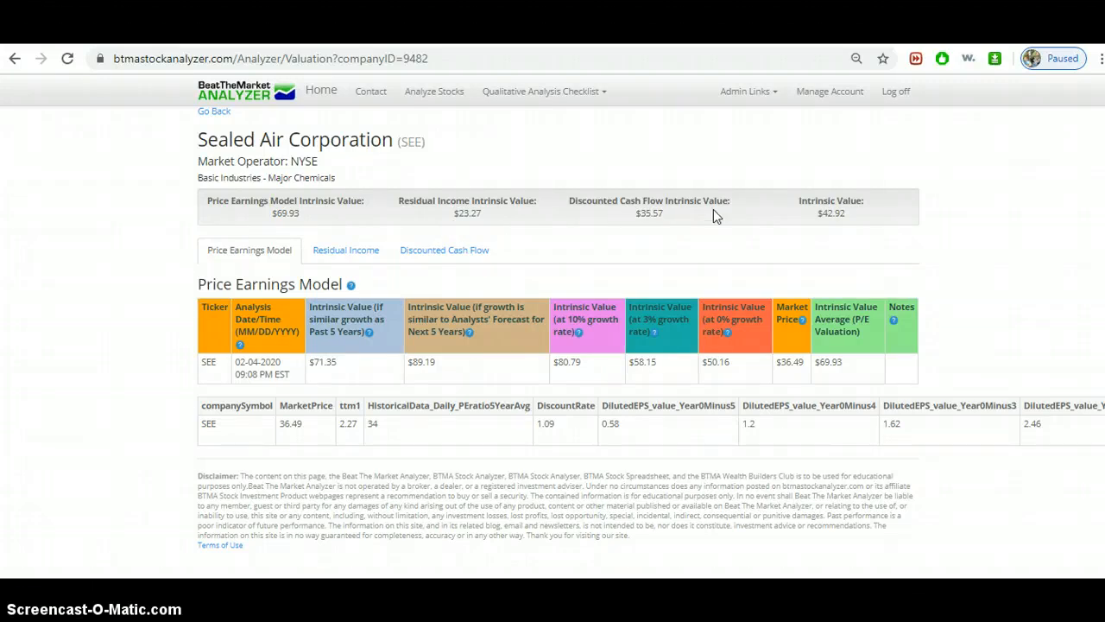
{"action": "mouse_move", "coordinate": [820, 251]}
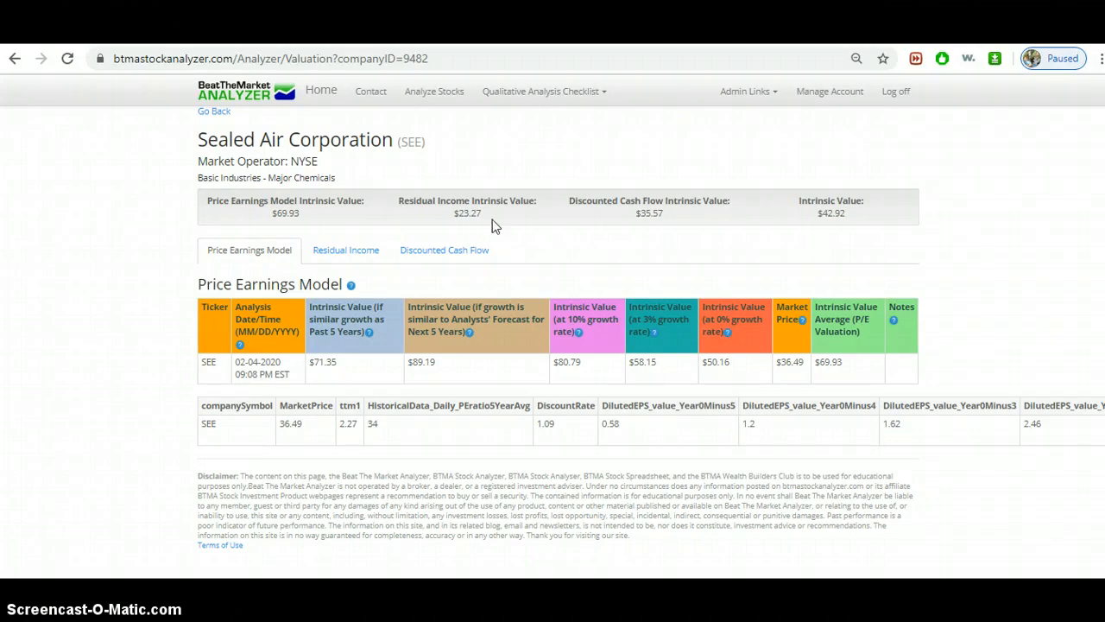
{"action": "mouse_move", "coordinate": [303, 223]}
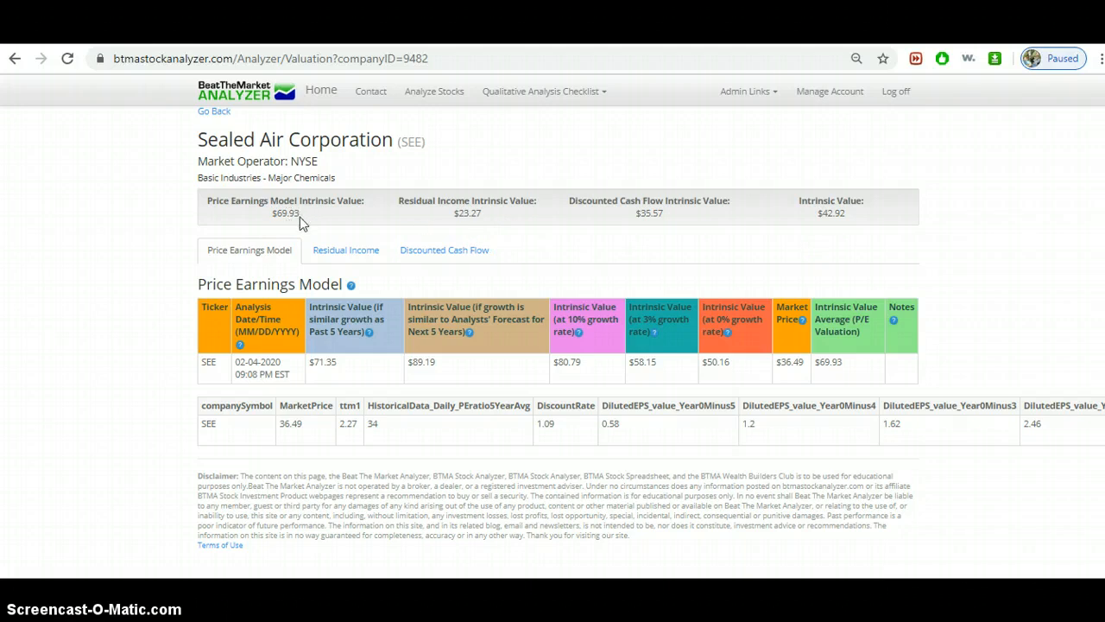
{"action": "mouse_move", "coordinate": [220, 214]}
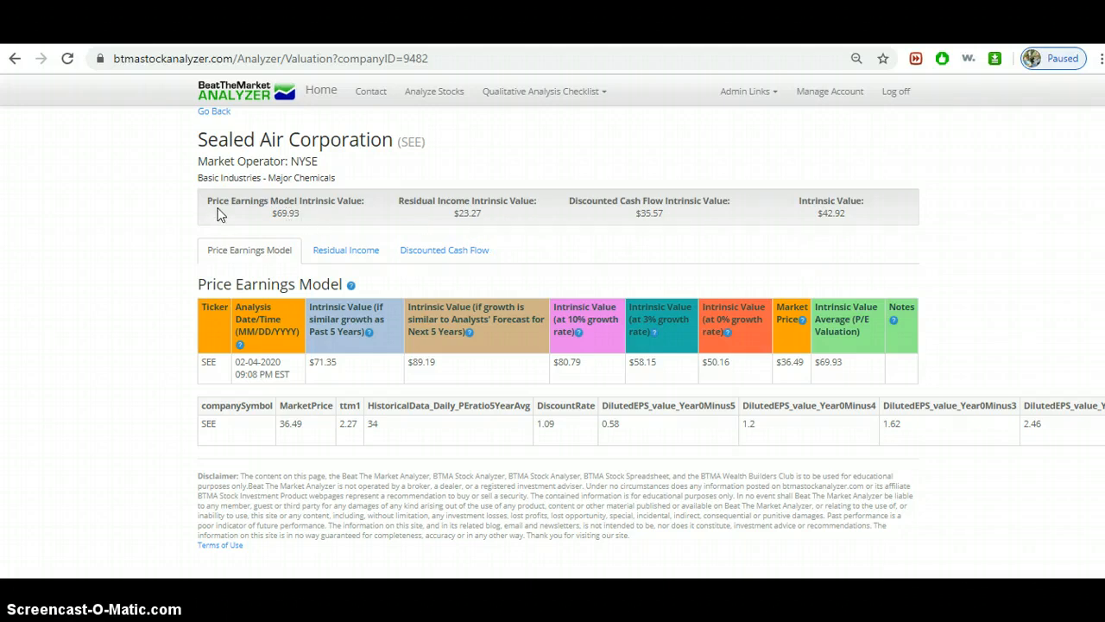
{"action": "mouse_move", "coordinate": [242, 207]}
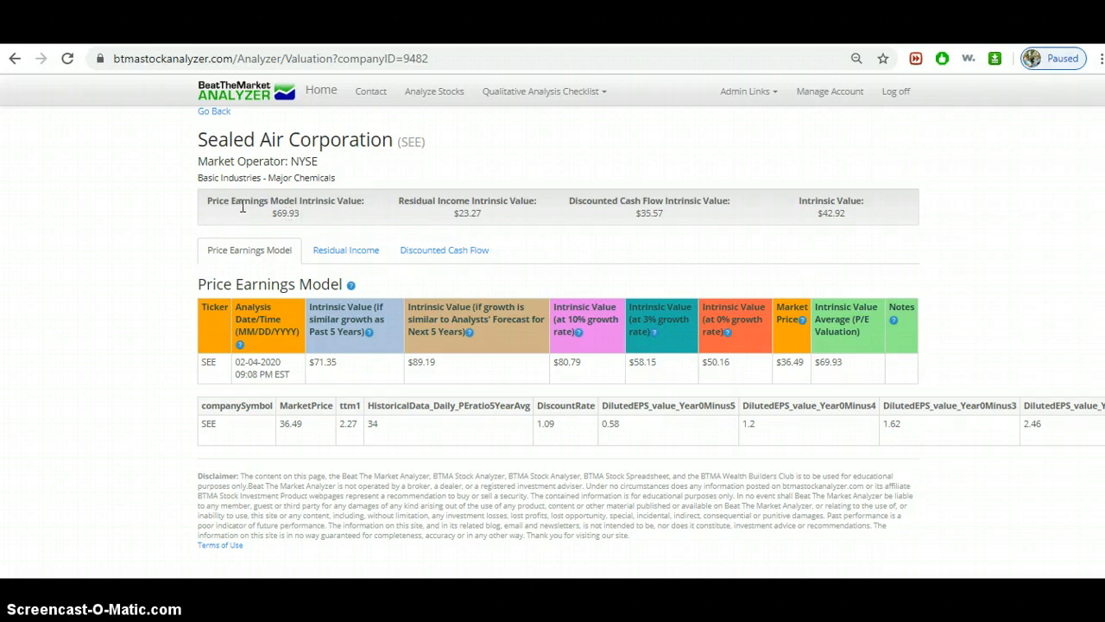
{"action": "mouse_move", "coordinate": [436, 197]}
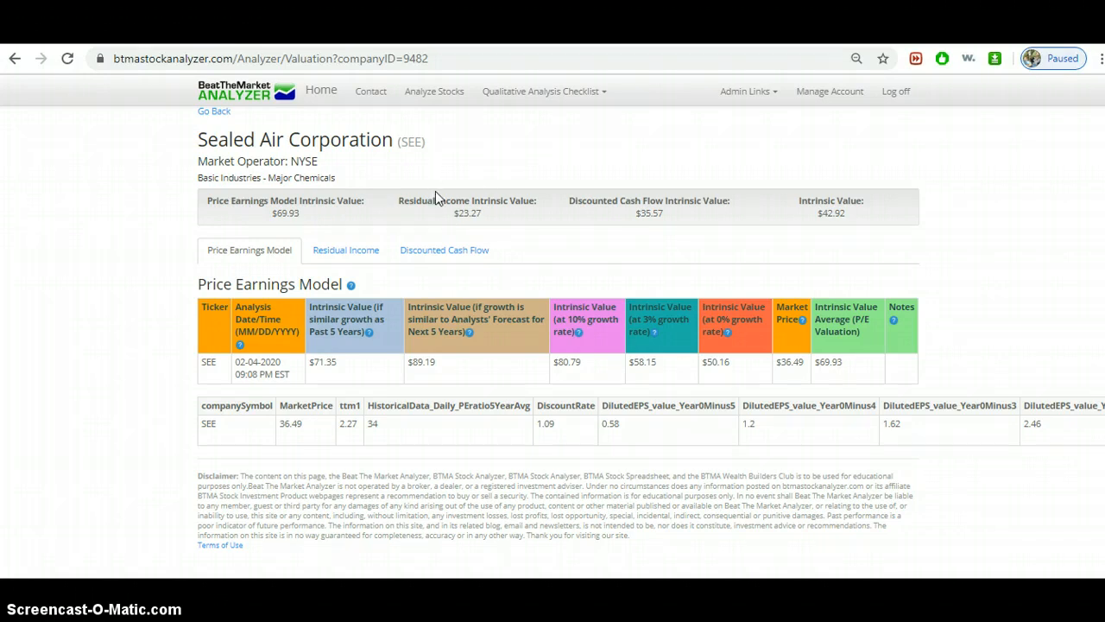
{"action": "mouse_move", "coordinate": [448, 205]}
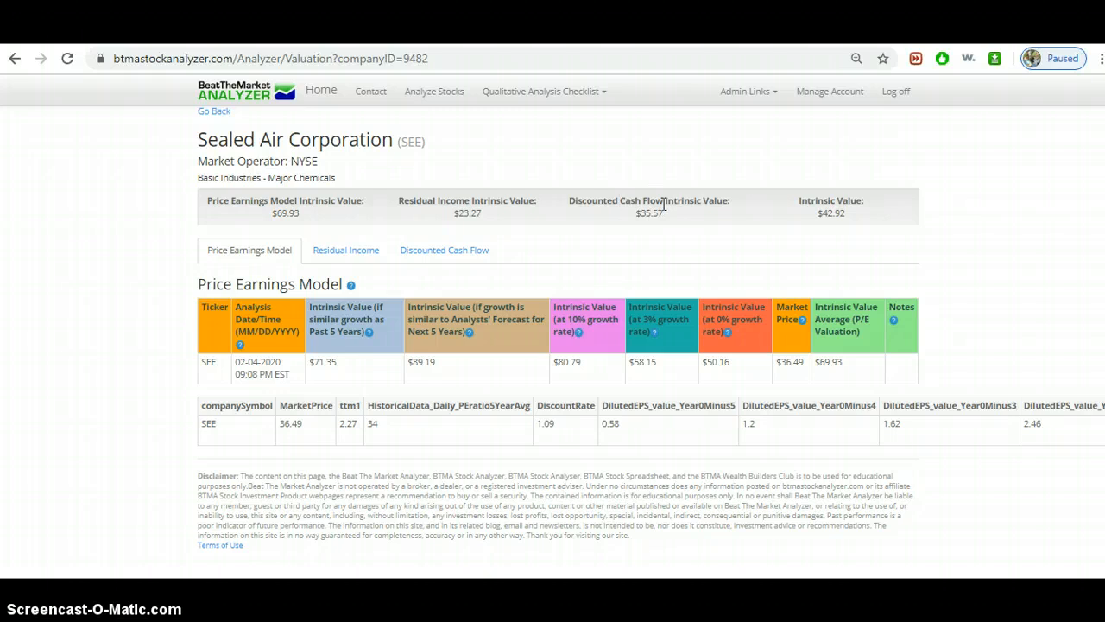
{"action": "mouse_move", "coordinate": [481, 236]}
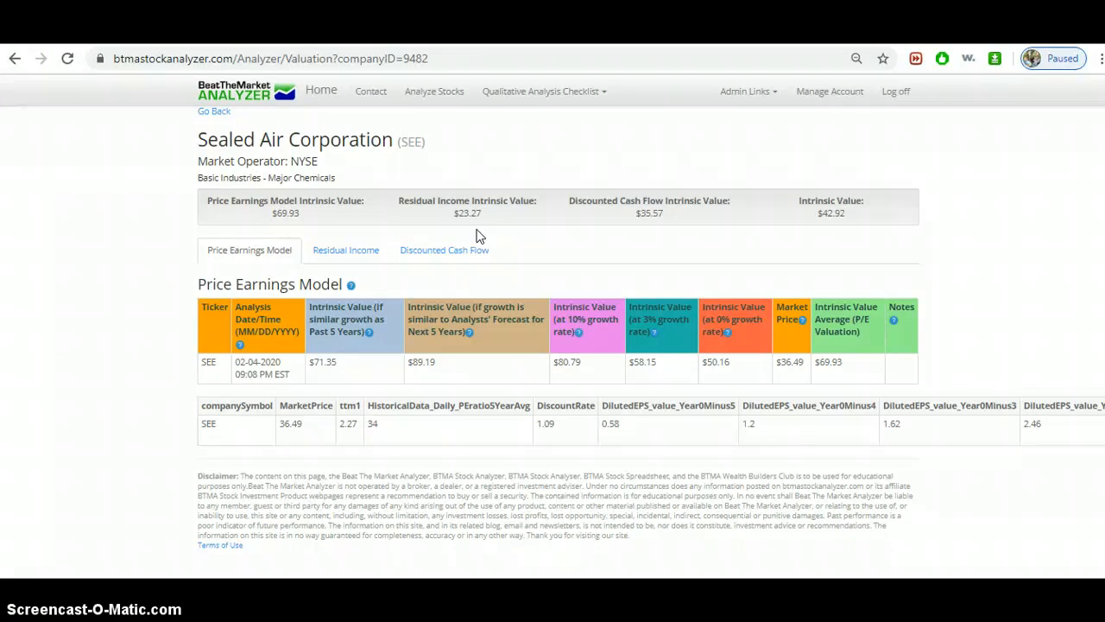
{"action": "mouse_move", "coordinate": [512, 215]}
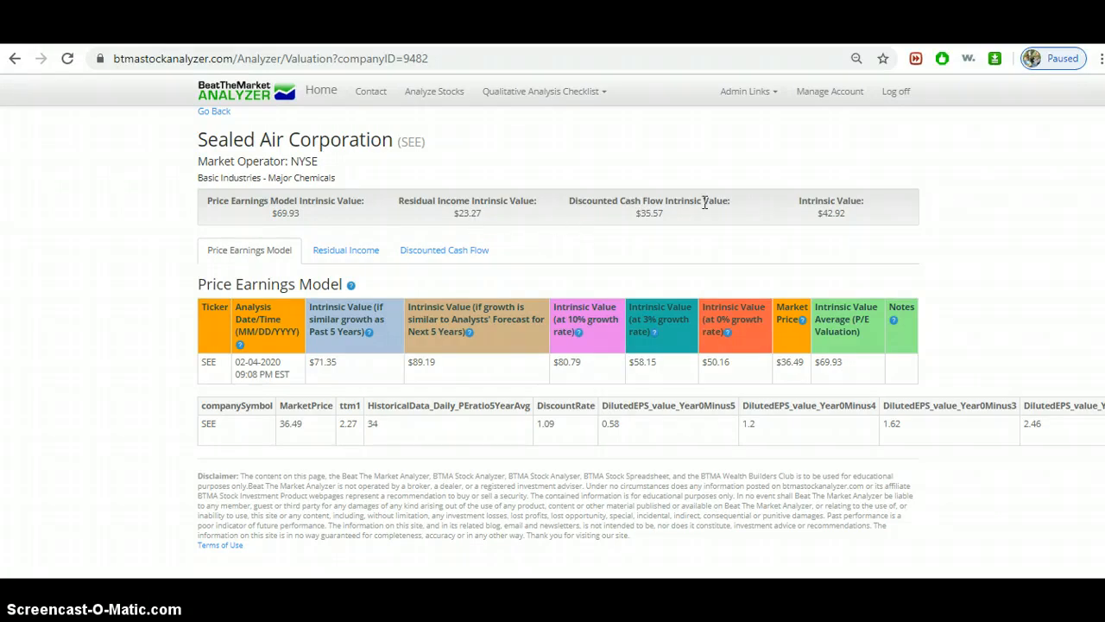
{"action": "mouse_move", "coordinate": [292, 183]}
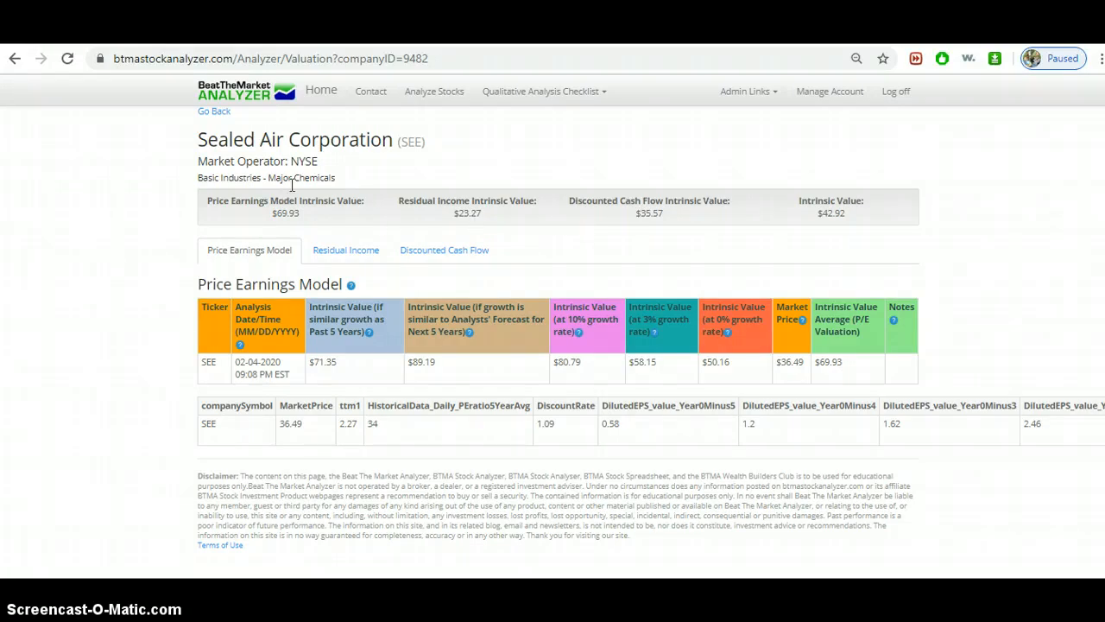
{"action": "mouse_move", "coordinate": [860, 181]}
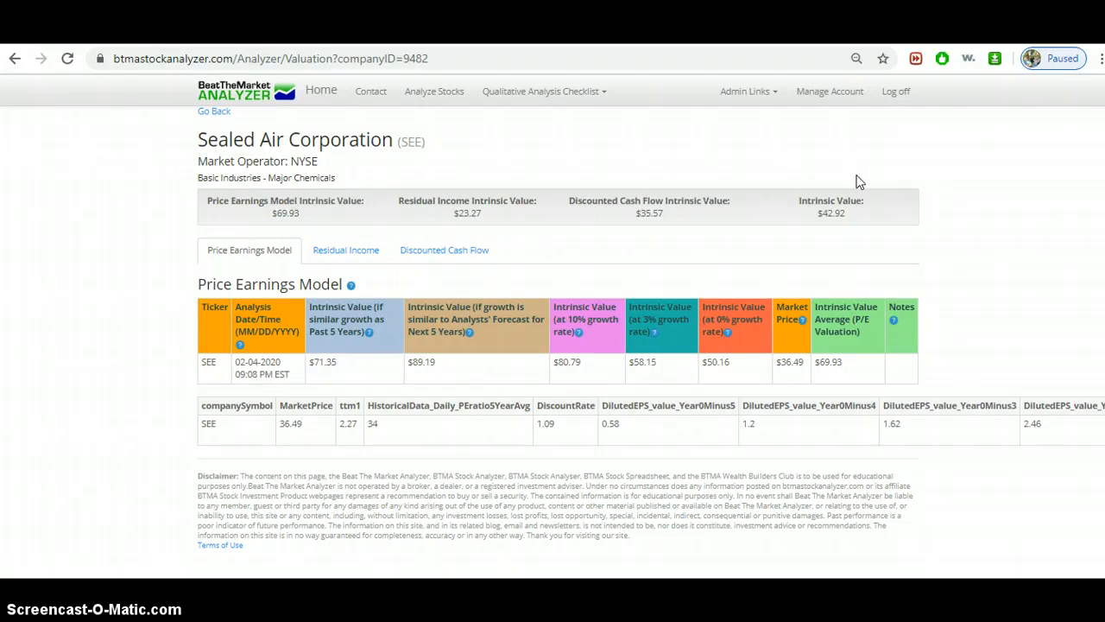
{"action": "mouse_move", "coordinate": [643, 238]}
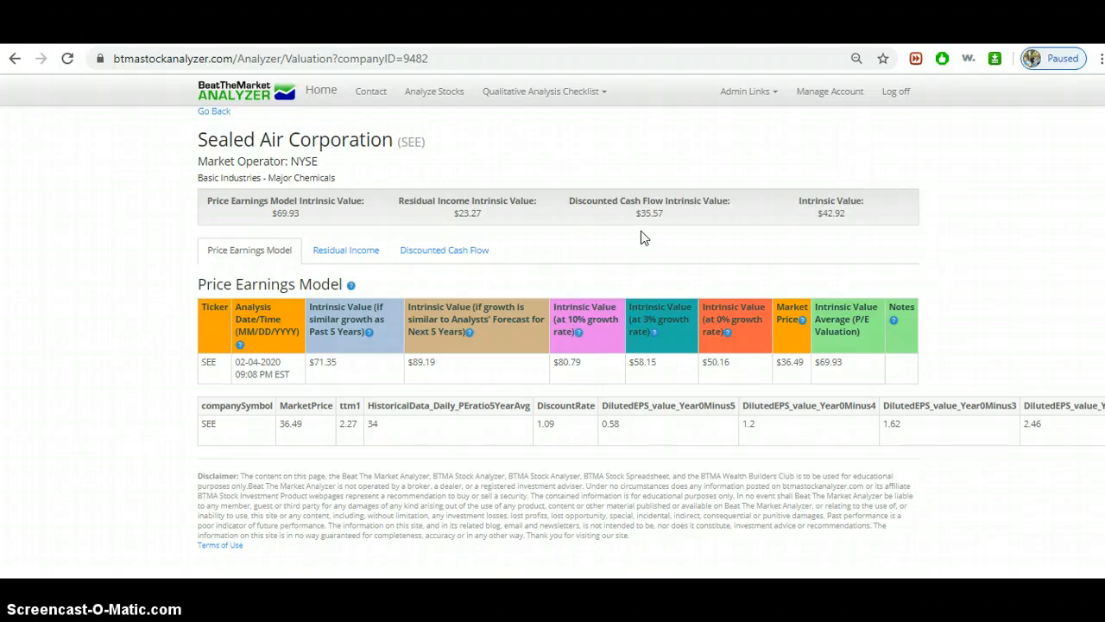
{"action": "mouse_move", "coordinate": [604, 218]}
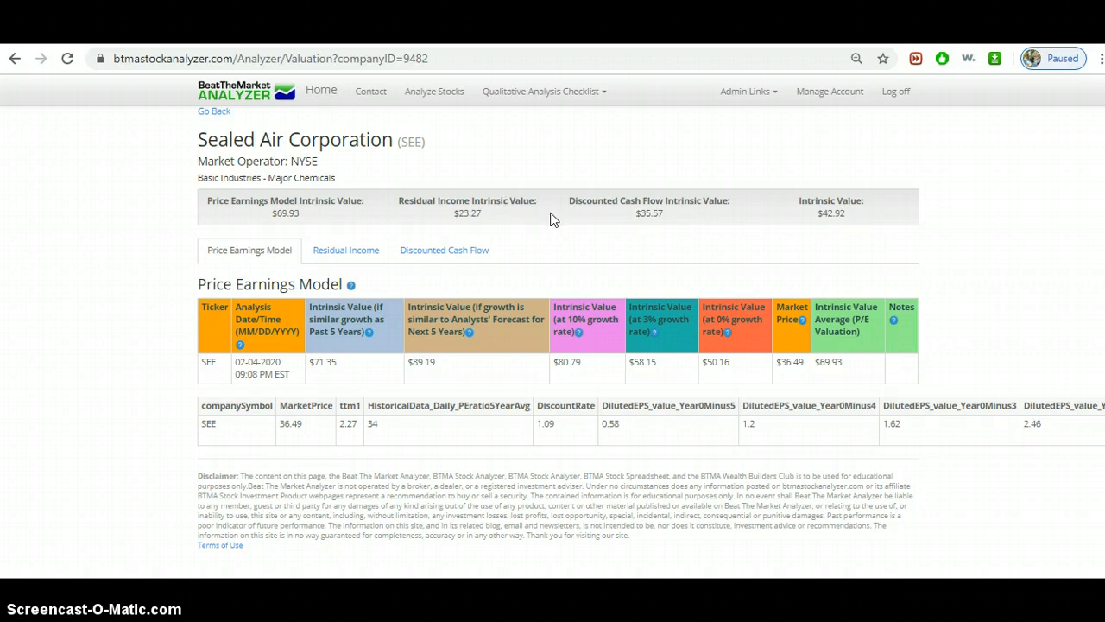
{"action": "mouse_move", "coordinate": [568, 213]}
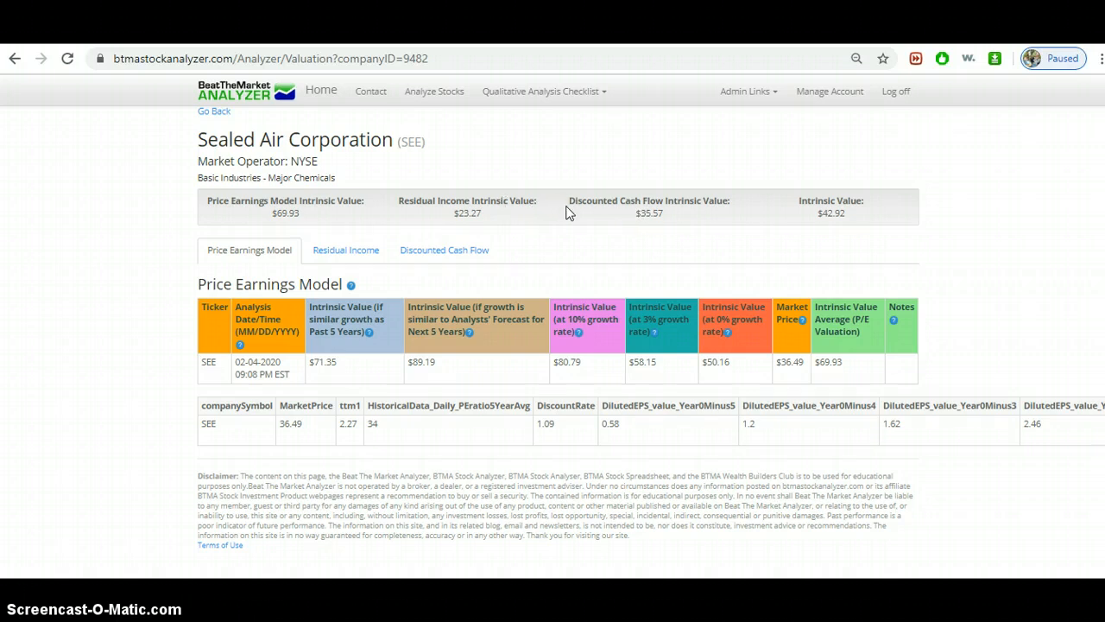
{"action": "mouse_move", "coordinate": [536, 209]}
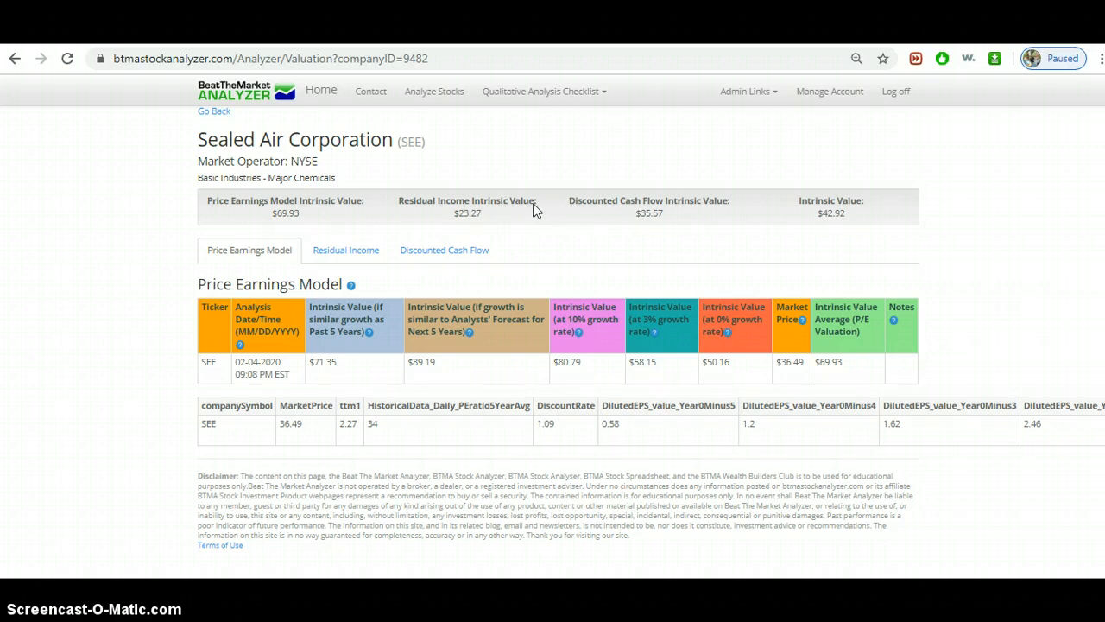
{"action": "mouse_move", "coordinate": [565, 218]}
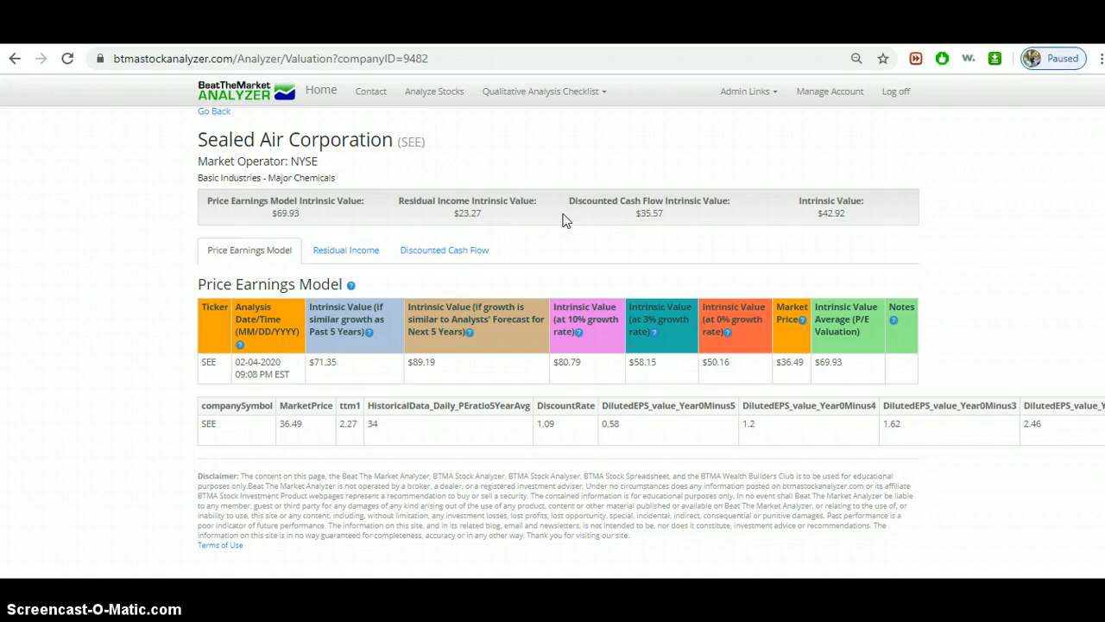
{"action": "mouse_move", "coordinate": [348, 193]}
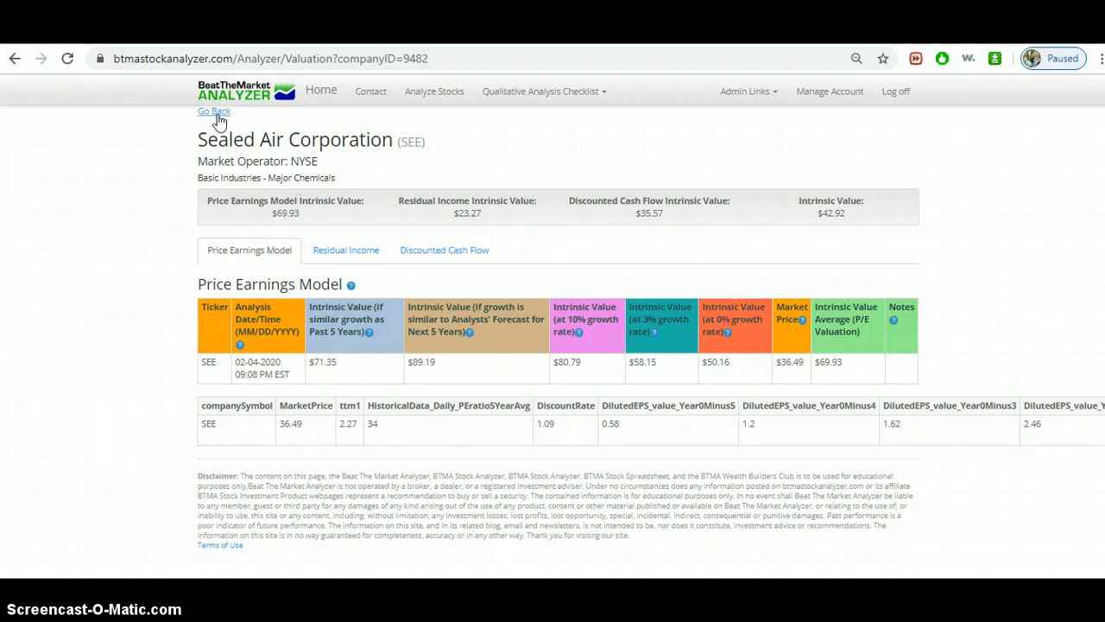
{"action": "mouse_move", "coordinate": [655, 347]}
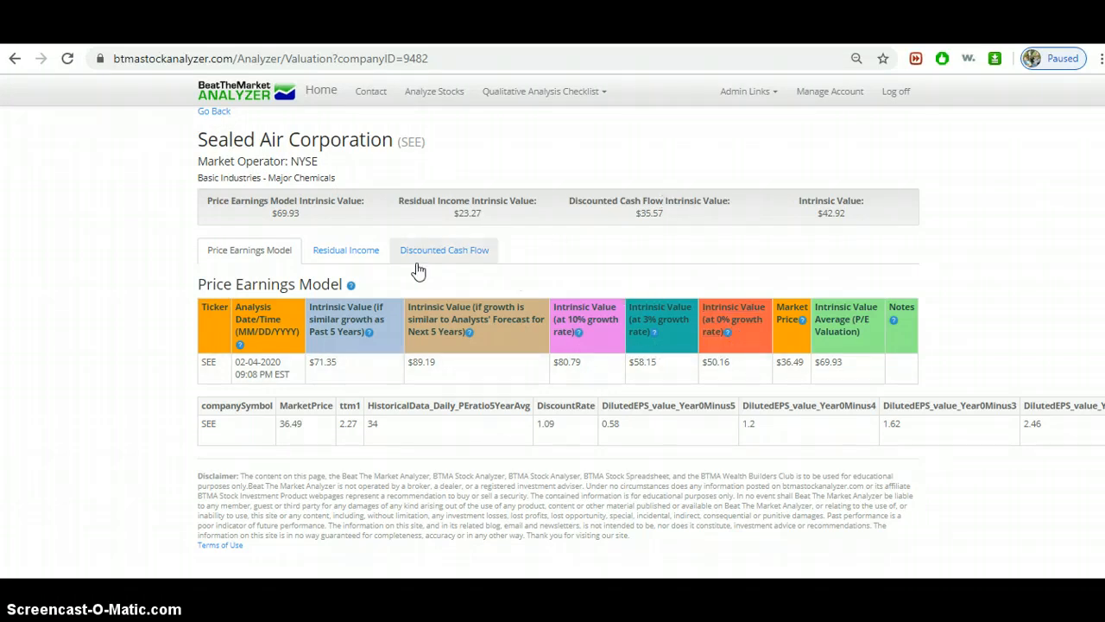
- Review the $35.57 Discounted Cash Flow valuation (15% growth, 9% discount), then return
{"action": "left_click", "coordinate": [443, 250]}
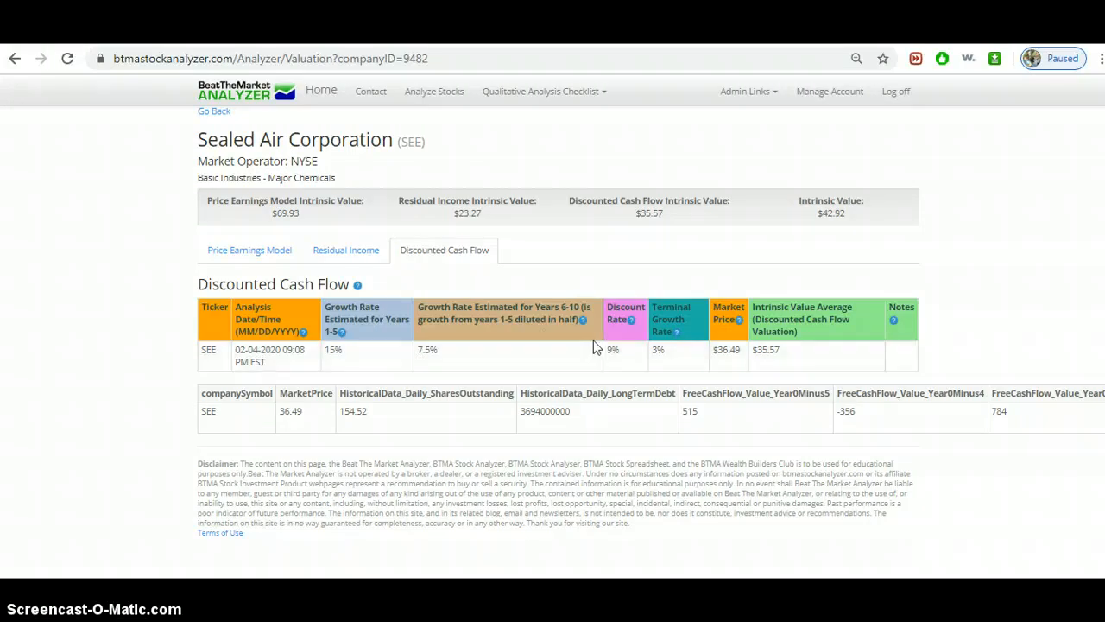
{"action": "mouse_move", "coordinate": [429, 335]}
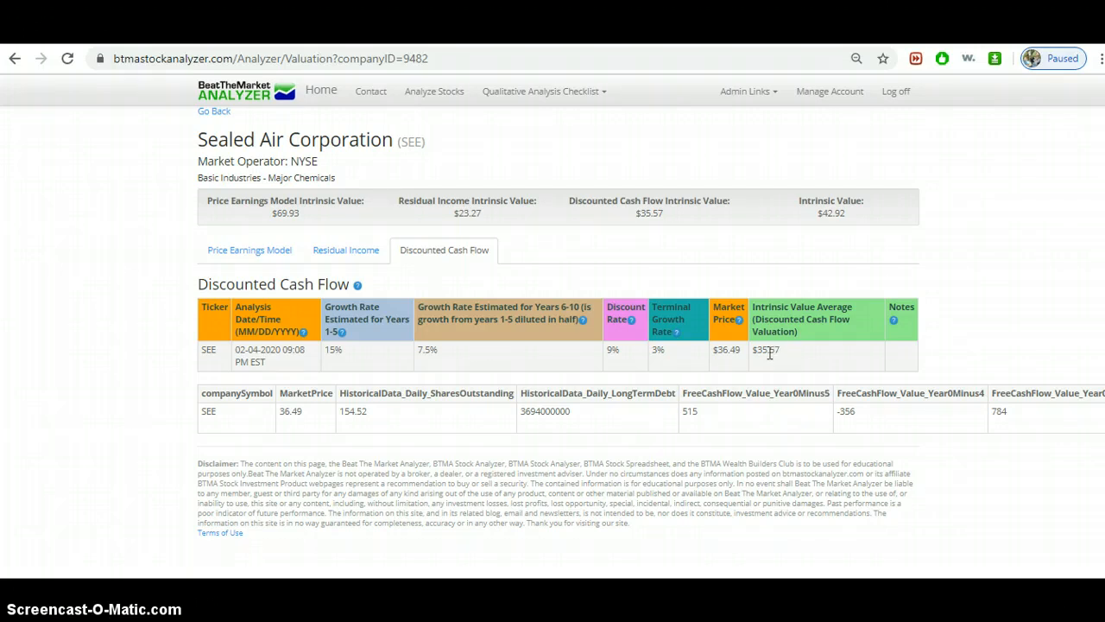
{"action": "mouse_move", "coordinate": [780, 354]}
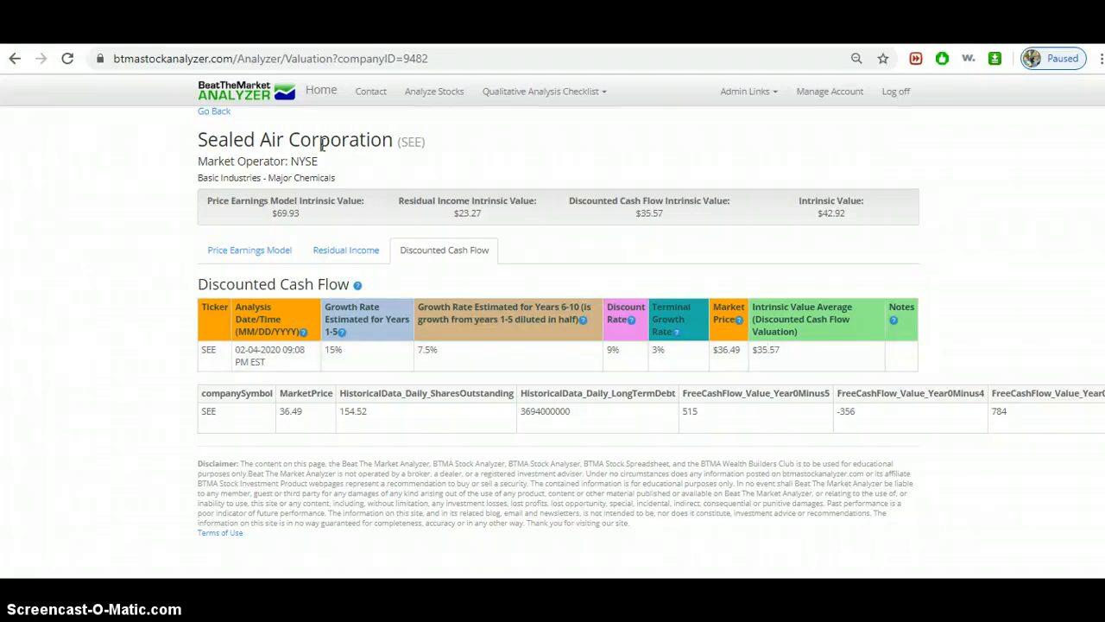
{"action": "left_click", "coordinate": [213, 111]}
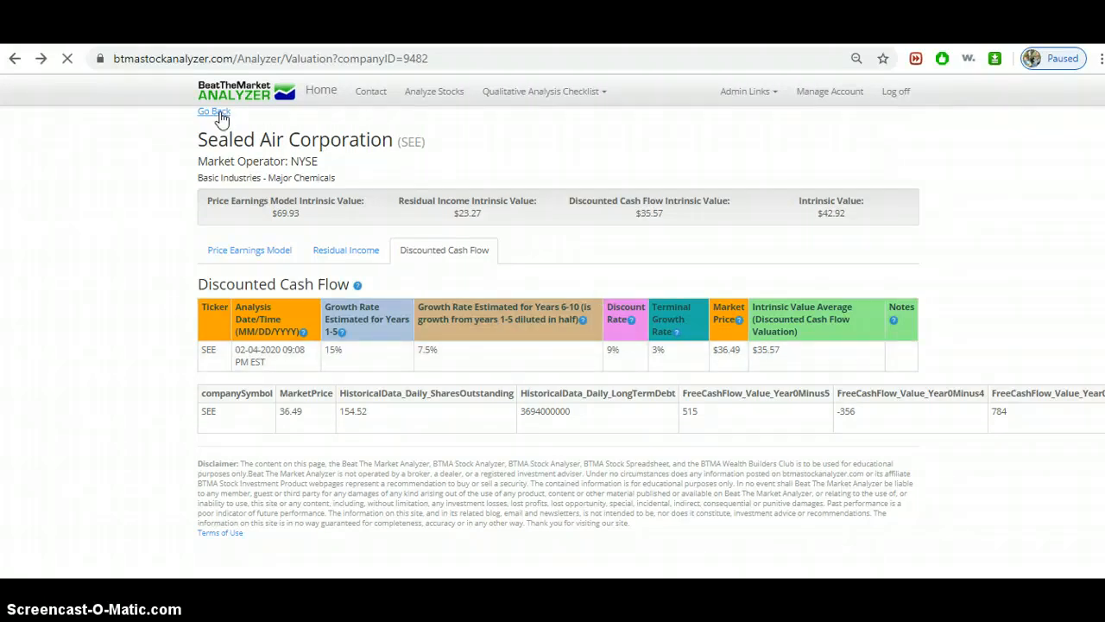
- Show Sealed Air's Misc. Fundamentals table: P/E 15.5, current ratio 1.06, yield 1.77%
{"action": "left_click", "coordinate": [213, 111]}
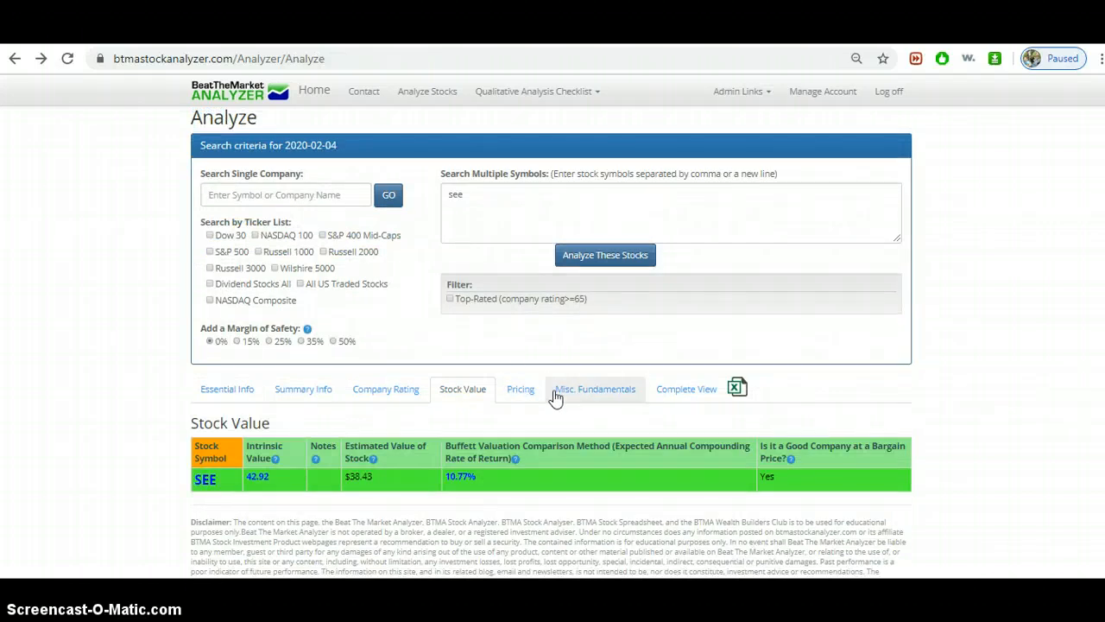
{"action": "left_click", "coordinate": [594, 389]}
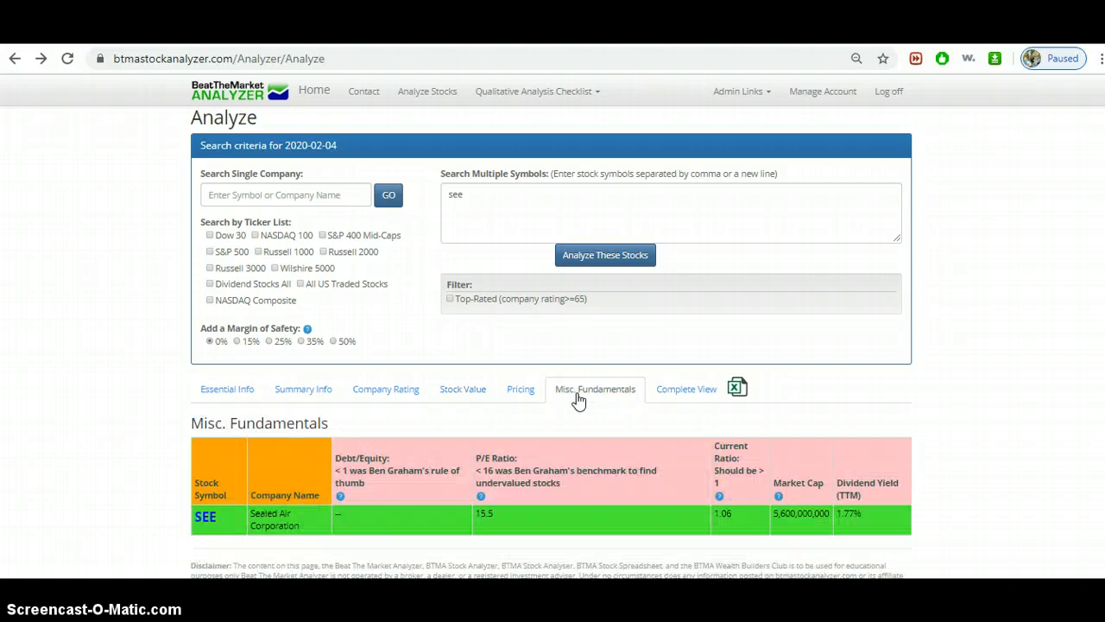
{"action": "mouse_move", "coordinate": [530, 438]}
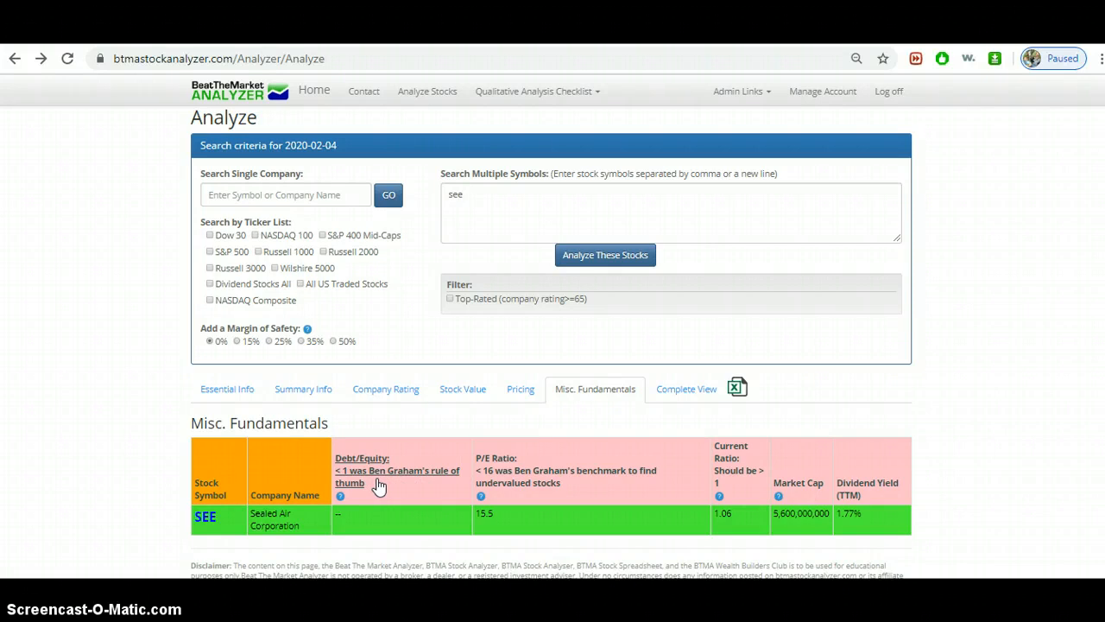
{"action": "mouse_move", "coordinate": [407, 481]}
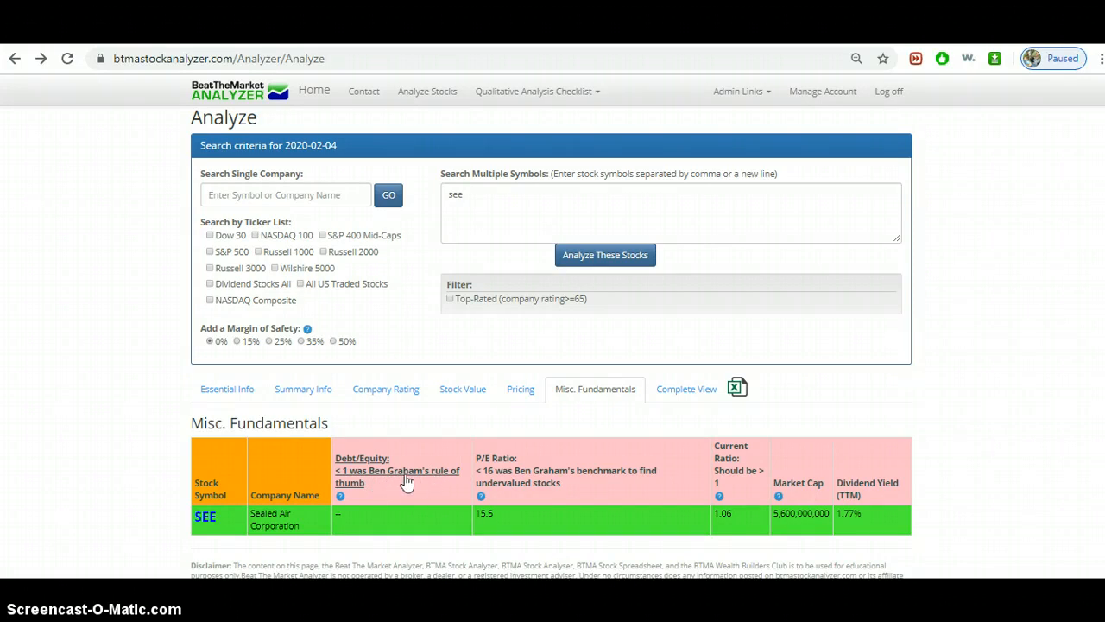
{"action": "mouse_move", "coordinate": [422, 480]}
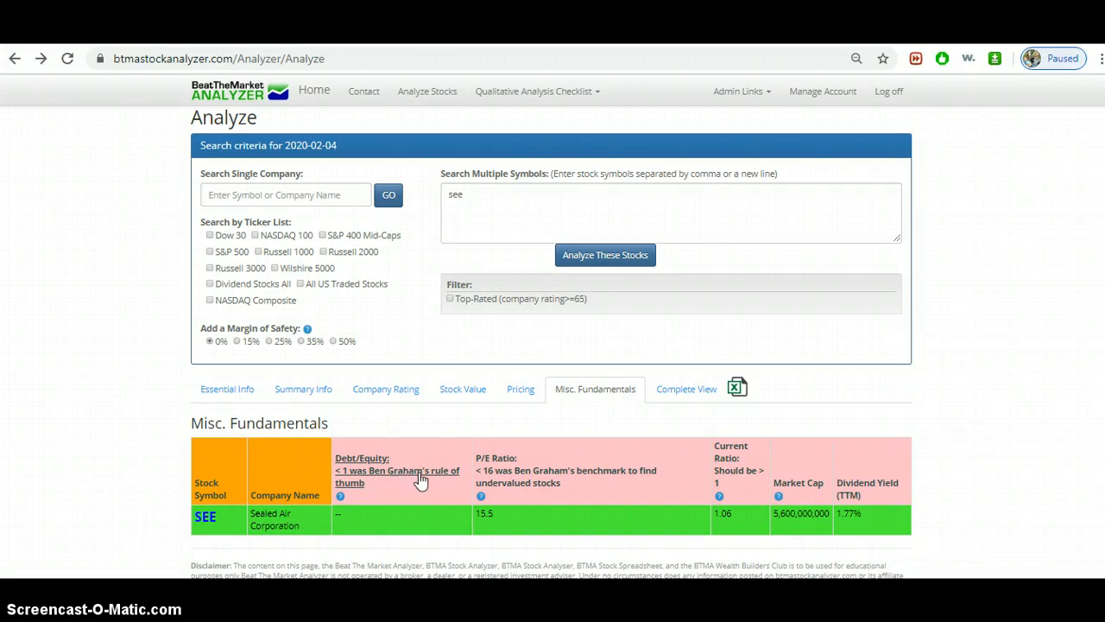
{"action": "mouse_move", "coordinate": [340, 494]}
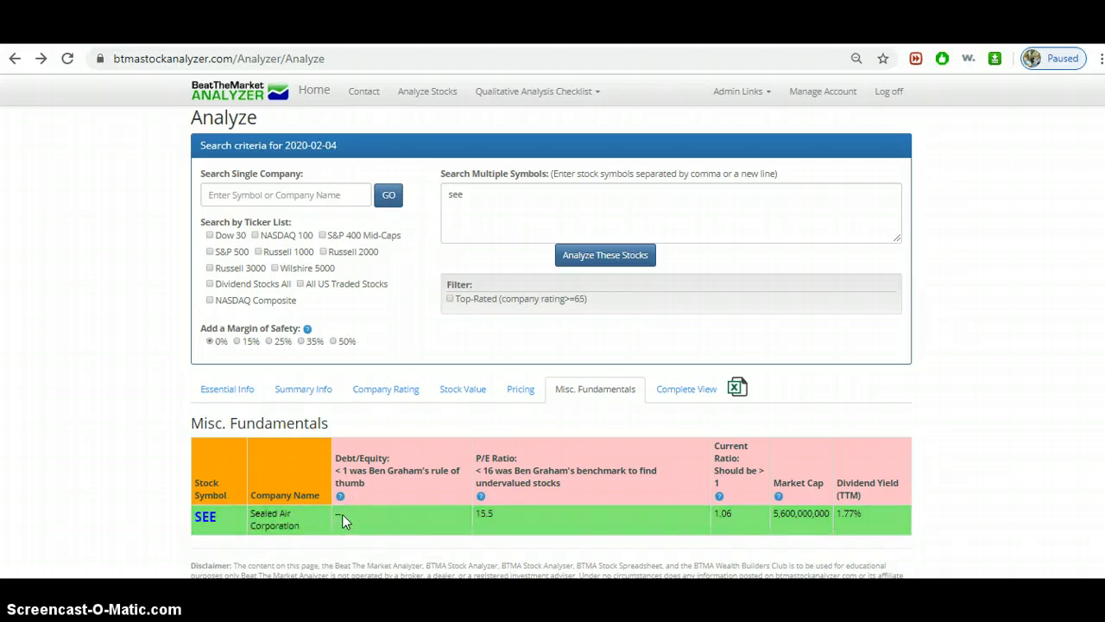
{"action": "mouse_move", "coordinate": [354, 514]}
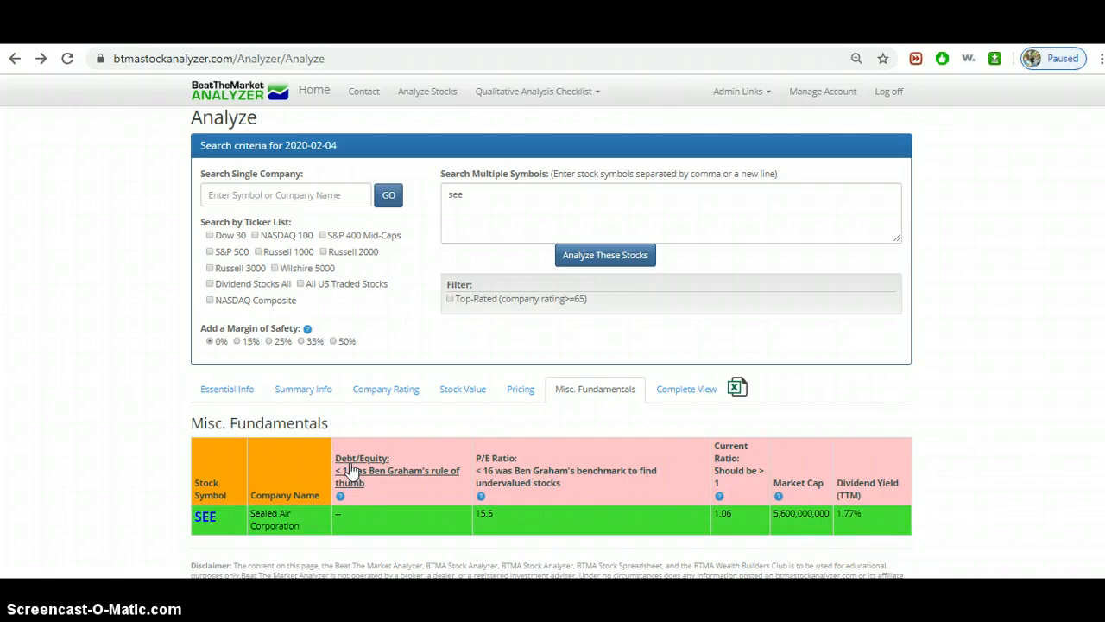
{"action": "mouse_move", "coordinate": [374, 471]}
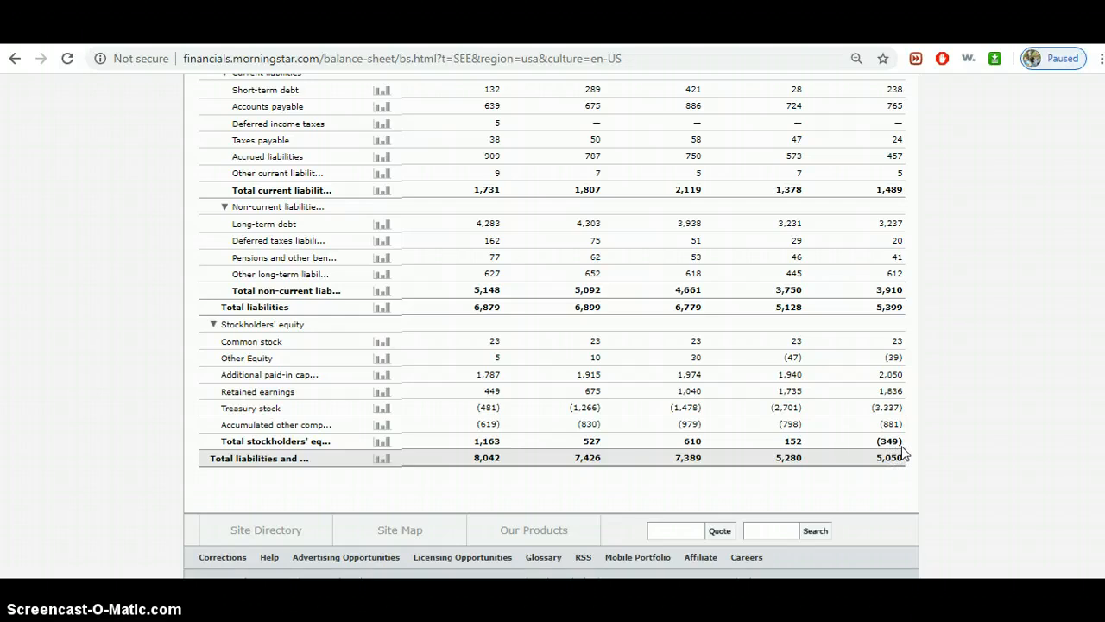
{"action": "mouse_move", "coordinate": [553, 453]}
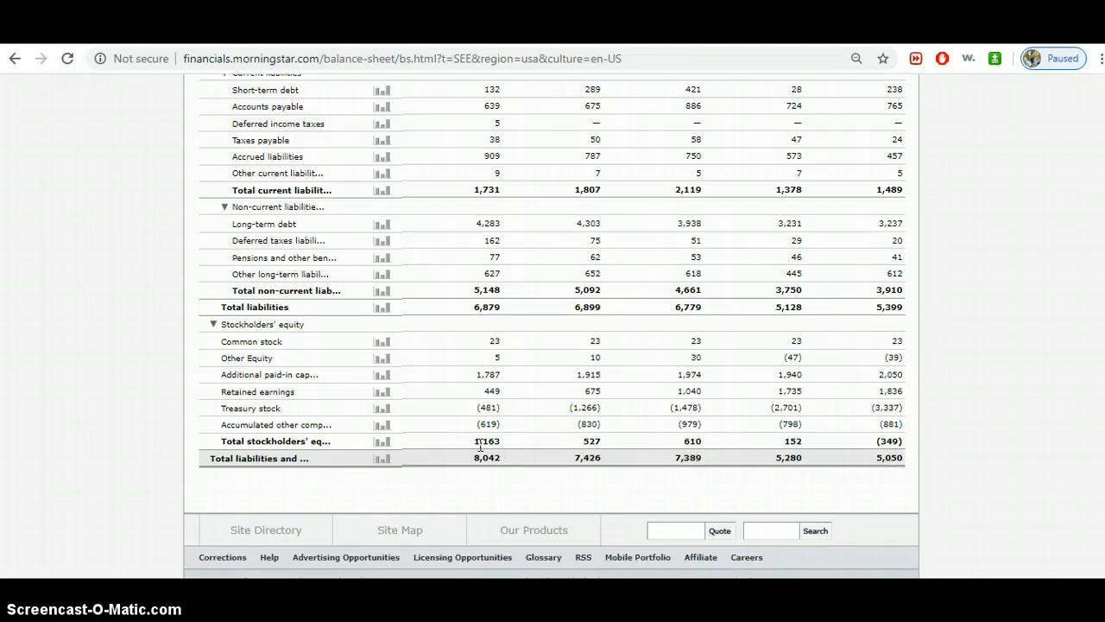
{"action": "mouse_move", "coordinate": [492, 429]}
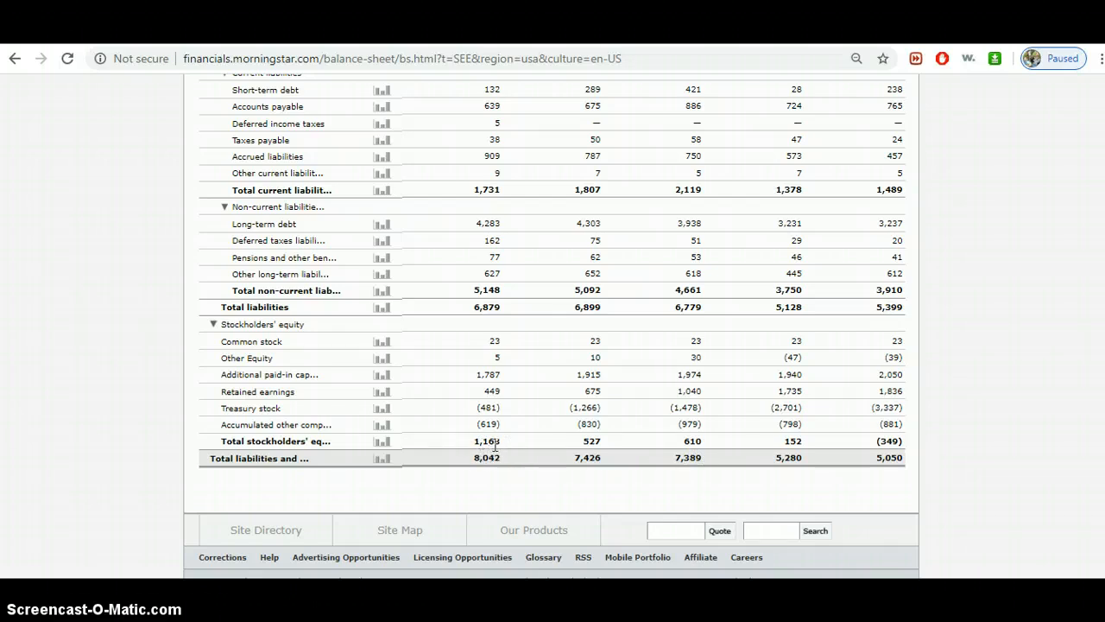
{"action": "mouse_move", "coordinate": [890, 441]}
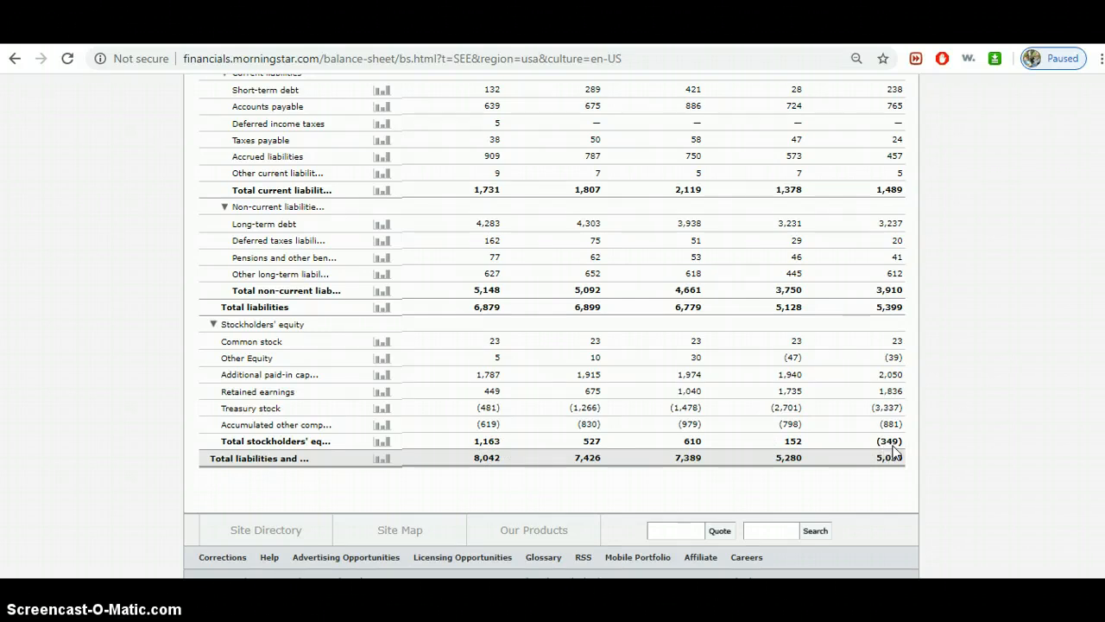
{"action": "mouse_move", "coordinate": [894, 455]}
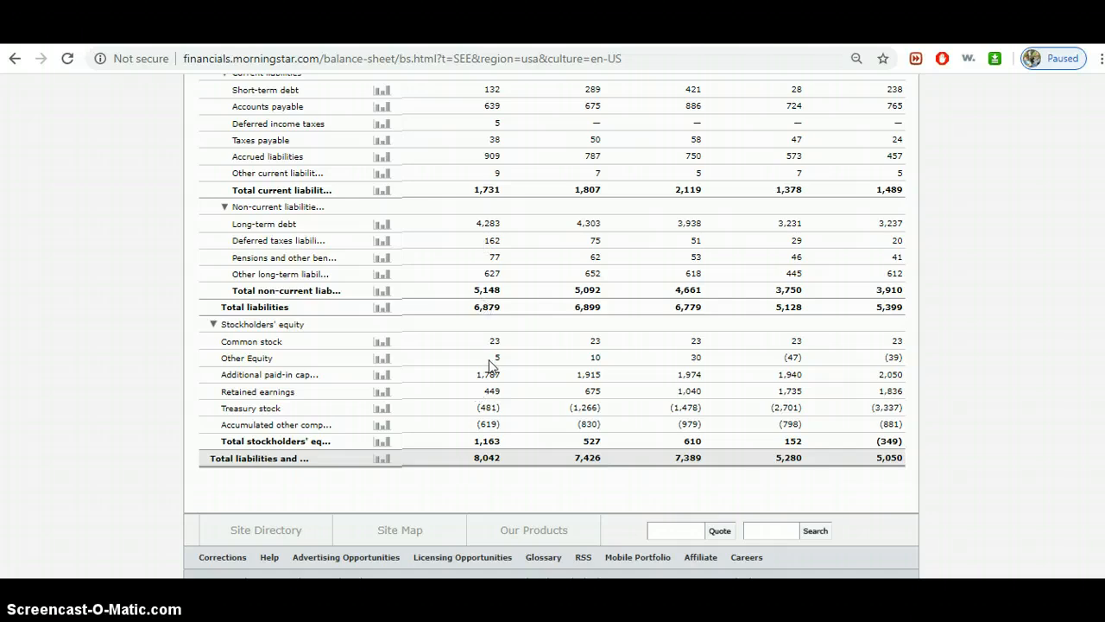
{"action": "mouse_move", "coordinate": [660, 94]}
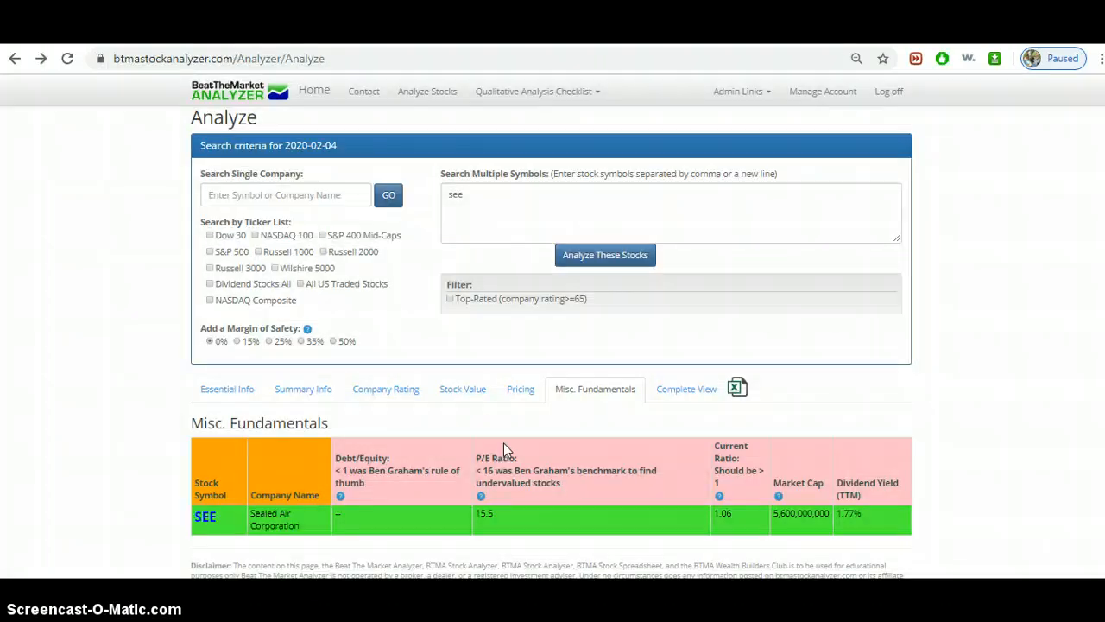
{"action": "mouse_move", "coordinate": [512, 475]}
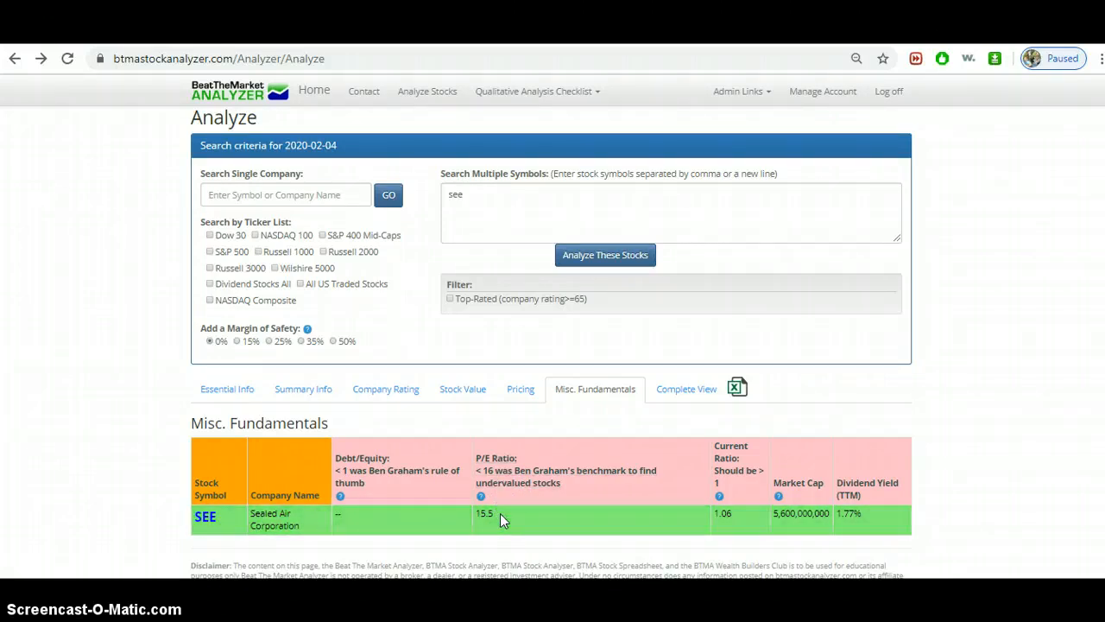
{"action": "mouse_move", "coordinate": [536, 516]}
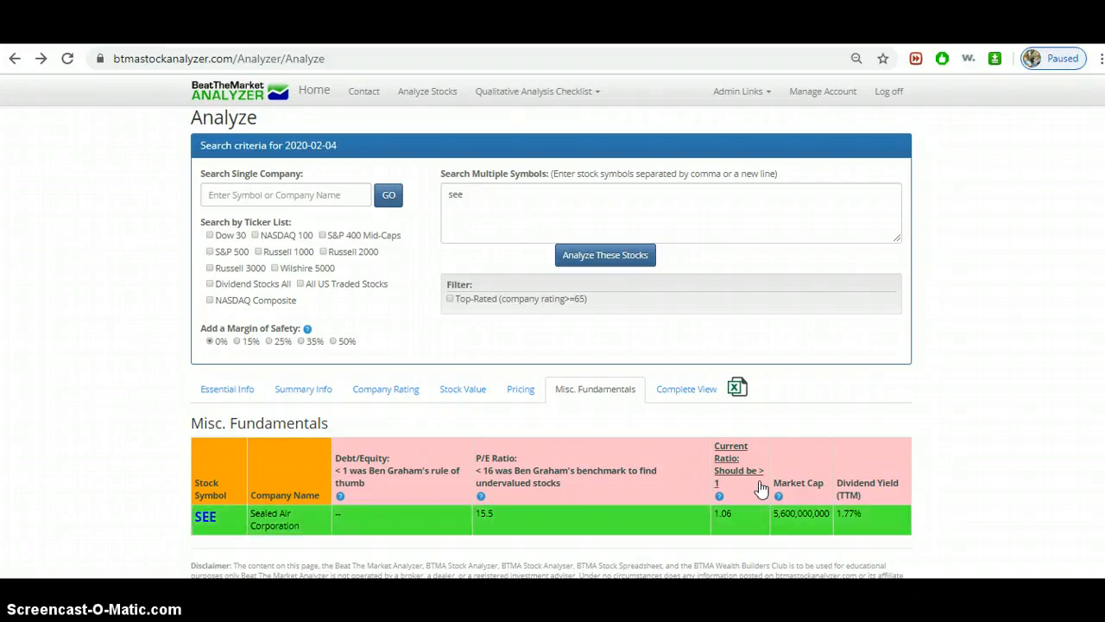
- Recheck SEE's Misc. Fundamentals, then switch to the Complete View table
{"action": "scroll", "scroll_direction": "down", "scroll_amount": 3}
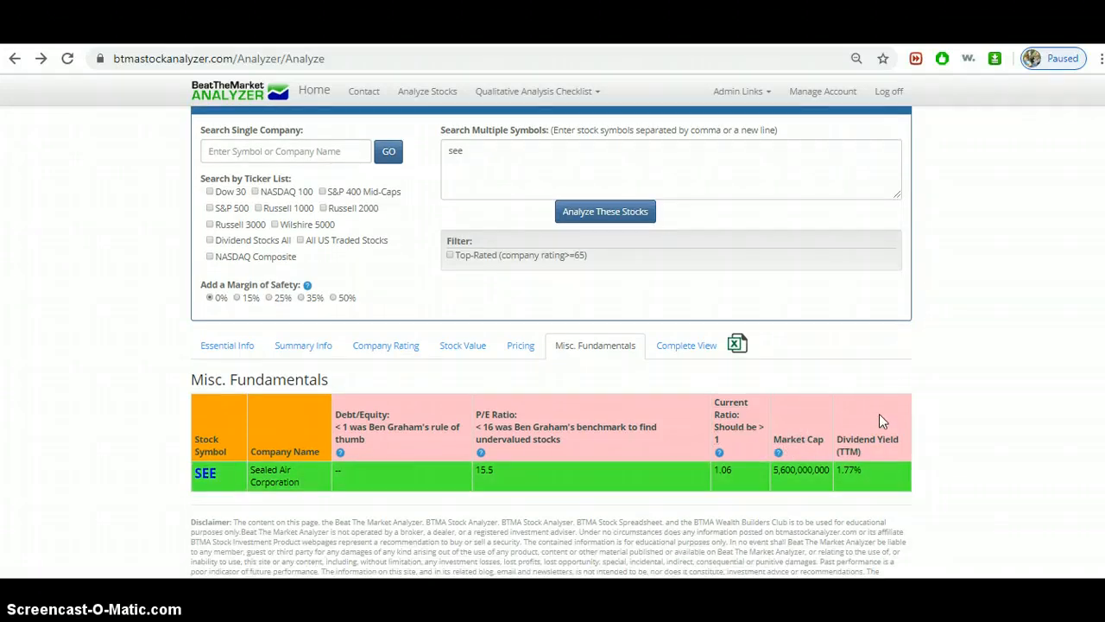
{"action": "mouse_move", "coordinate": [870, 483]}
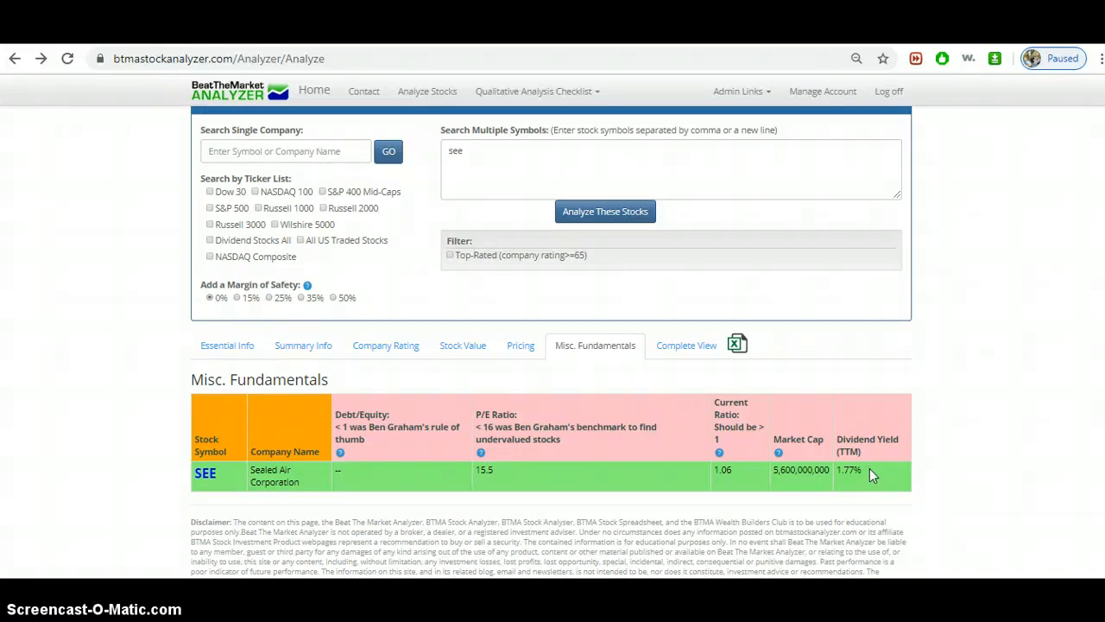
{"action": "left_click", "coordinate": [685, 344]}
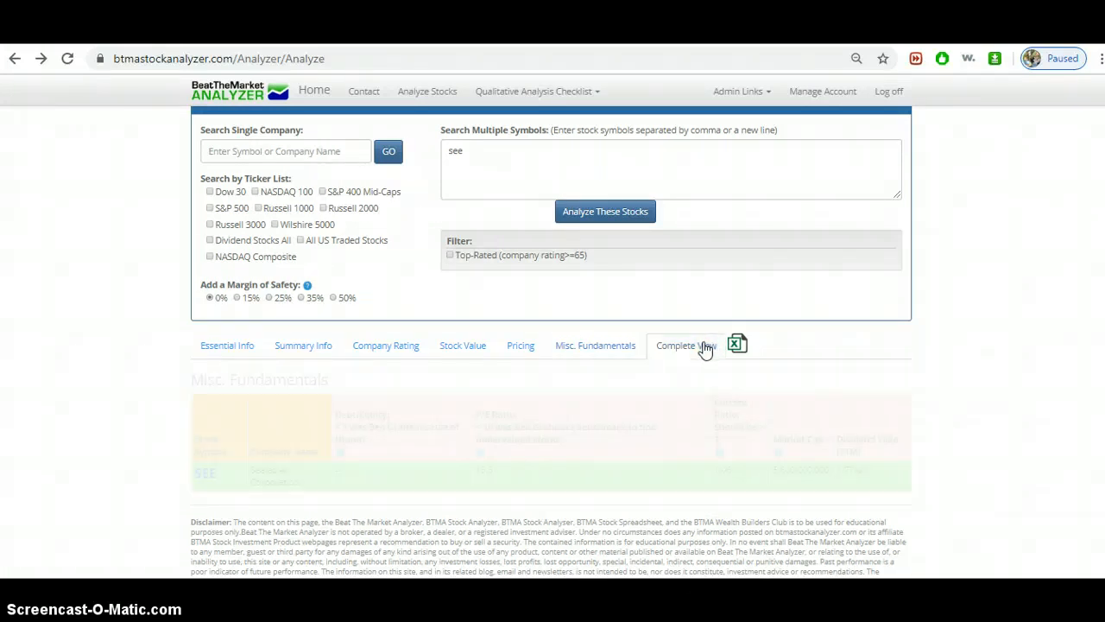
- Show SEE's Complete View table, including the $36.49 buy price and 75.32 rating
{"action": "left_click", "coordinate": [685, 346]}
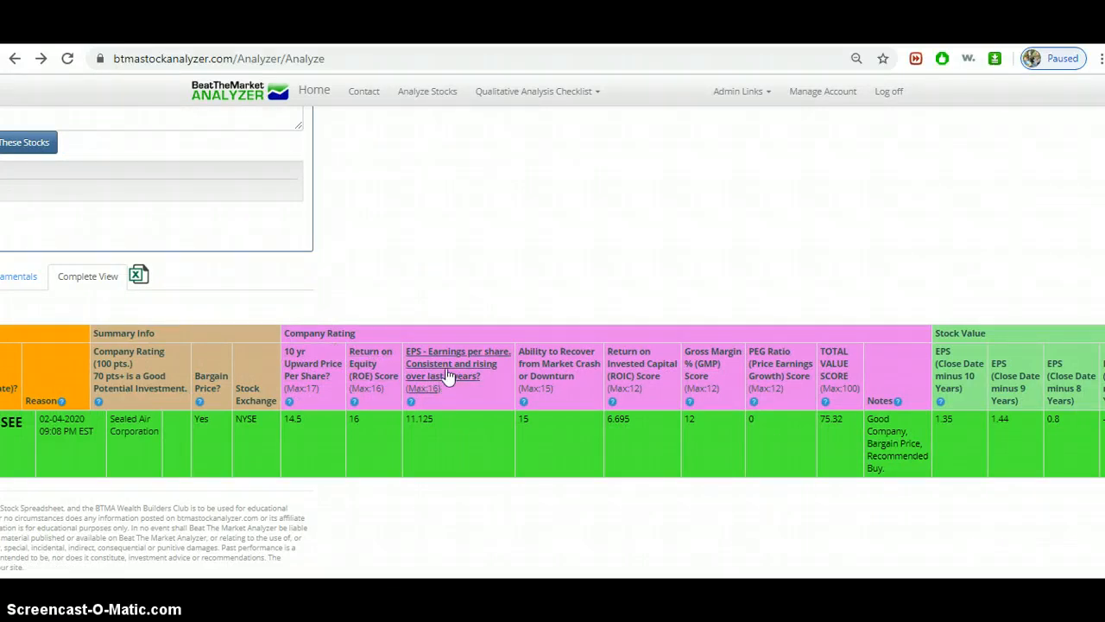
{"action": "mouse_move", "coordinate": [483, 376]}
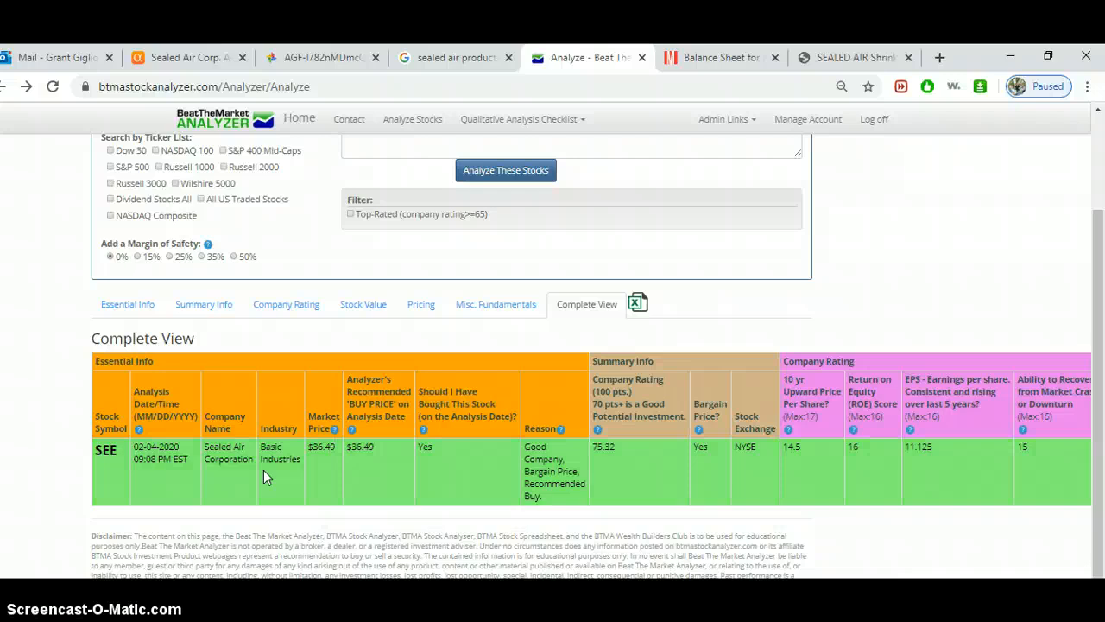
{"action": "mouse_move", "coordinate": [360, 461]}
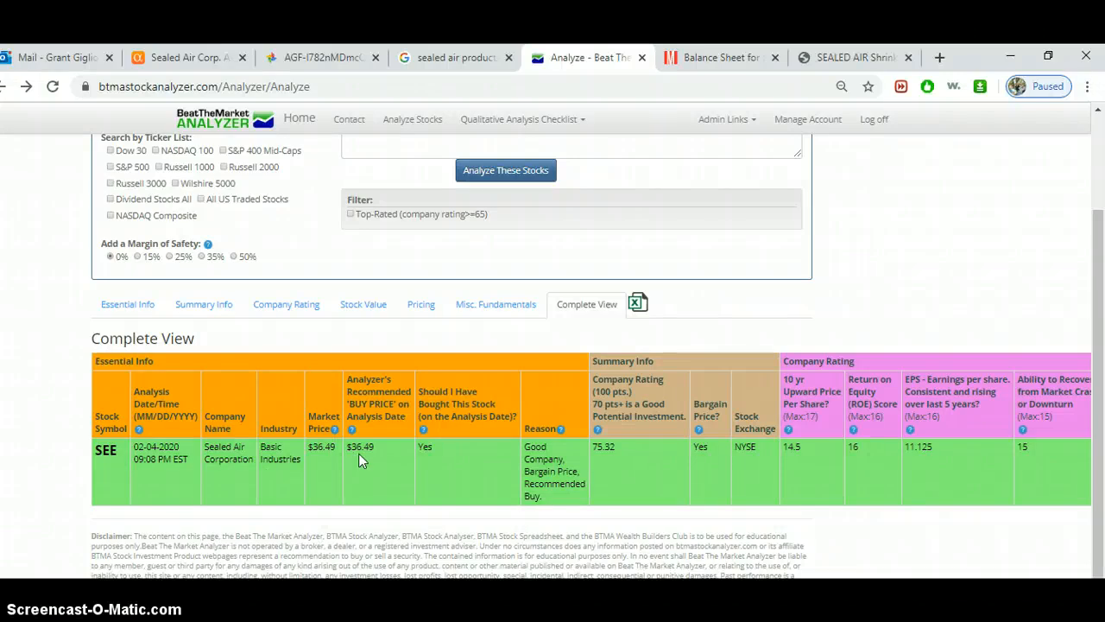